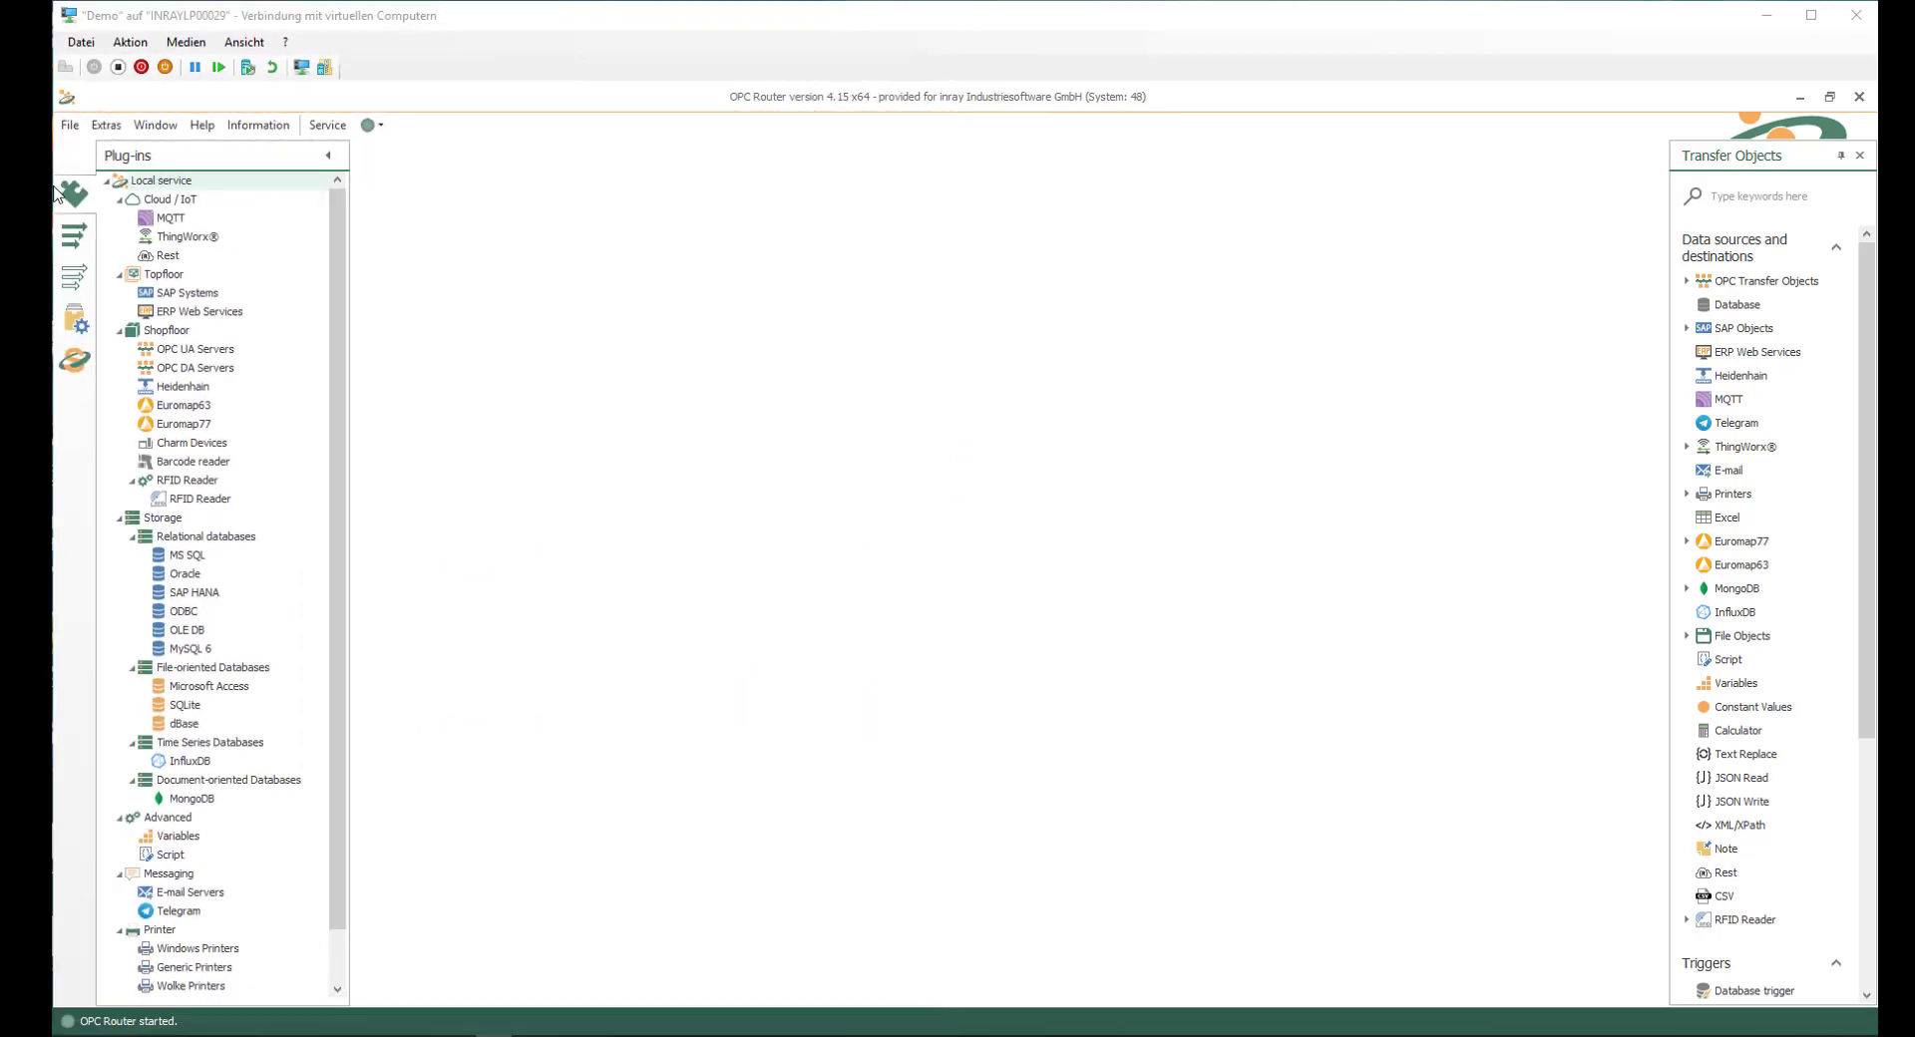
mouse_move(84, 341)
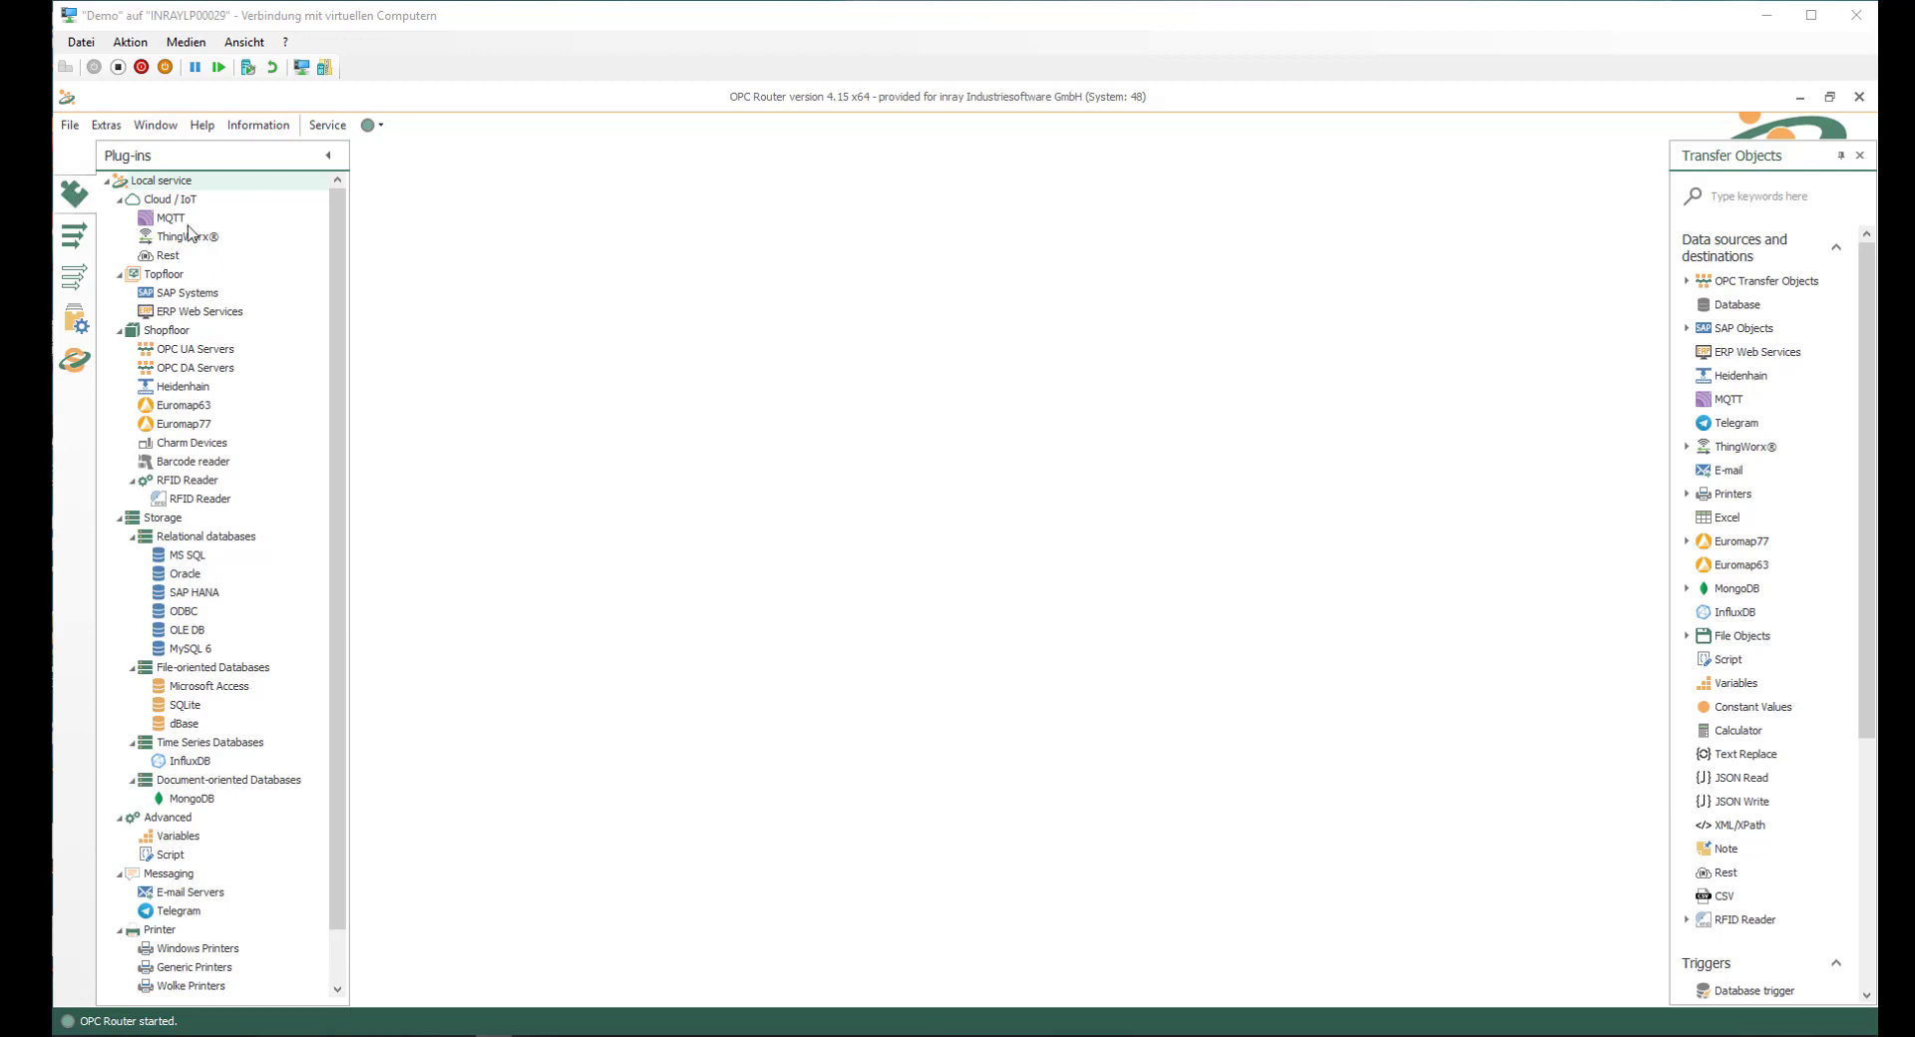
- Show the SAP Systems access data list with its SAP-SYS entry
left_click(163, 273)
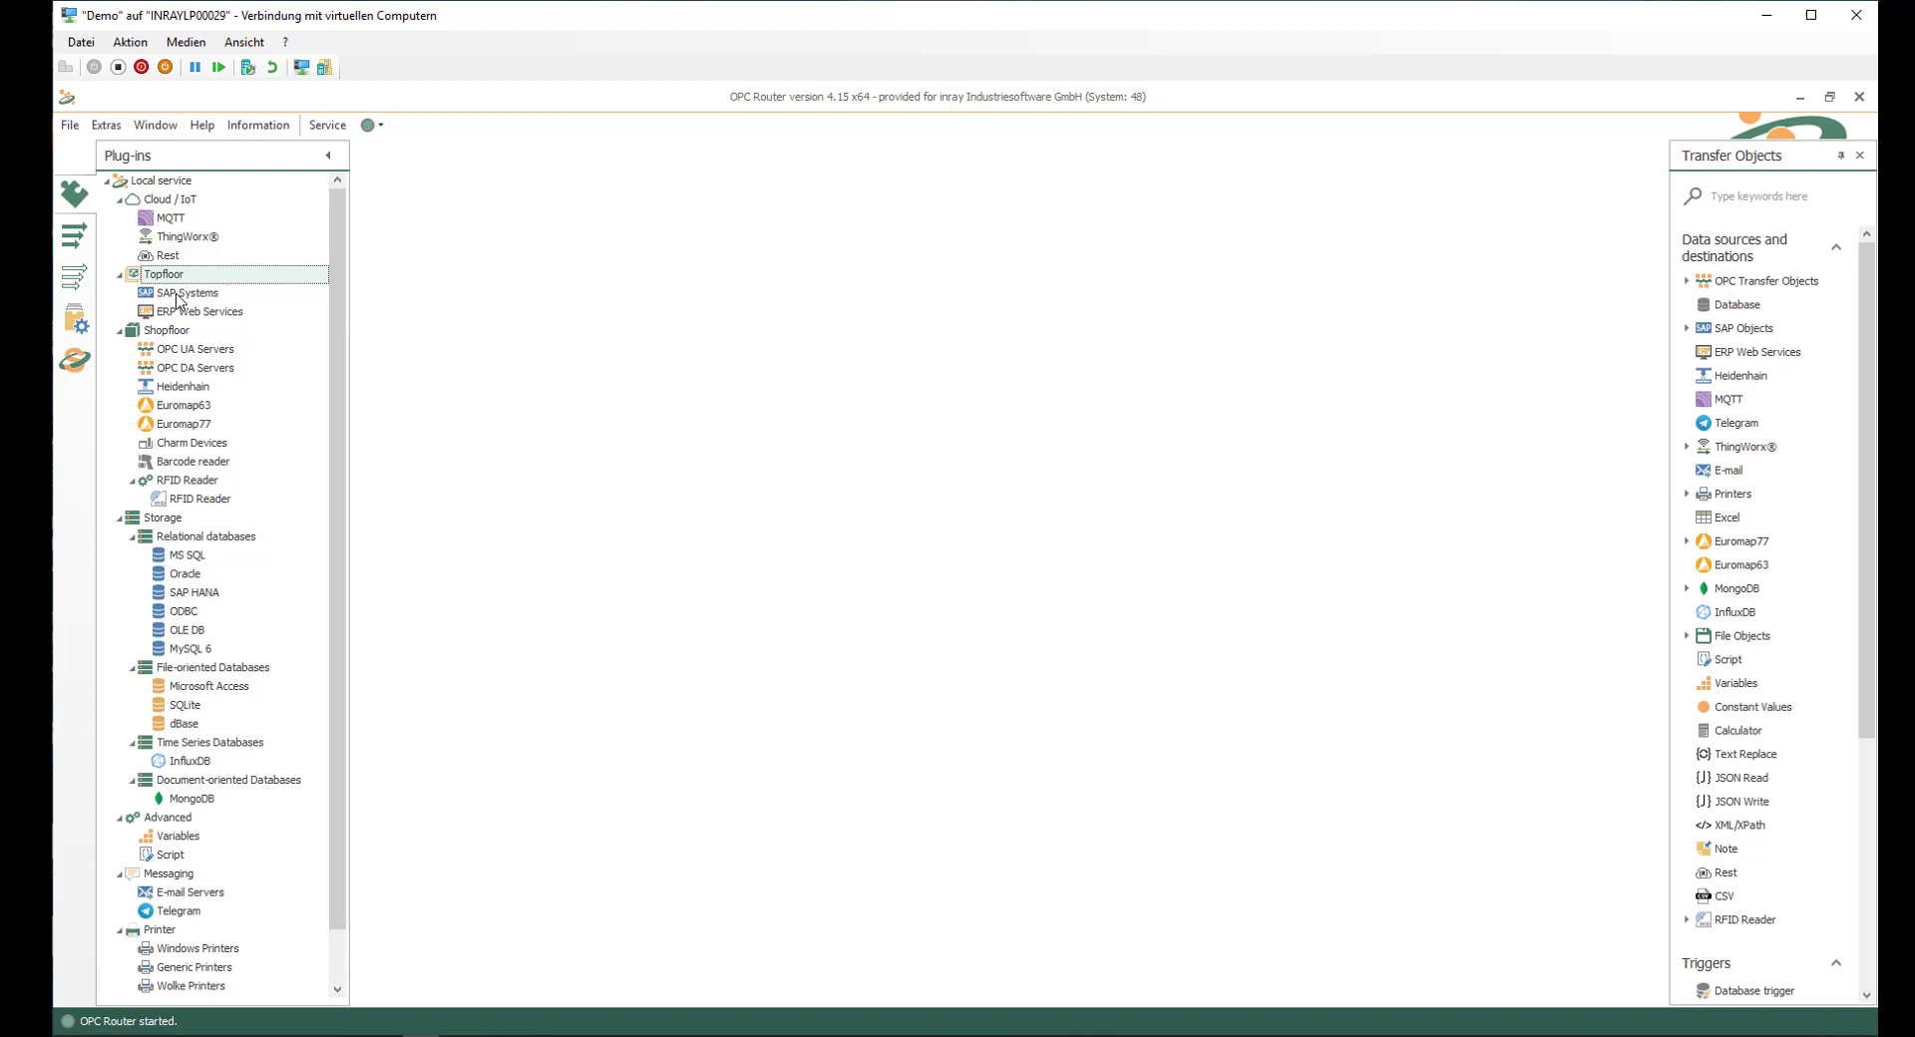
double_click(188, 291)
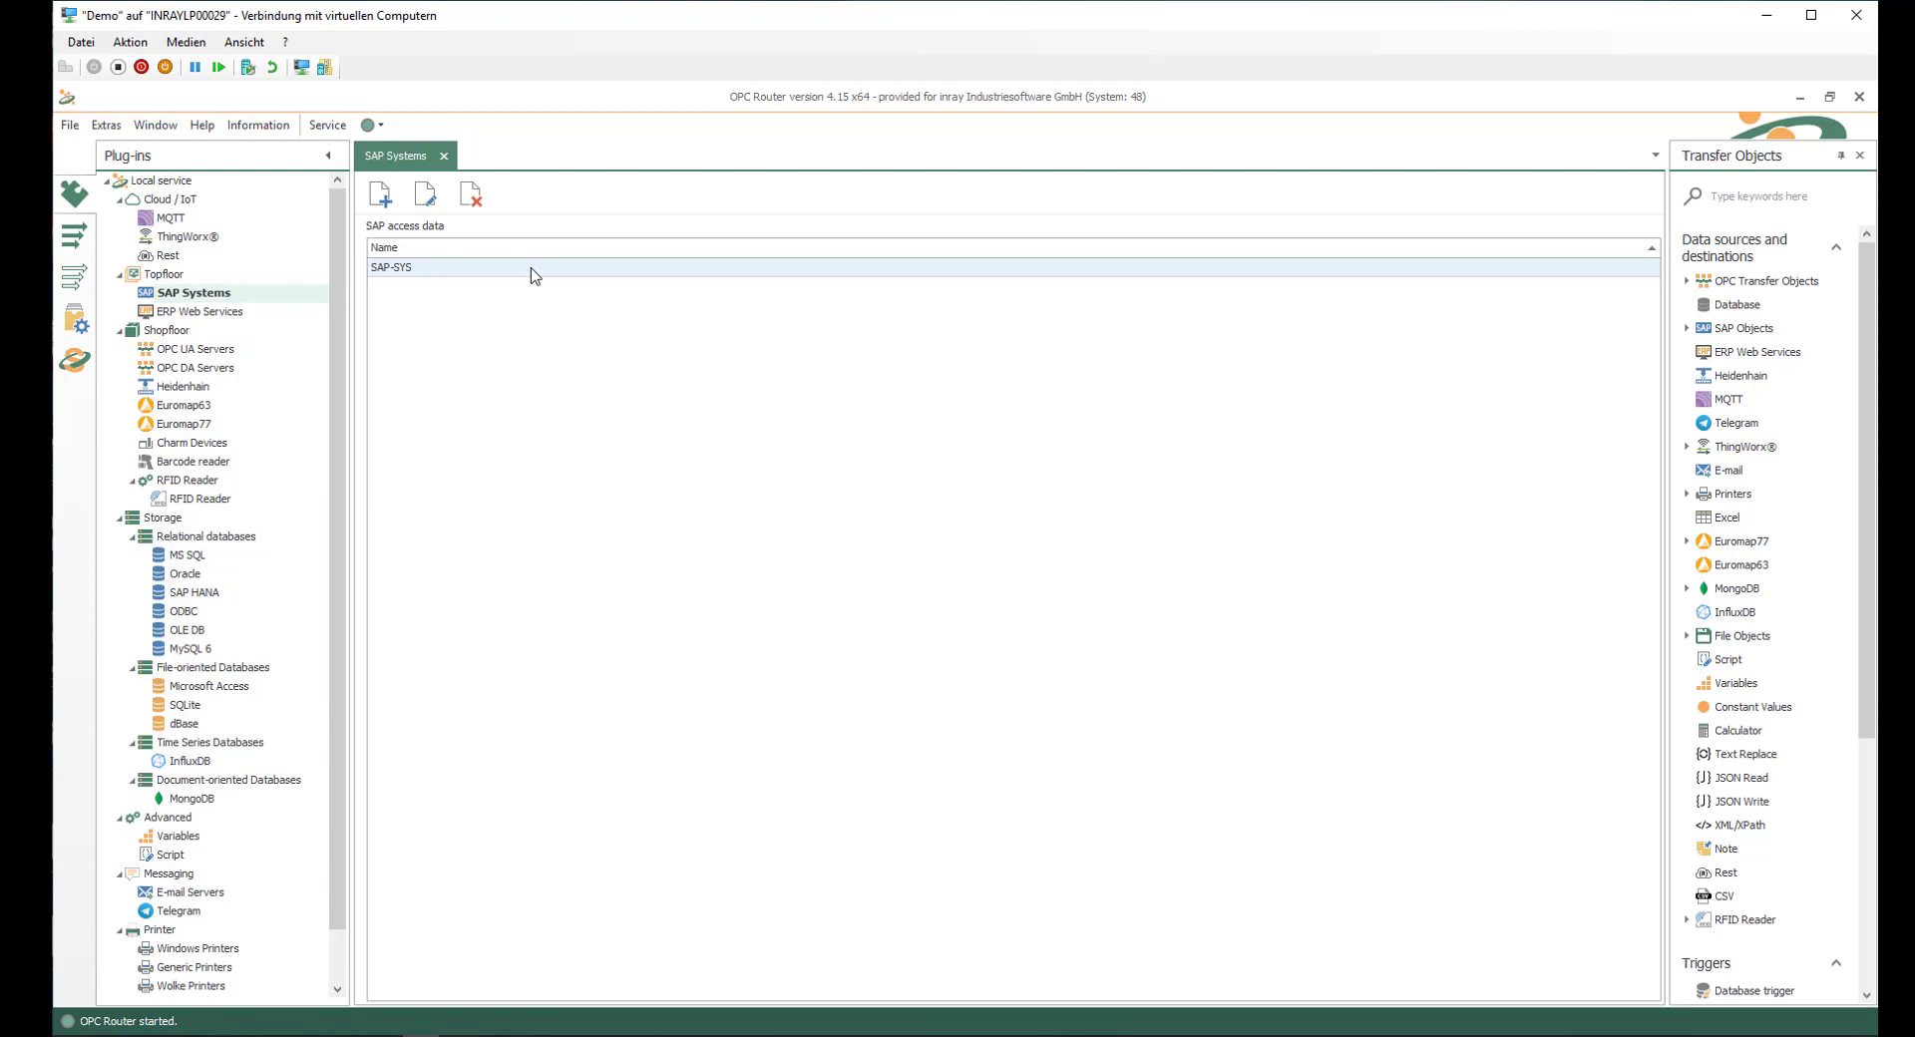
double_click(391, 268)
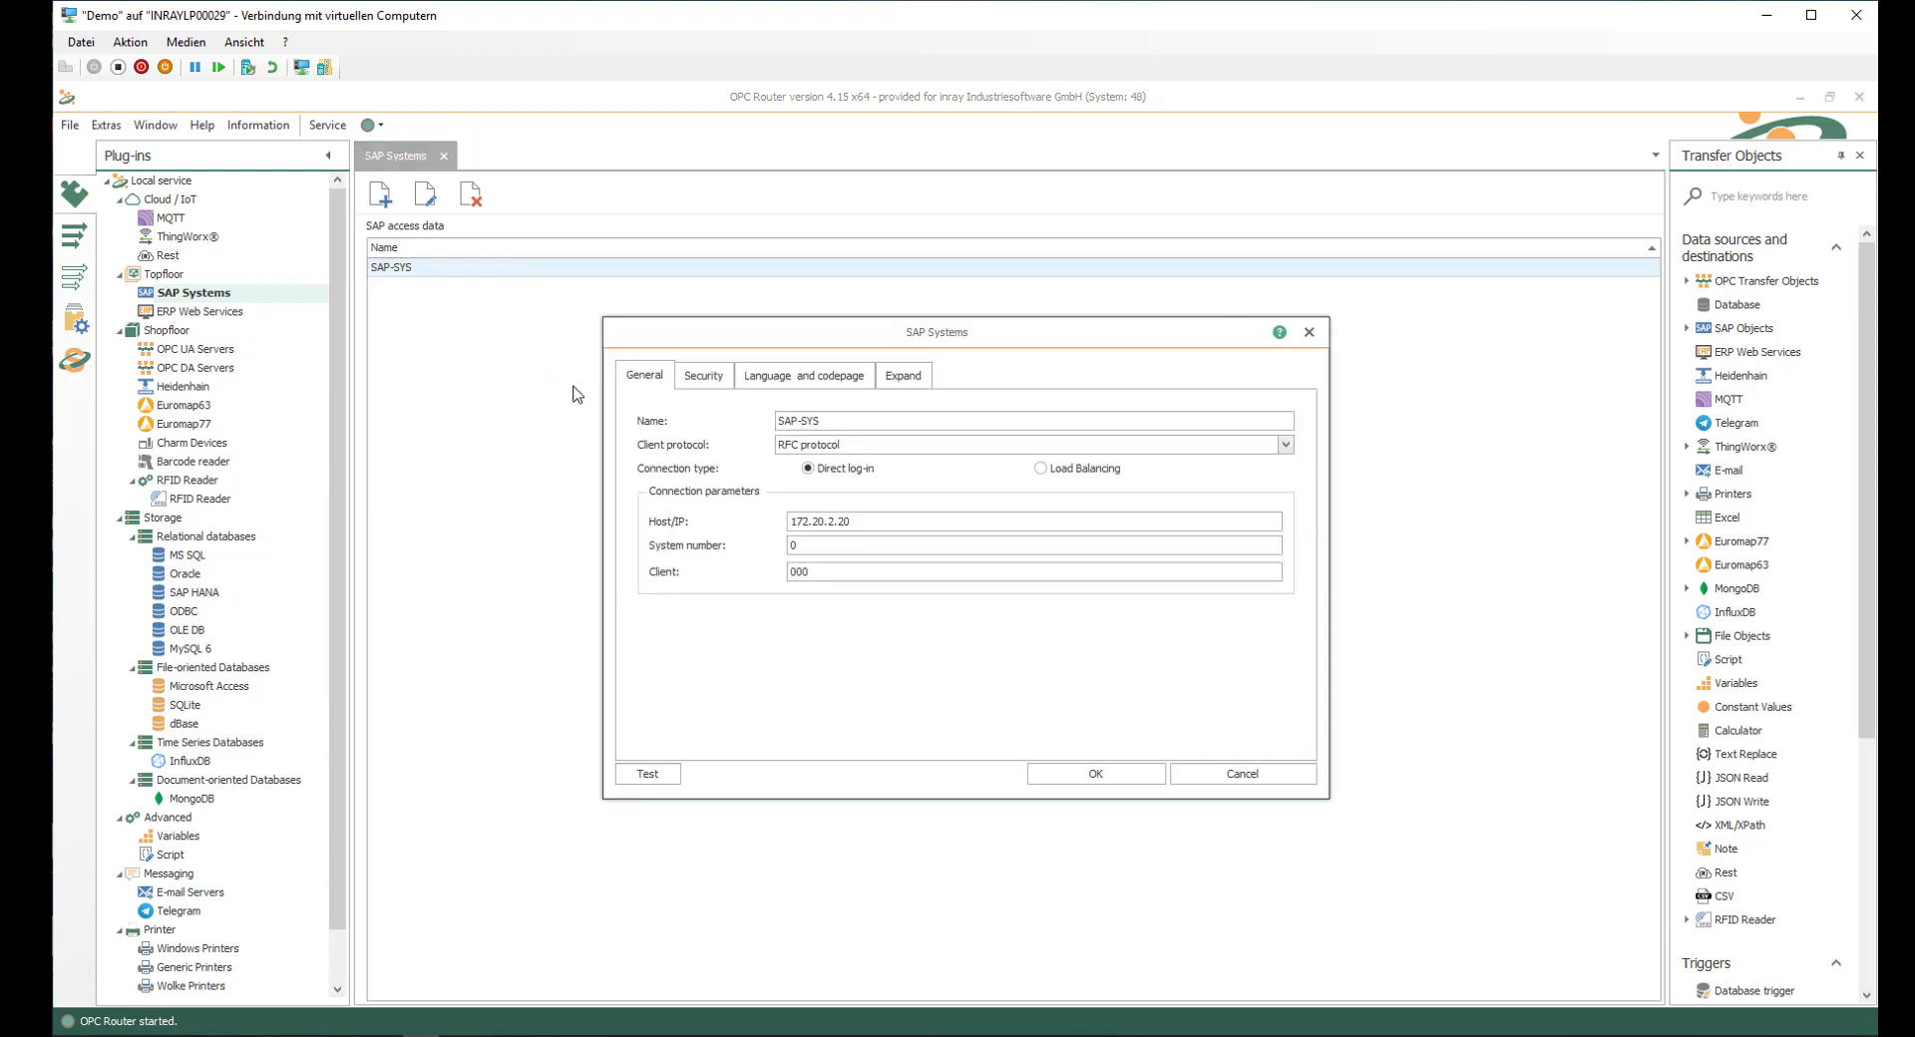
left_click(1283, 443)
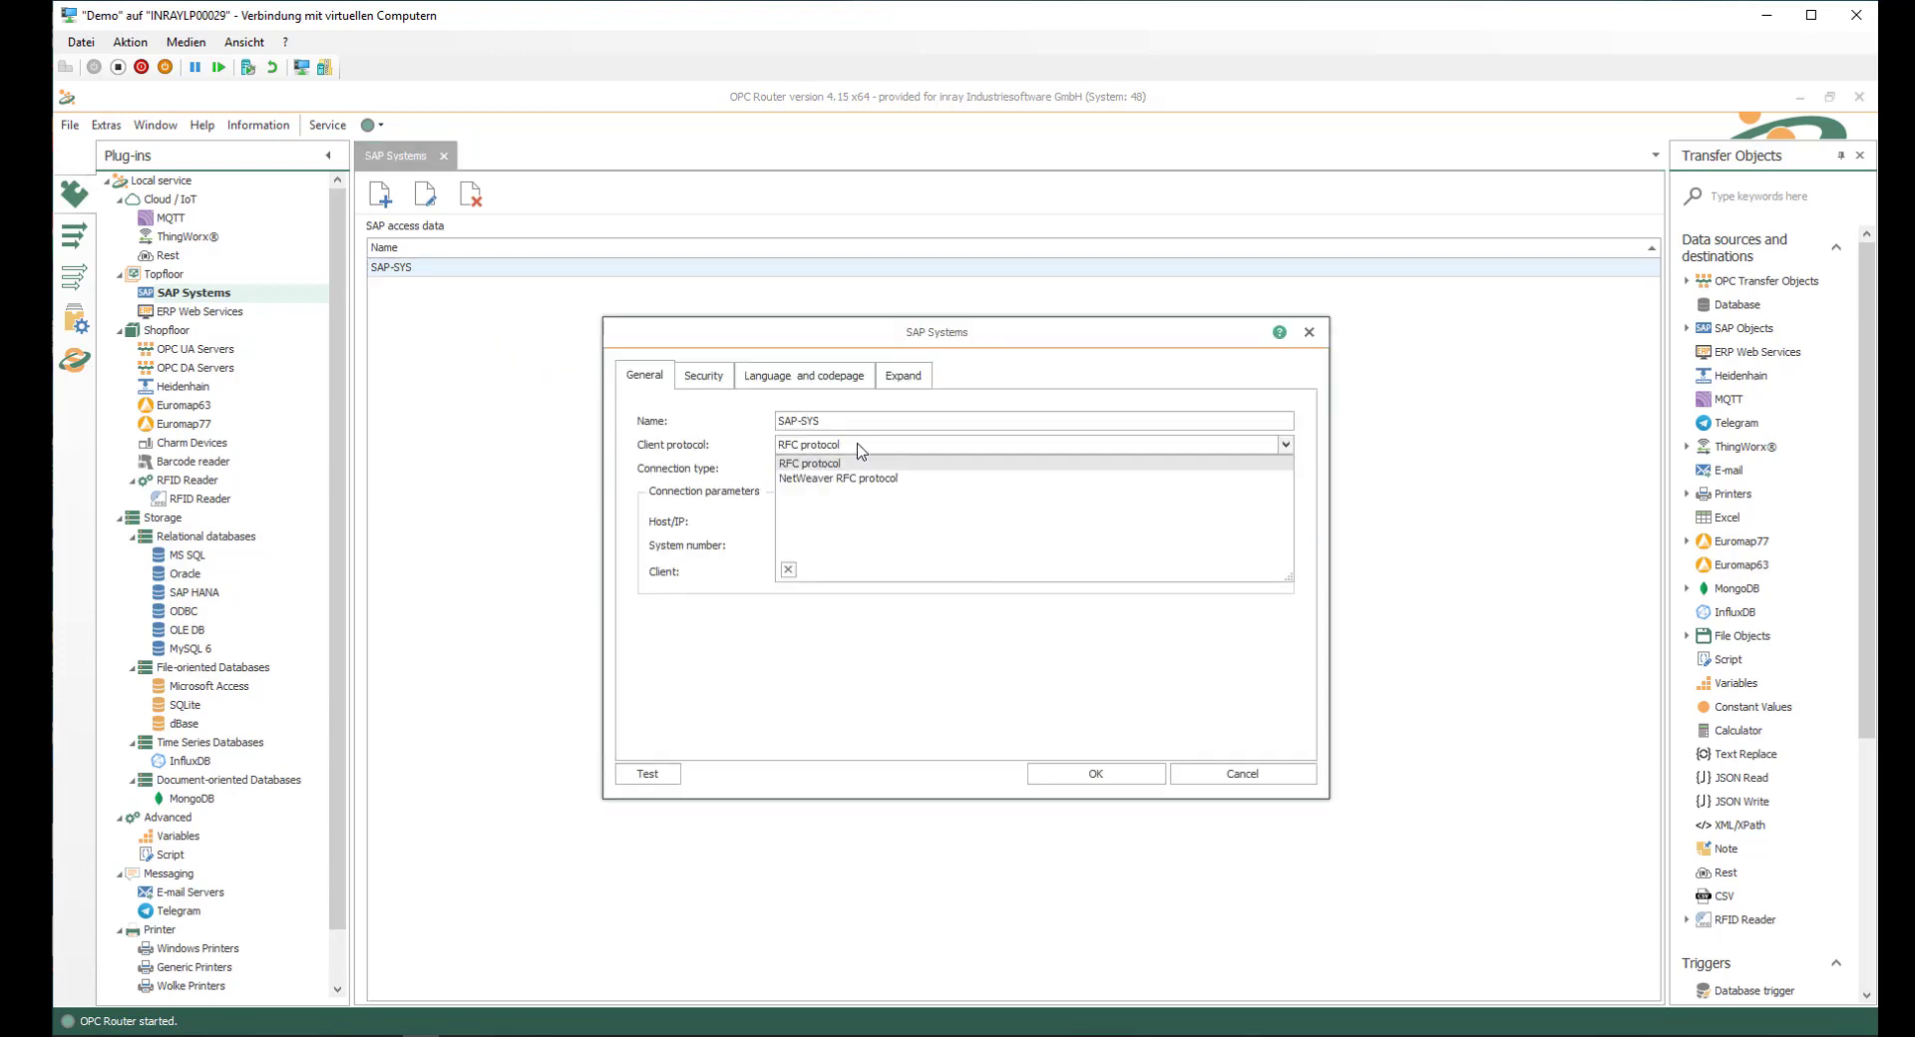
mouse_move(838, 477)
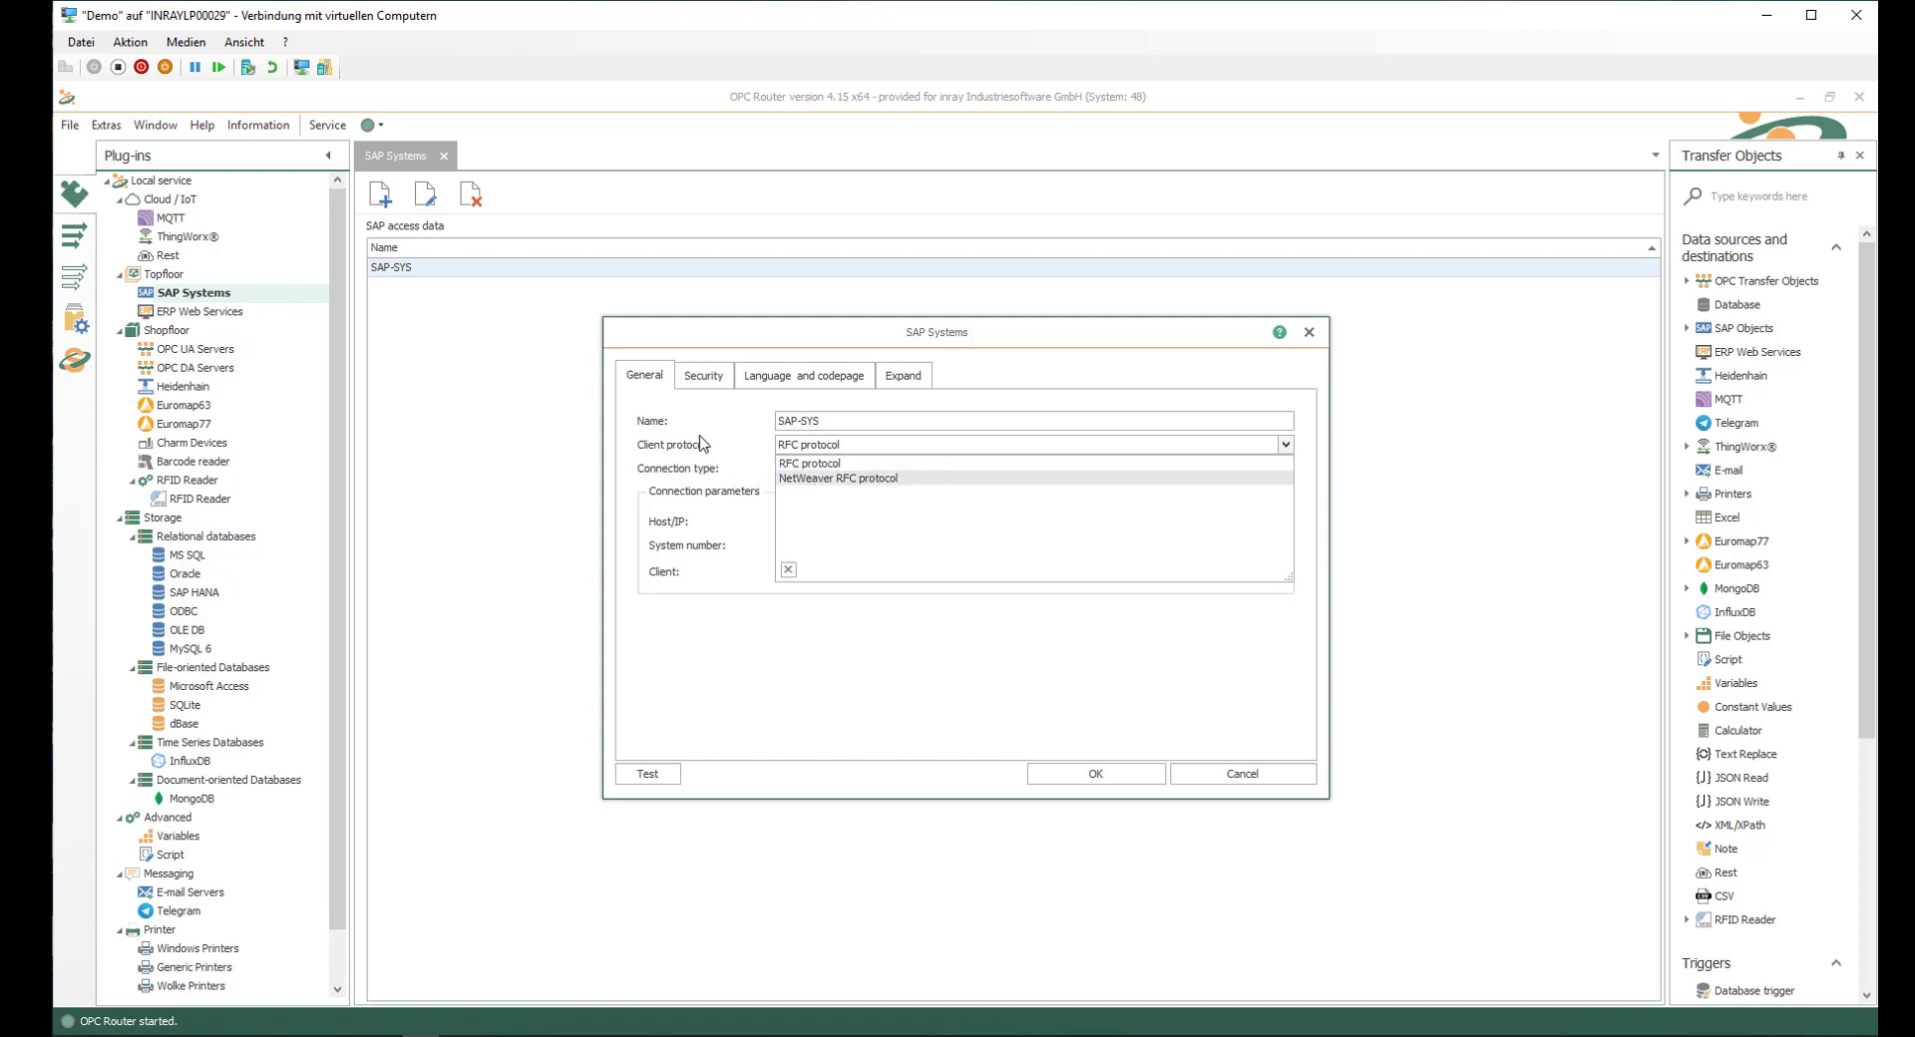
left_click(808, 463)
type("172.20.2.20")
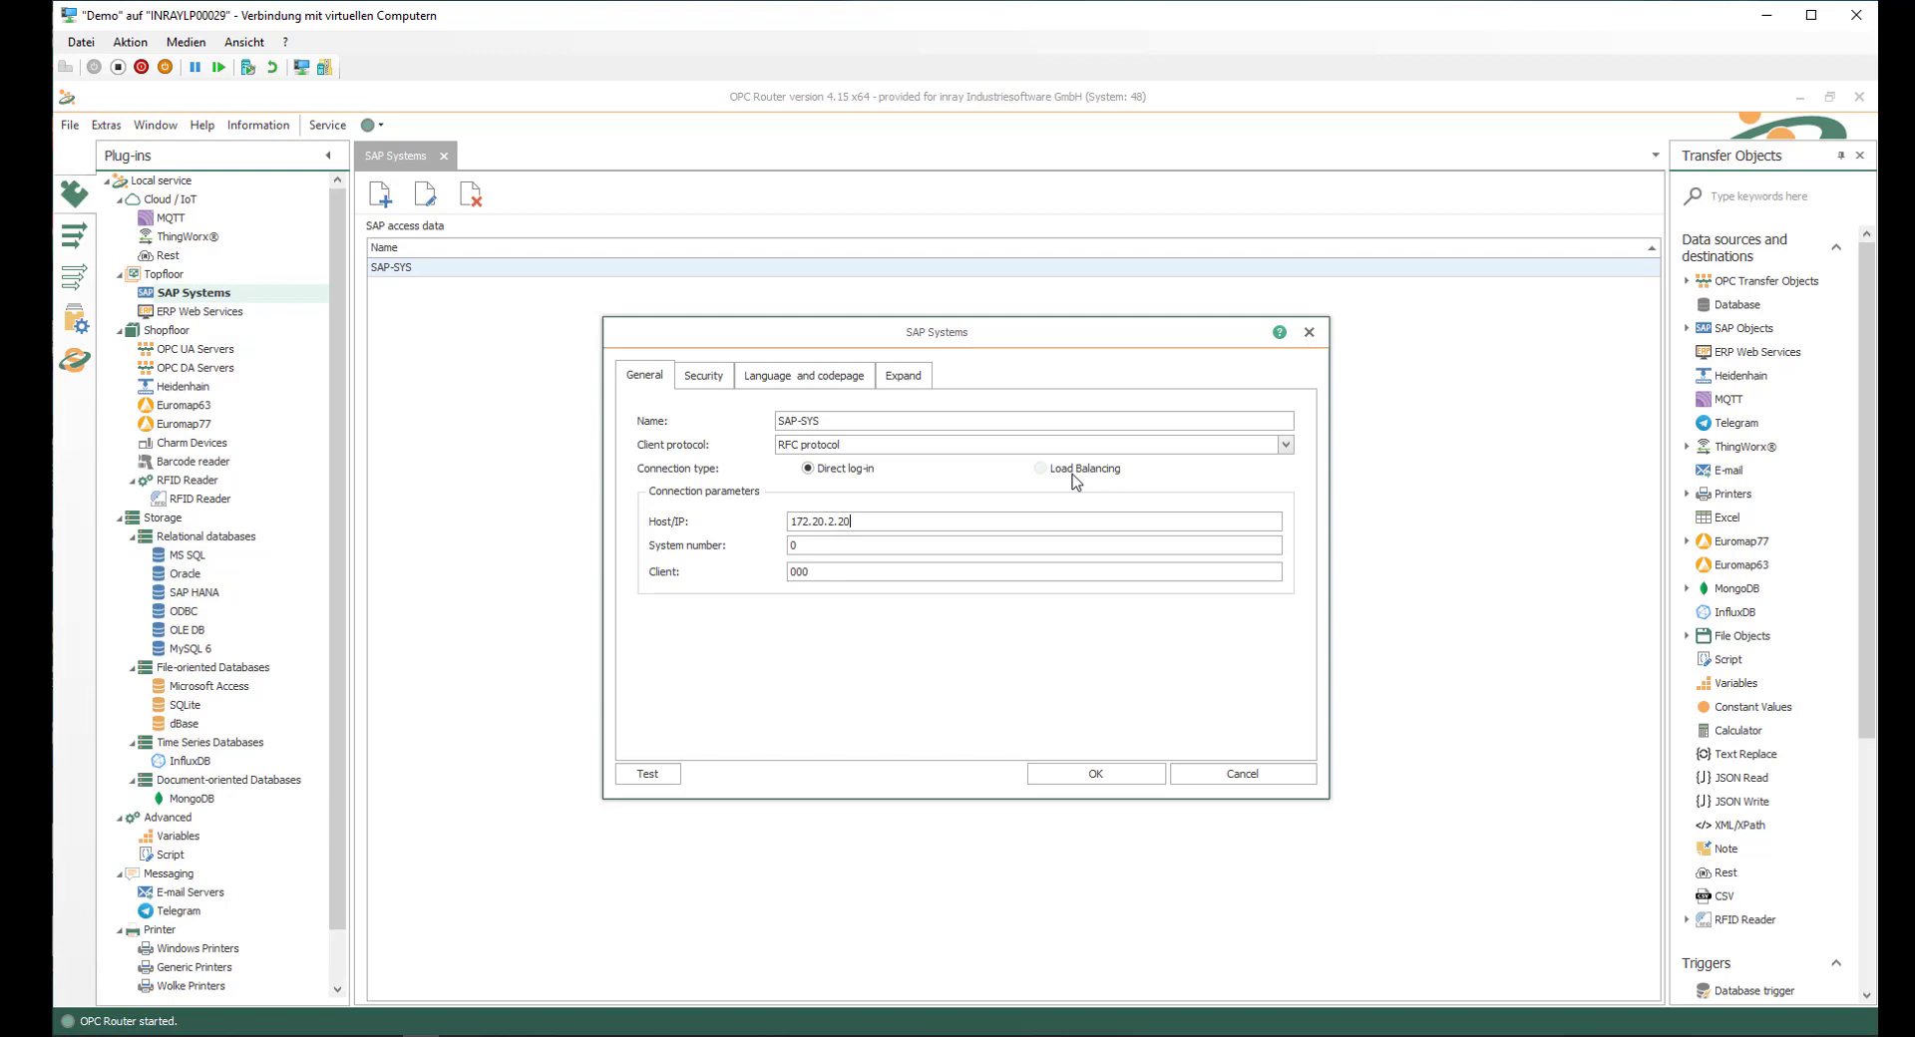
mouse_move(1071, 481)
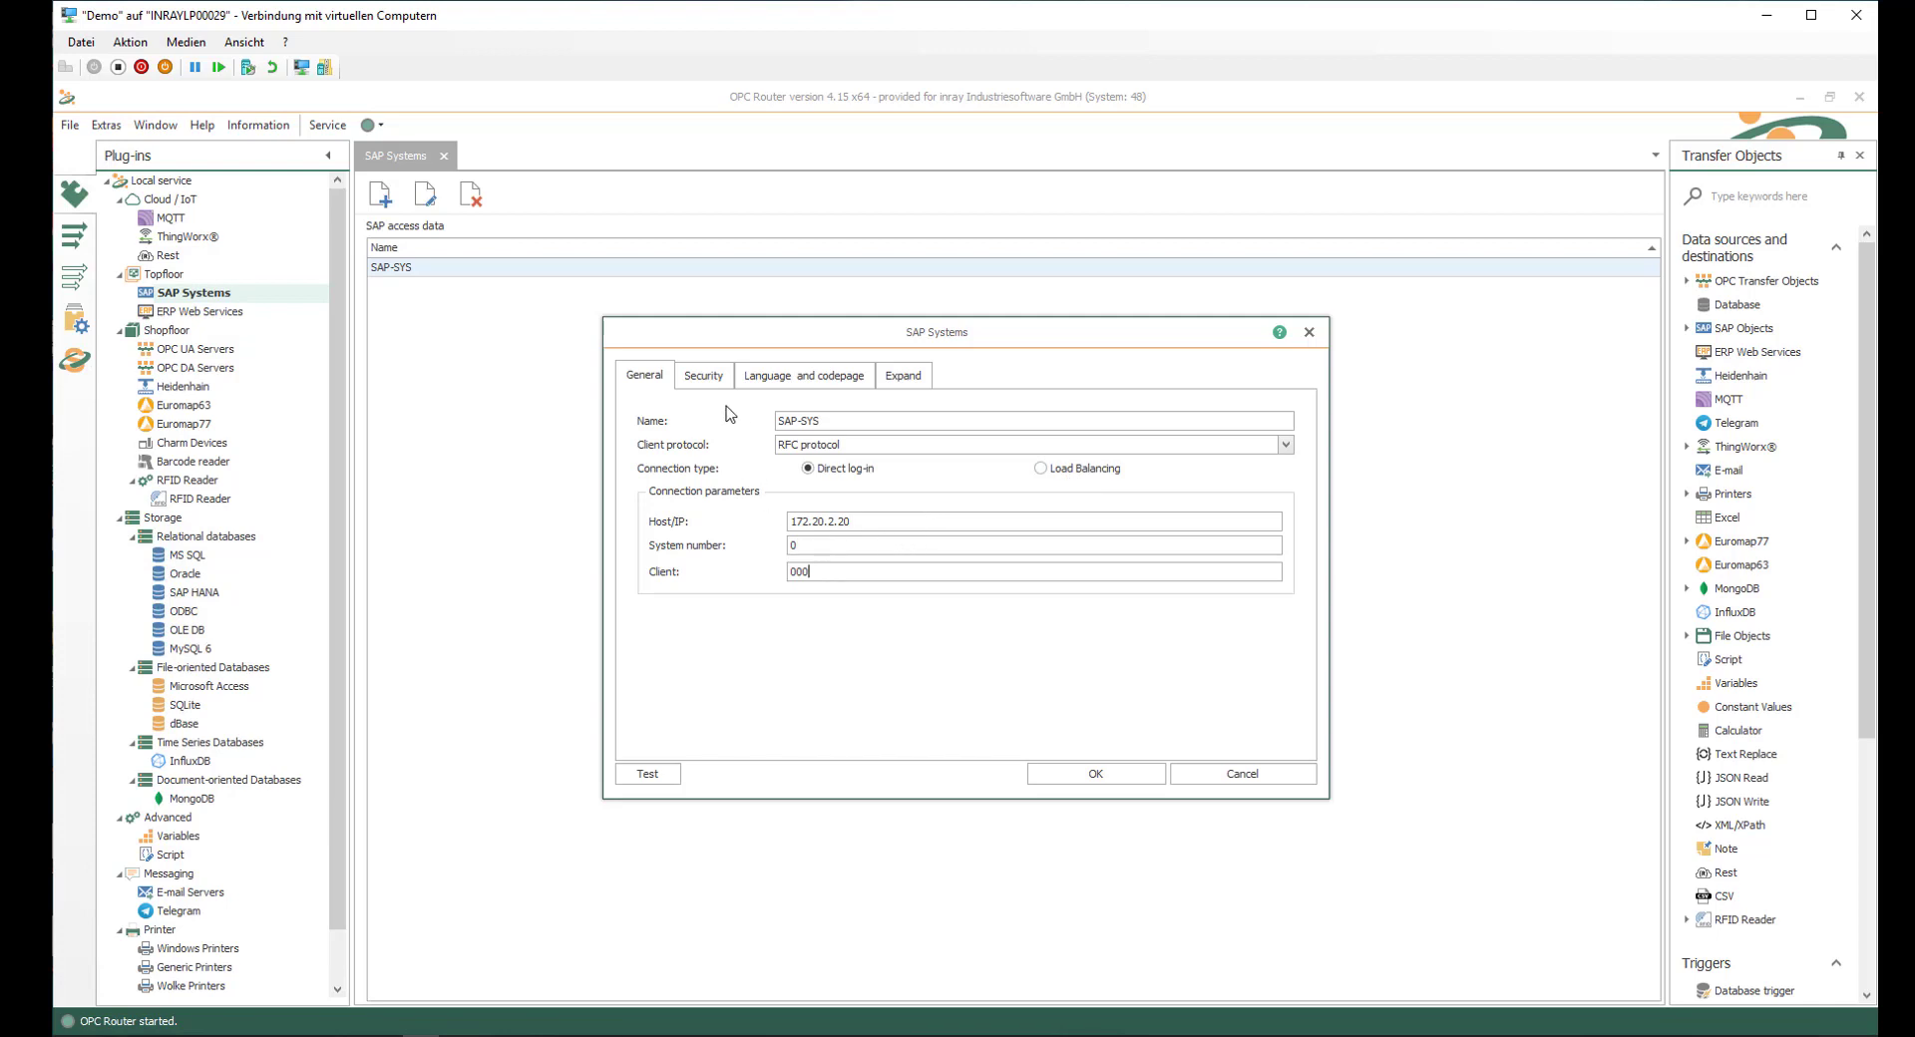
left_click(702, 375)
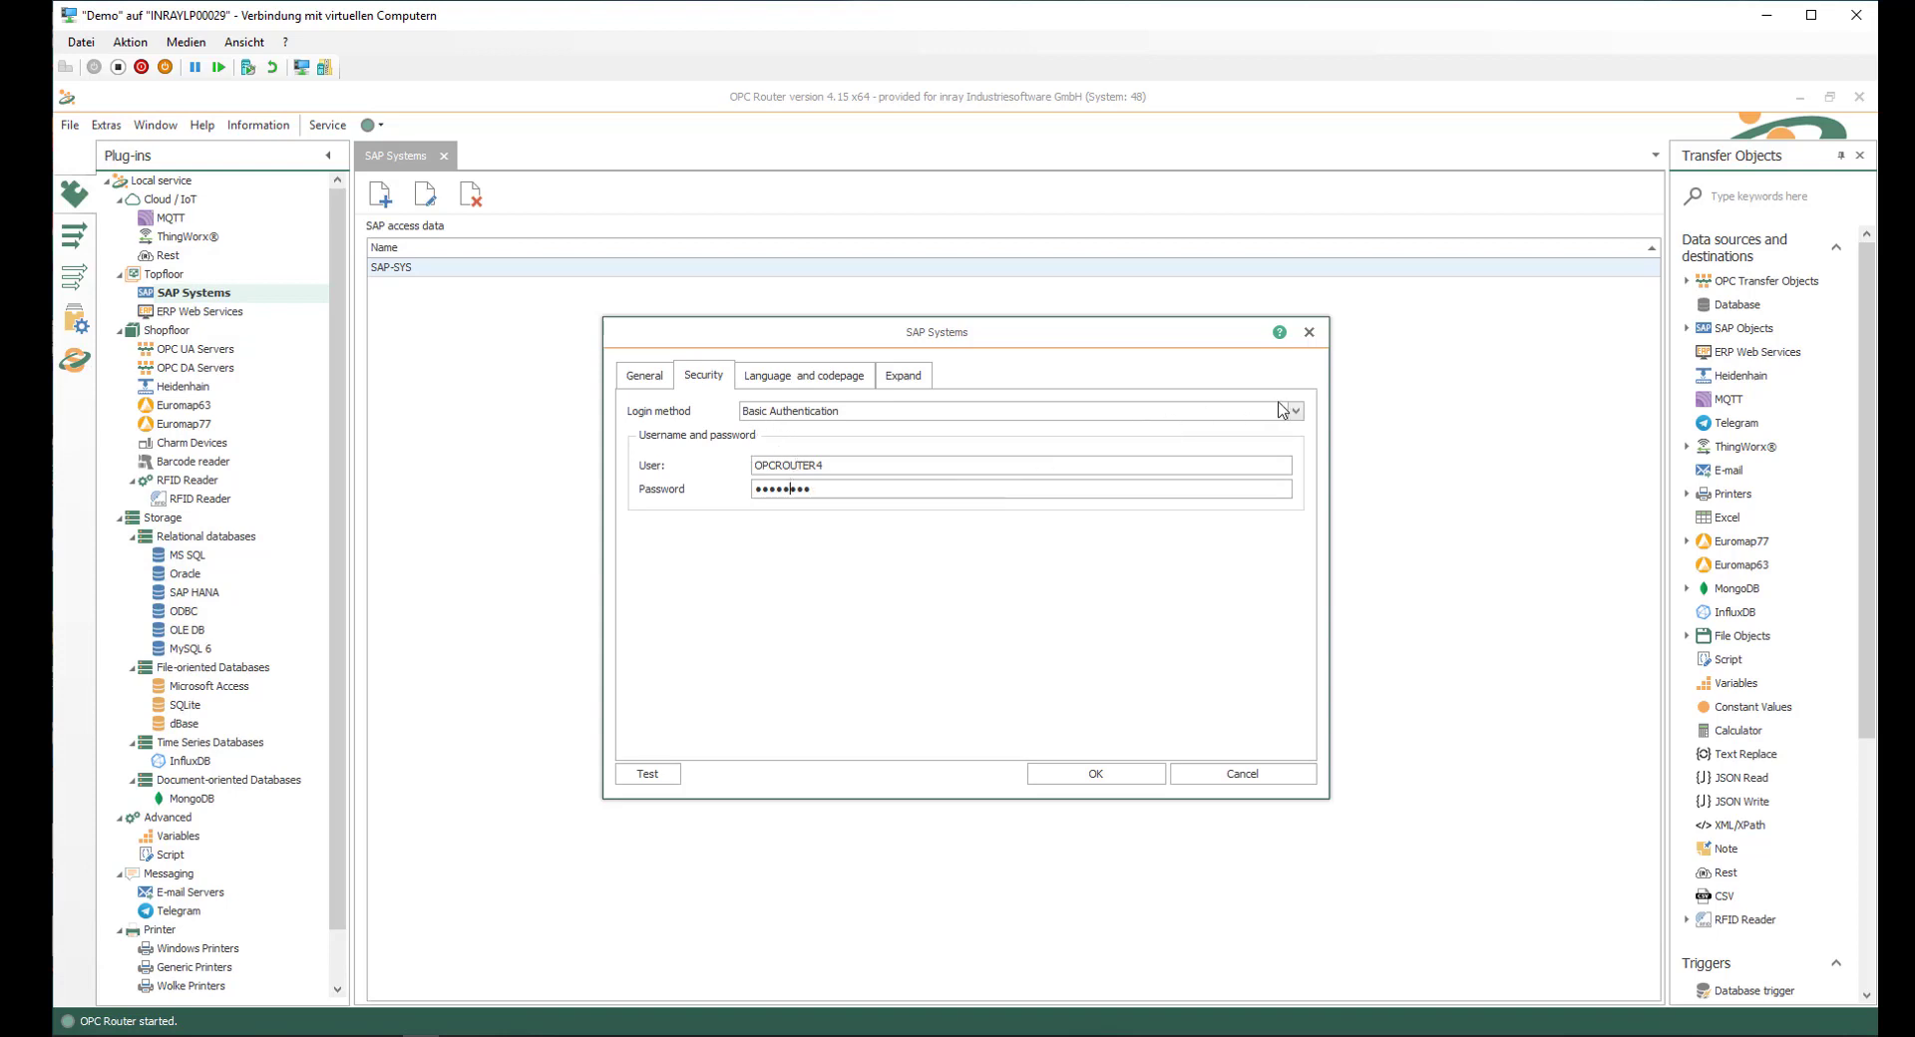
left_click(1293, 411)
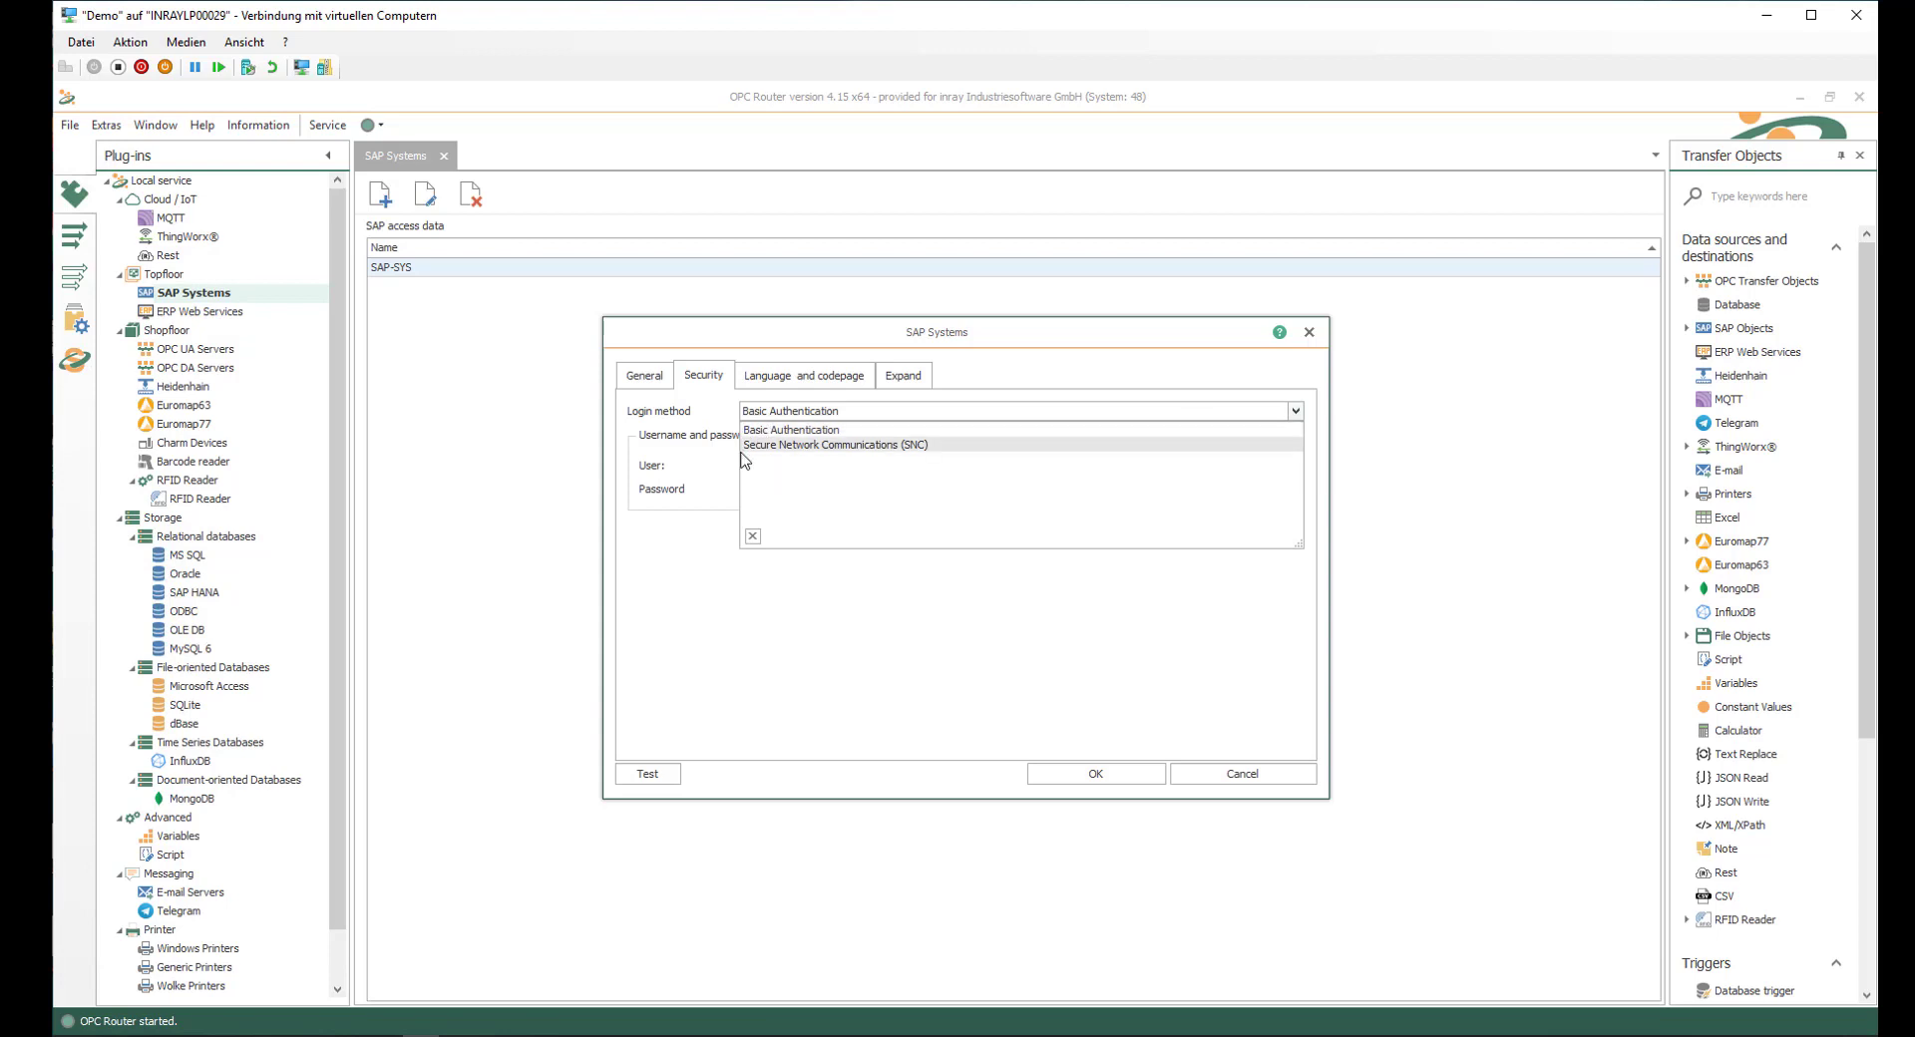
left_click(792, 428)
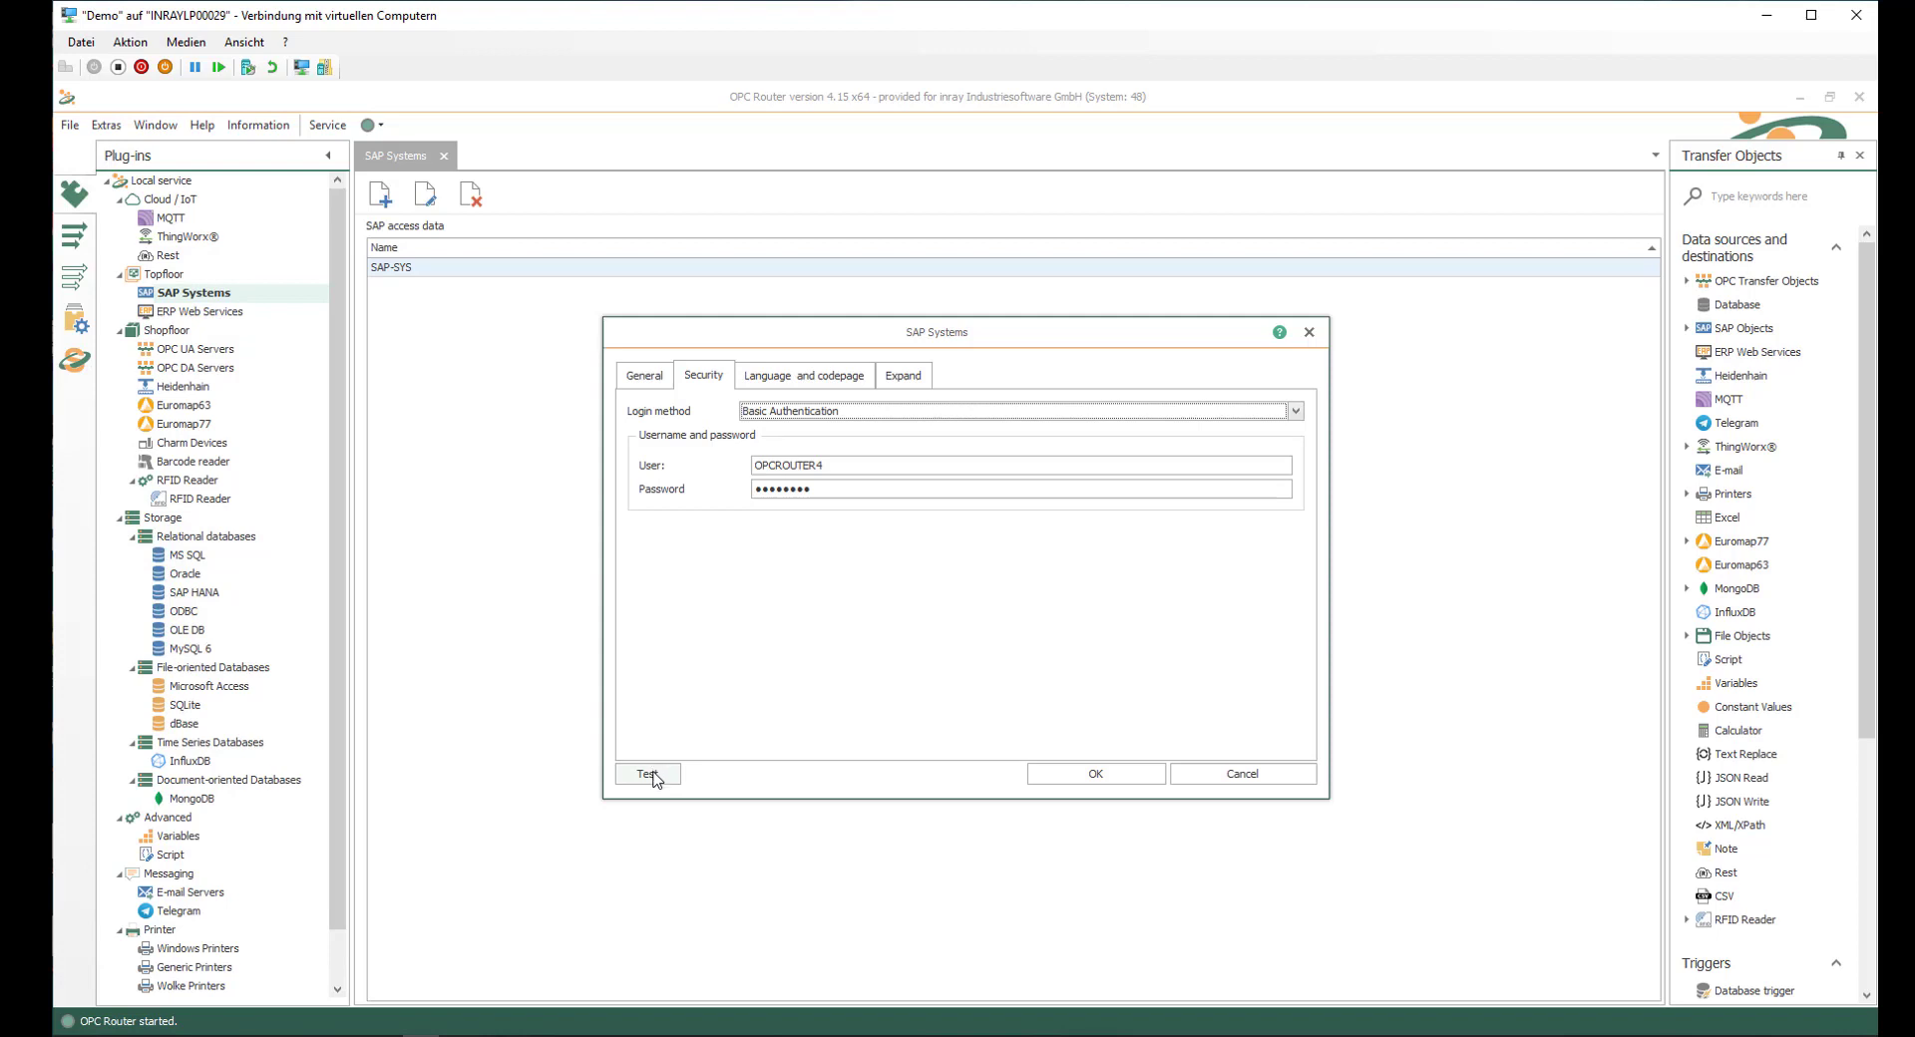
left_click(646, 774)
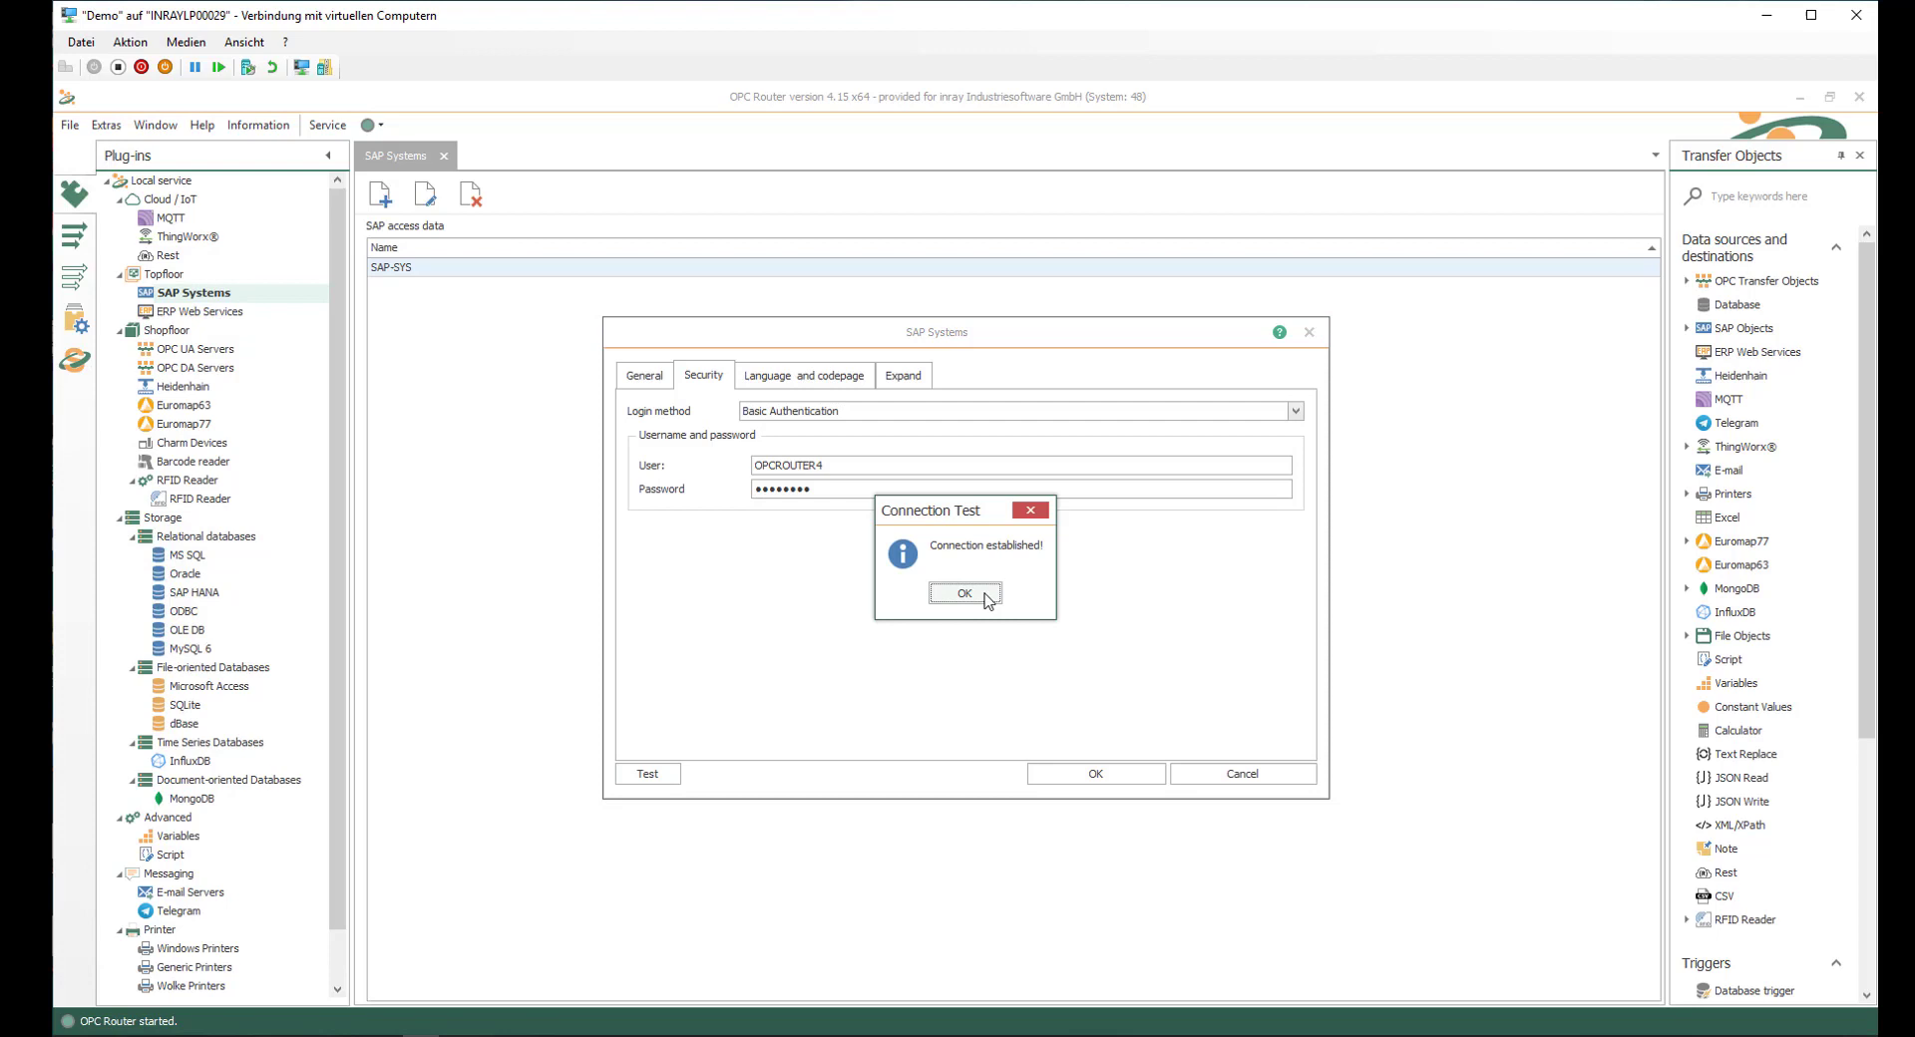
left_click(963, 594)
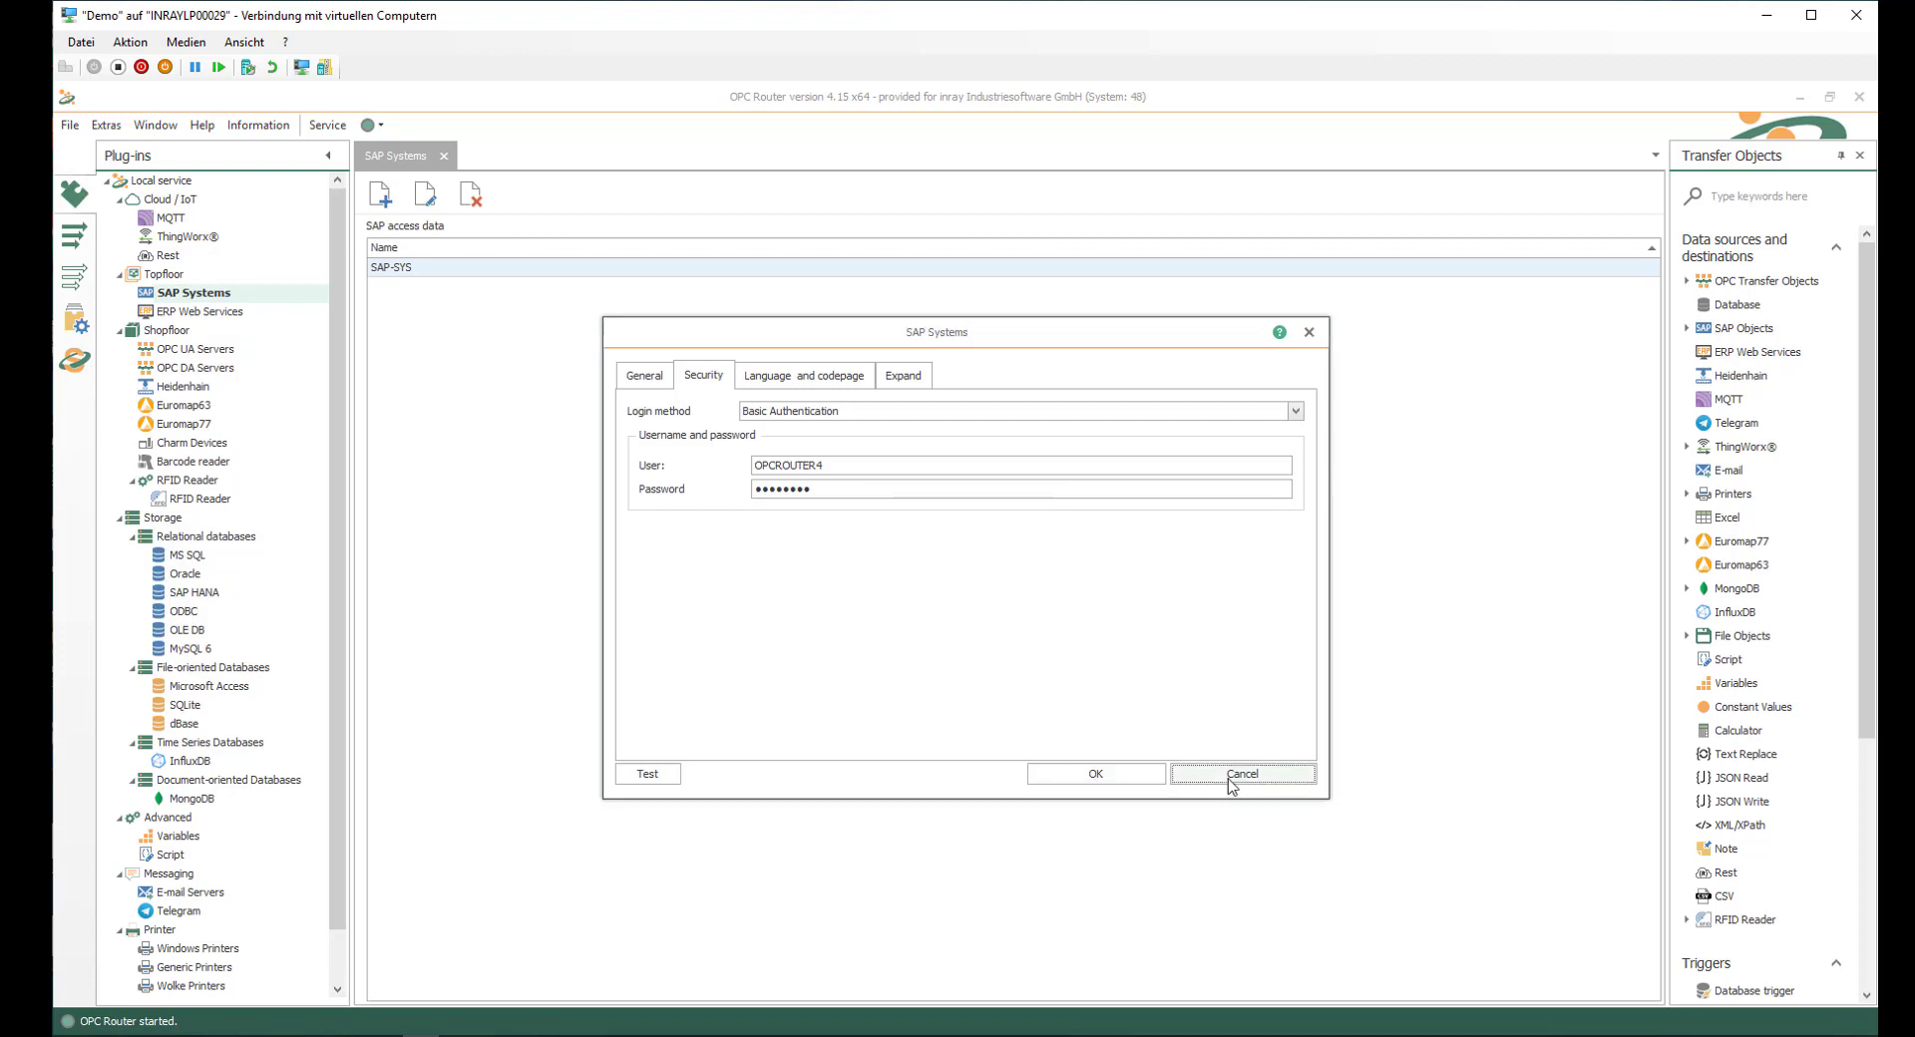
left_click(1243, 774)
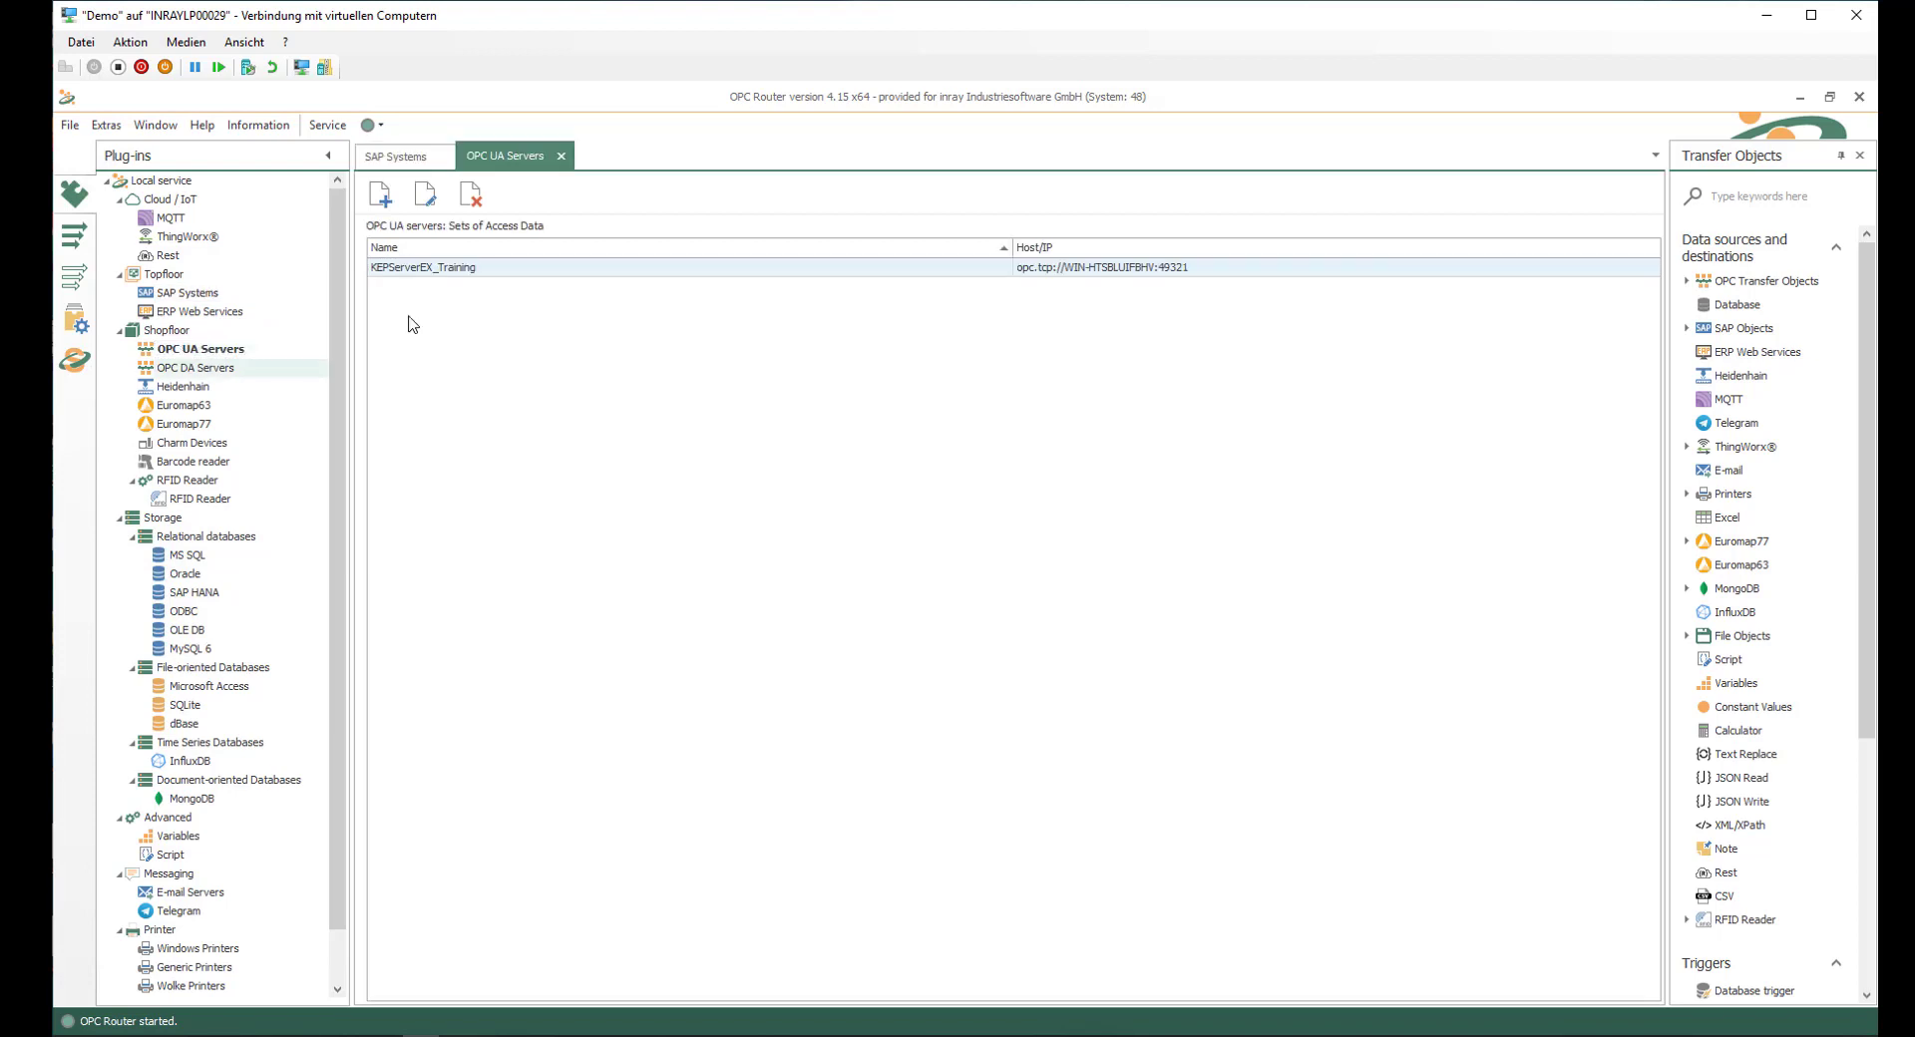
- Select the KEPServerEX_Training entry in the OPC UA Servers list
left_click(427, 268)
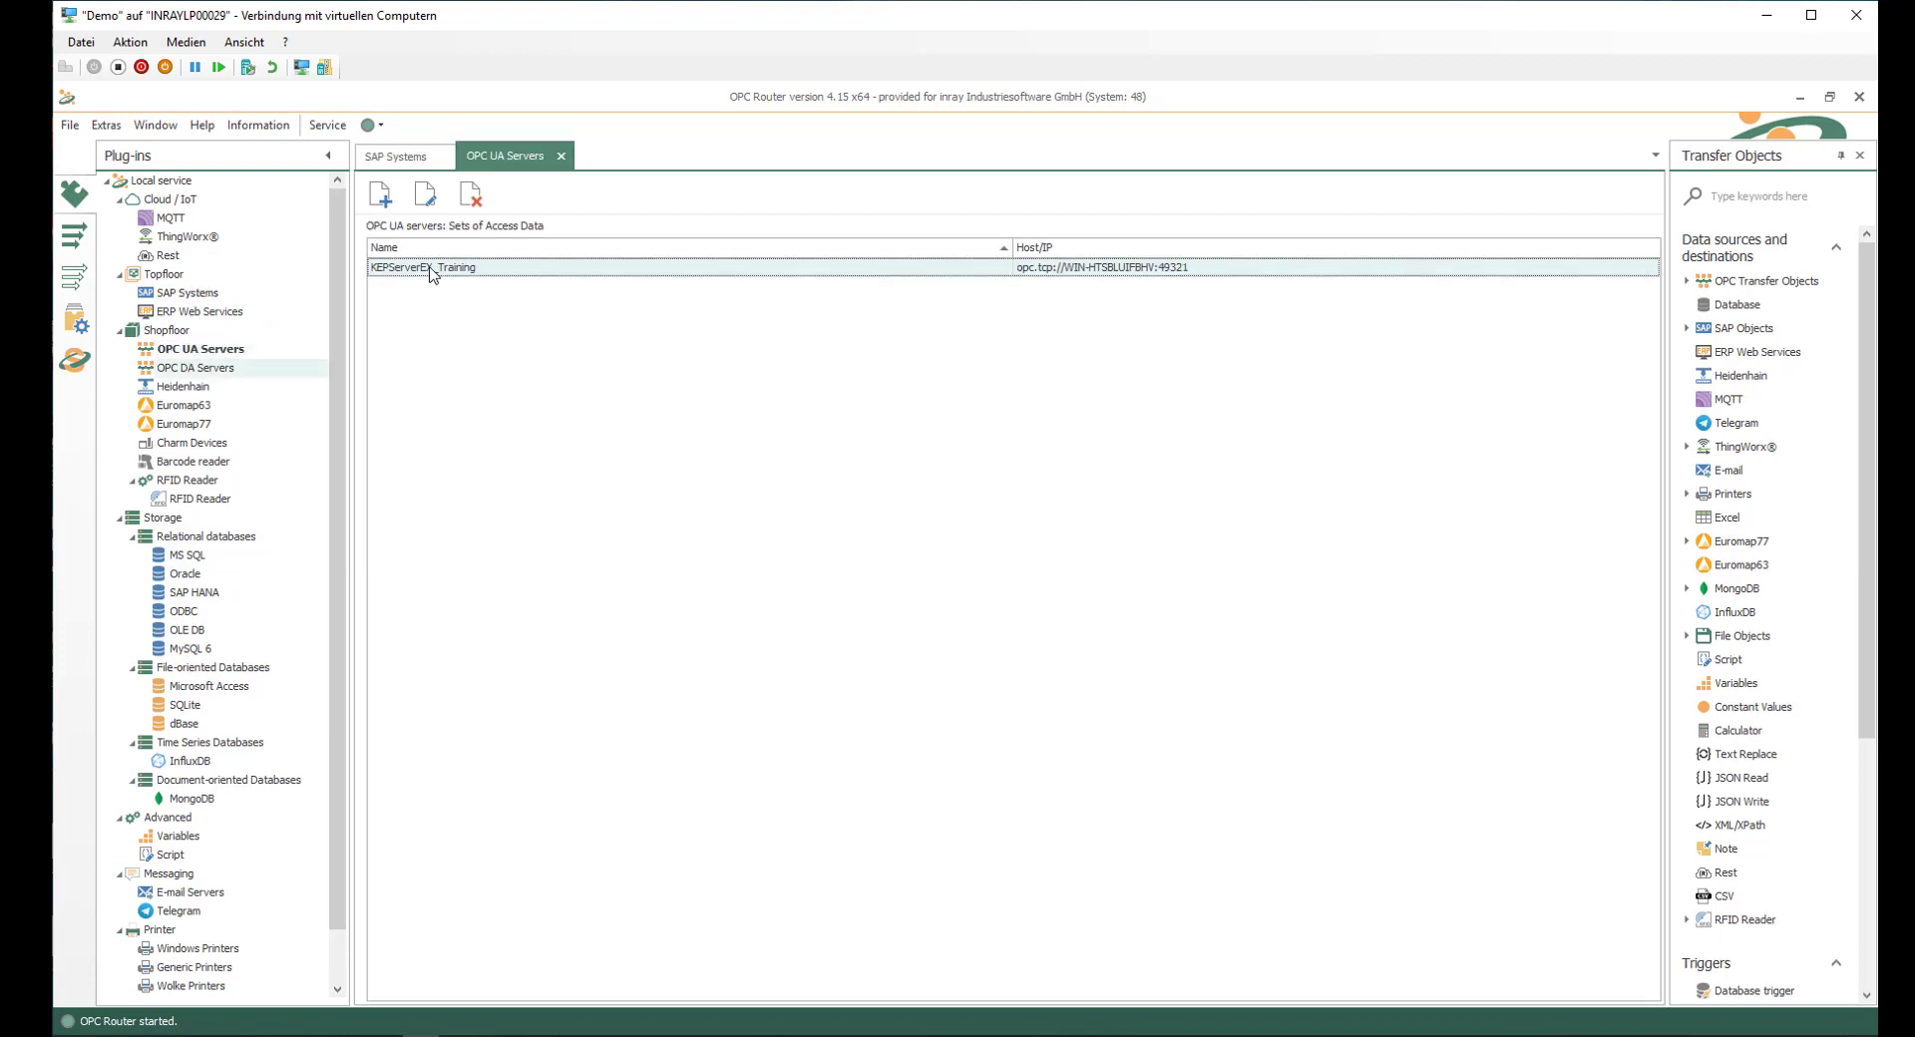
double_click(421, 267)
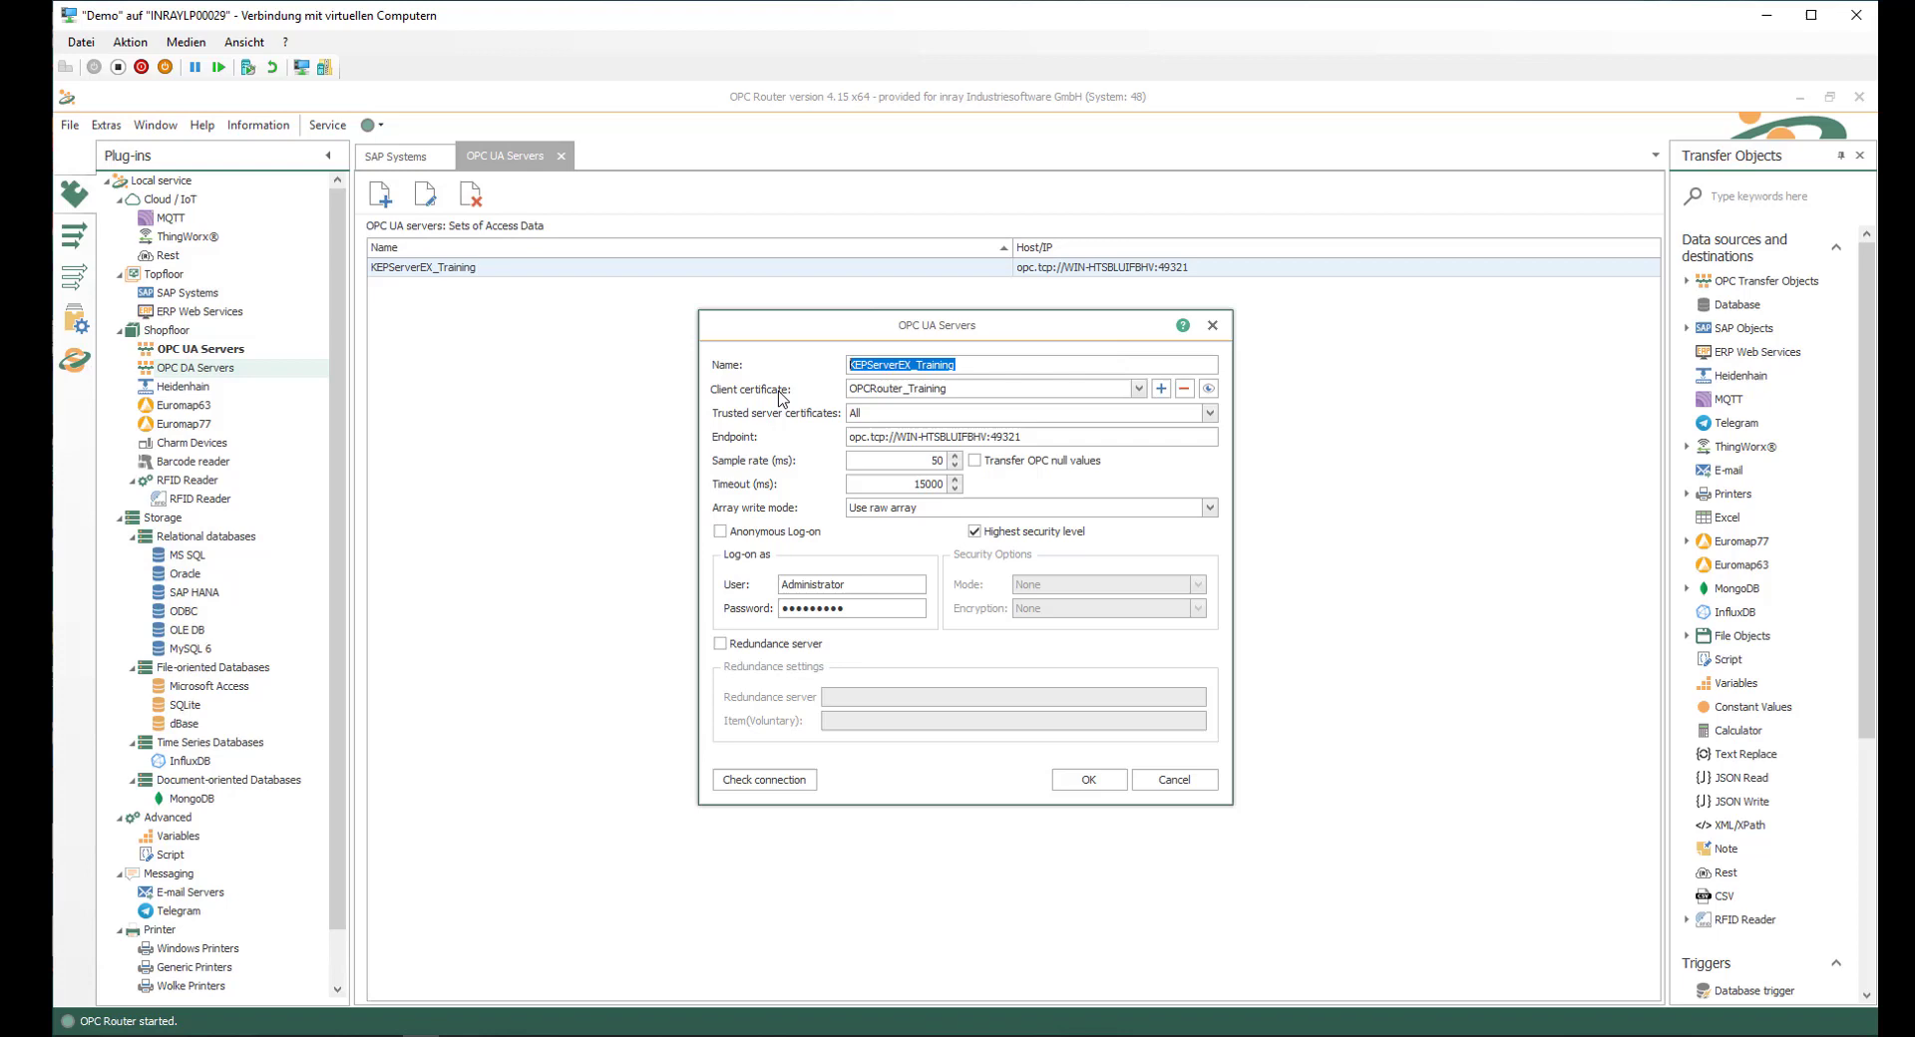
mouse_move(955, 403)
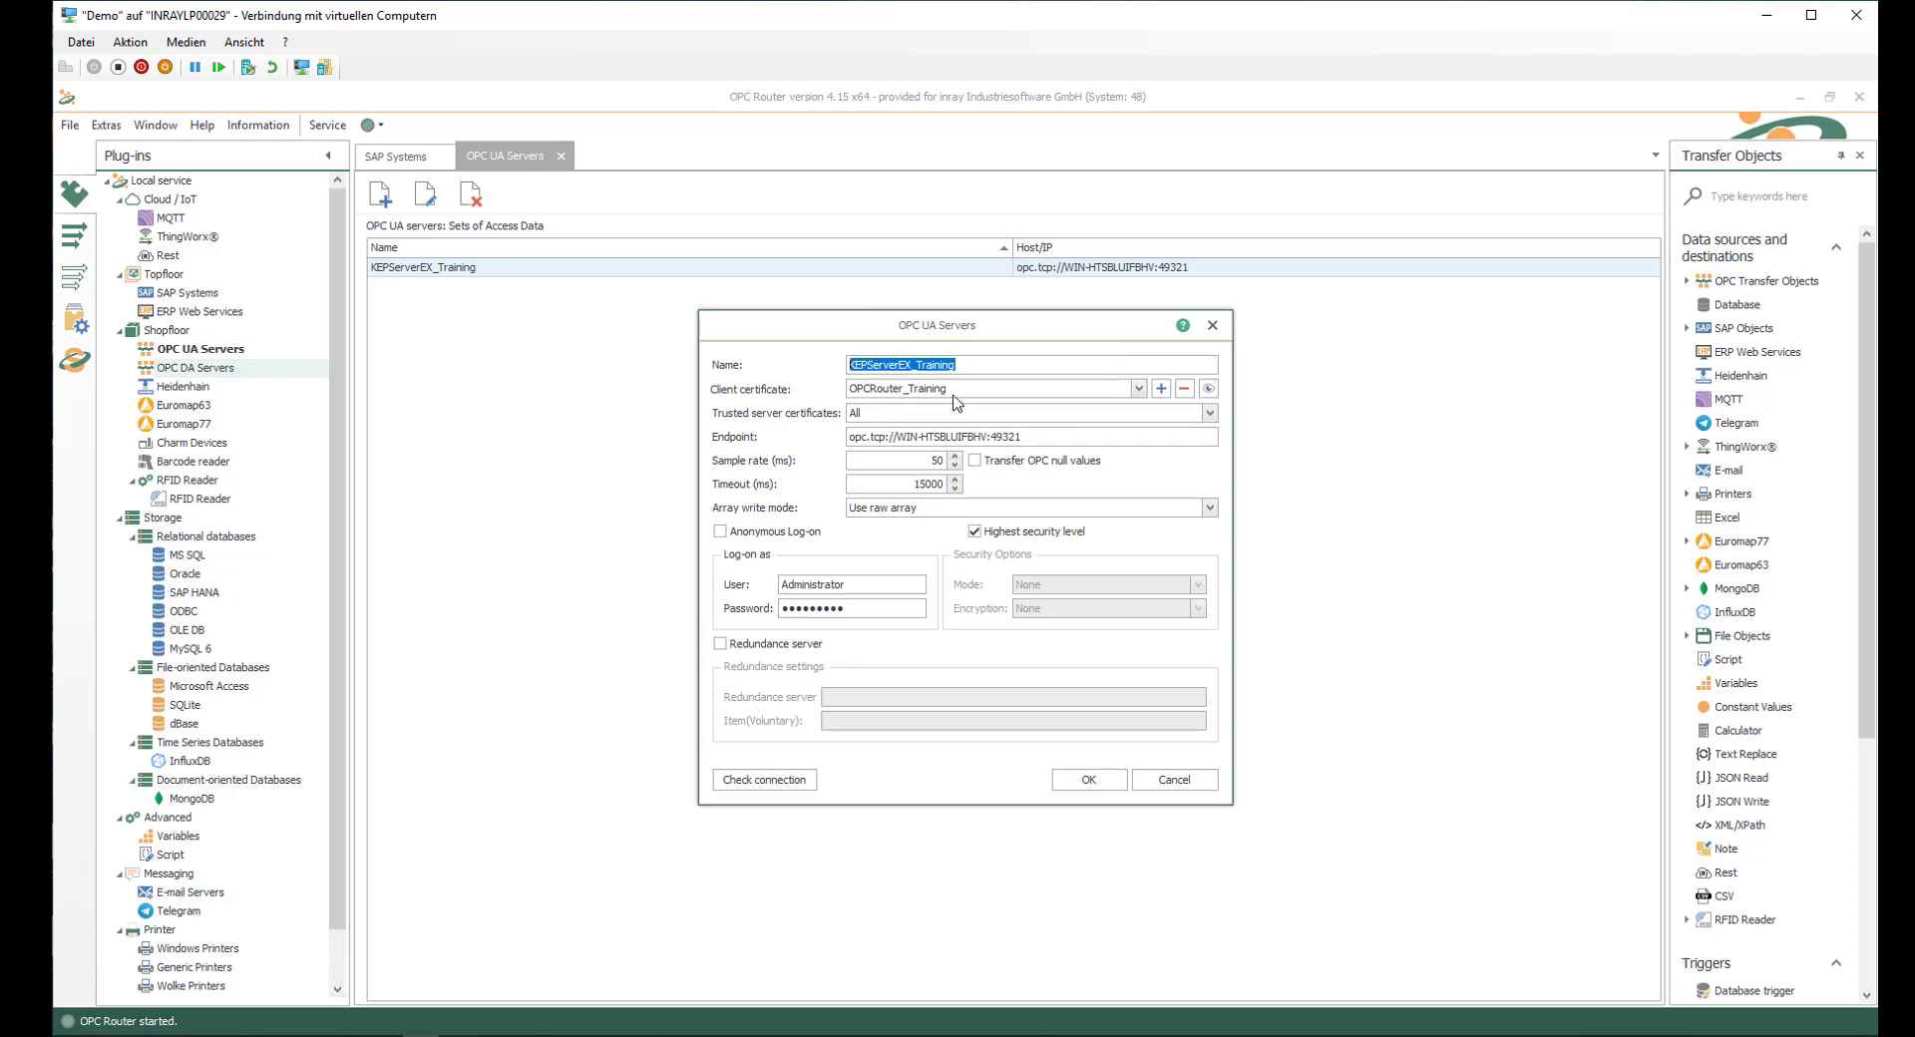
mouse_move(1027, 454)
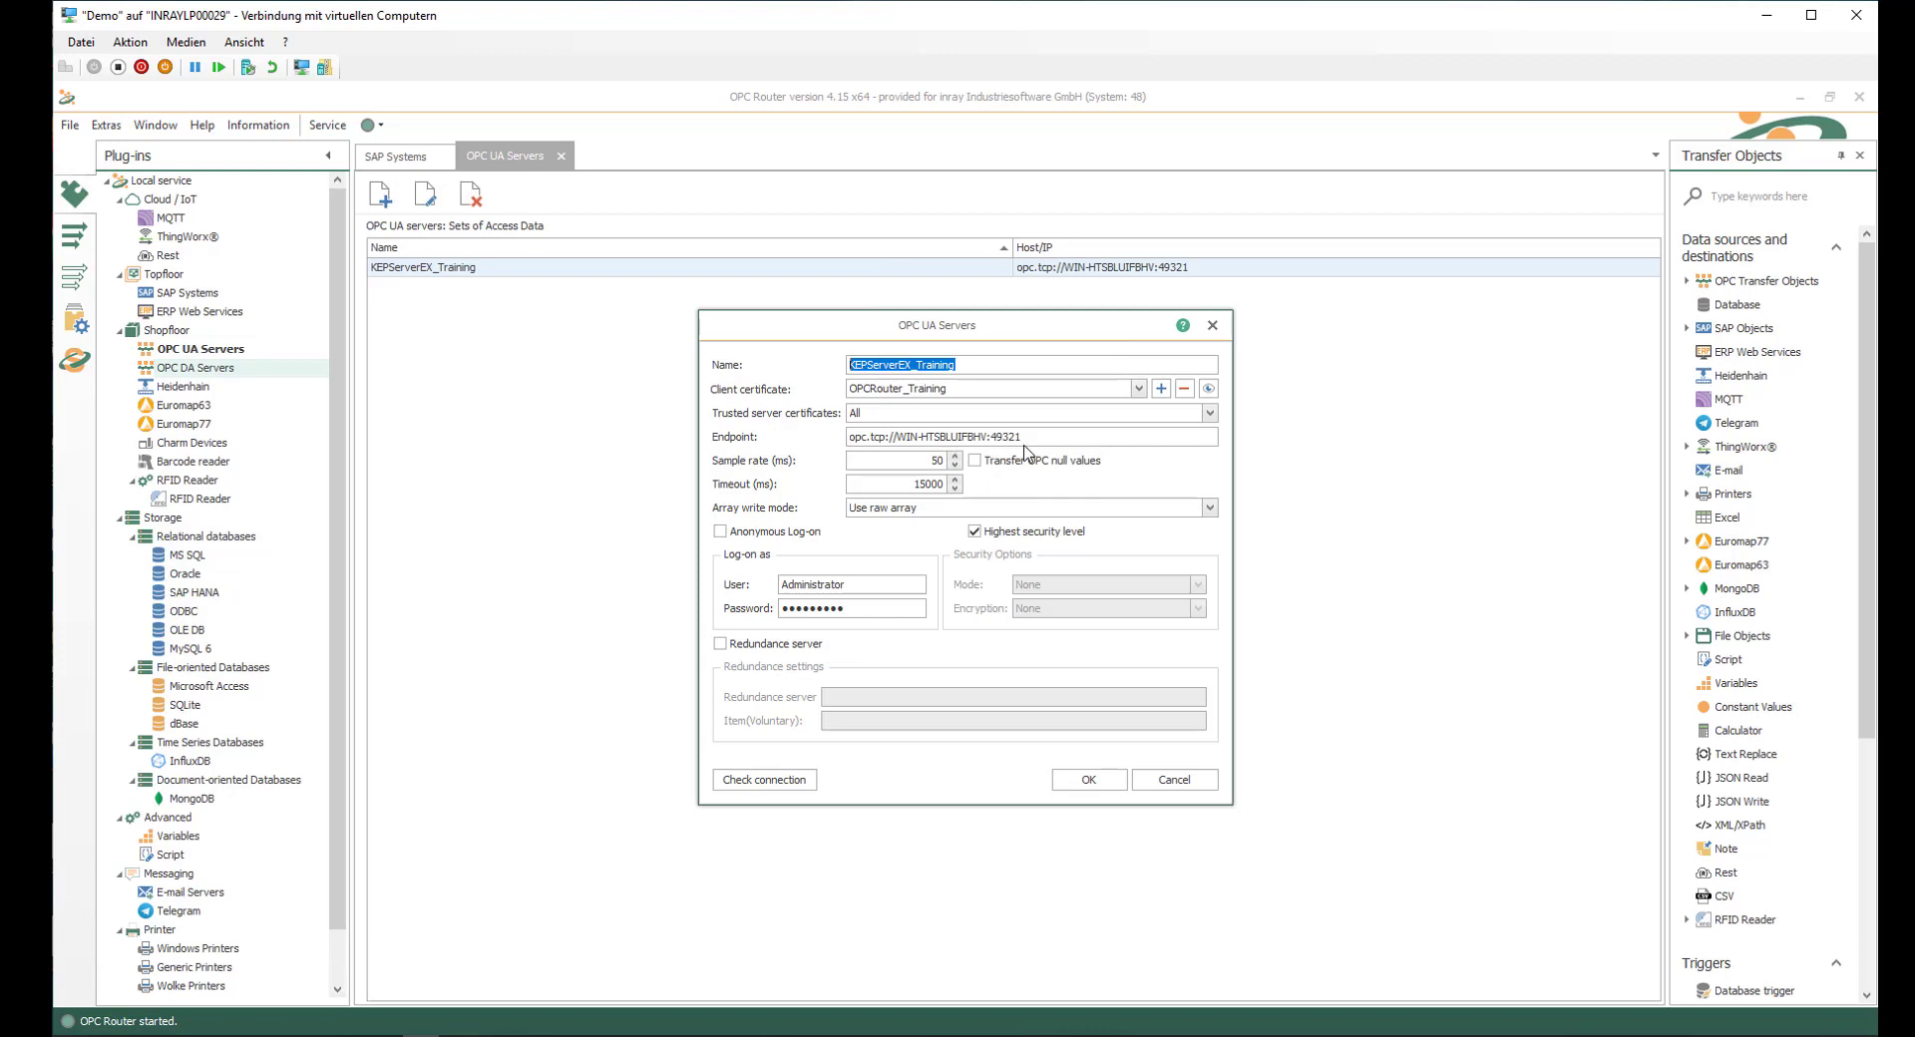
left_click(1039, 437)
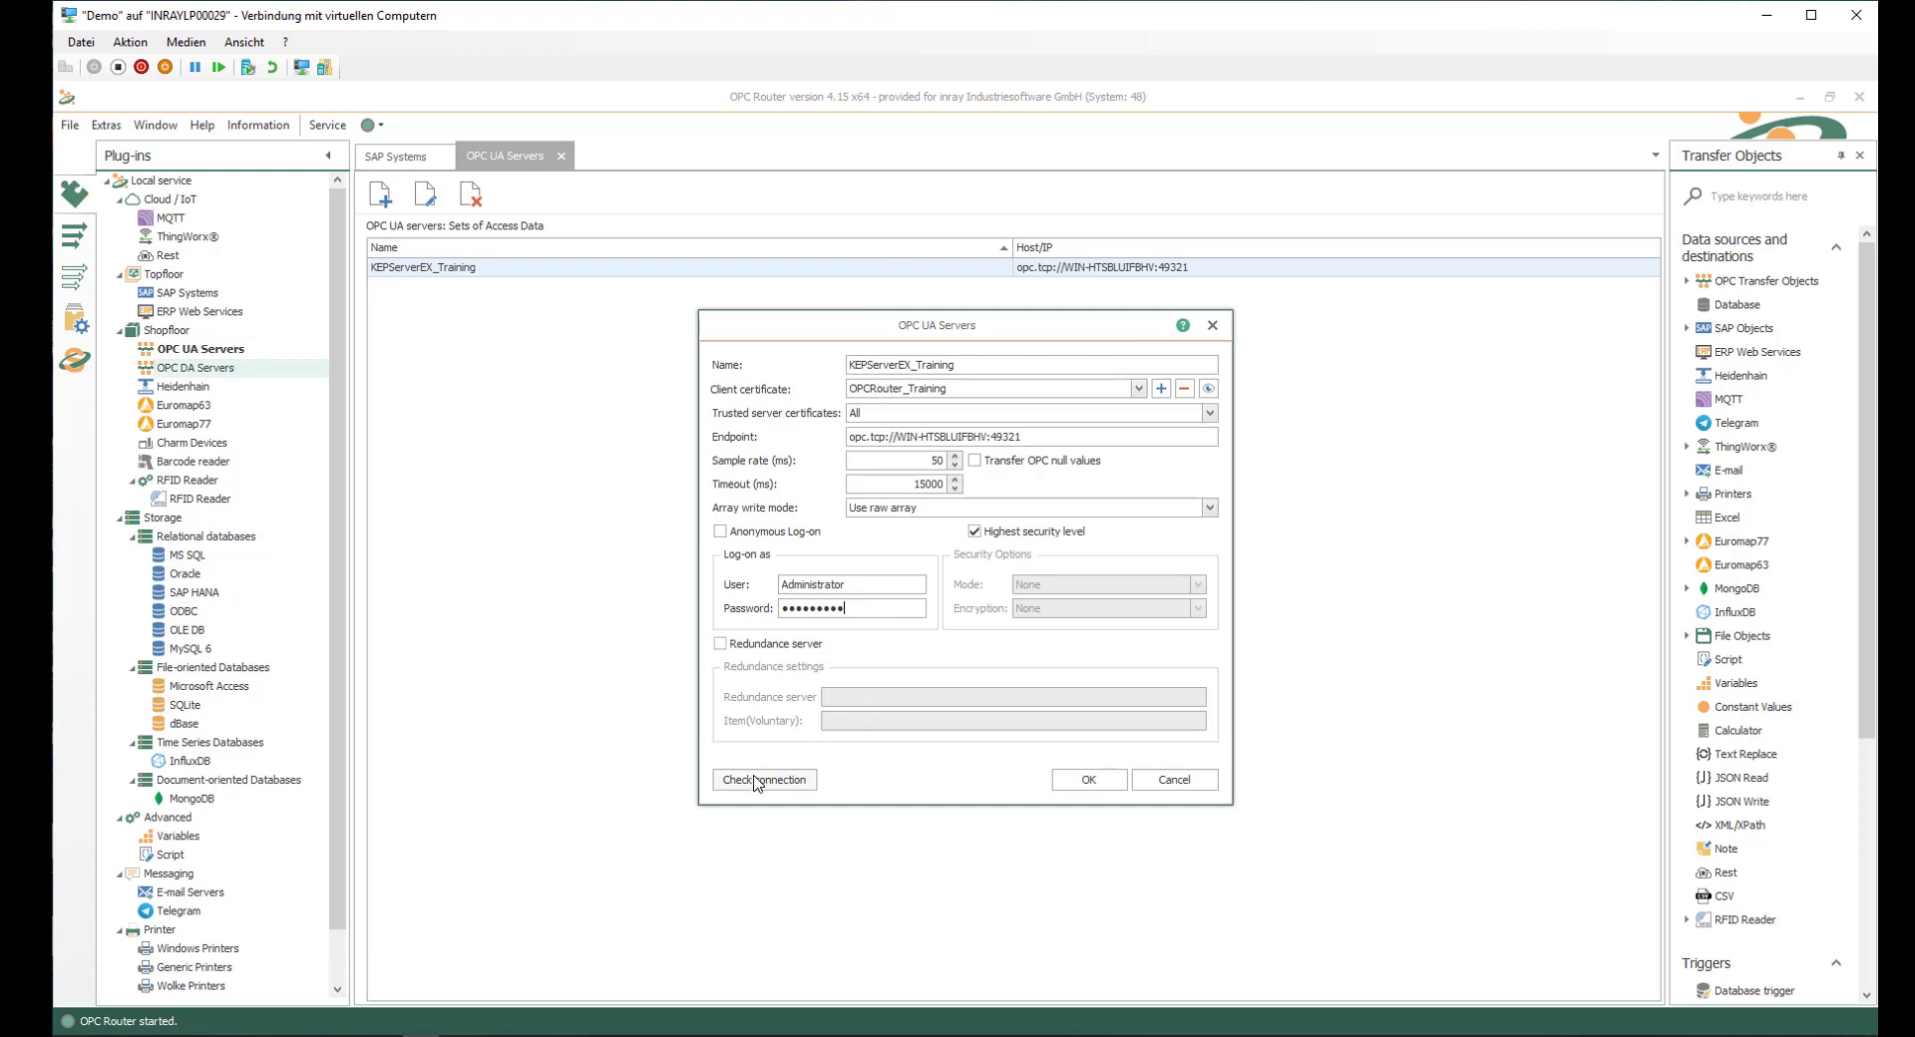
left_click(764, 780)
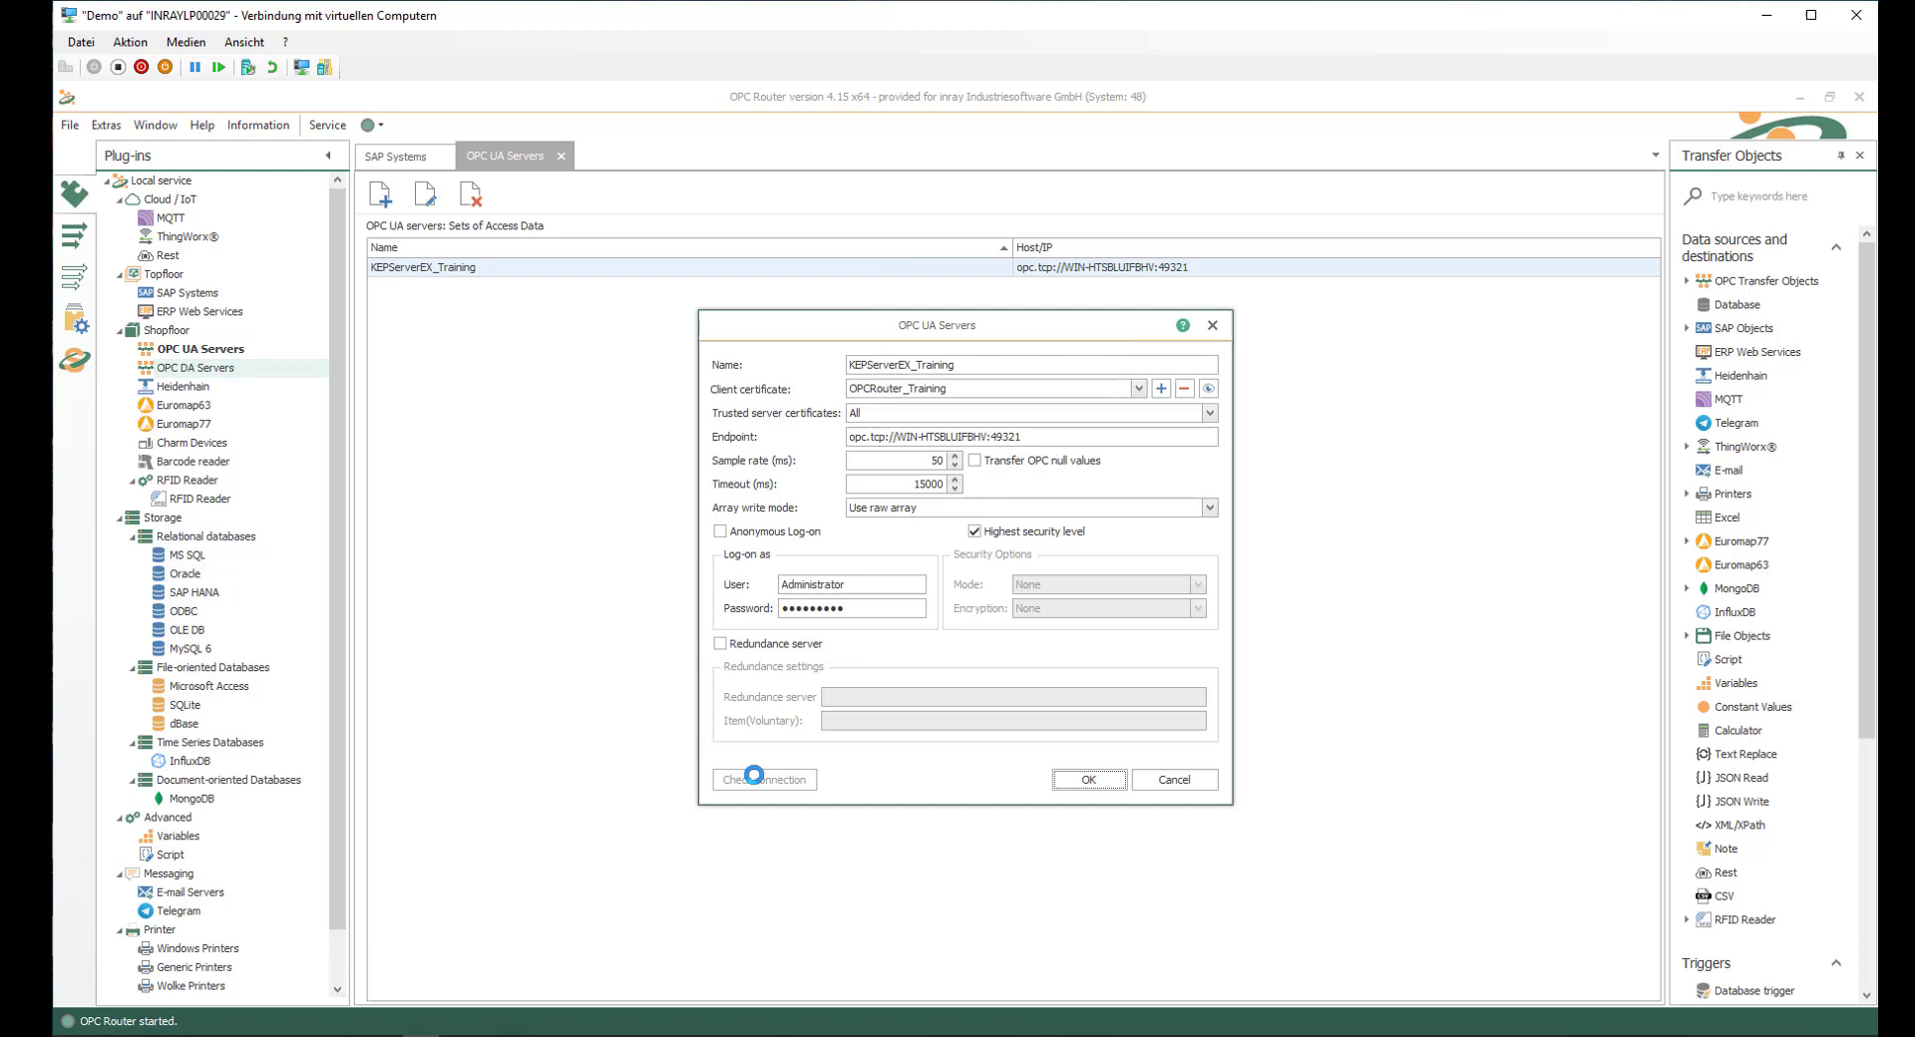
left_click(764, 780)
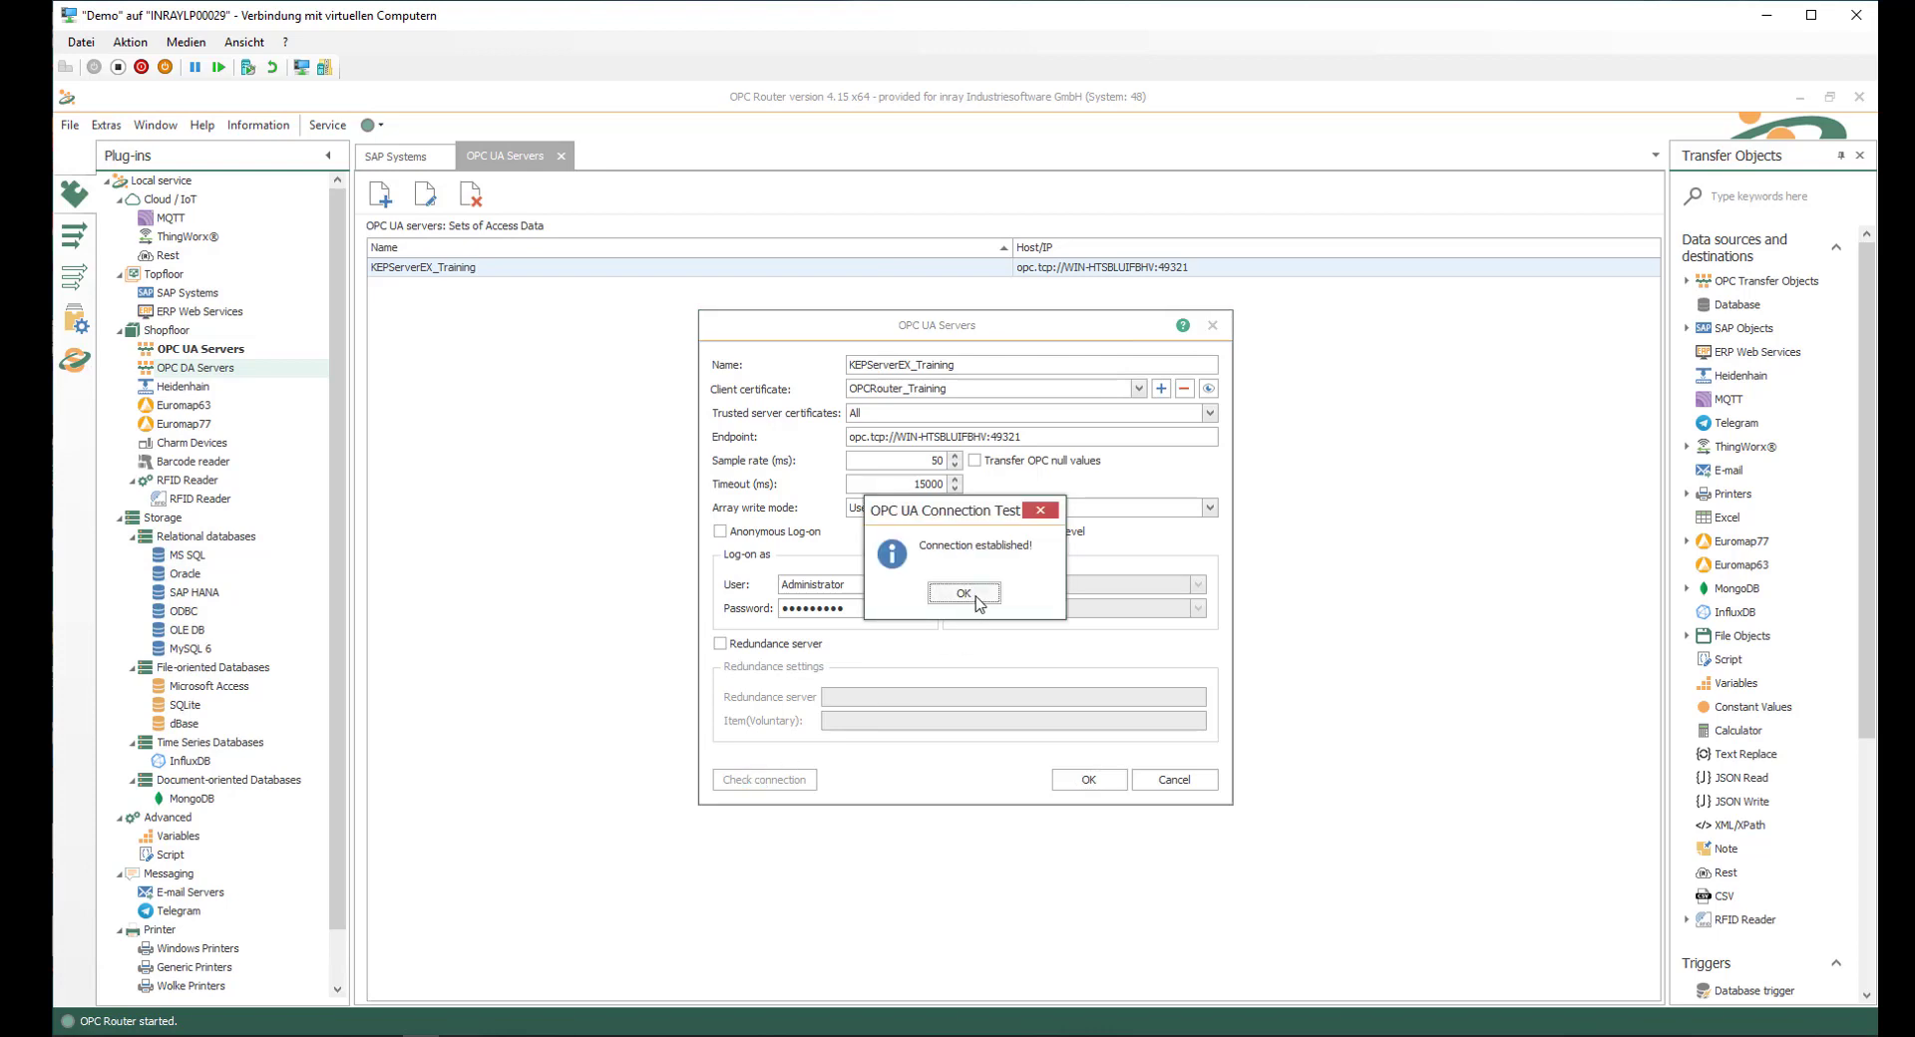
left_click(963, 594)
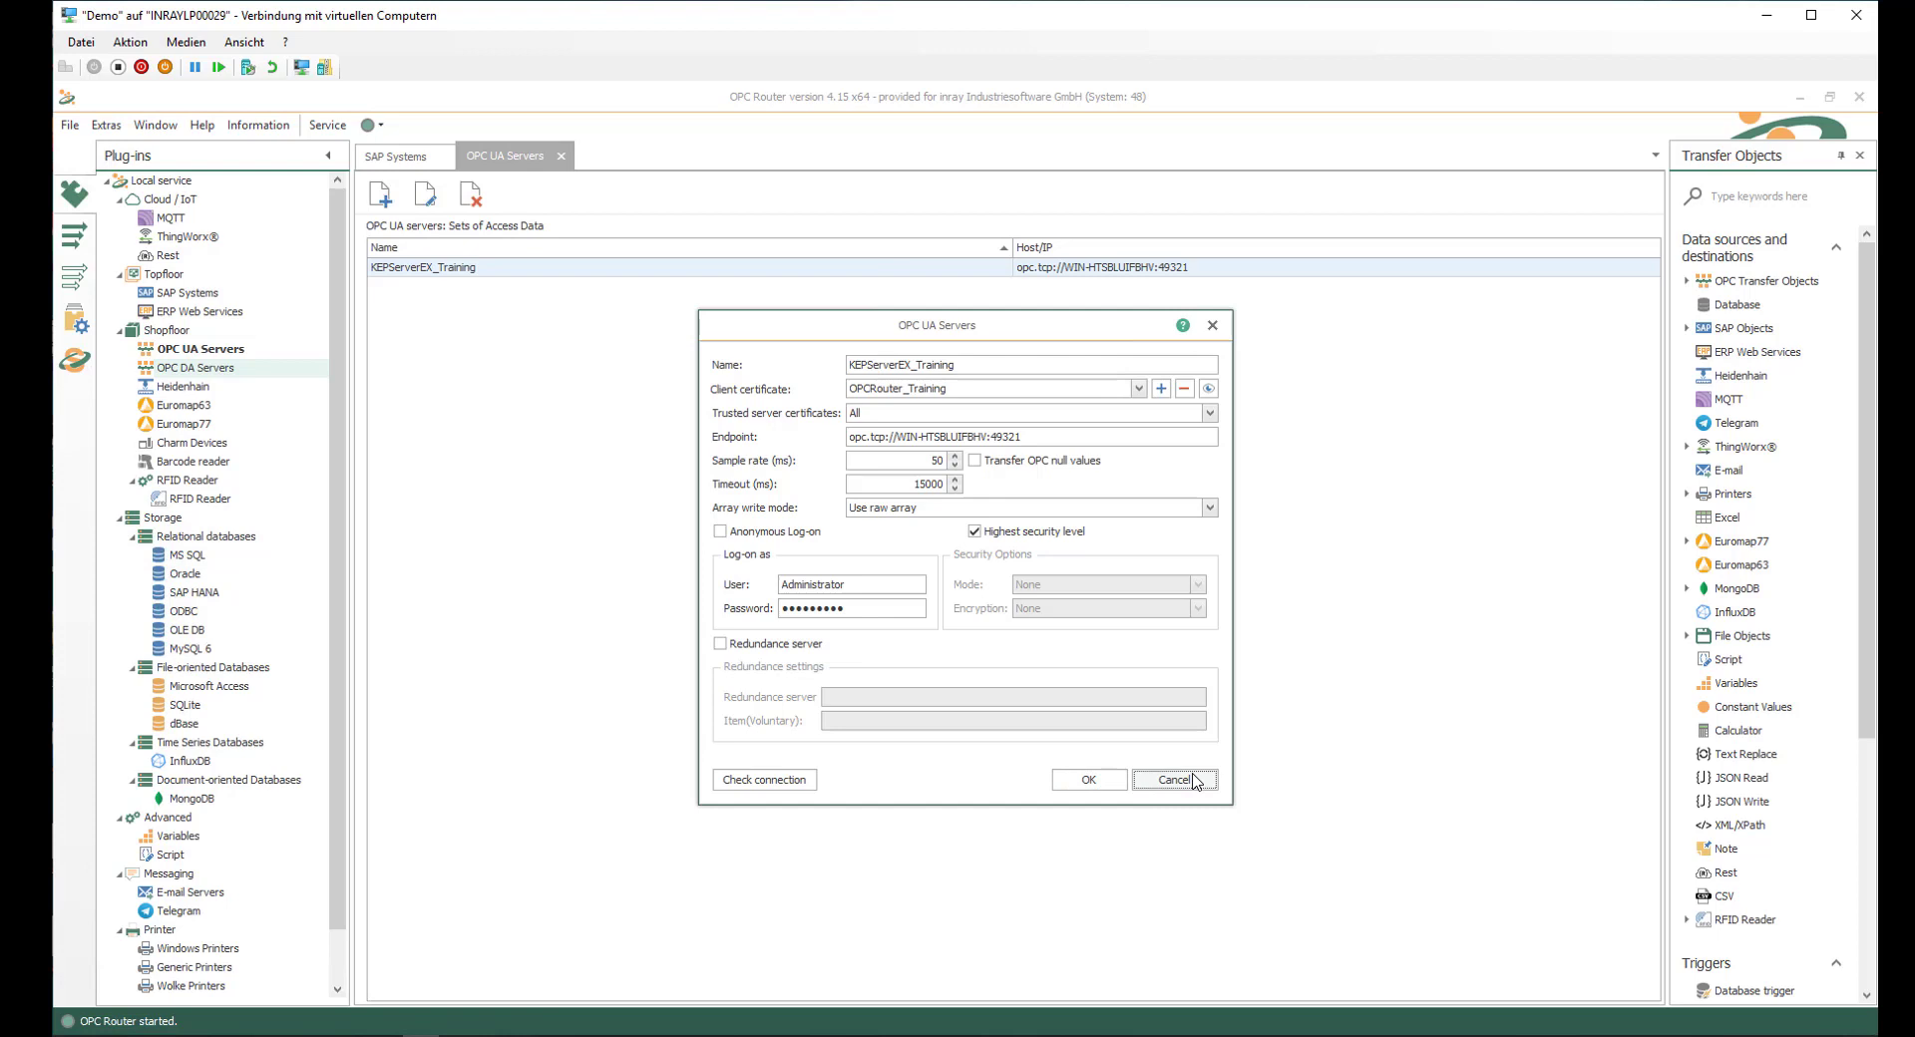
left_click(1171, 779)
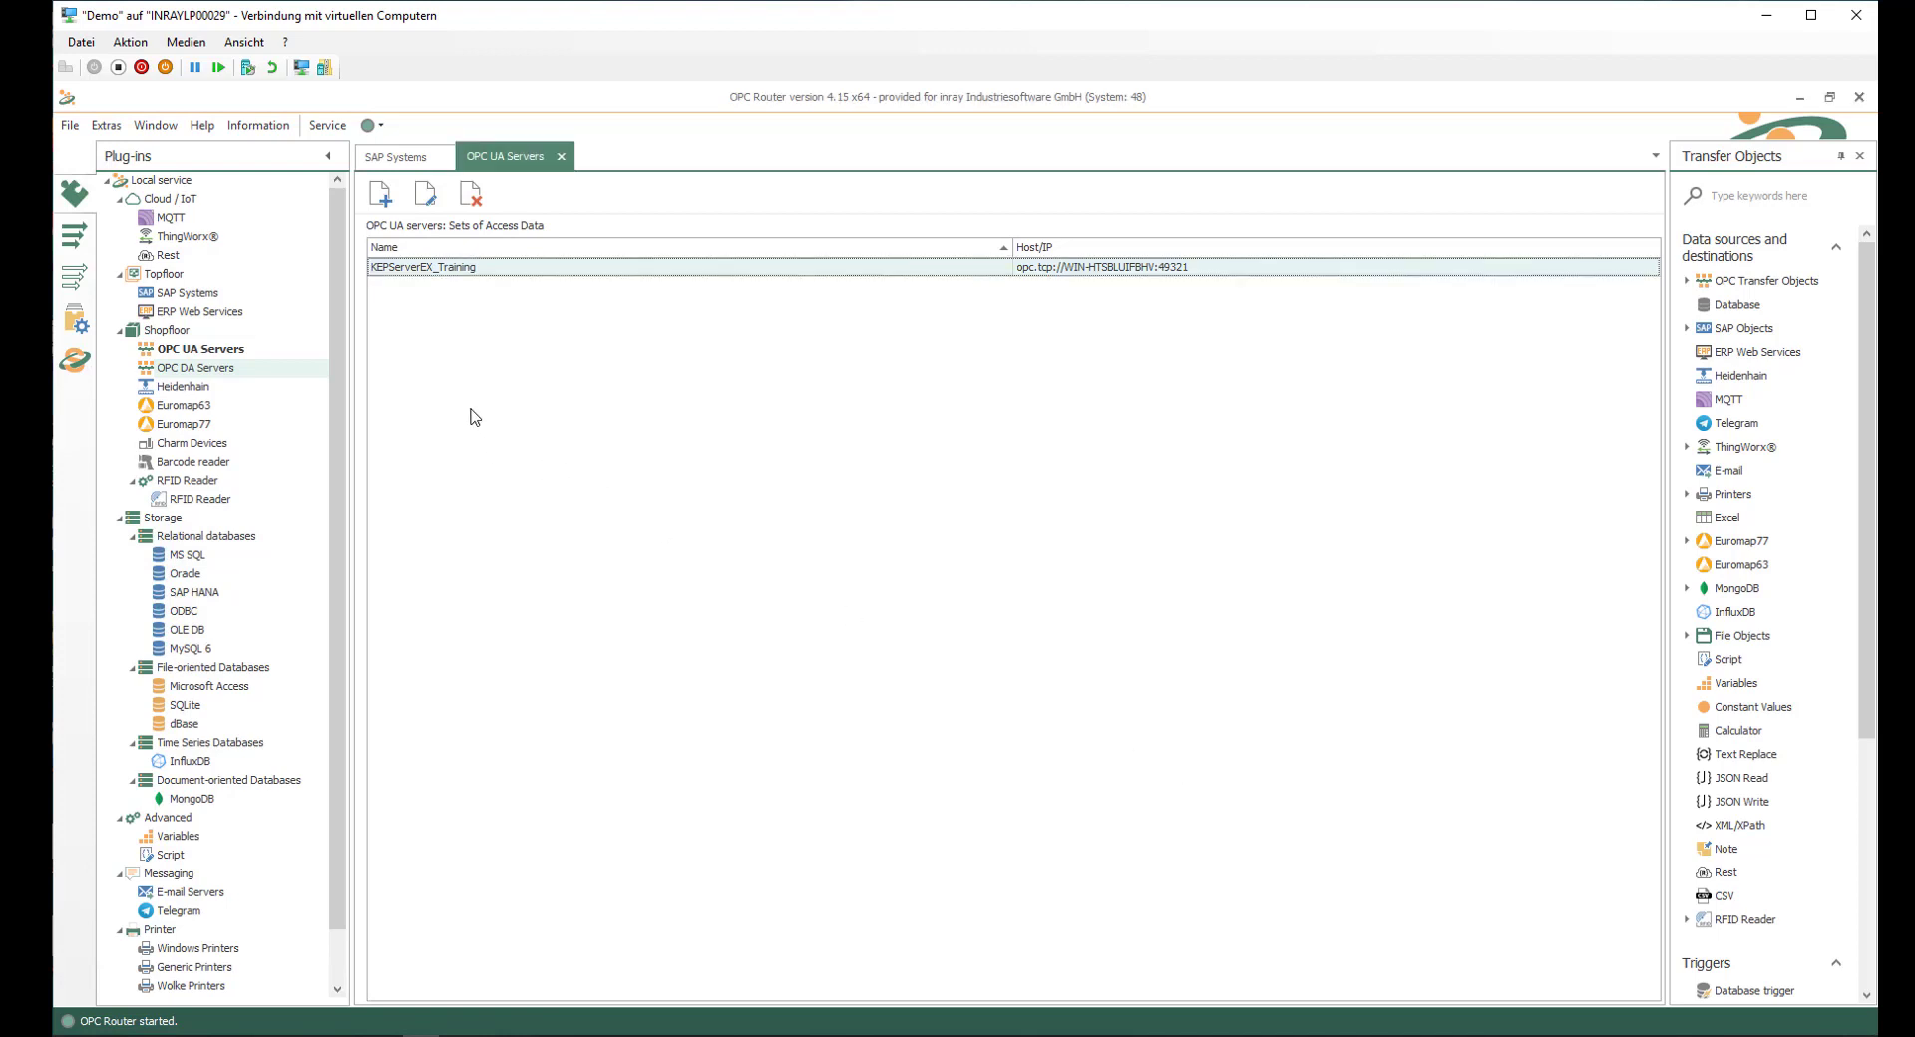
mouse_move(260, 297)
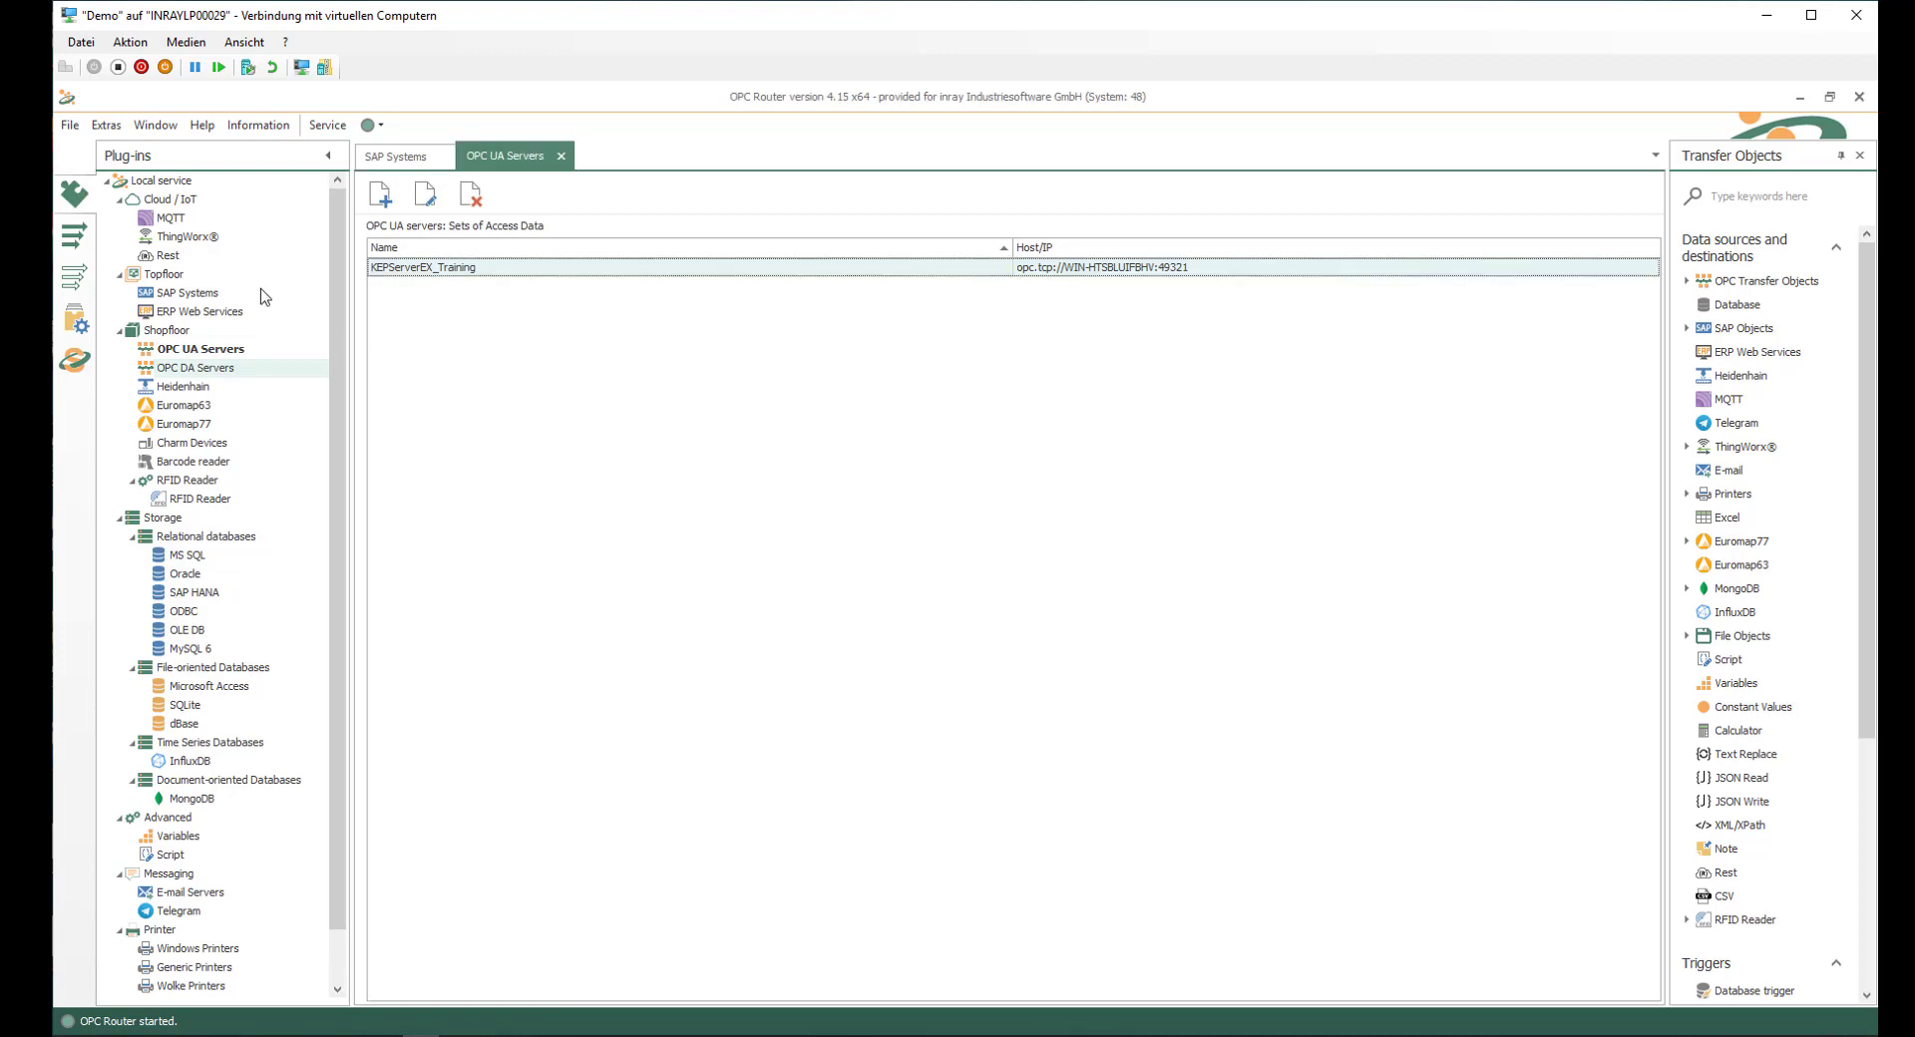
mouse_move(74, 237)
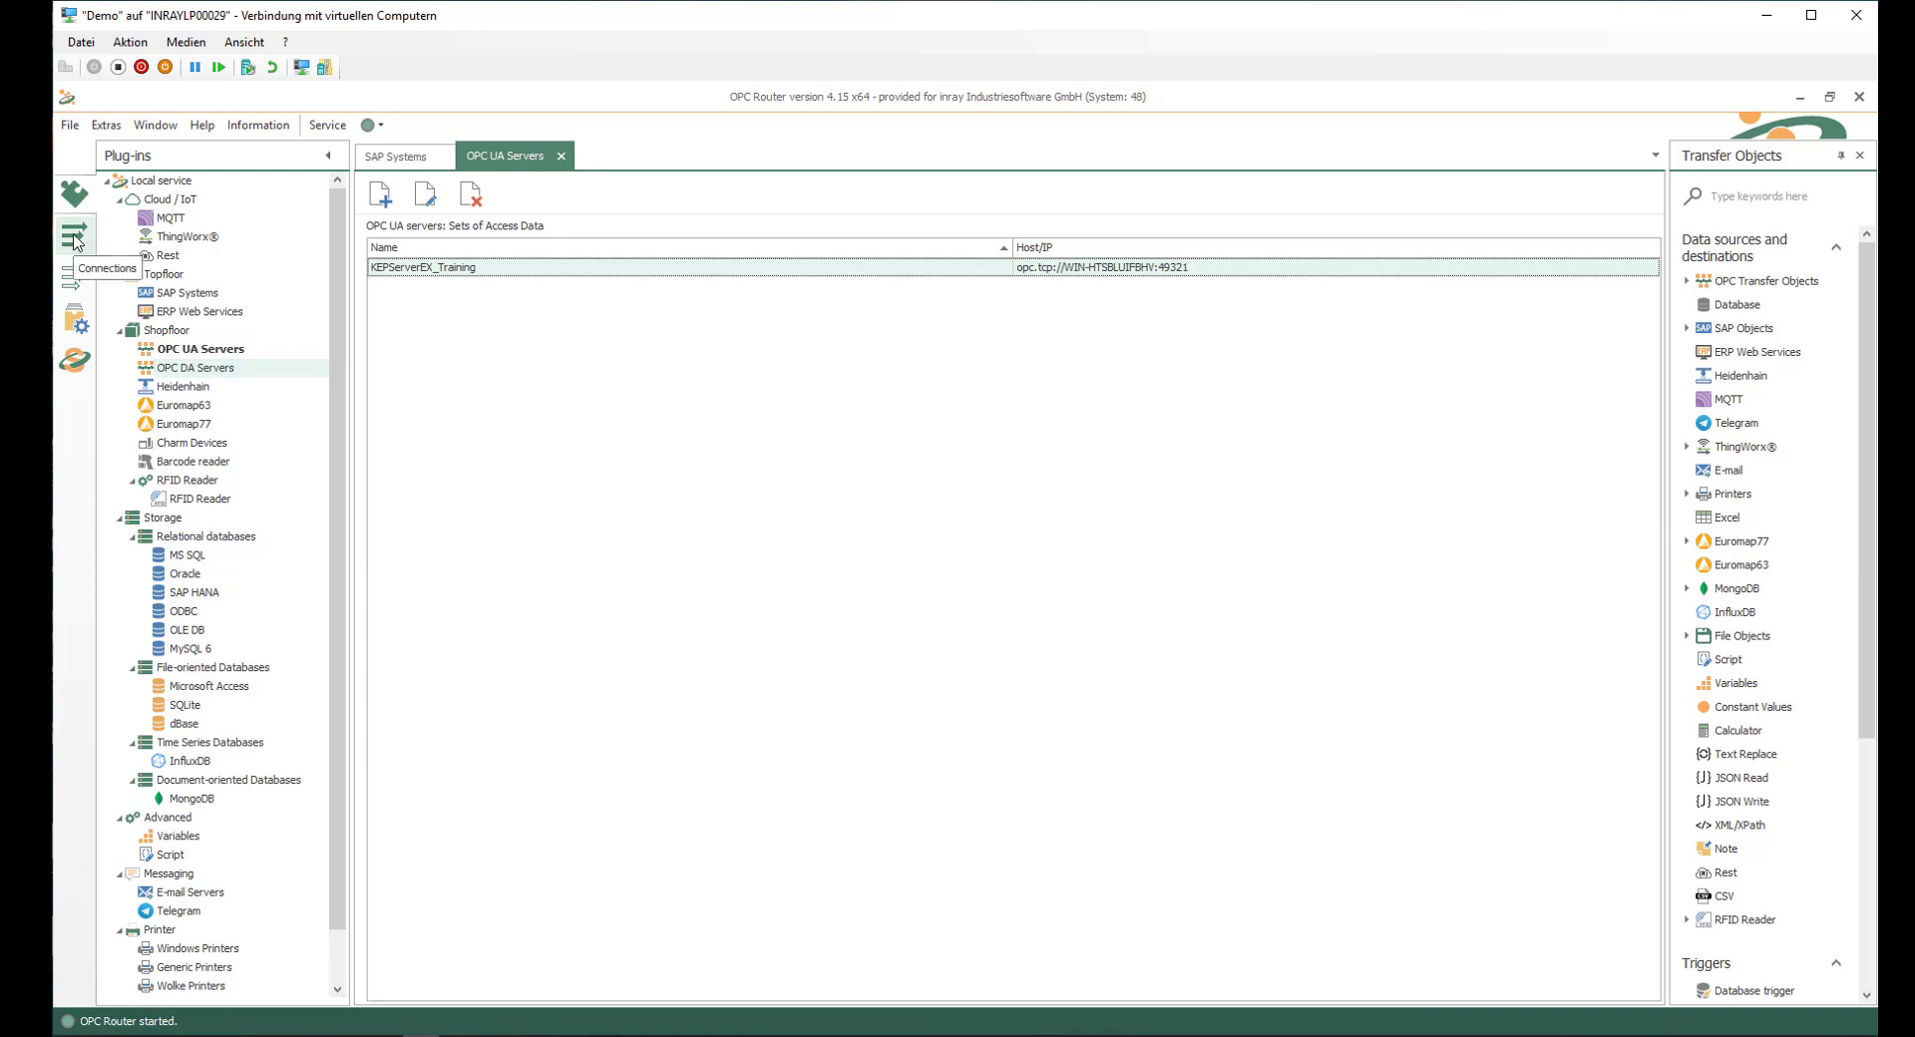
- Create a new folder named SAP Connections under Local service
left_click(74, 236)
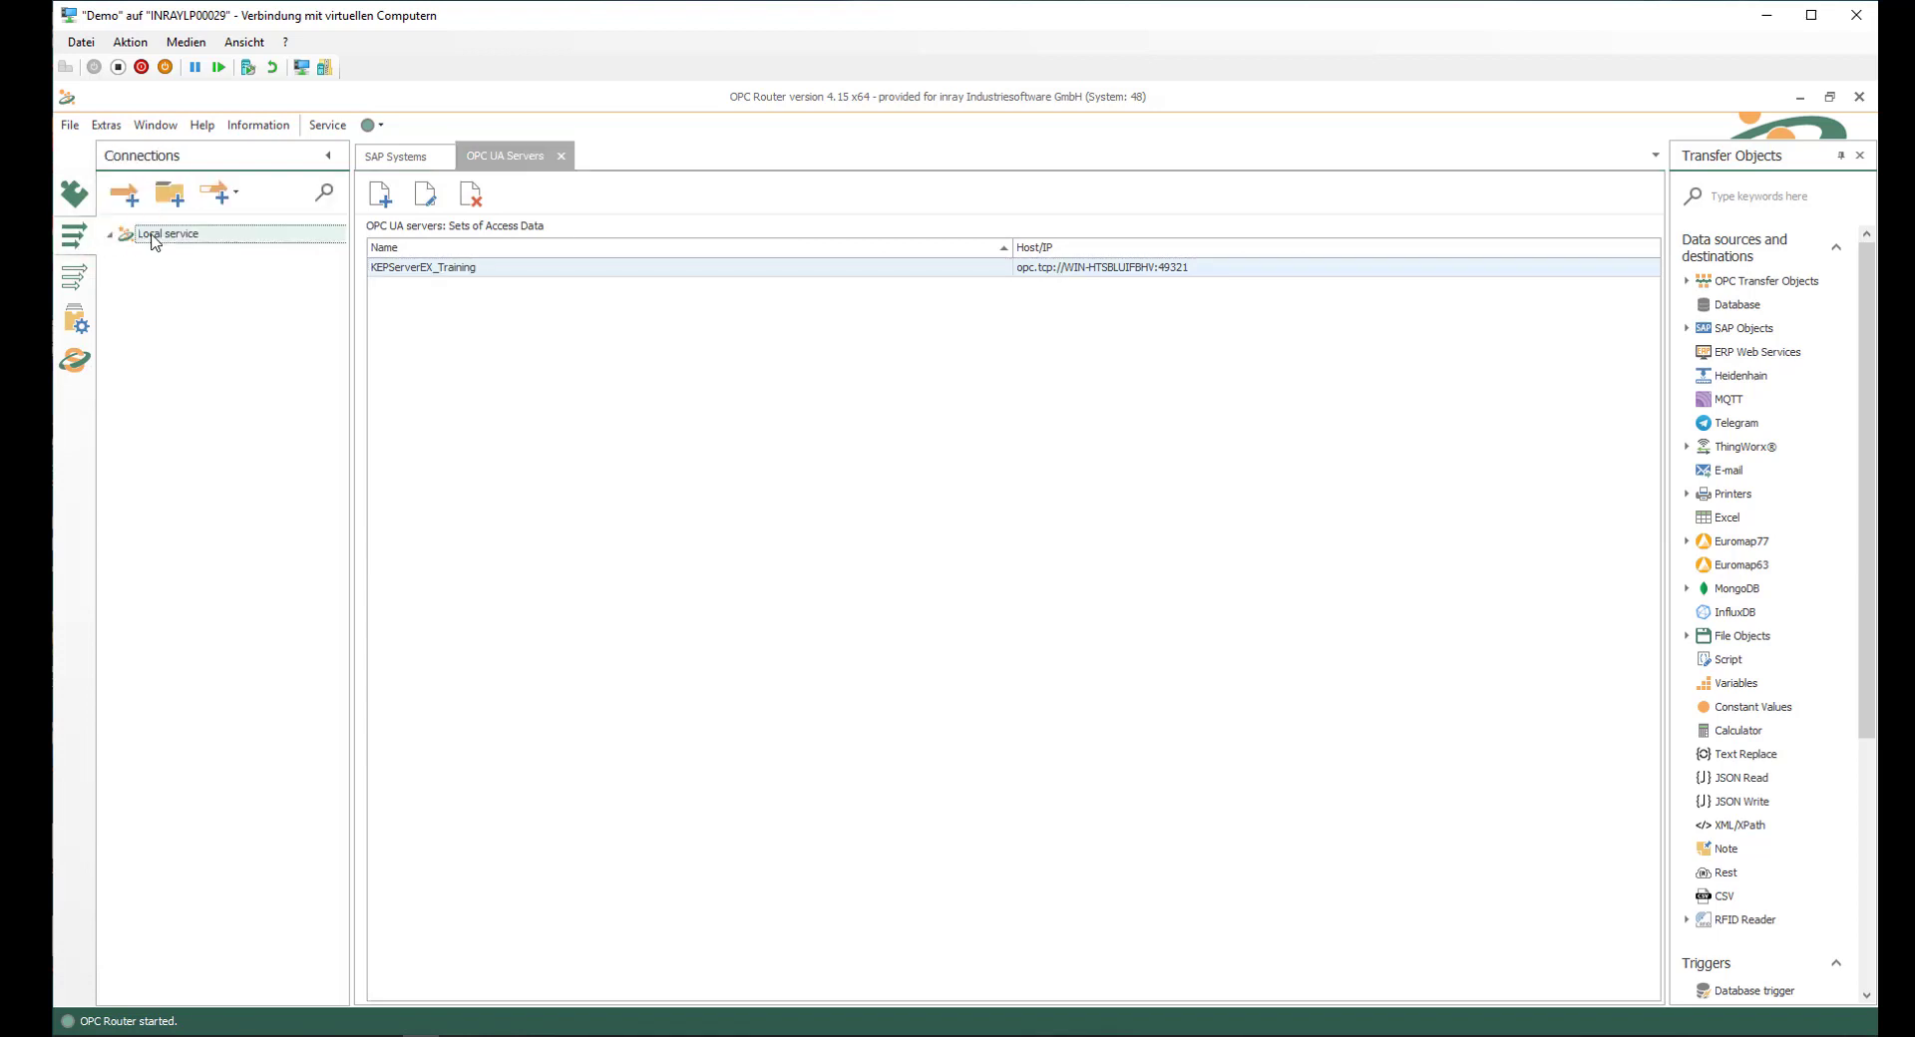
mouse_move(172, 194)
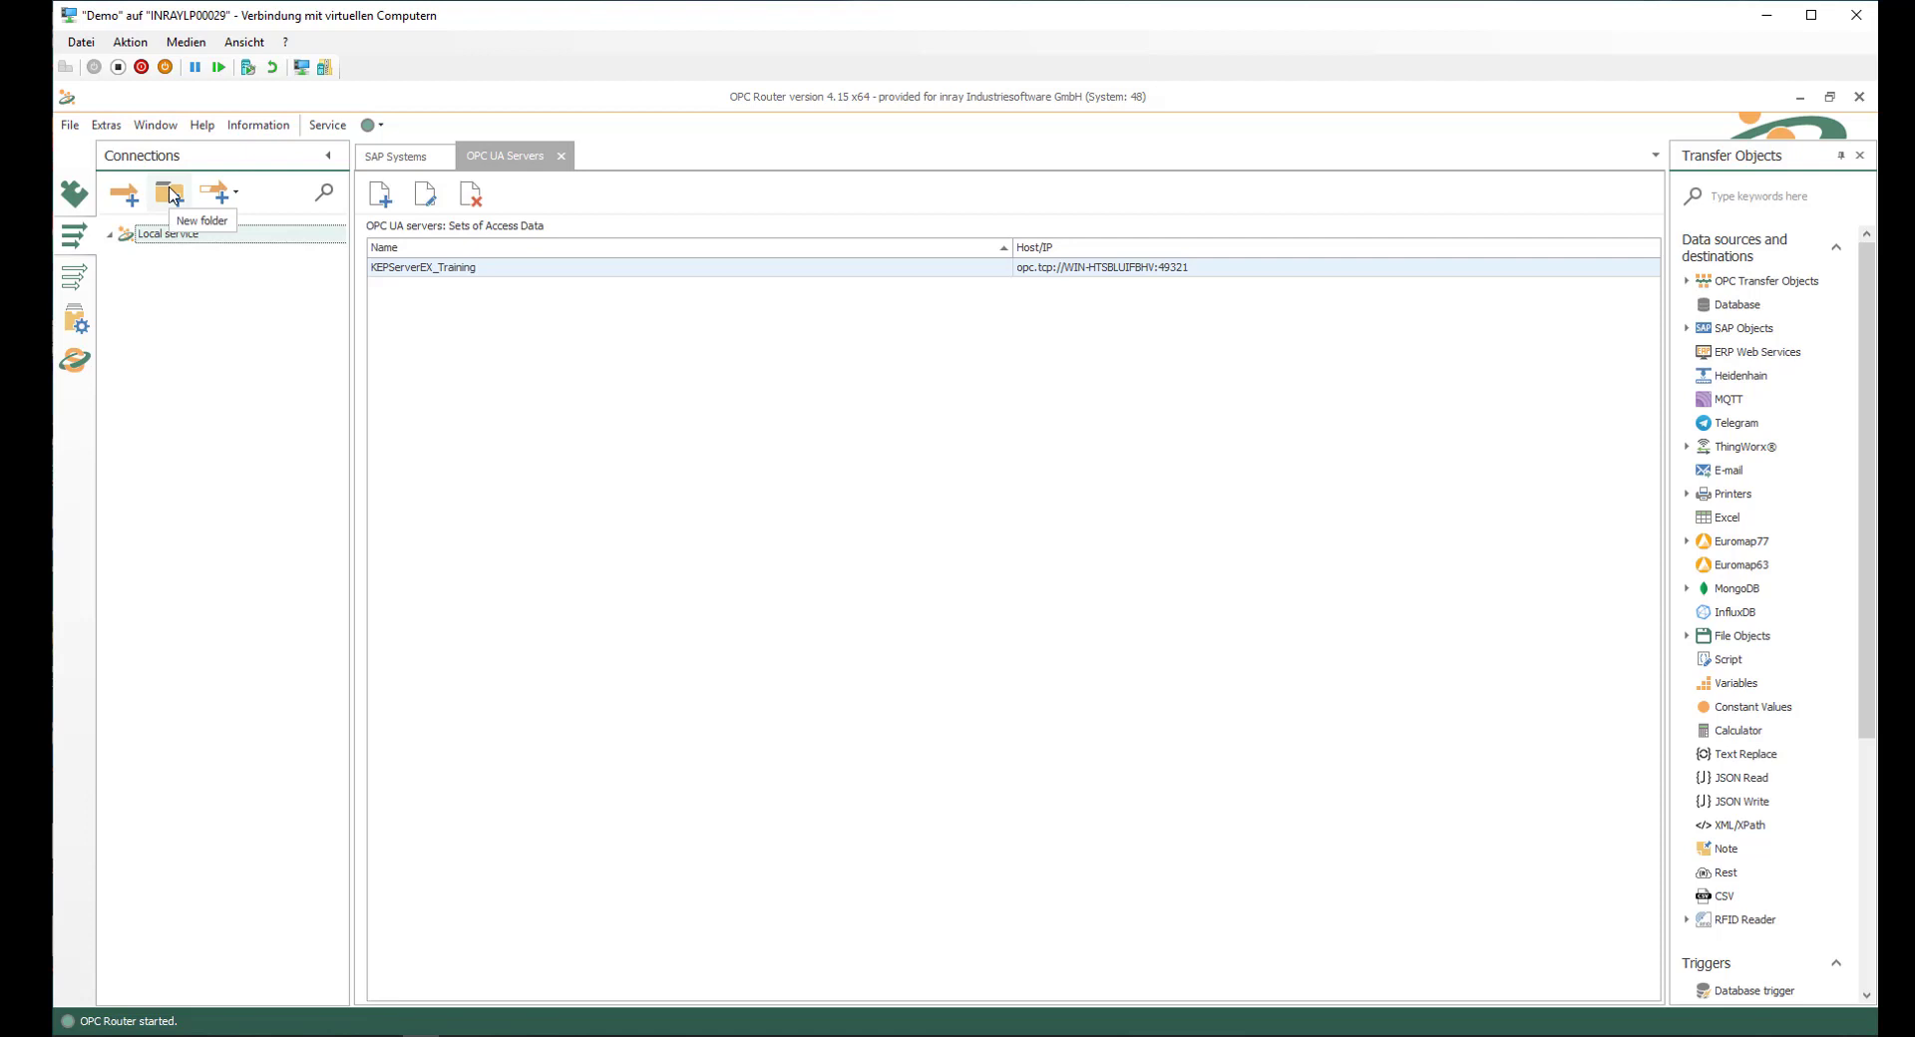
left_click(169, 193)
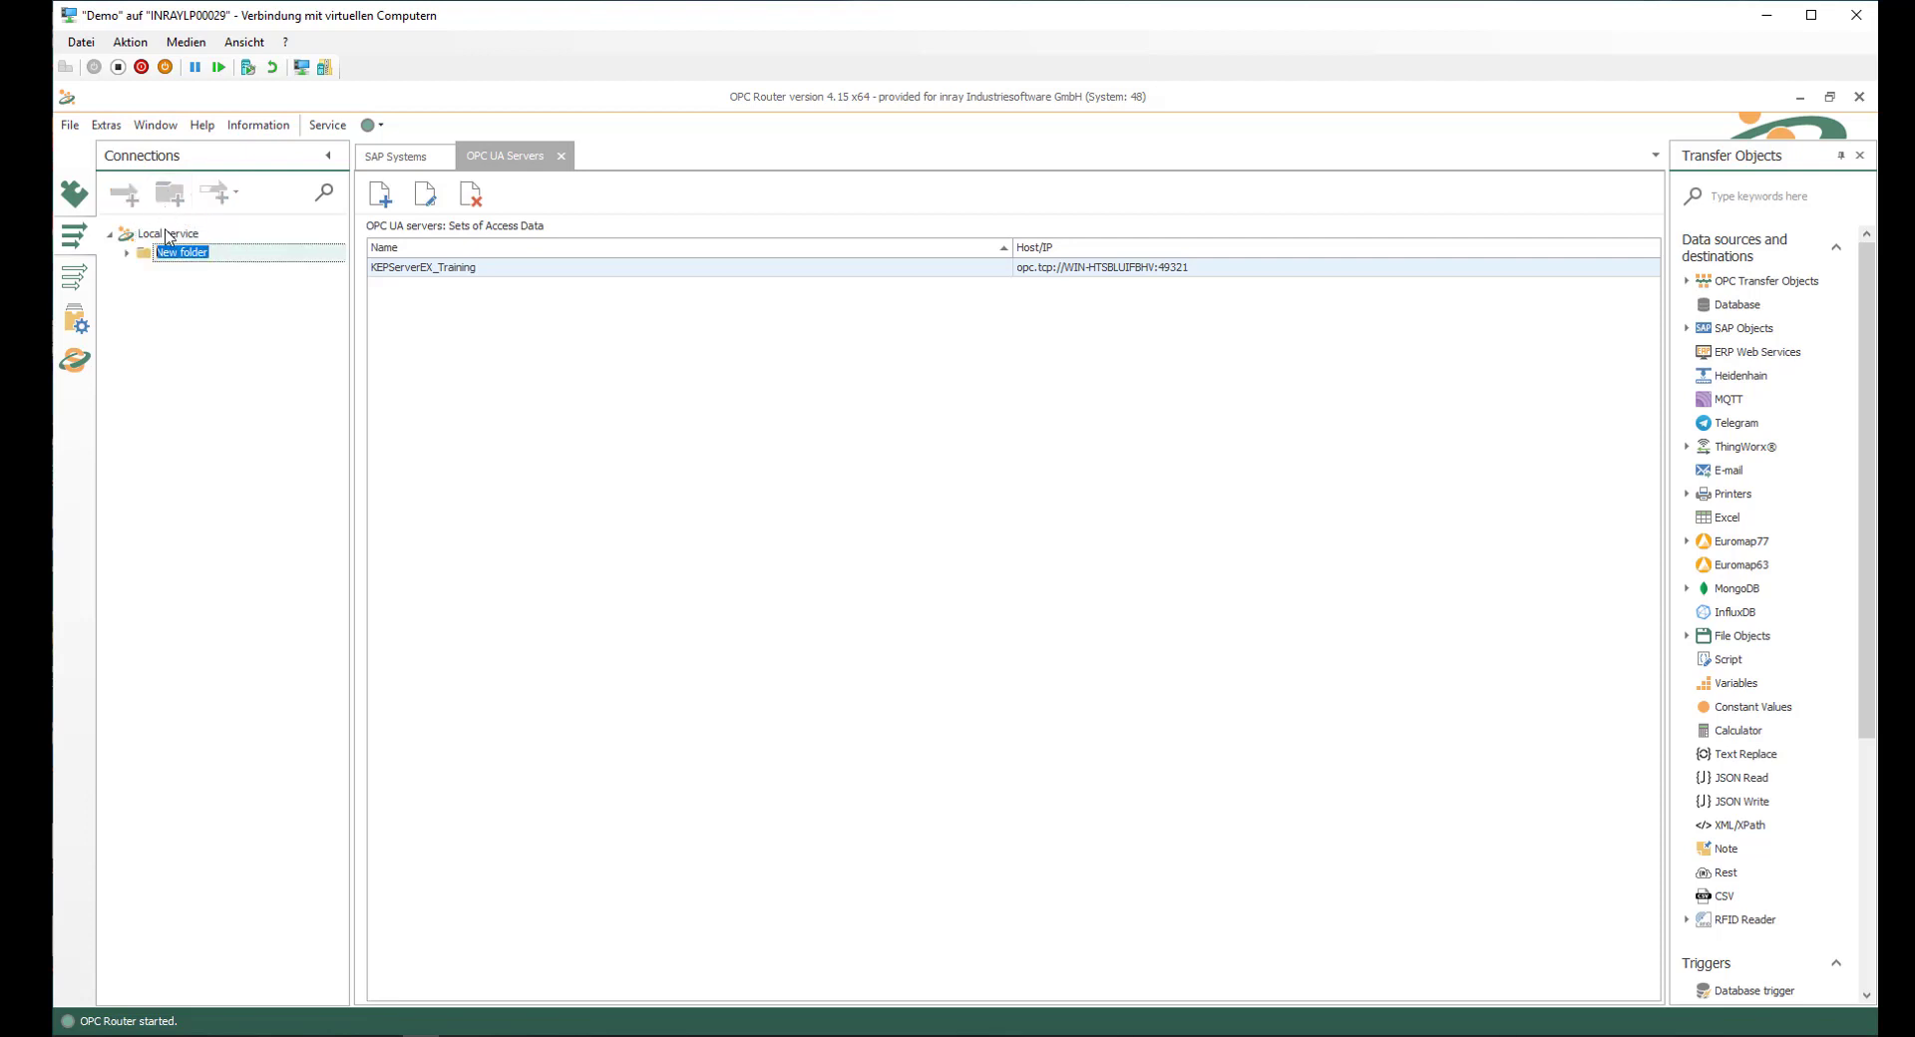
type("SAP Connections")
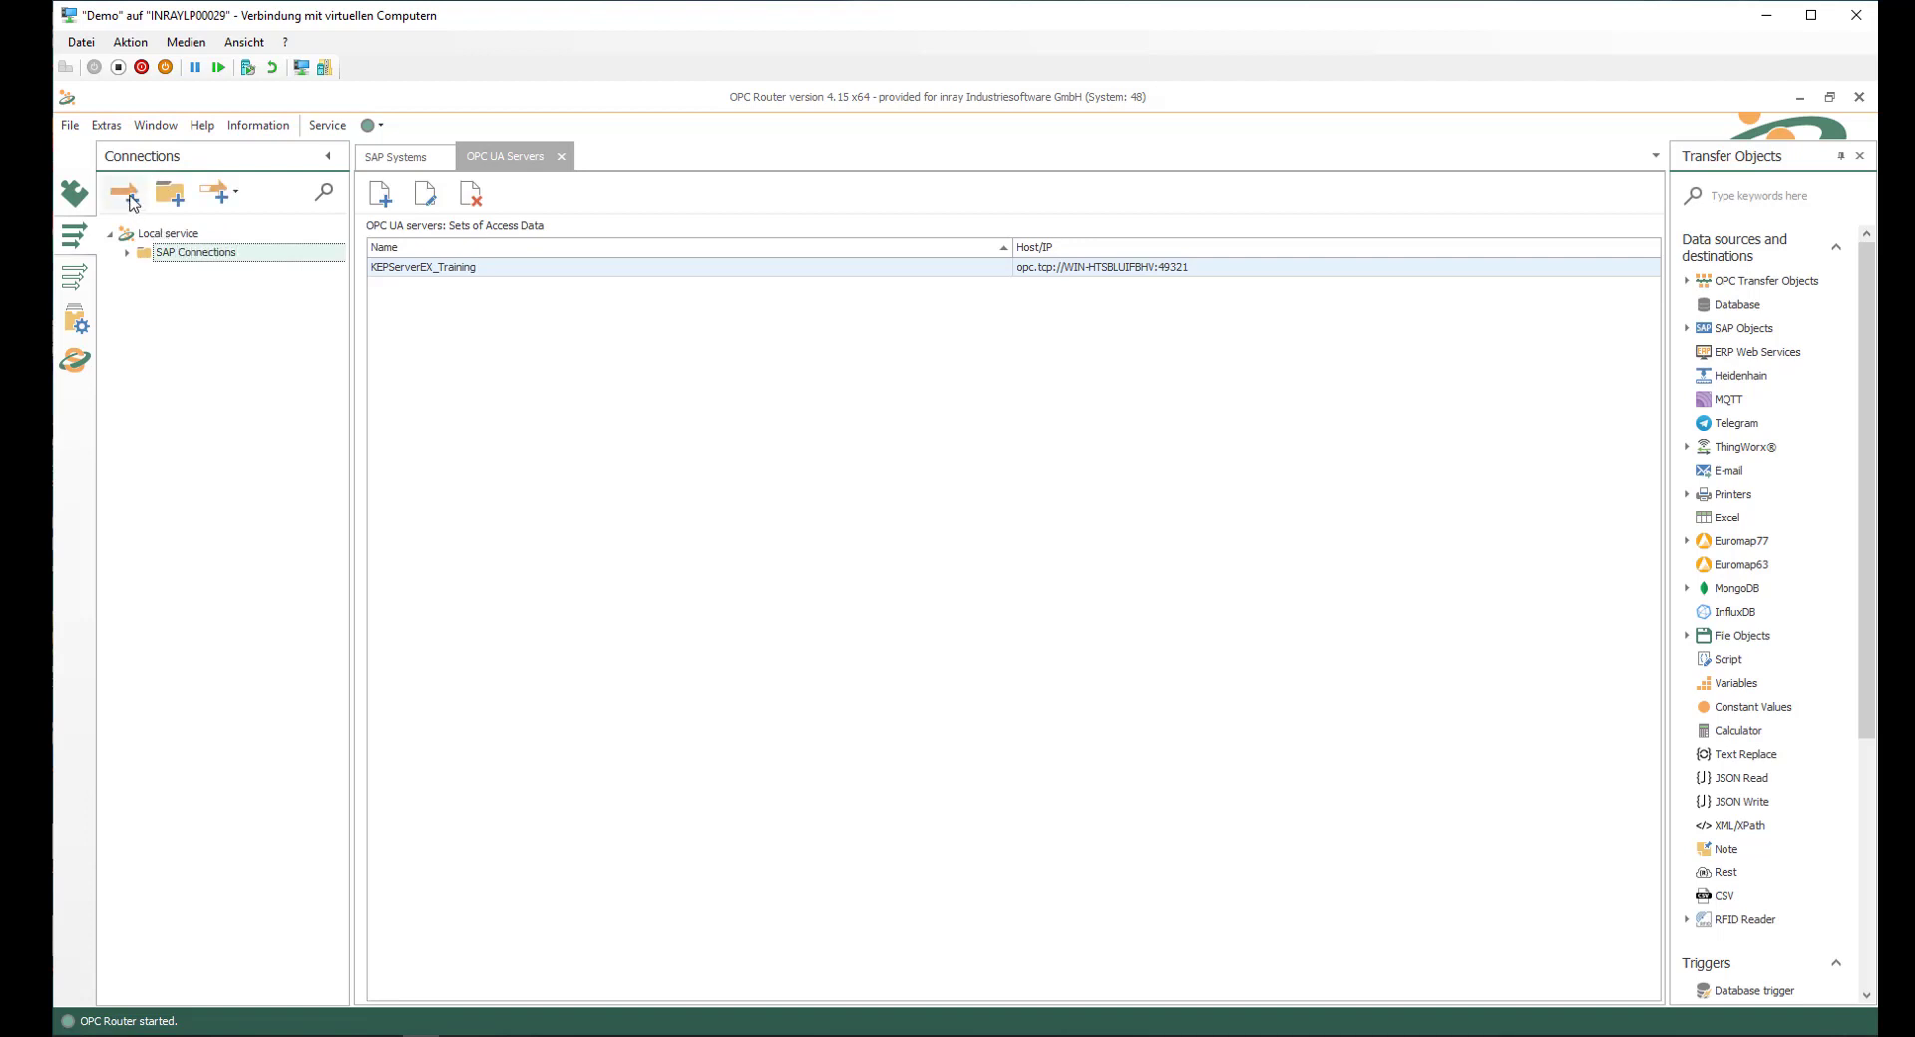
- Add a connection in it named 'OPC UA 2 SAP Receiving Recipe data'
left_click(124, 193)
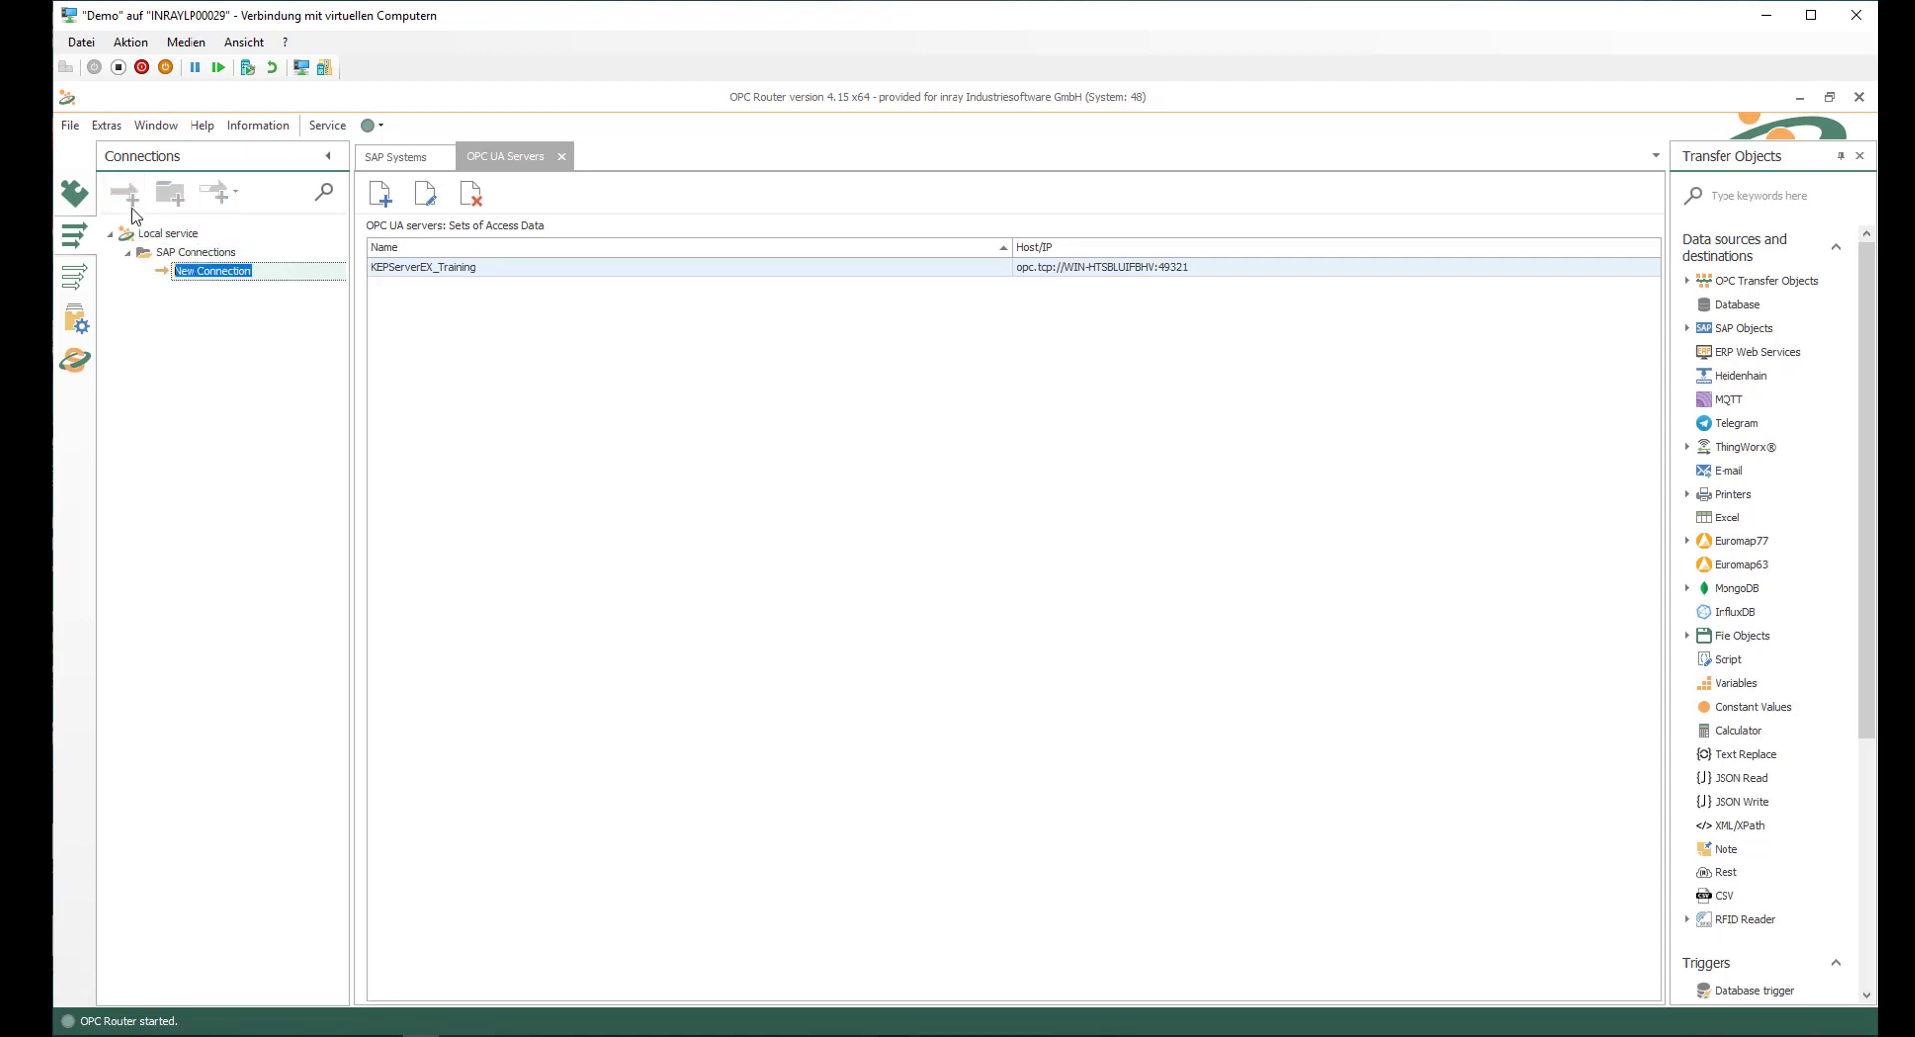
type("OPC UA G")
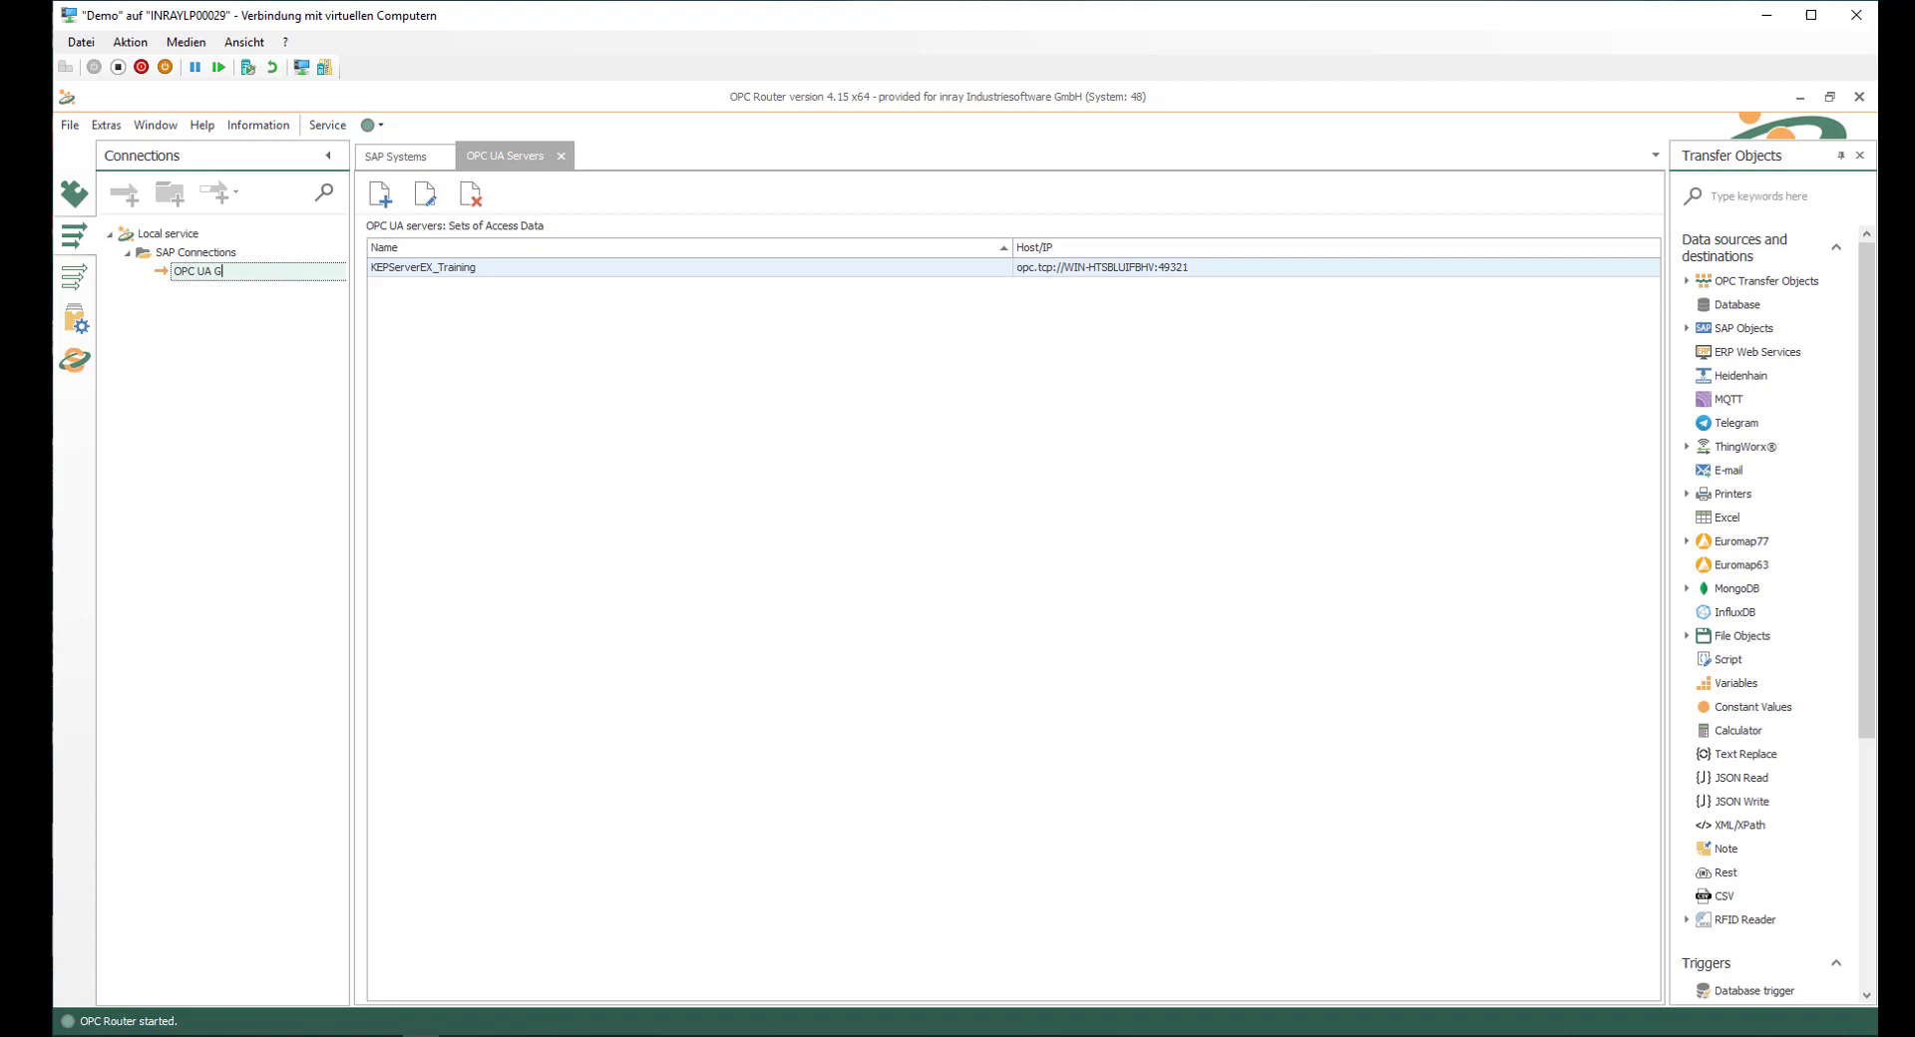
type("2S")
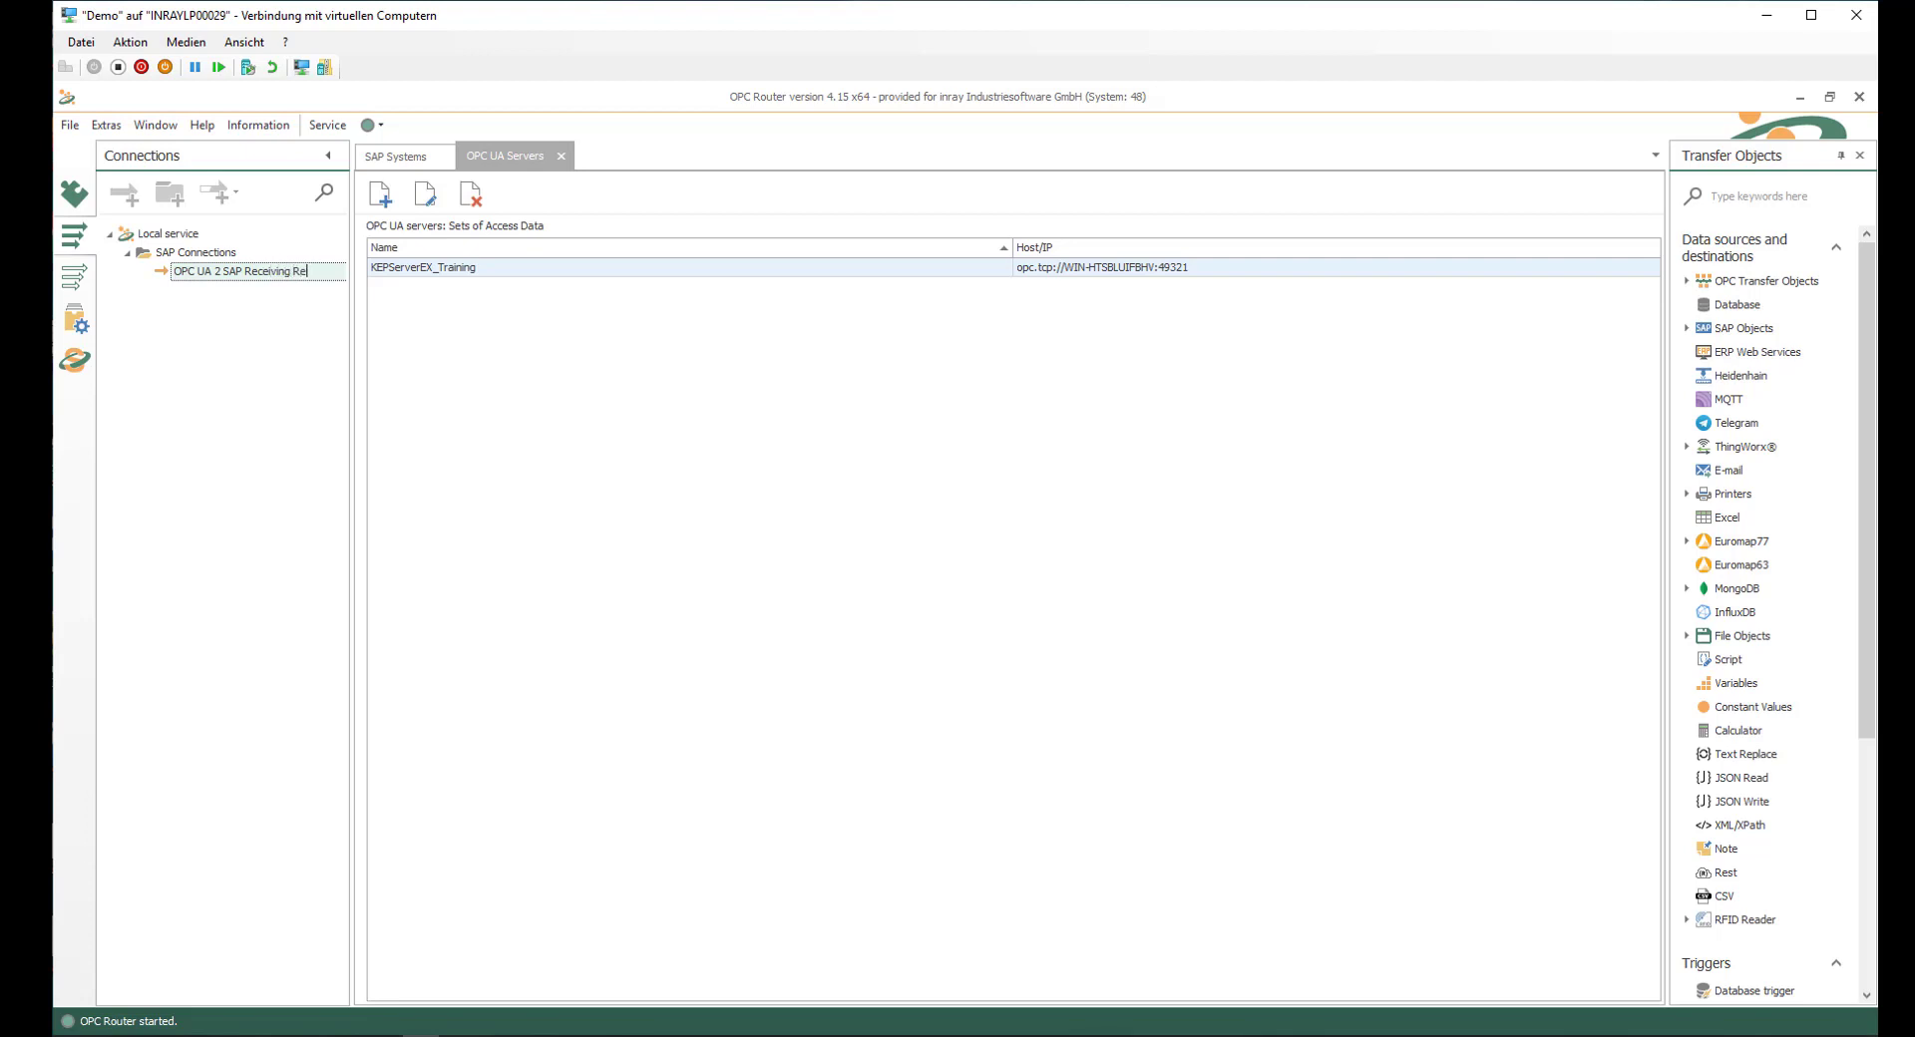
type("l")
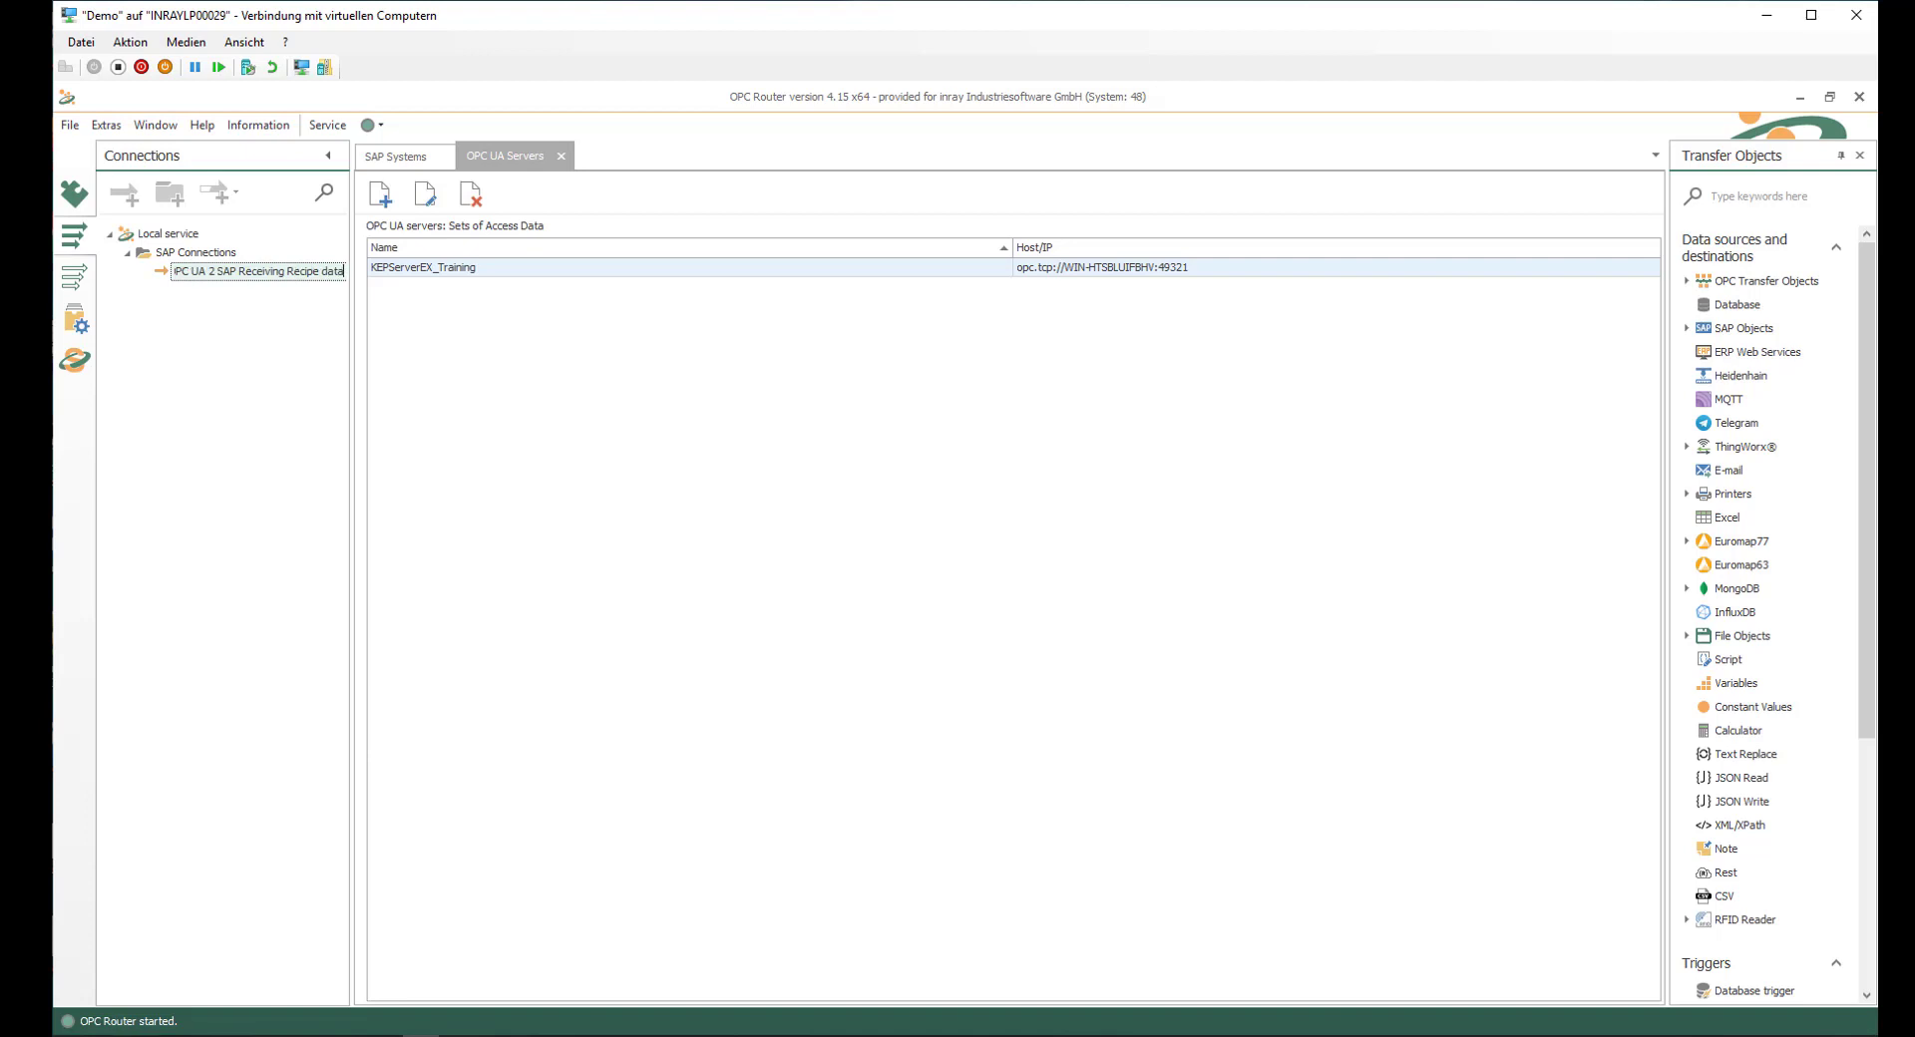
- Edit the new connection and expand the OPC transfer object types
double_click(255, 269)
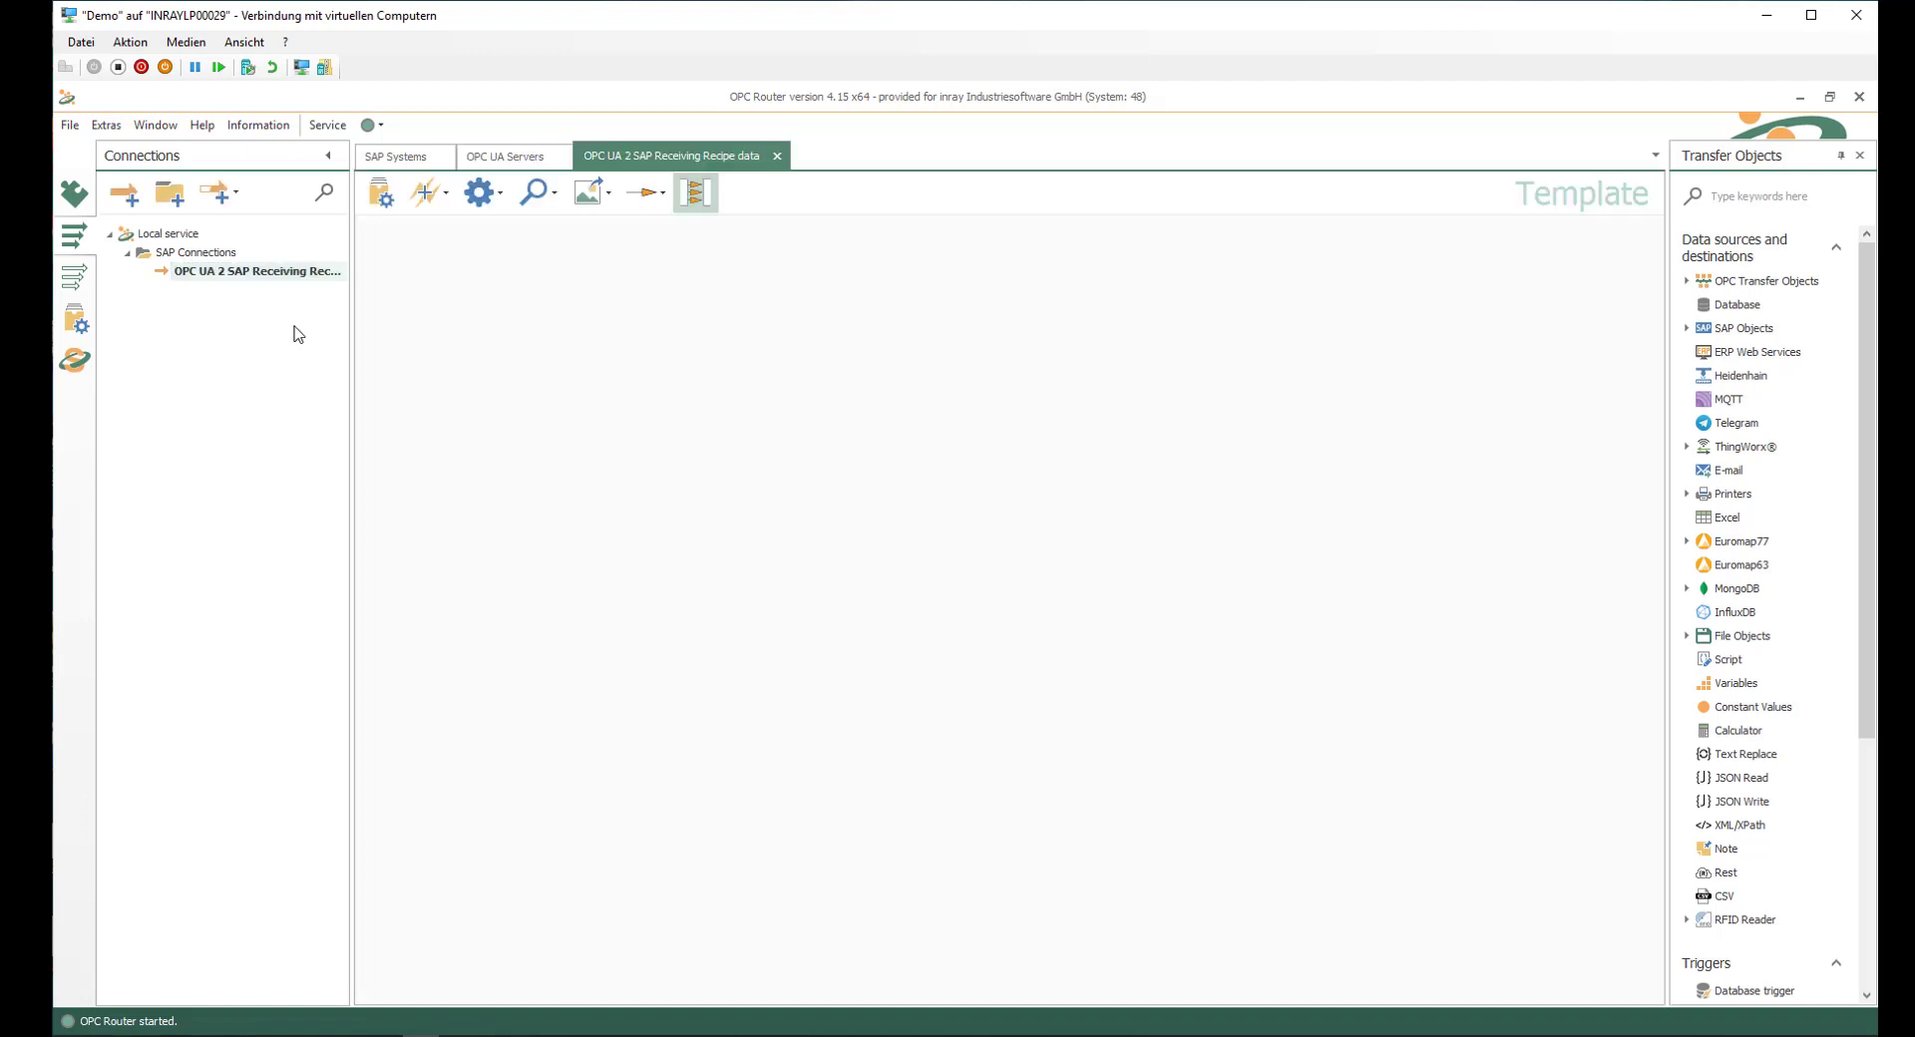
mouse_move(1441, 740)
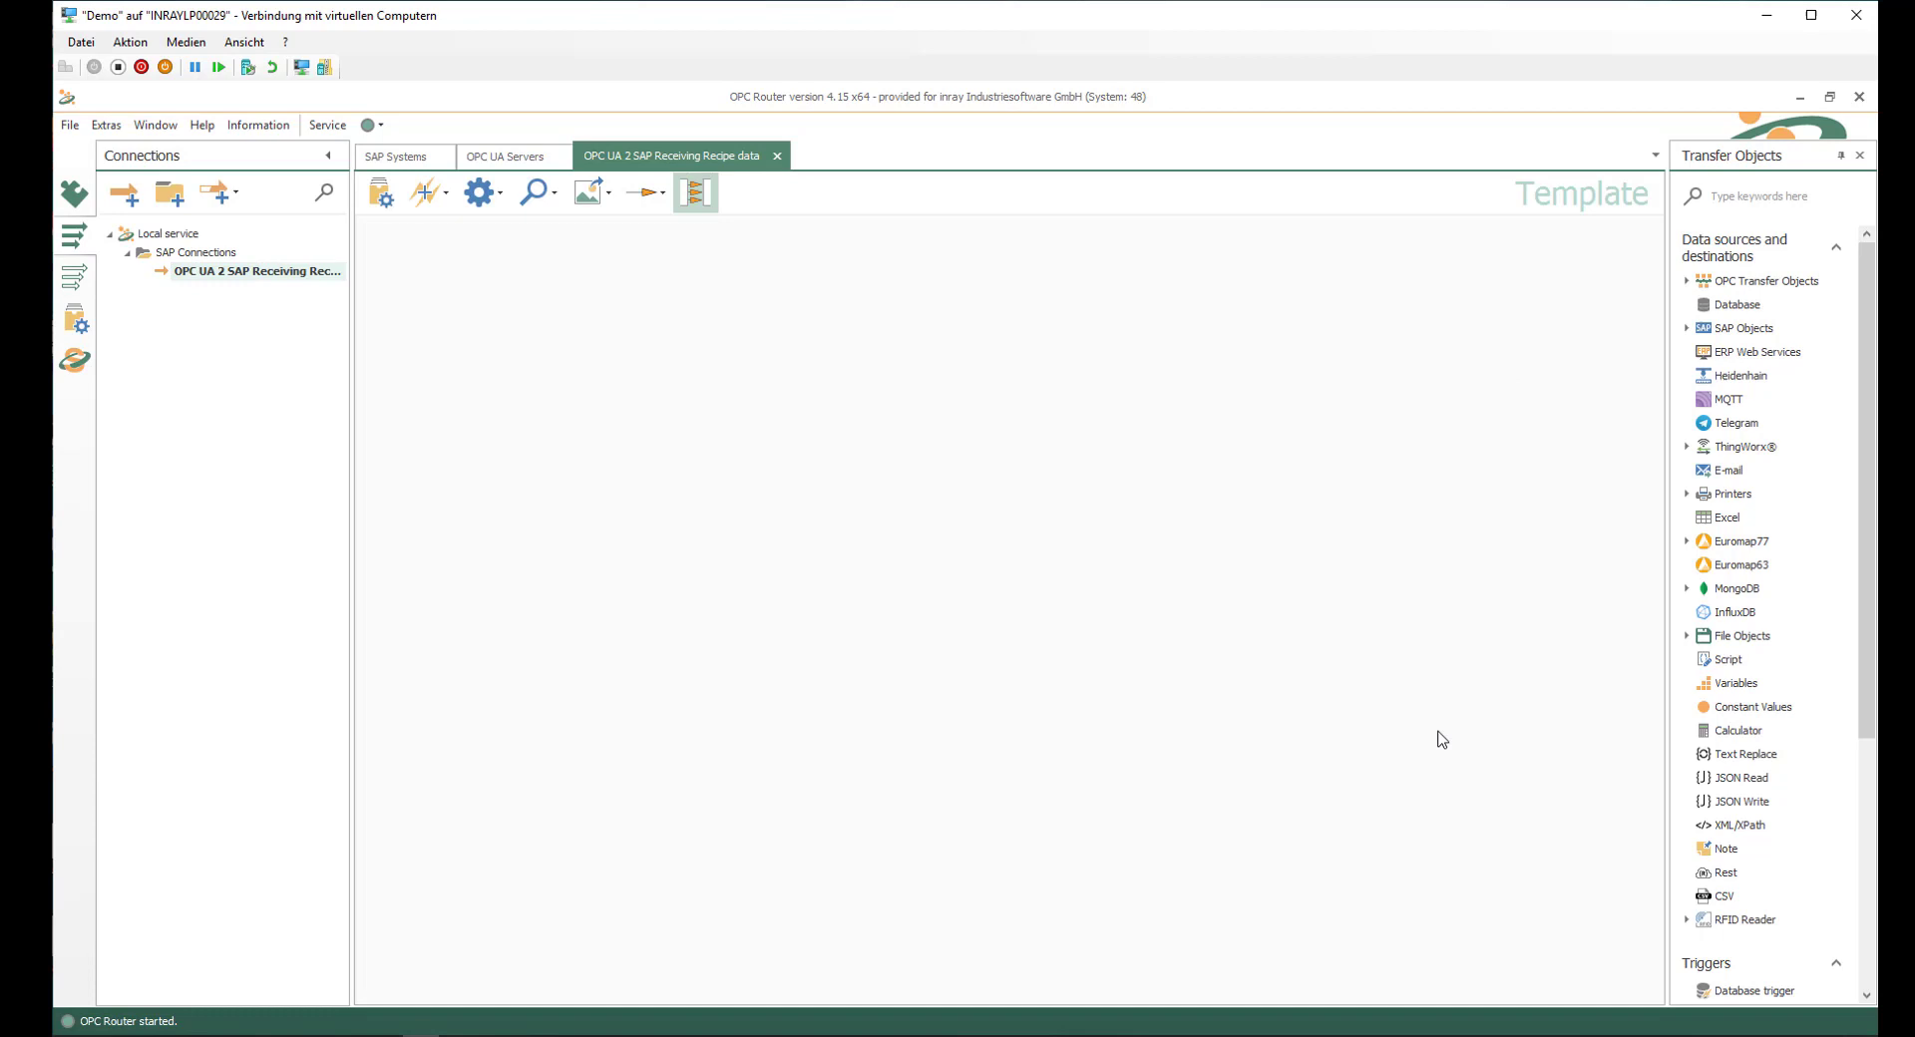
mouse_move(1387, 347)
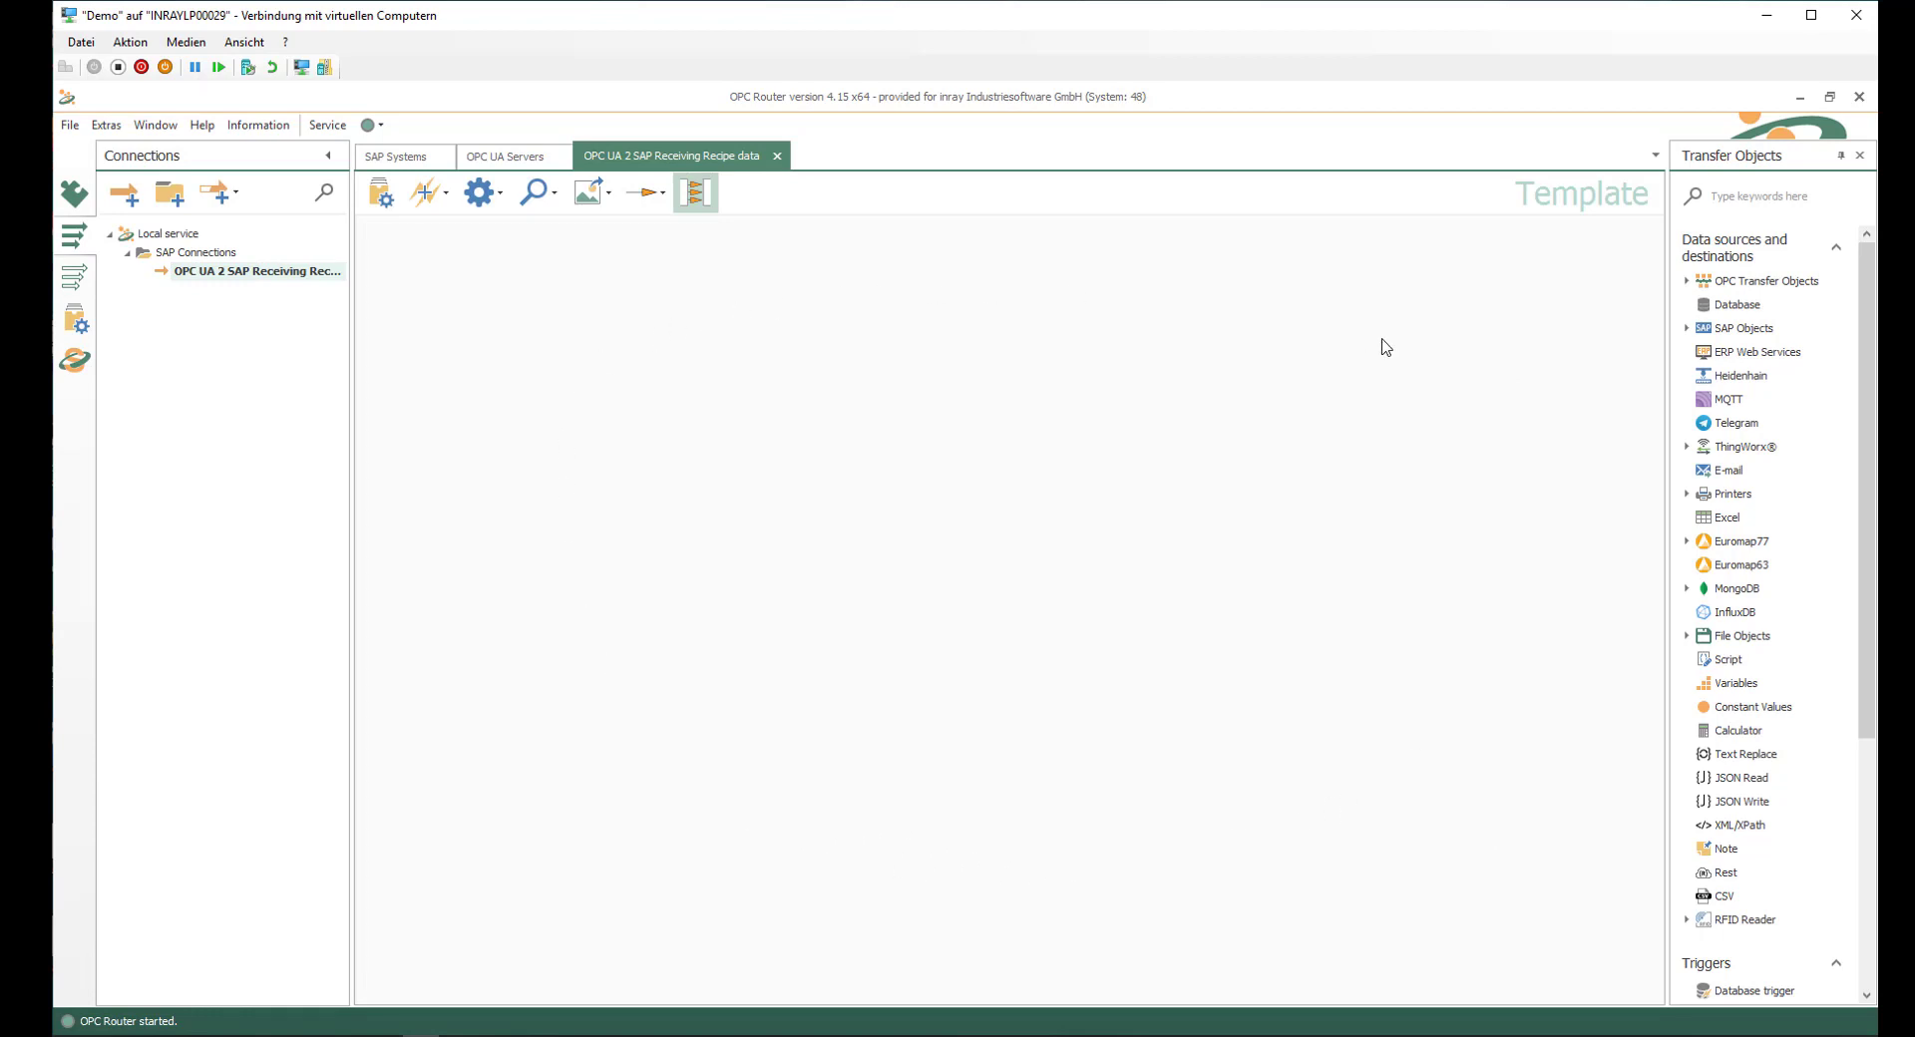
mouse_move(1615, 319)
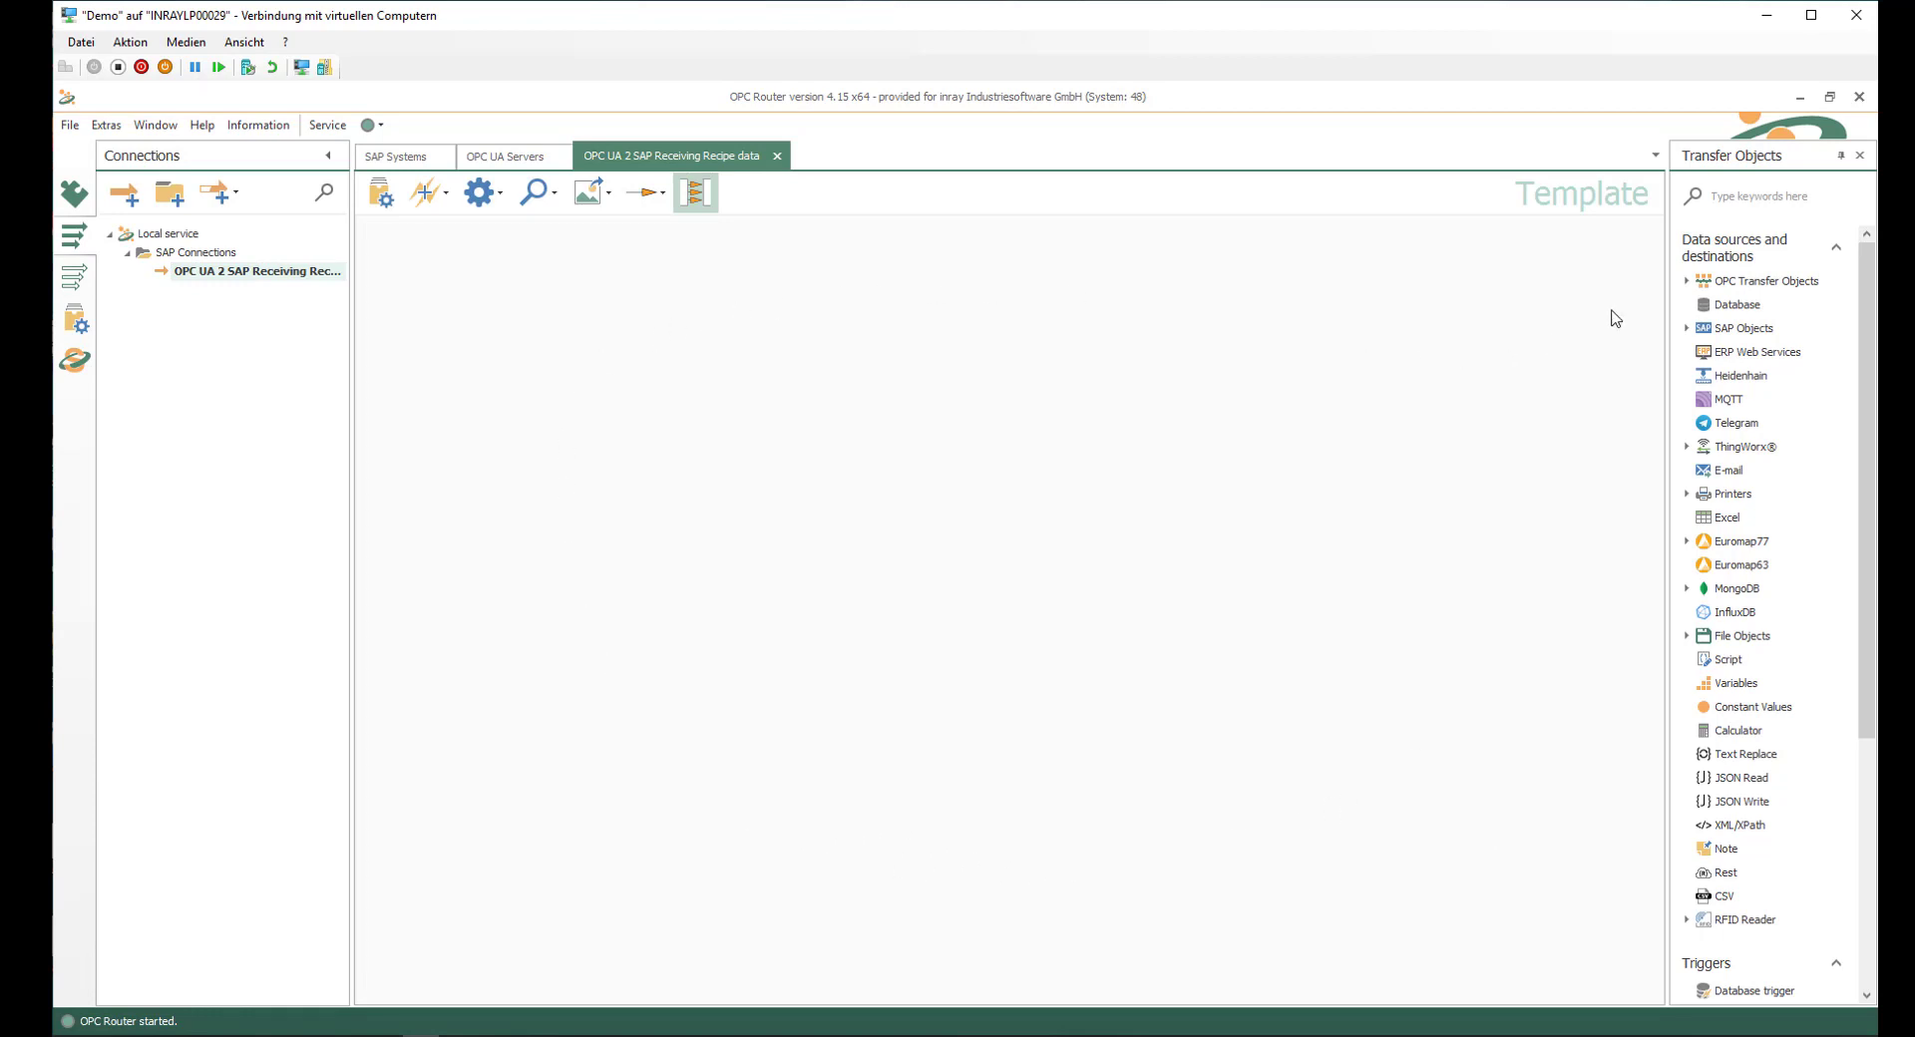
mouse_move(1716, 260)
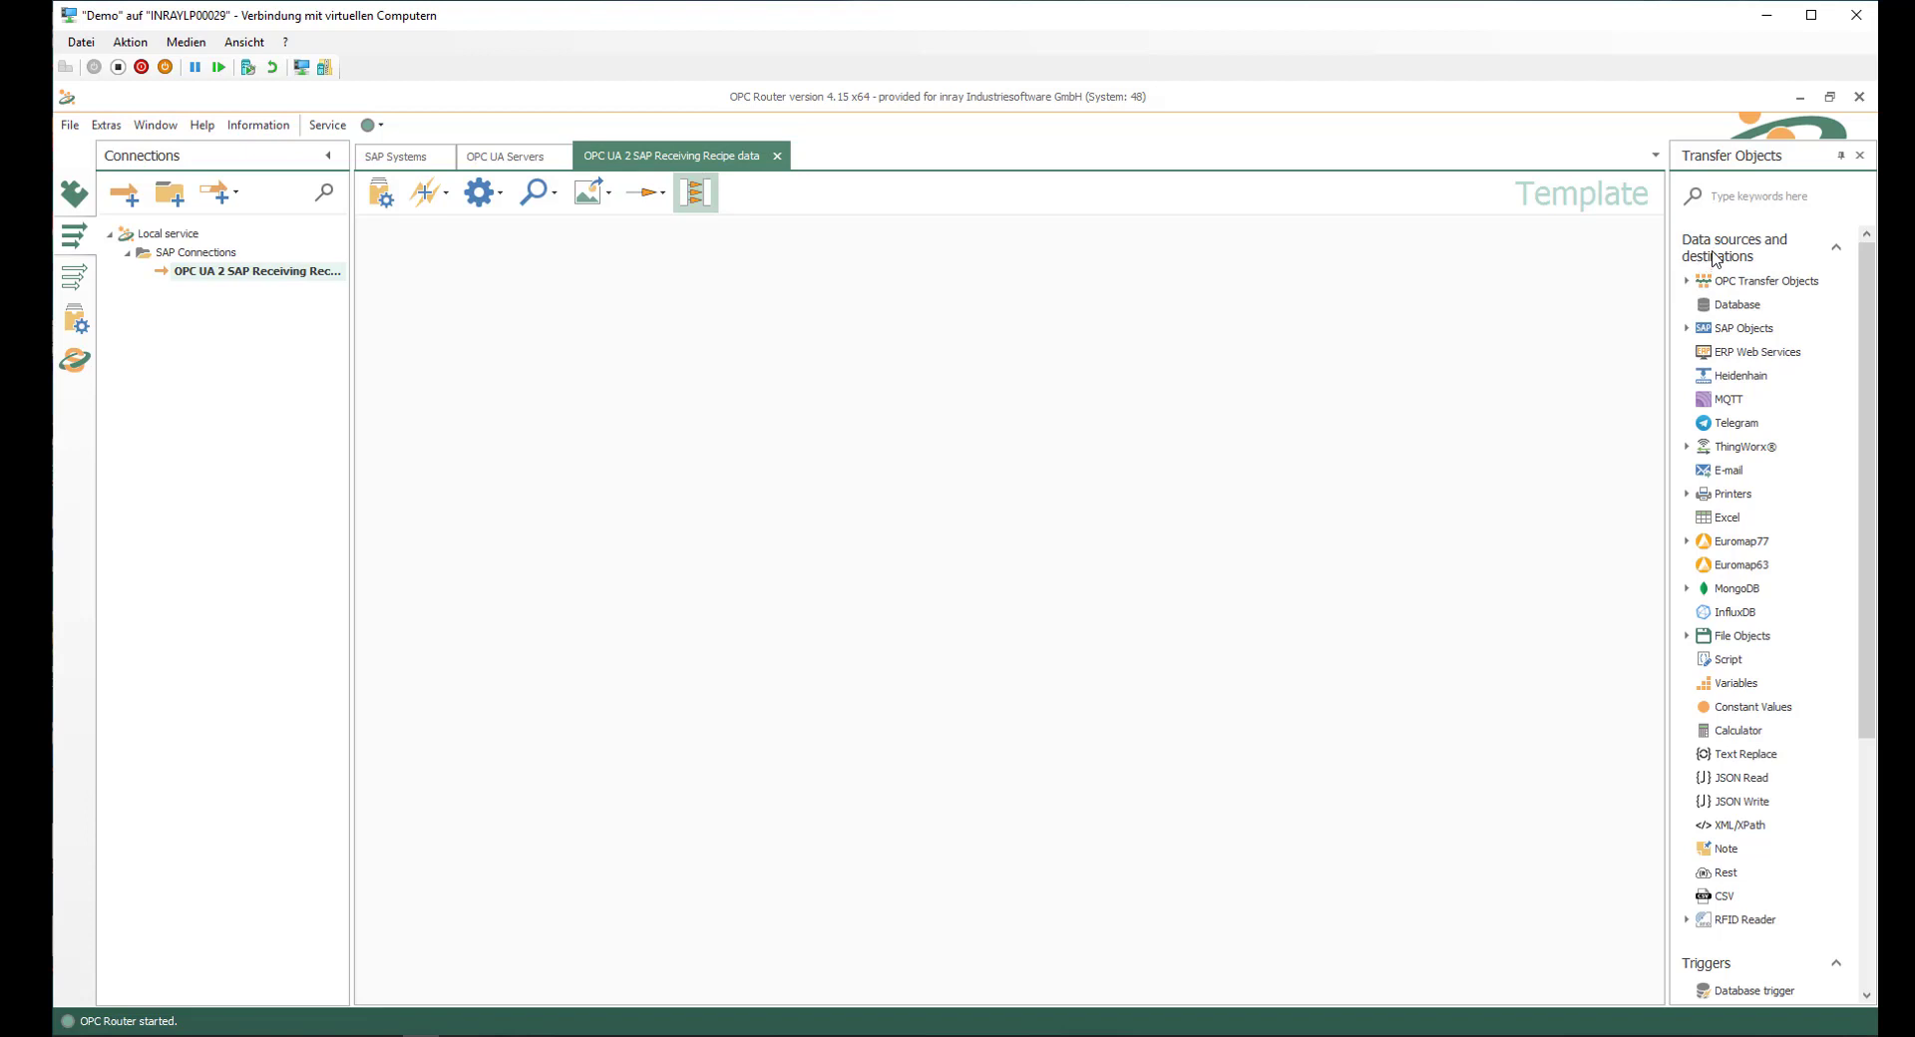
mouse_move(1696, 285)
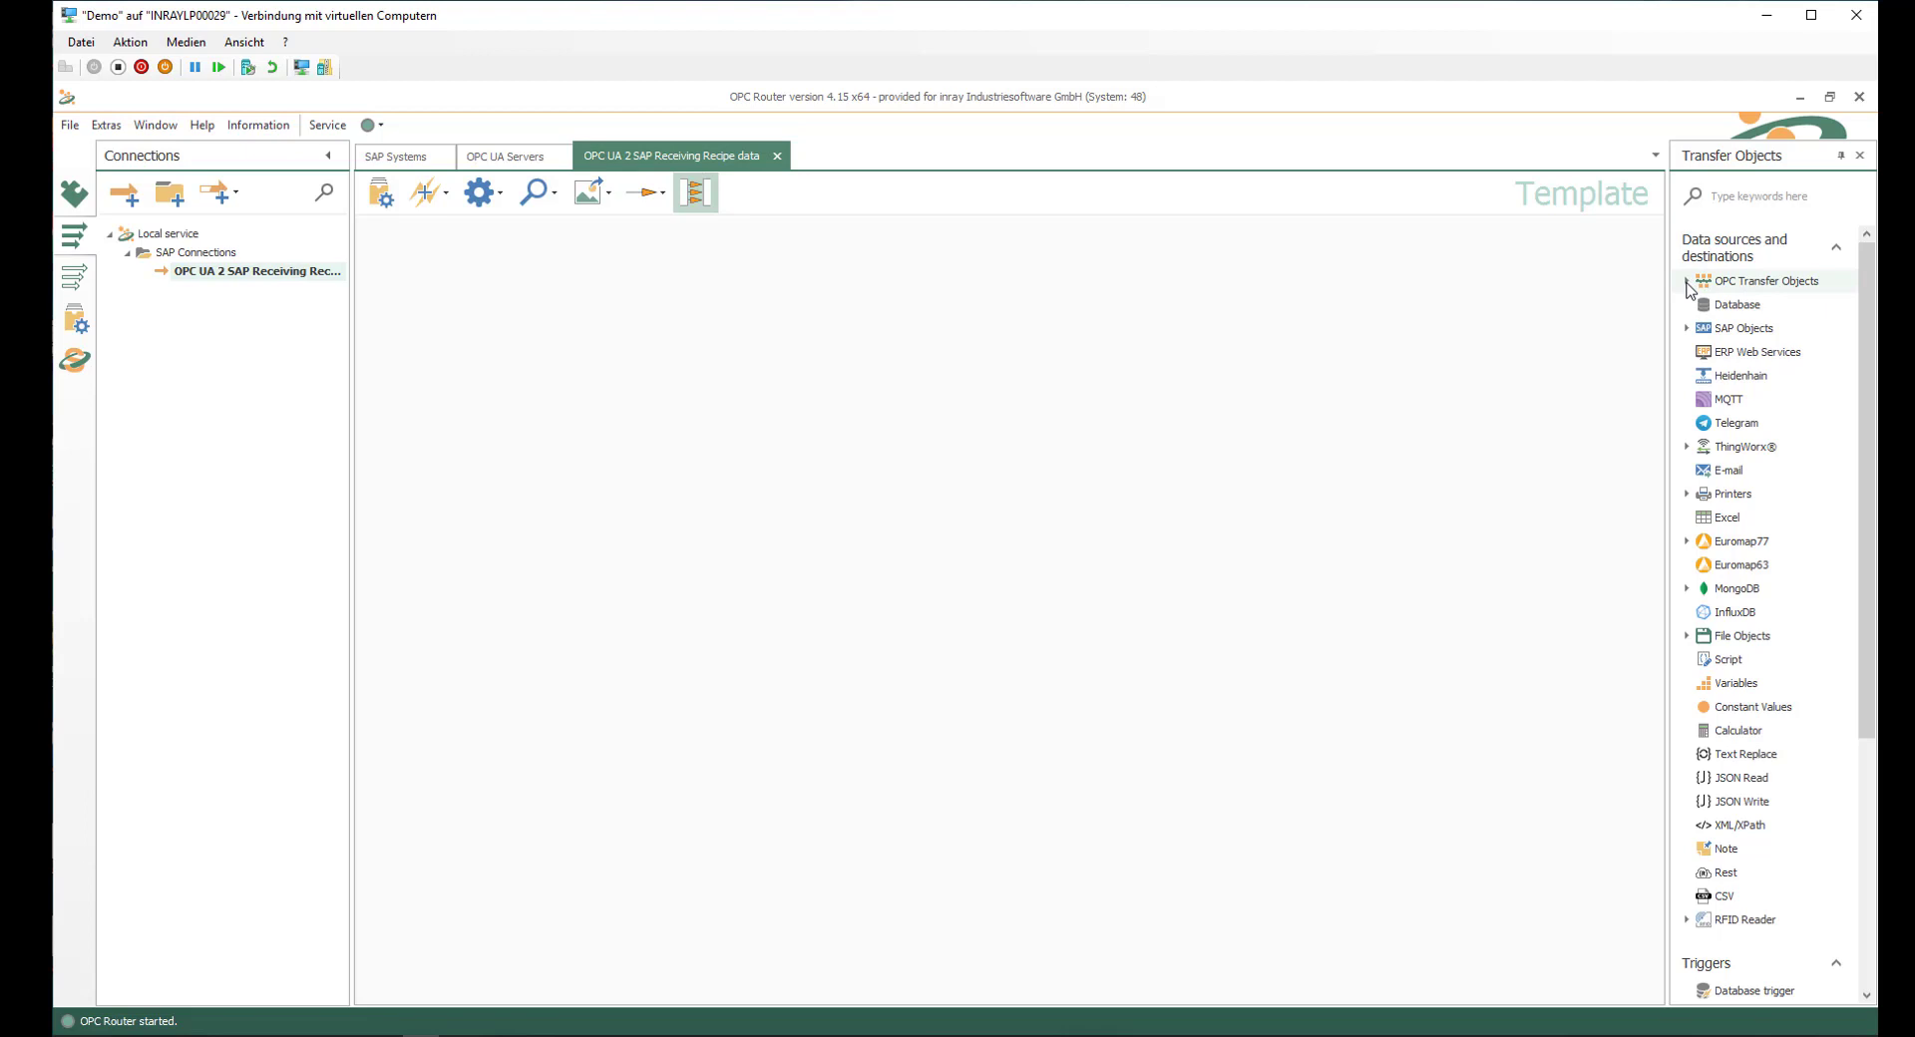
left_click(1690, 282)
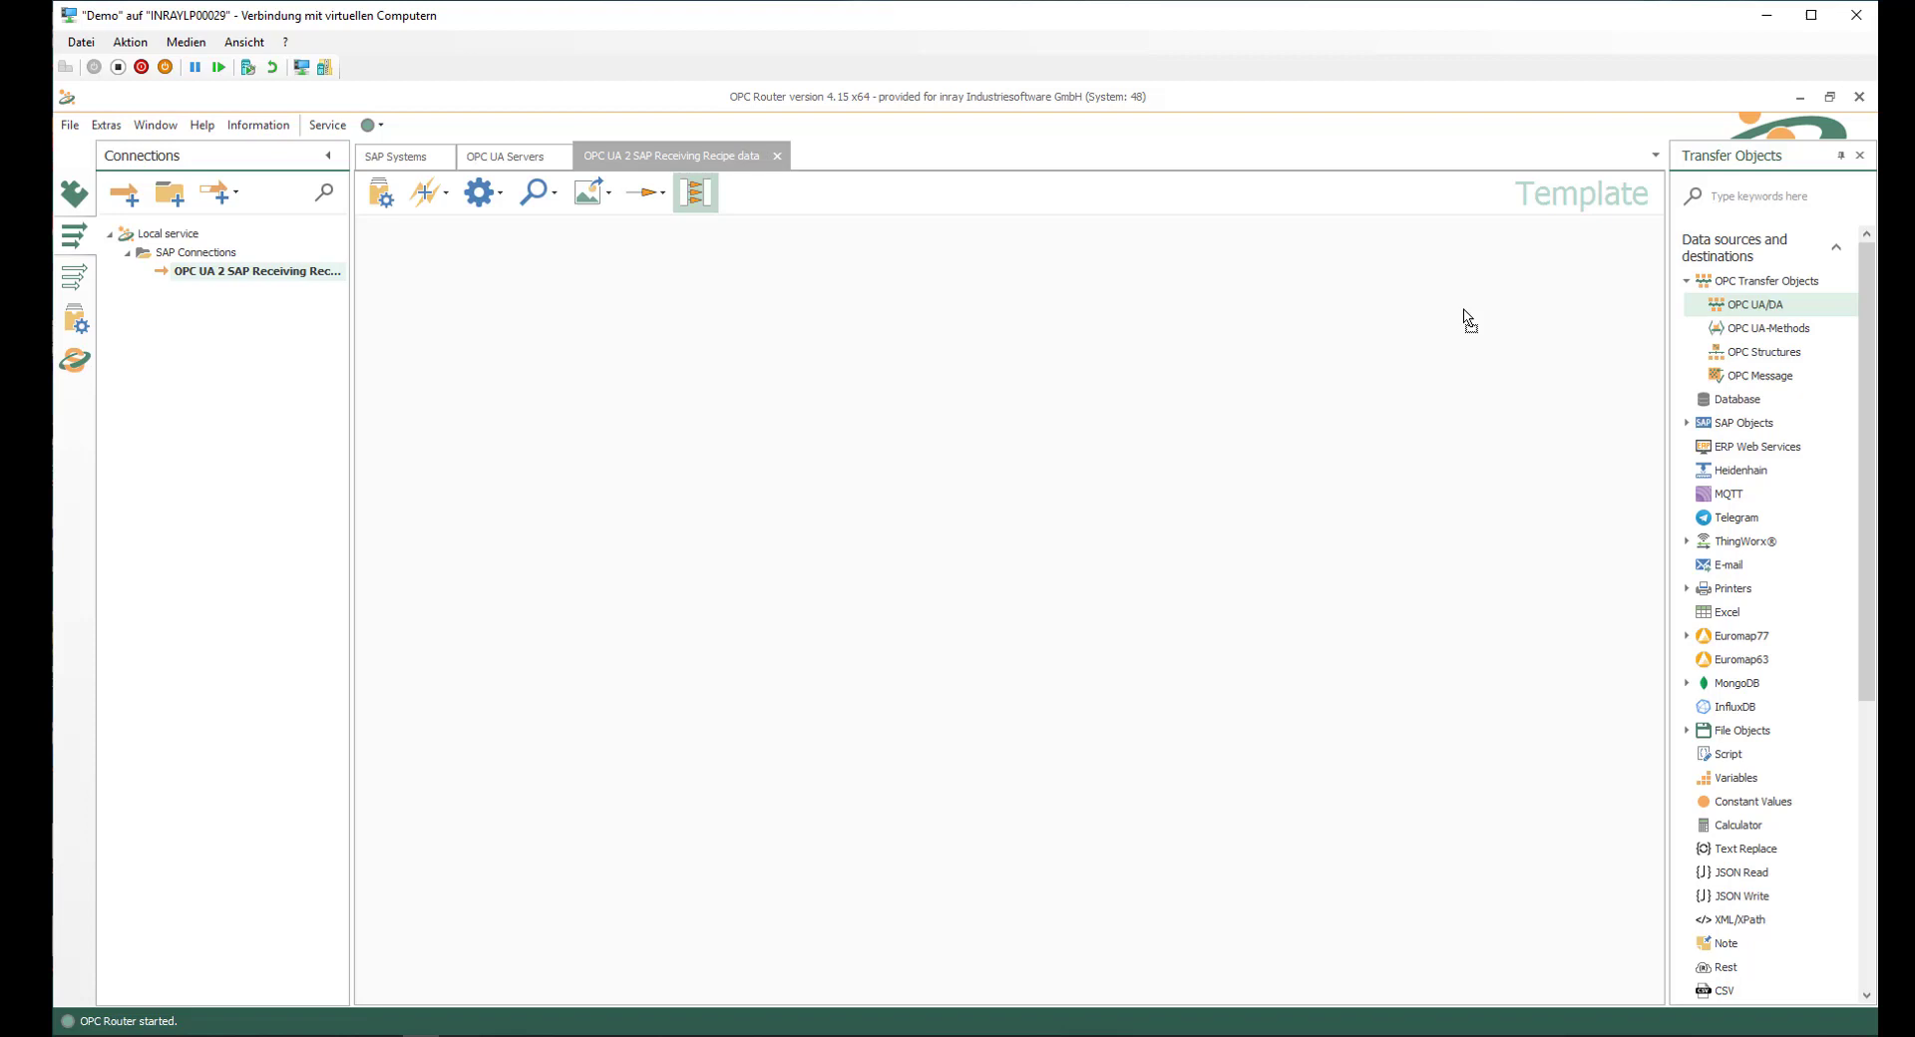
mouse_move(545, 297)
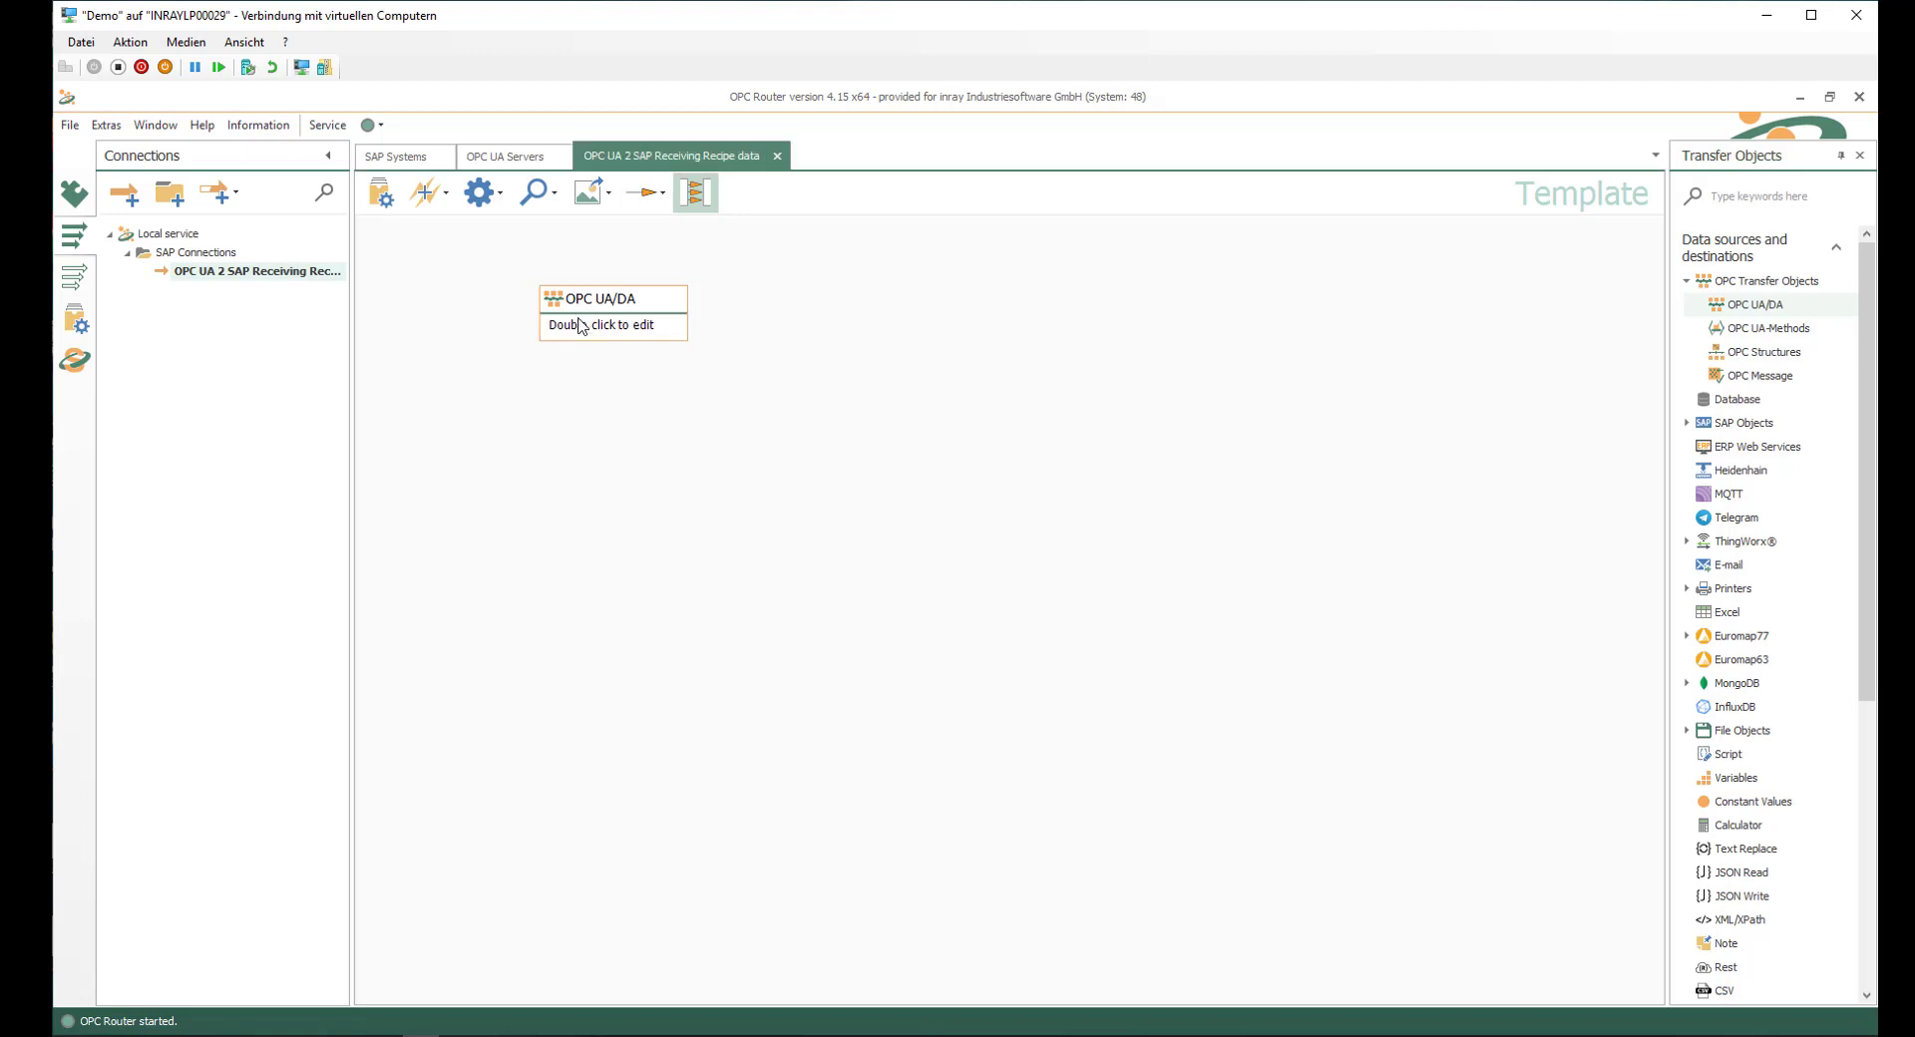
- Assign KEPServerEX_Training as the OPC UA/DA object's access data and browse its tags
double_click(612, 299)
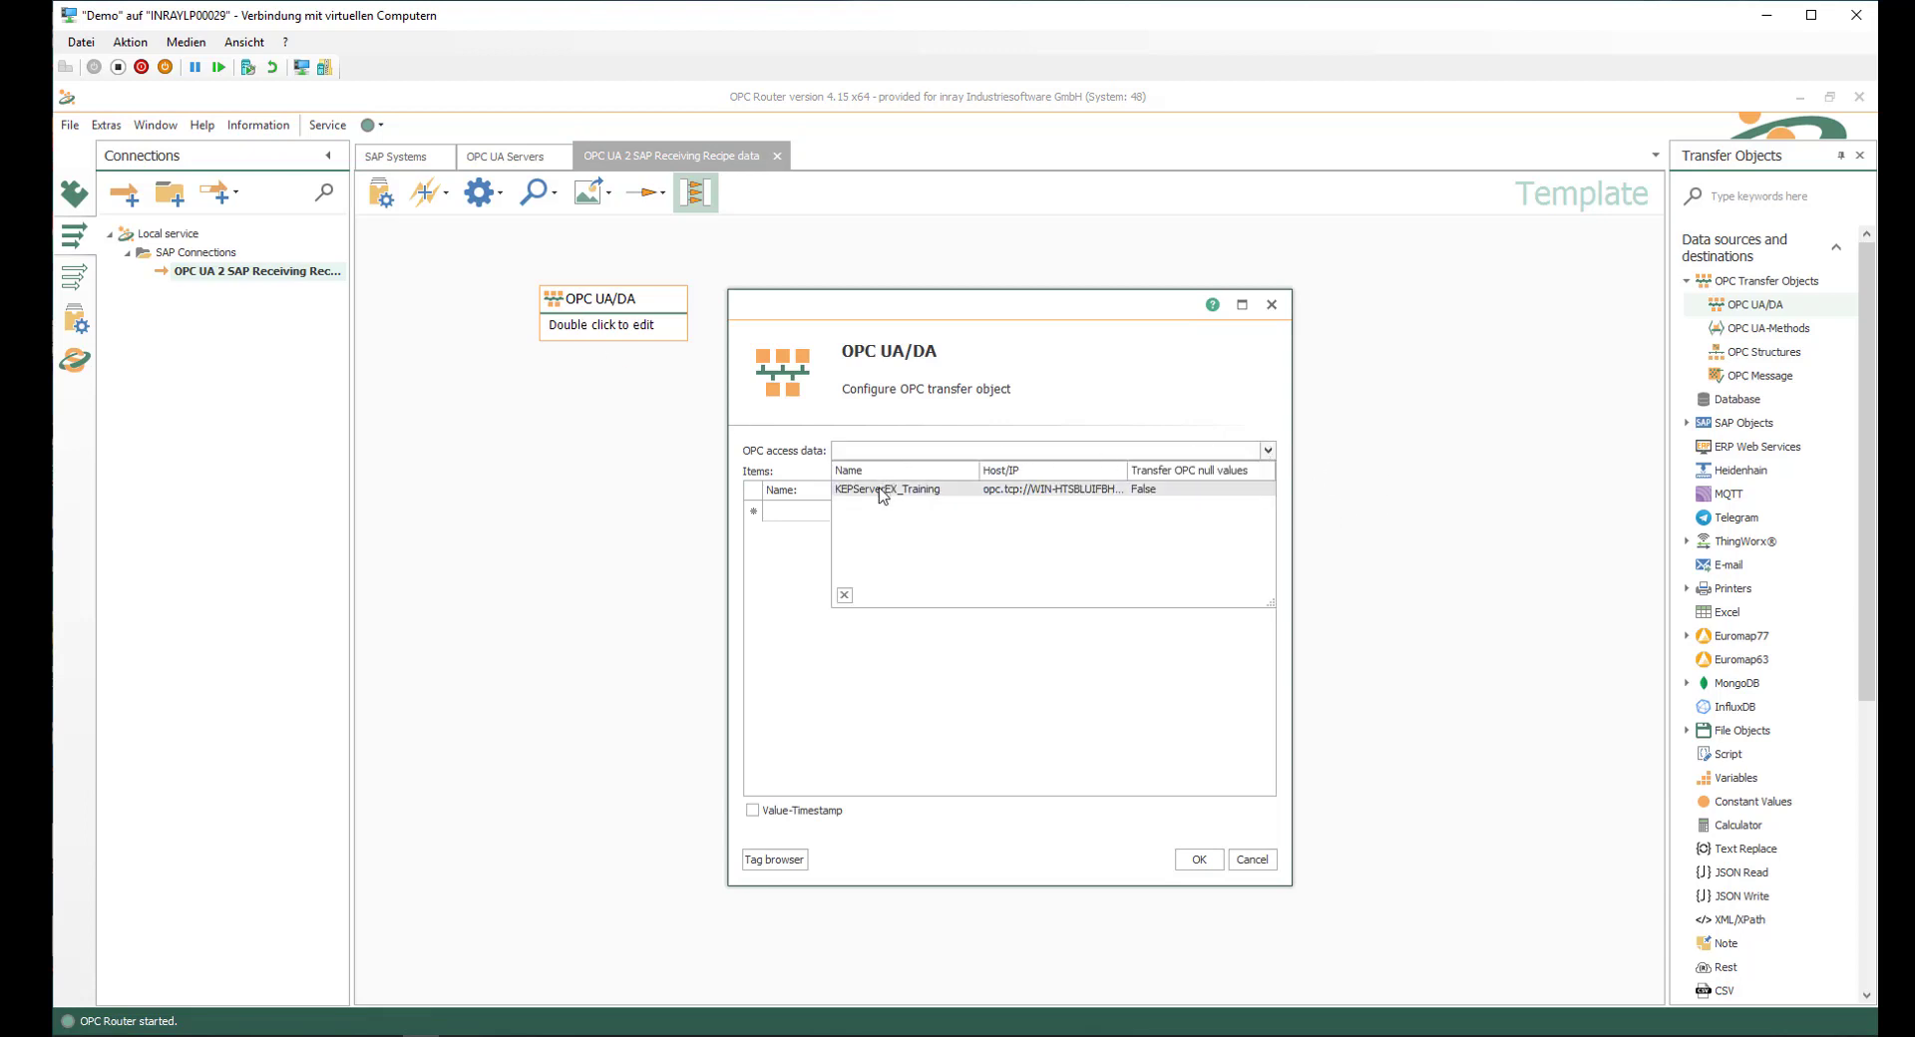
left_click(888, 489)
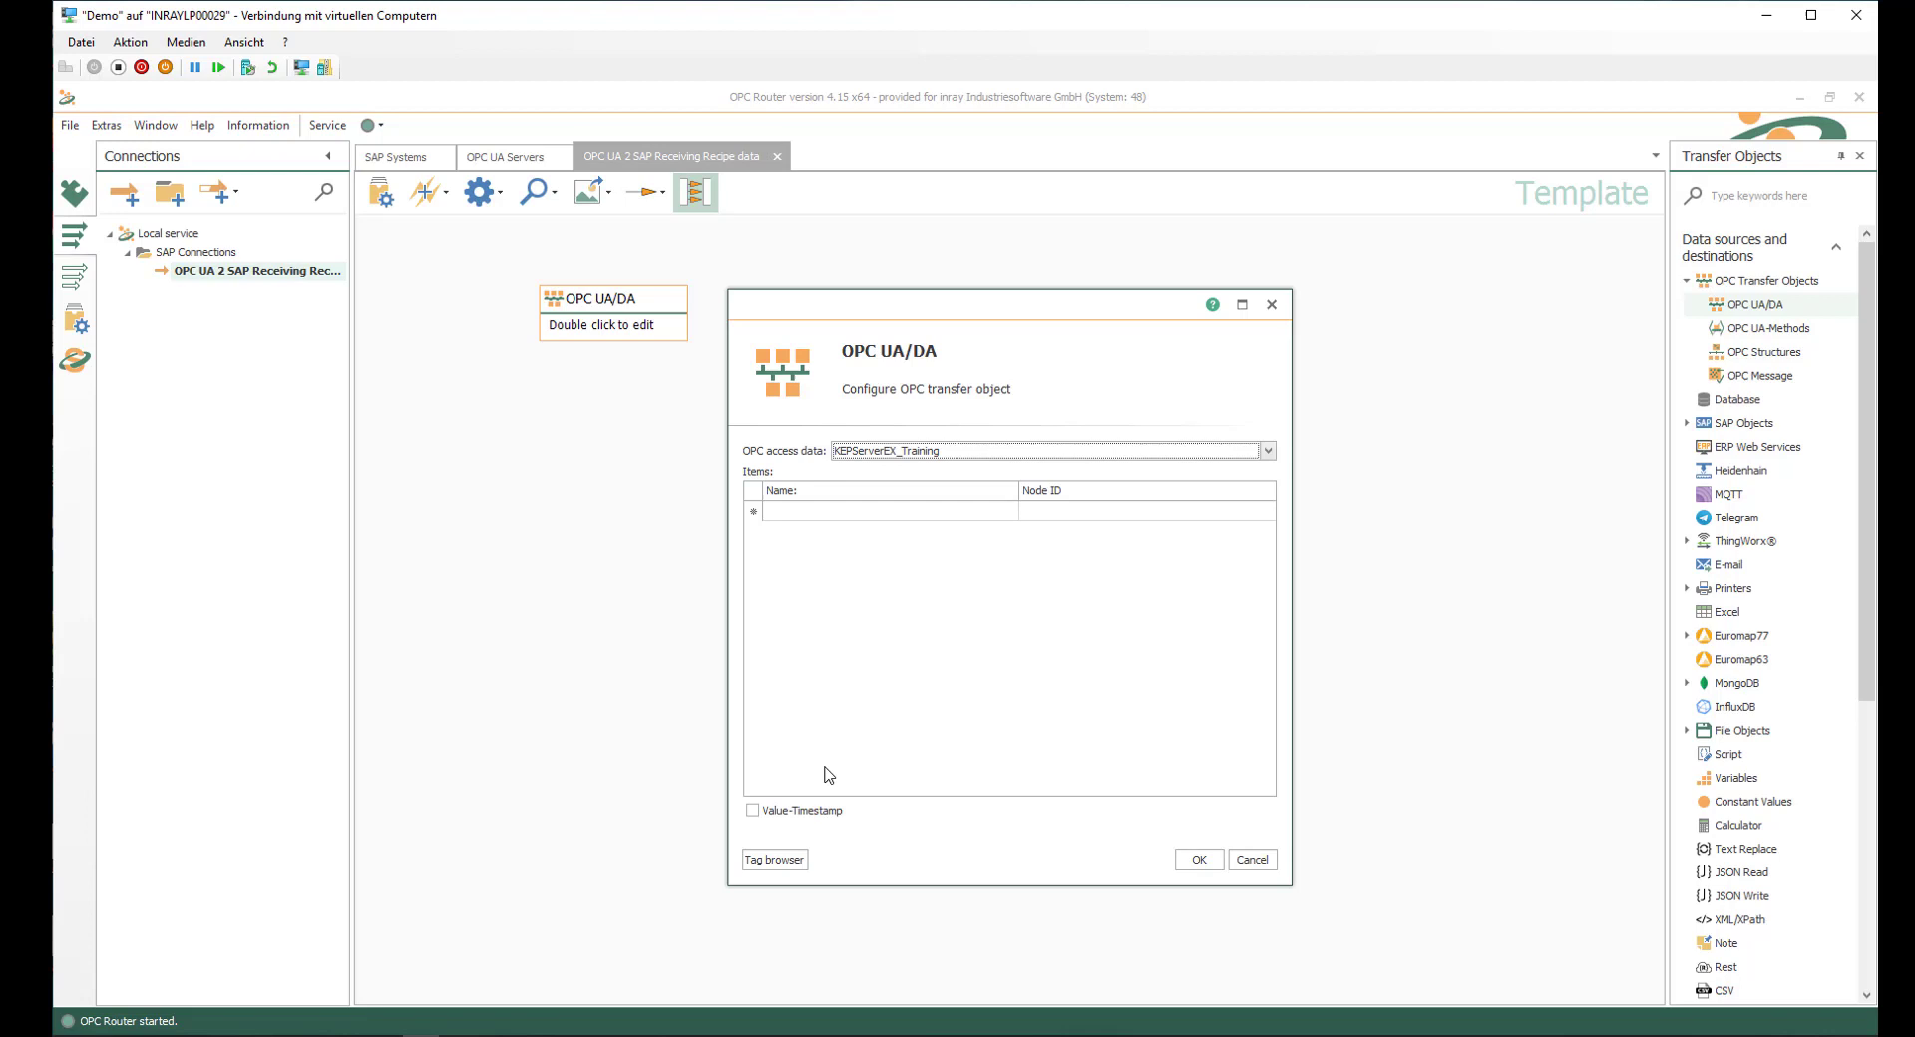
left_click(773, 860)
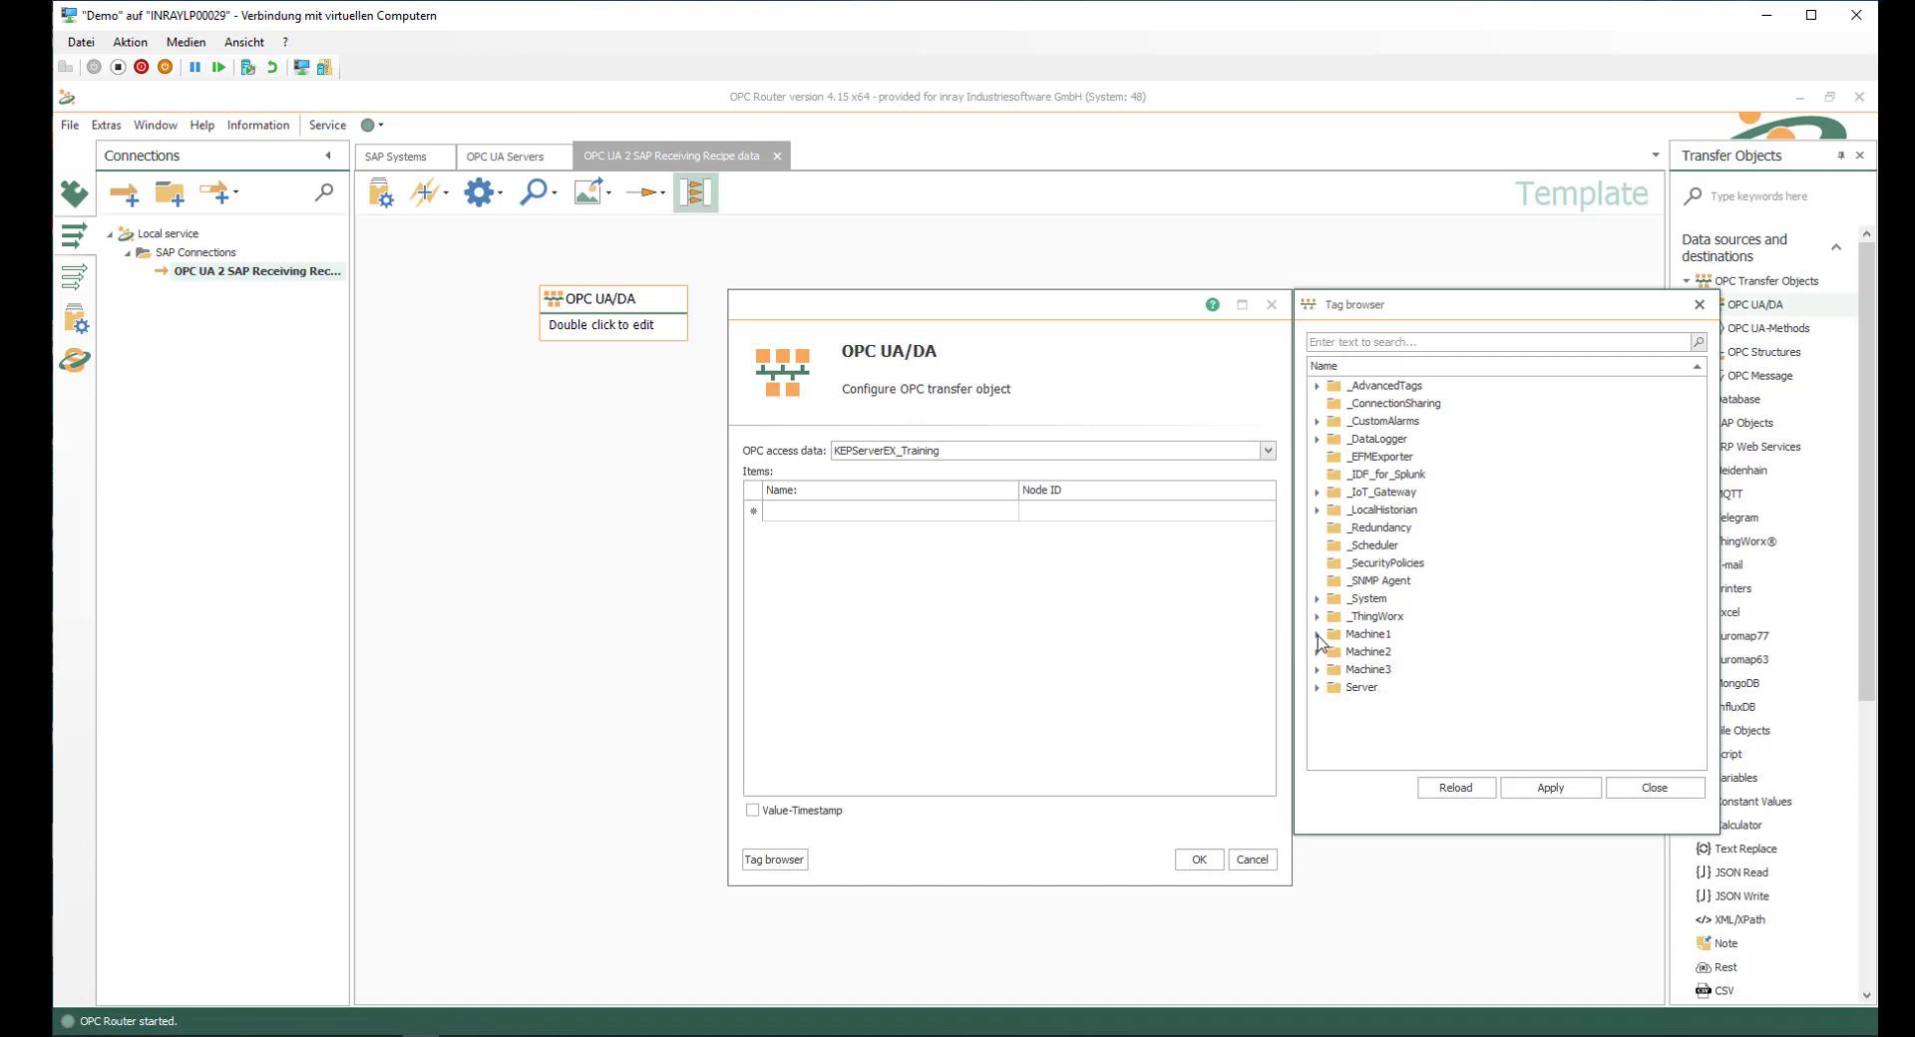
- Add Machine1 > PLC > ProductionData > ProductID as the object's item and confirm
left_click(1318, 634)
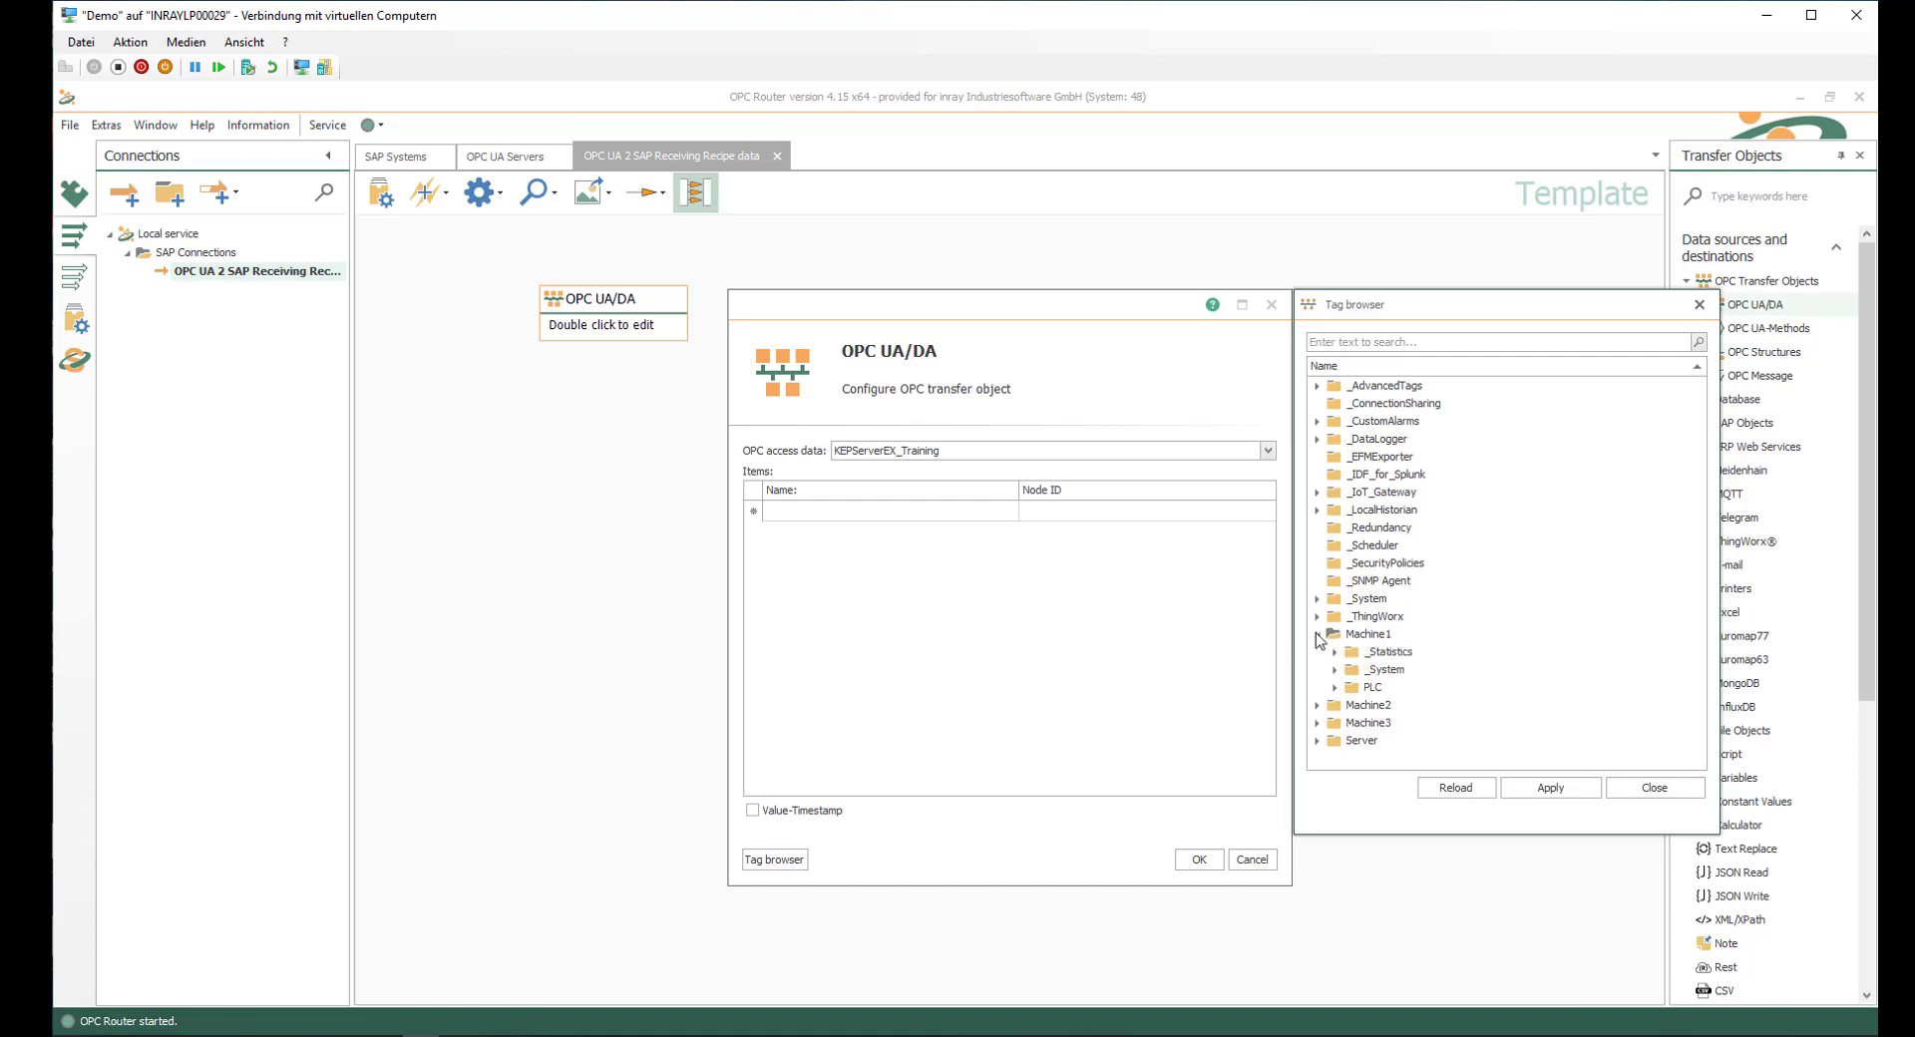
left_click(1338, 688)
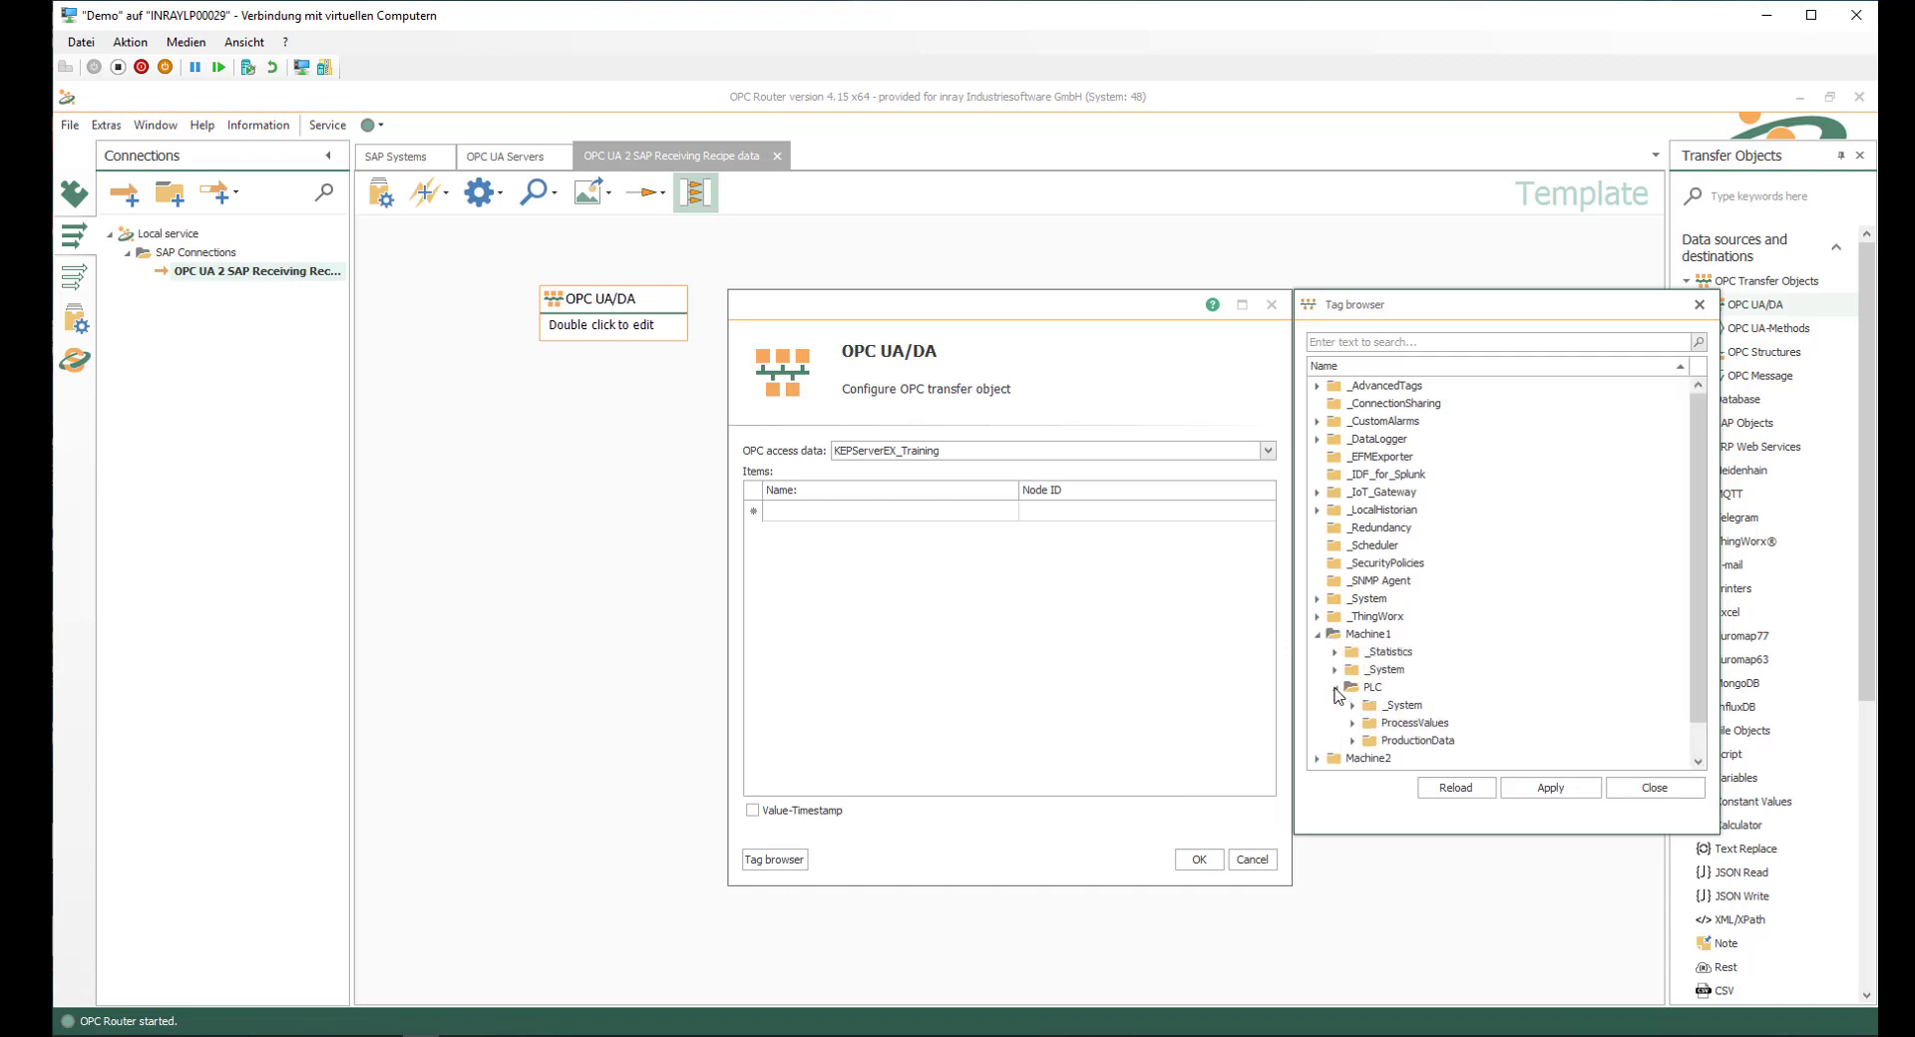
left_click(1371, 740)
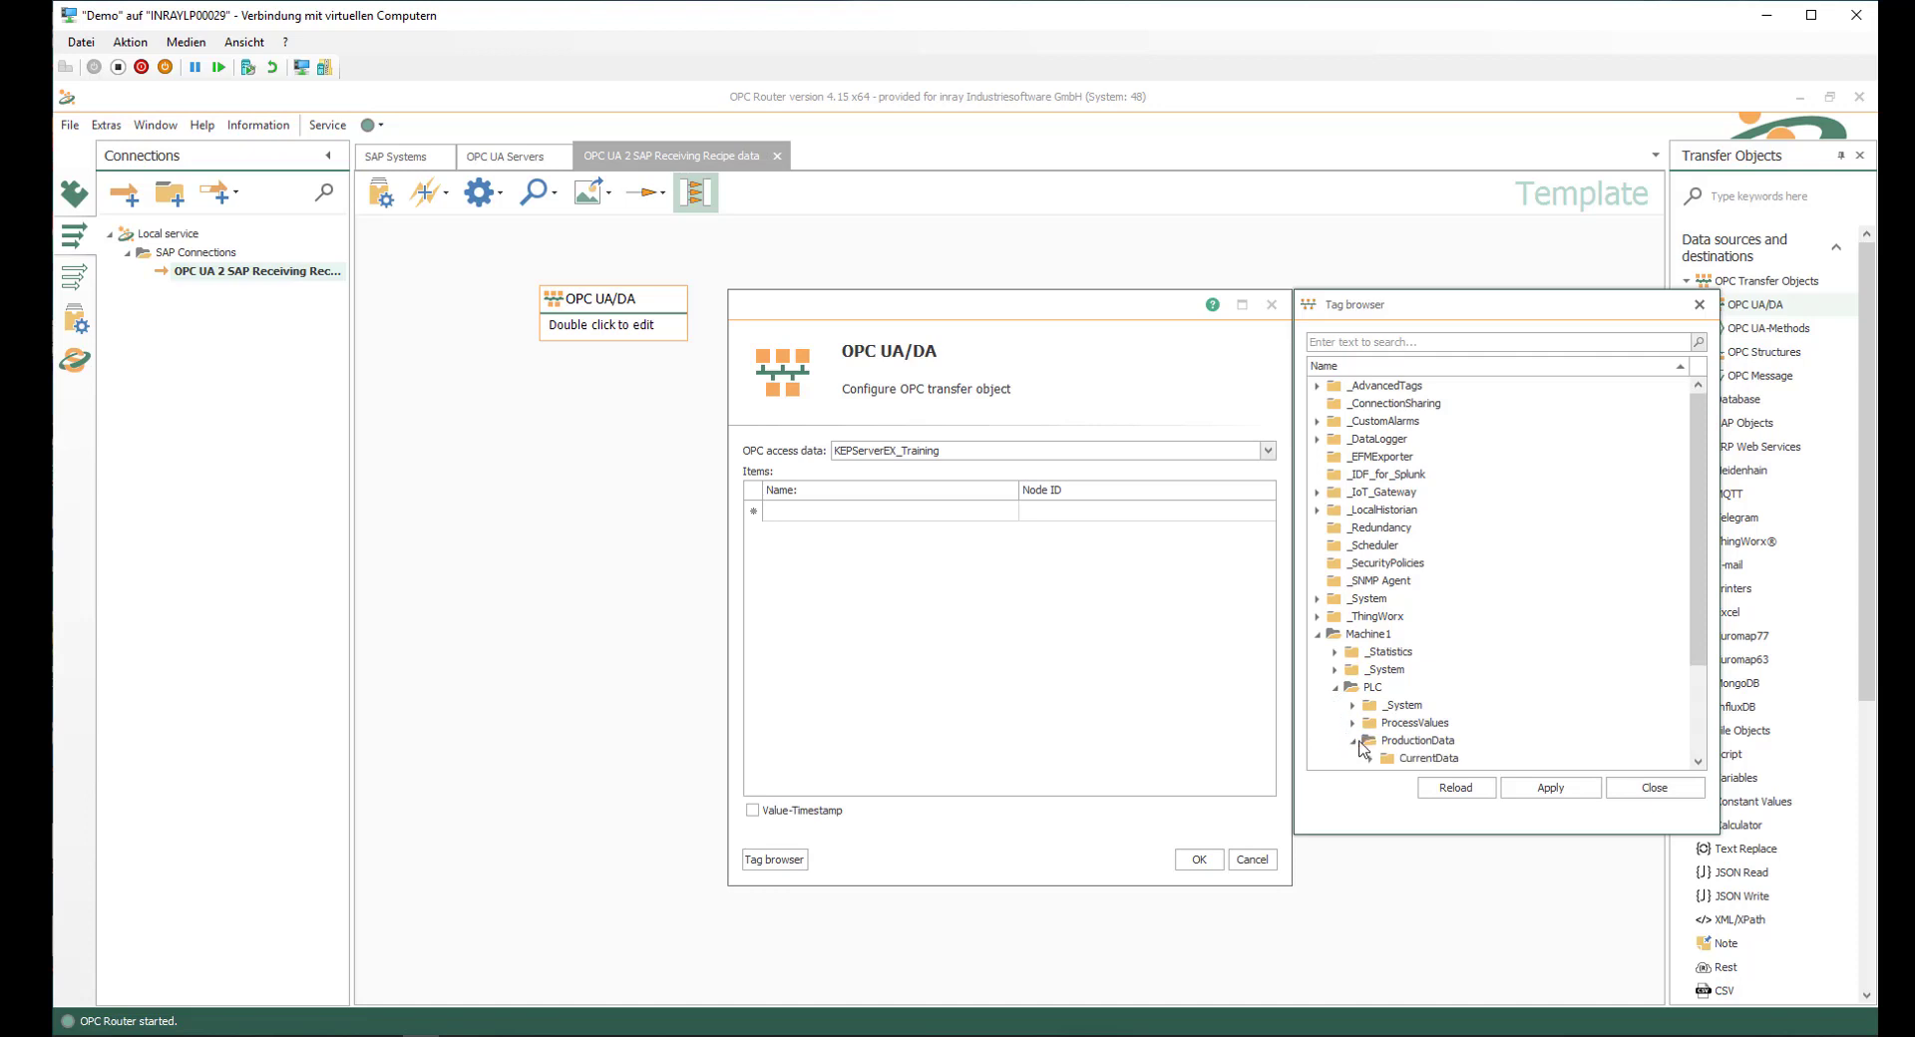
left_click(1368, 634)
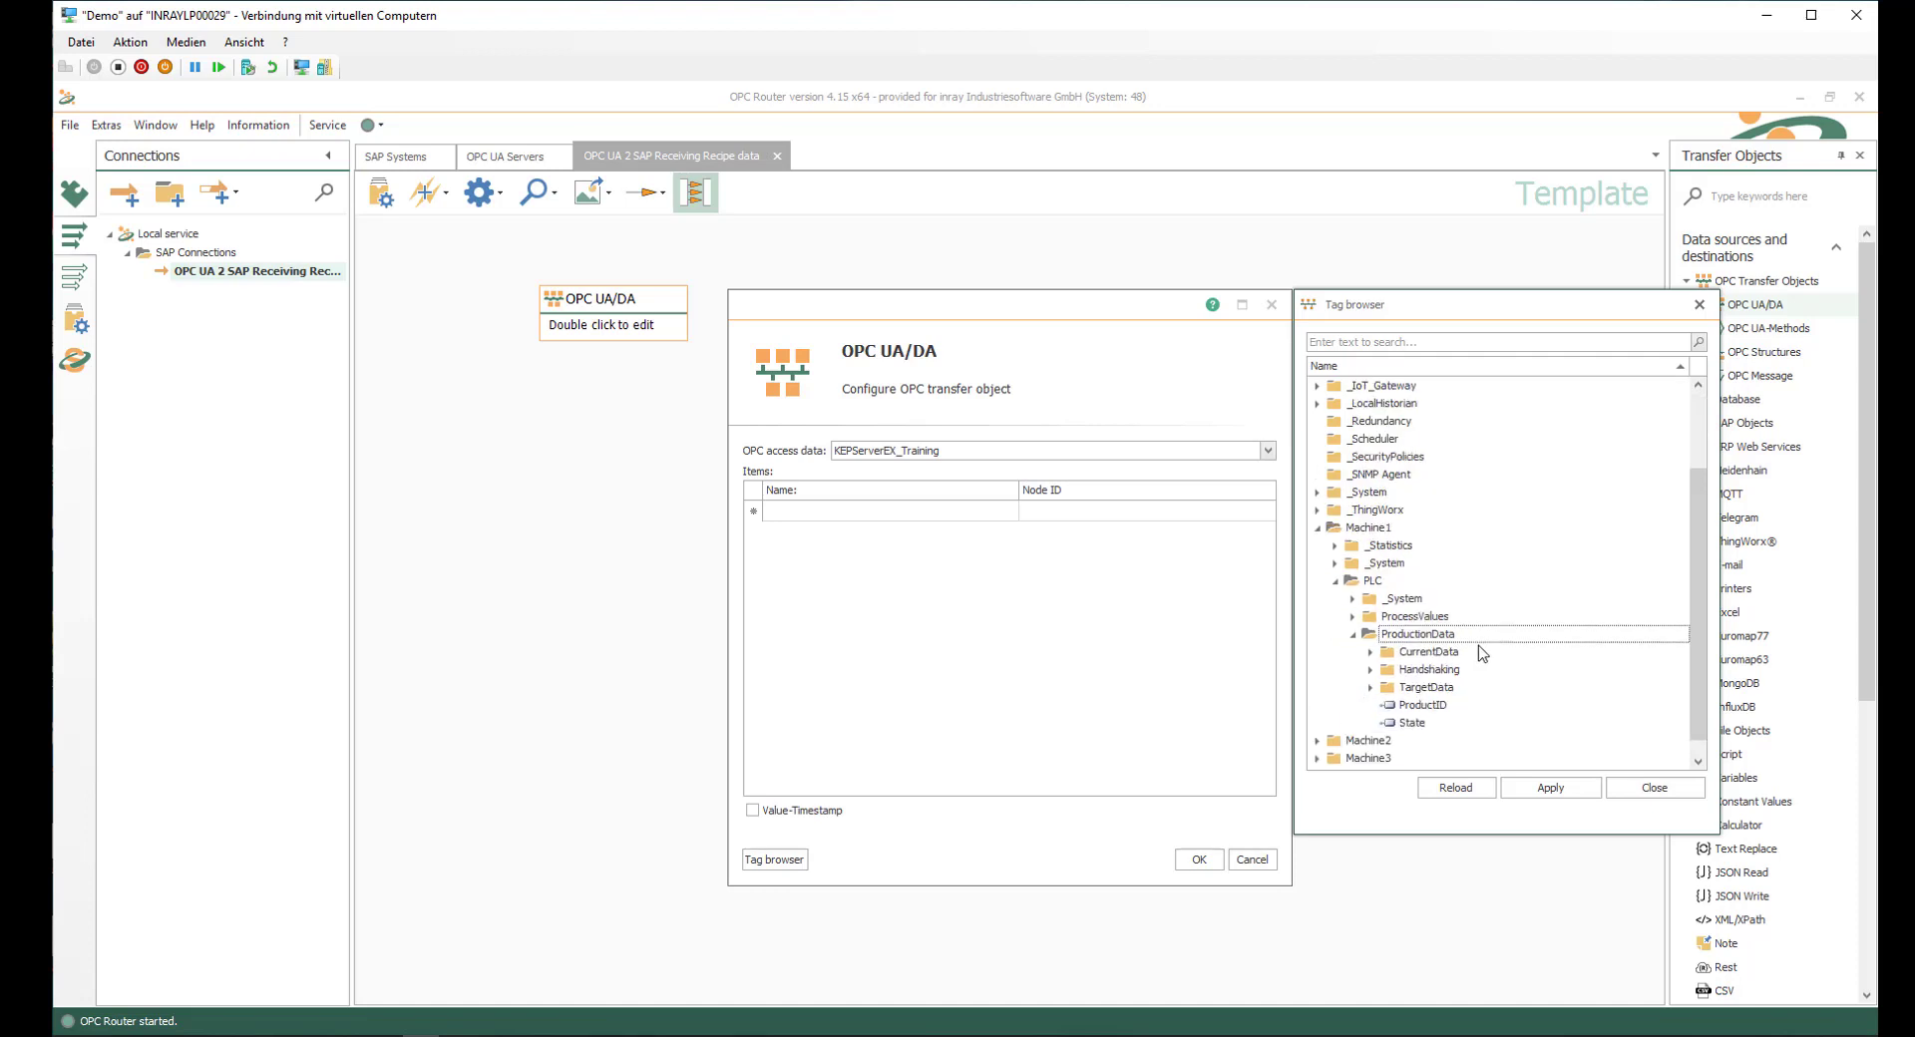
double_click(1418, 704)
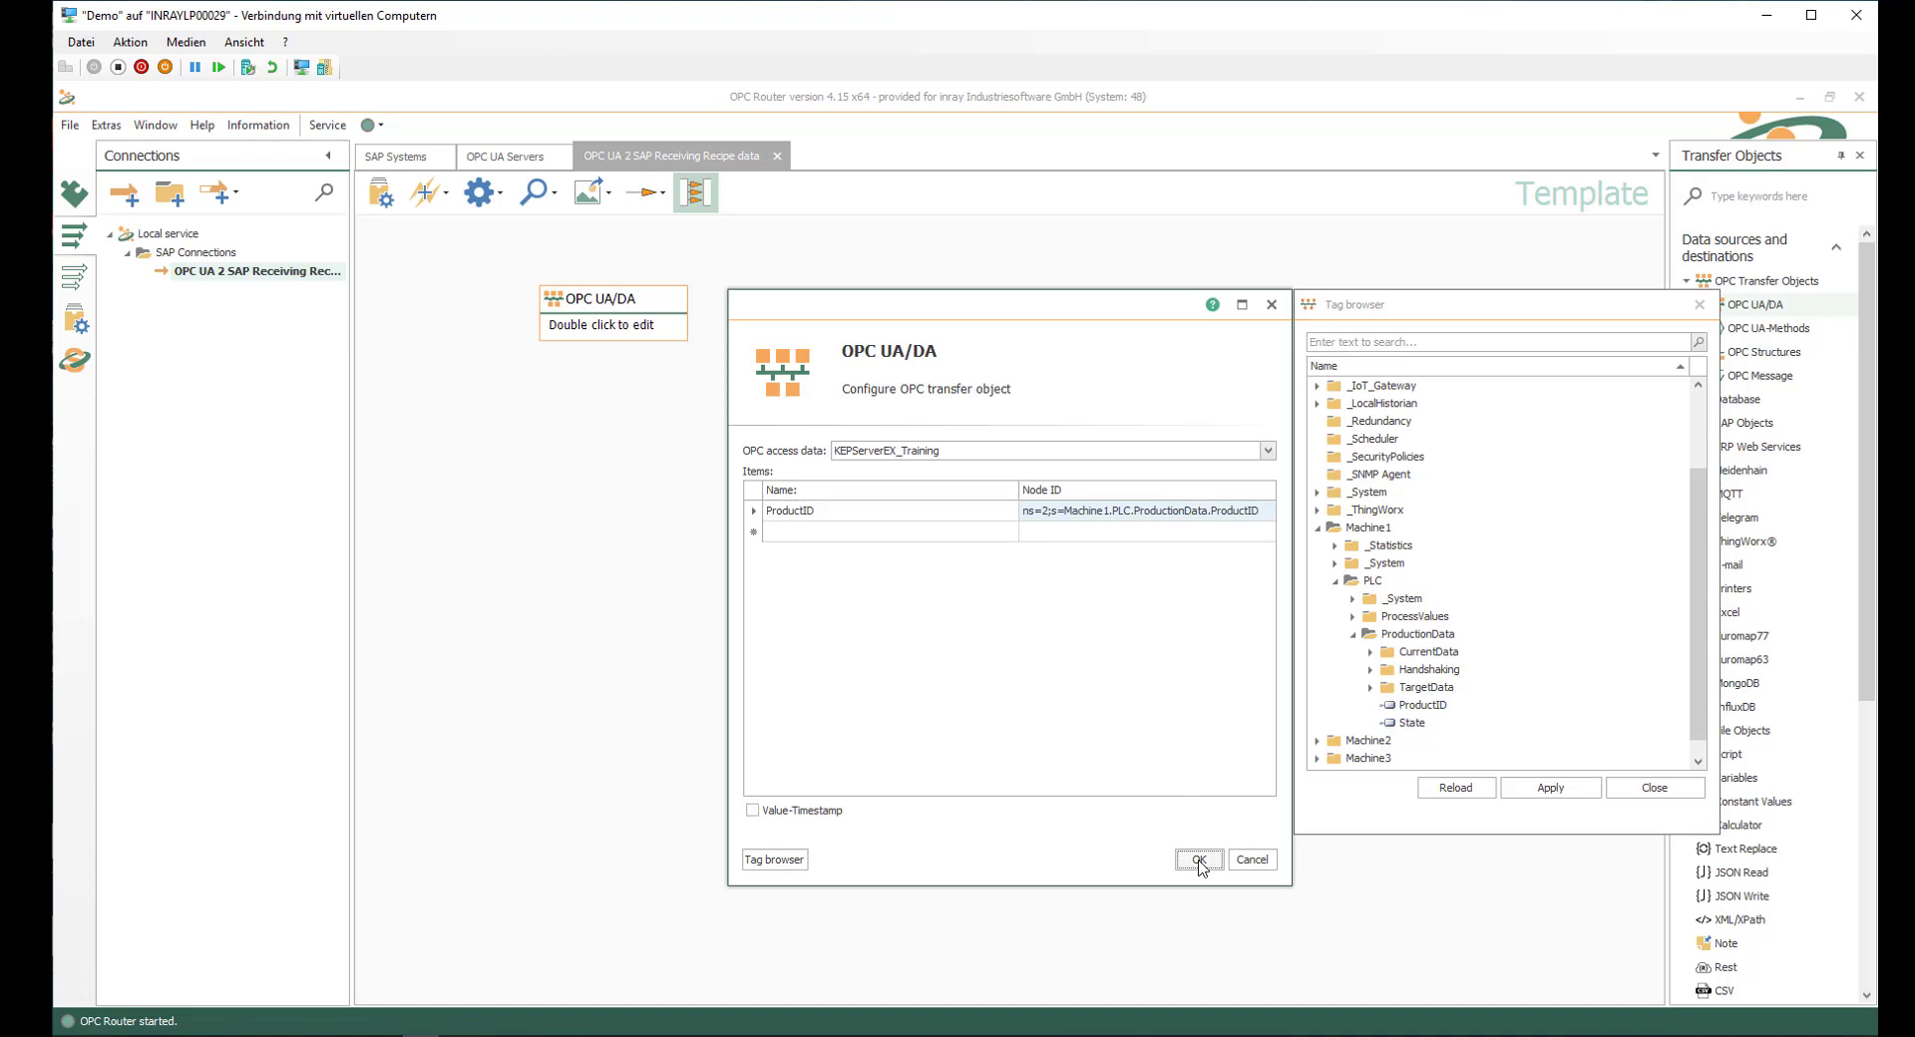
left_click(1199, 860)
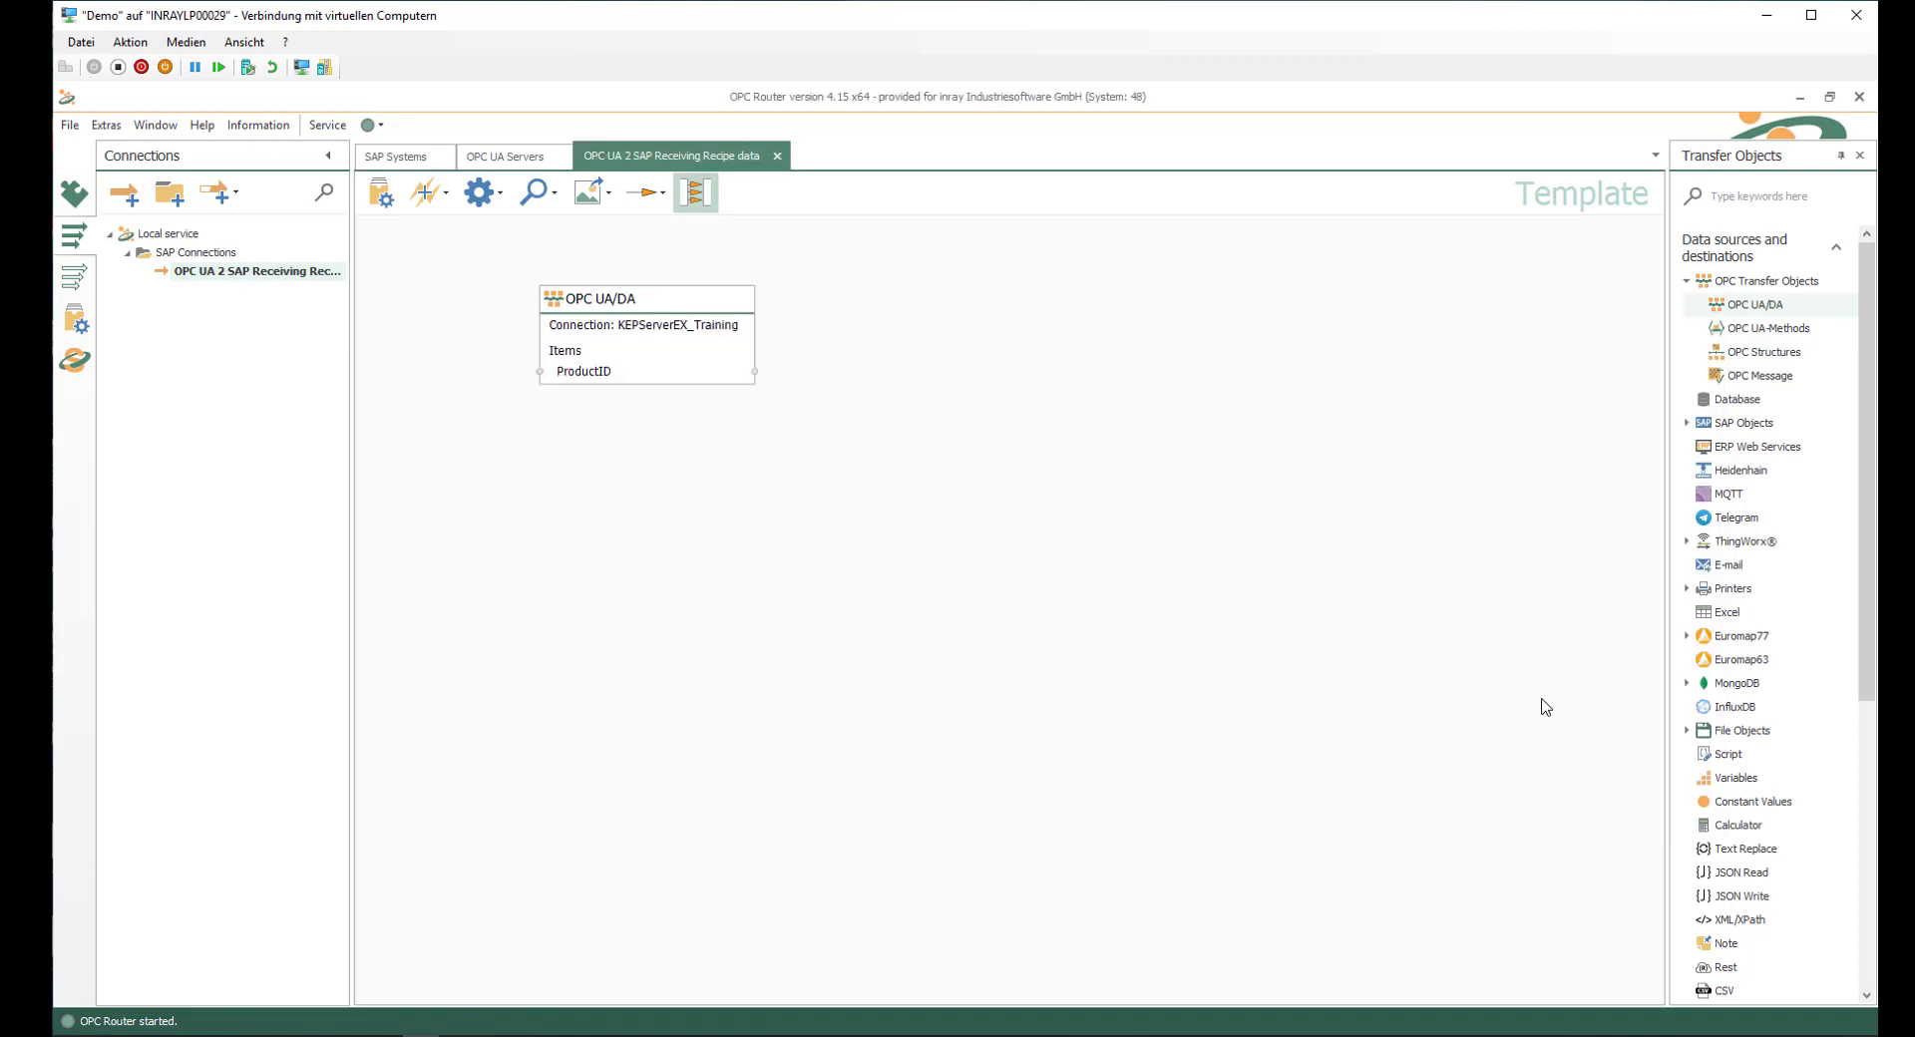
mouse_move(1604, 682)
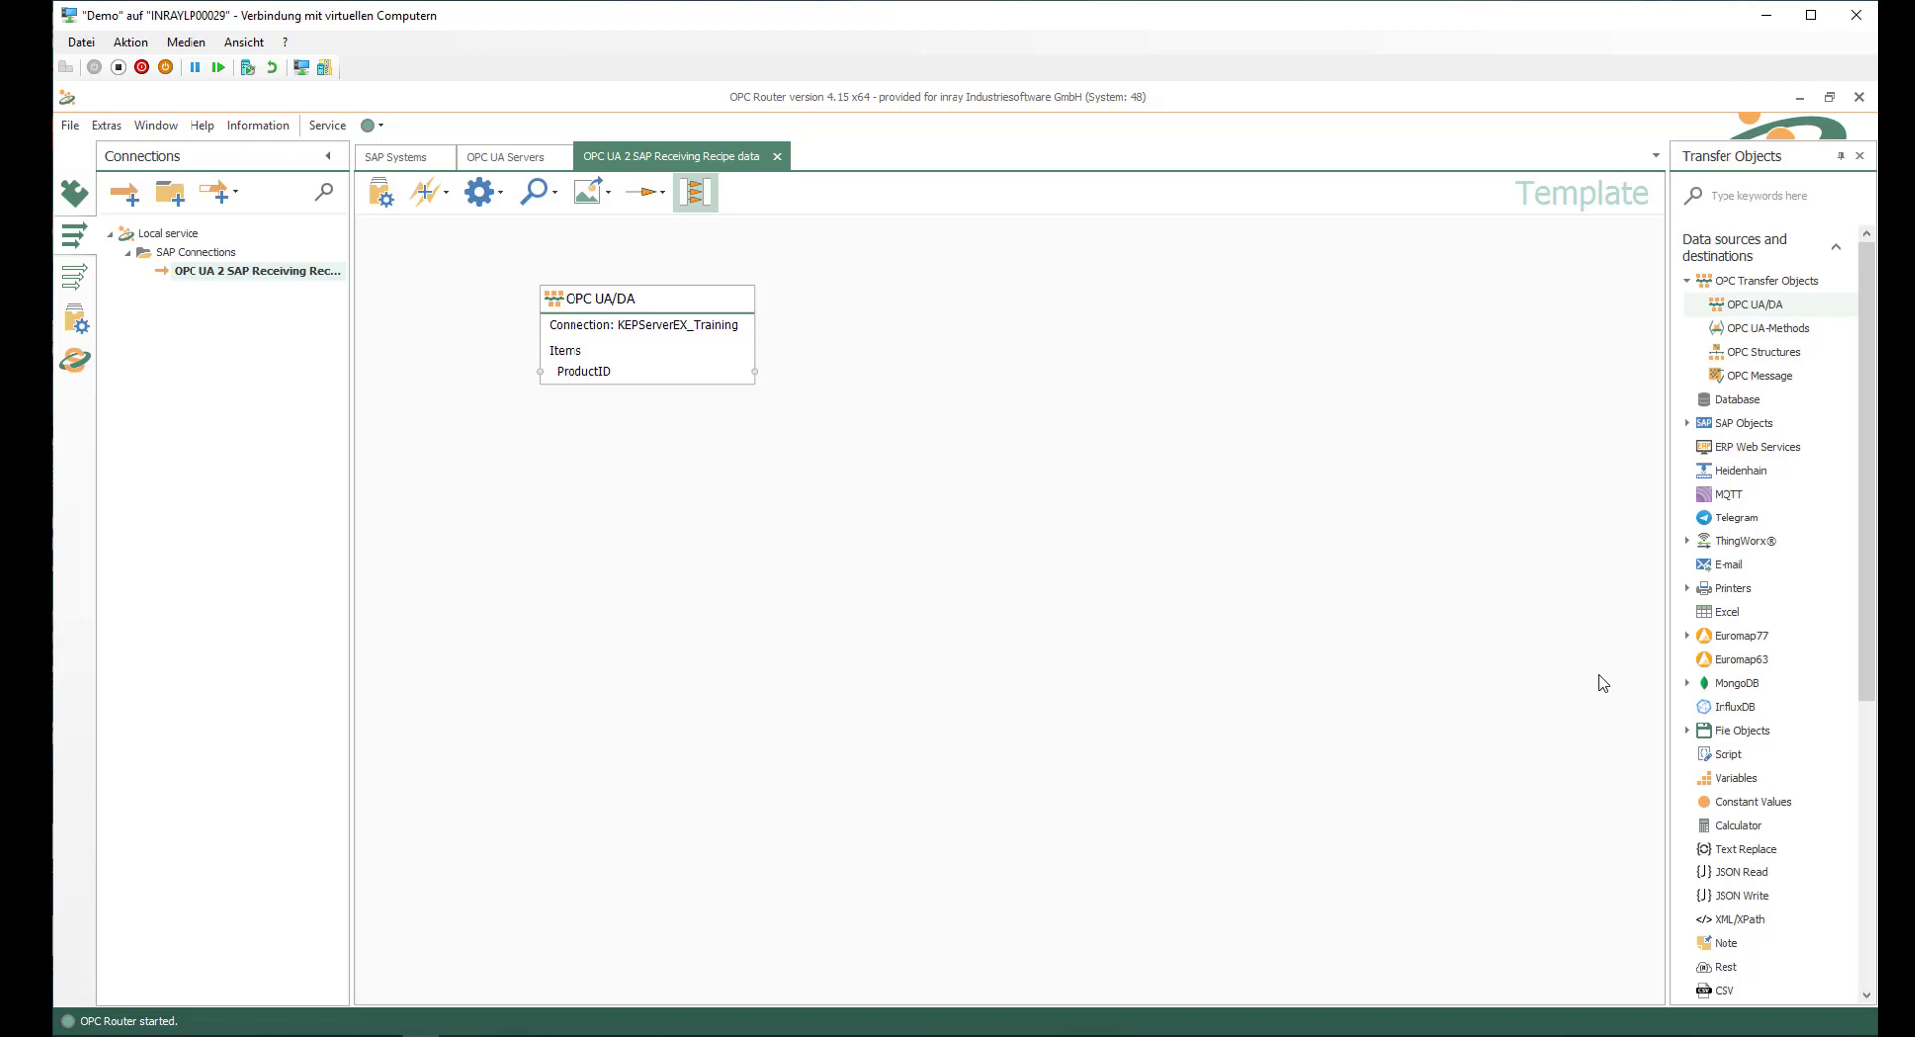
mouse_move(1695, 429)
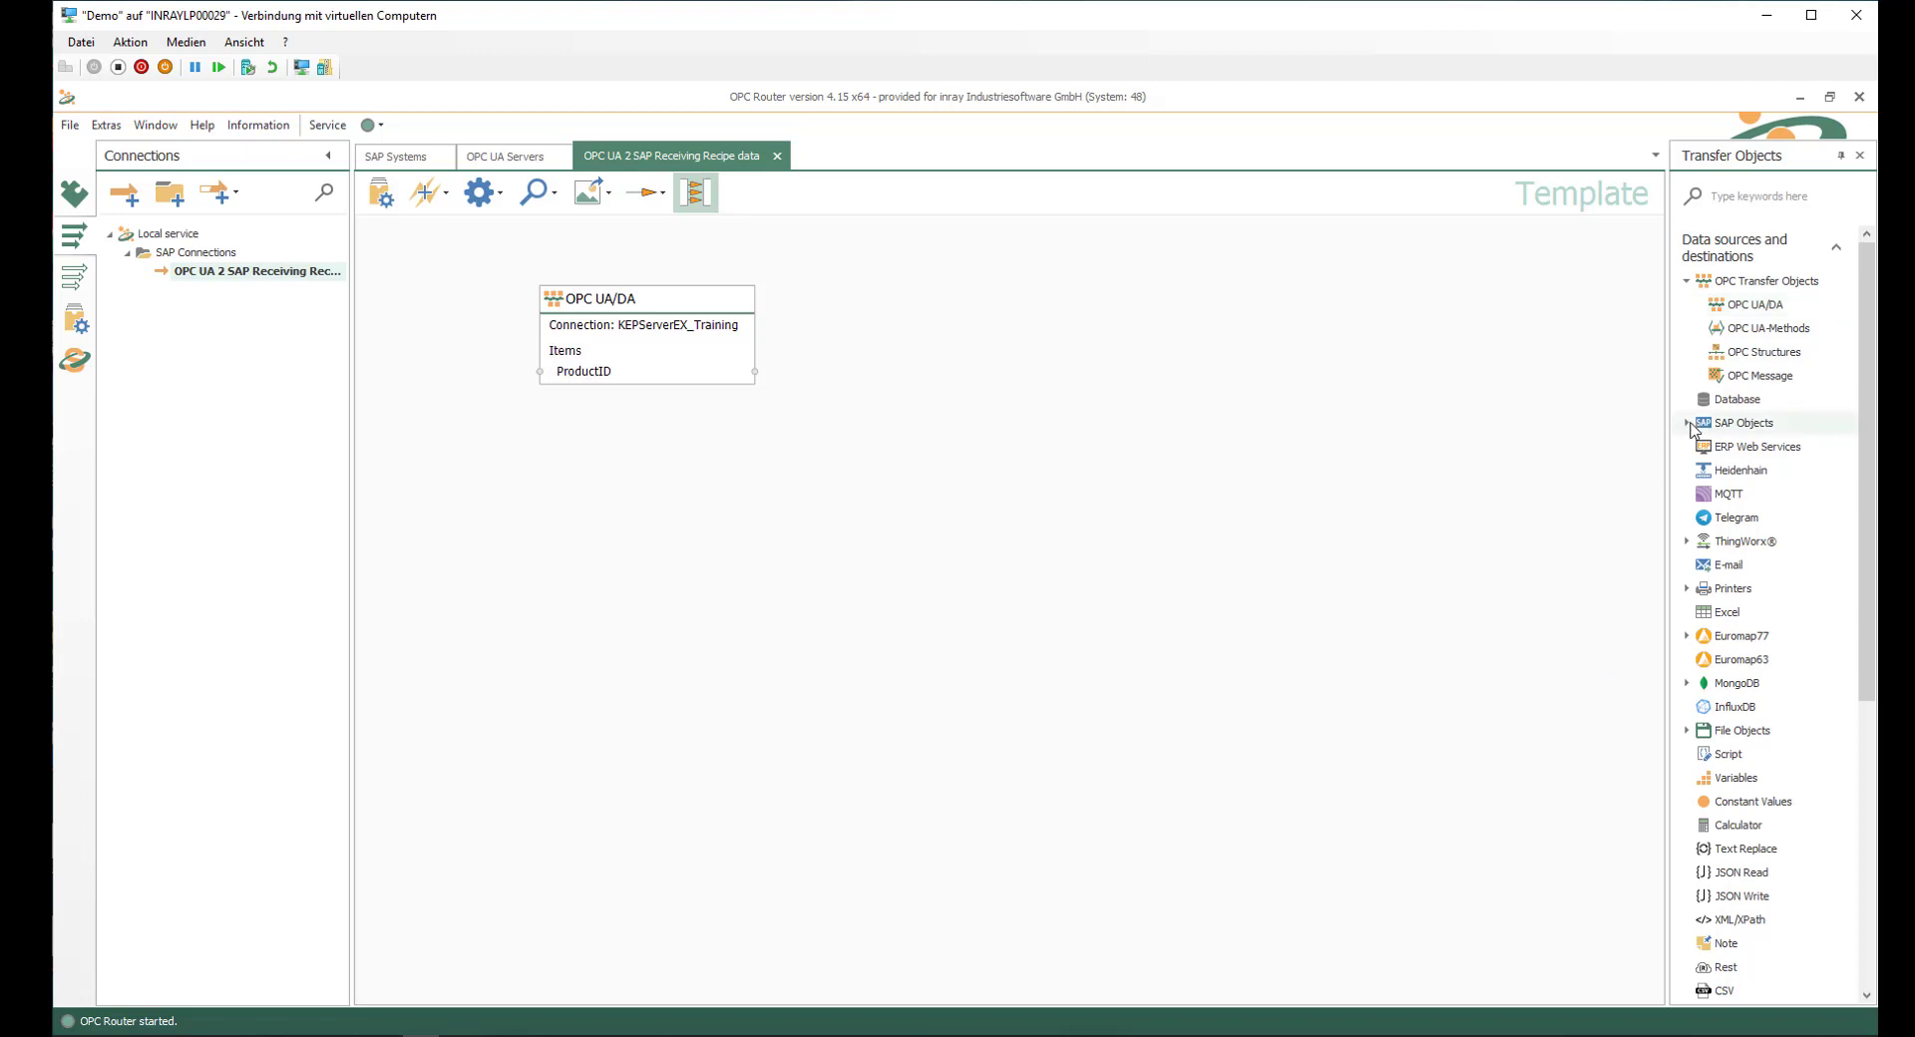
mouse_move(1694, 431)
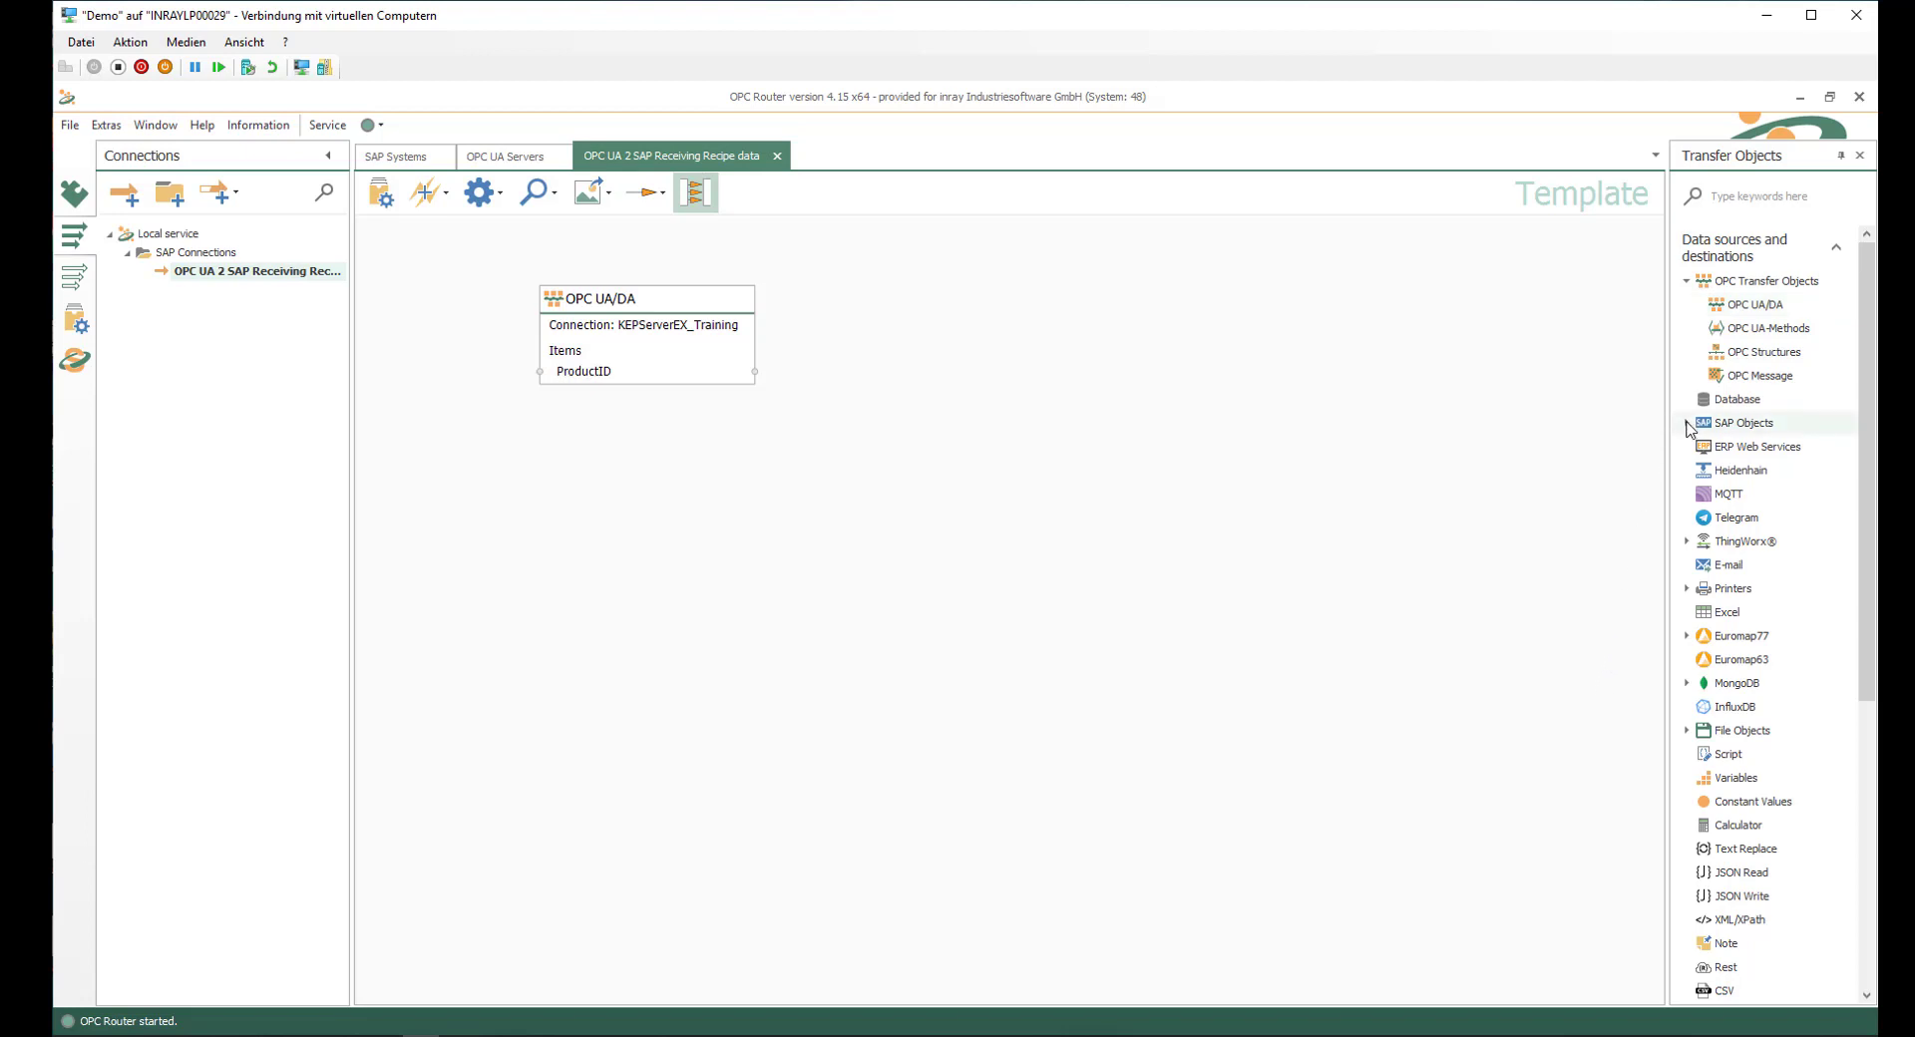
- Place an SAP RFC transfer object on the canvas beside the OPC UA/DA object
left_click(1743, 423)
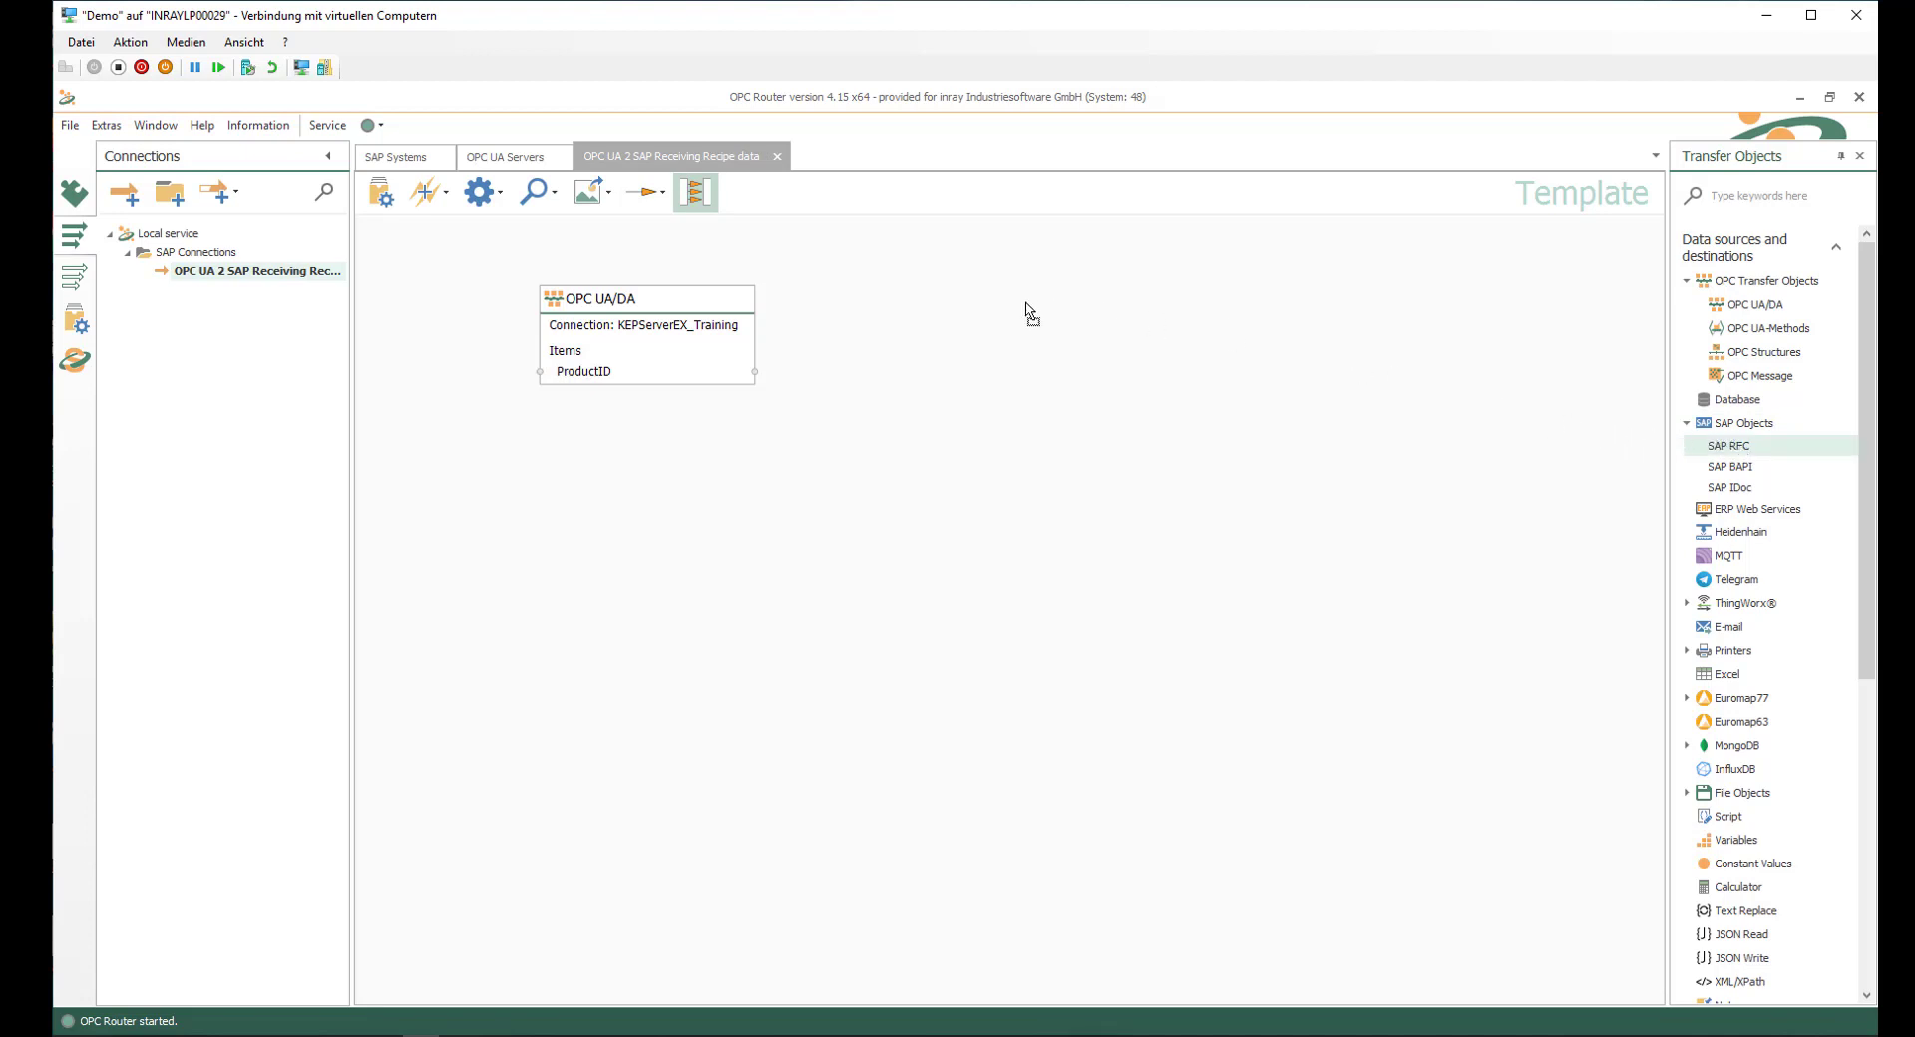
left_click_drag(1727, 445, 1017, 305)
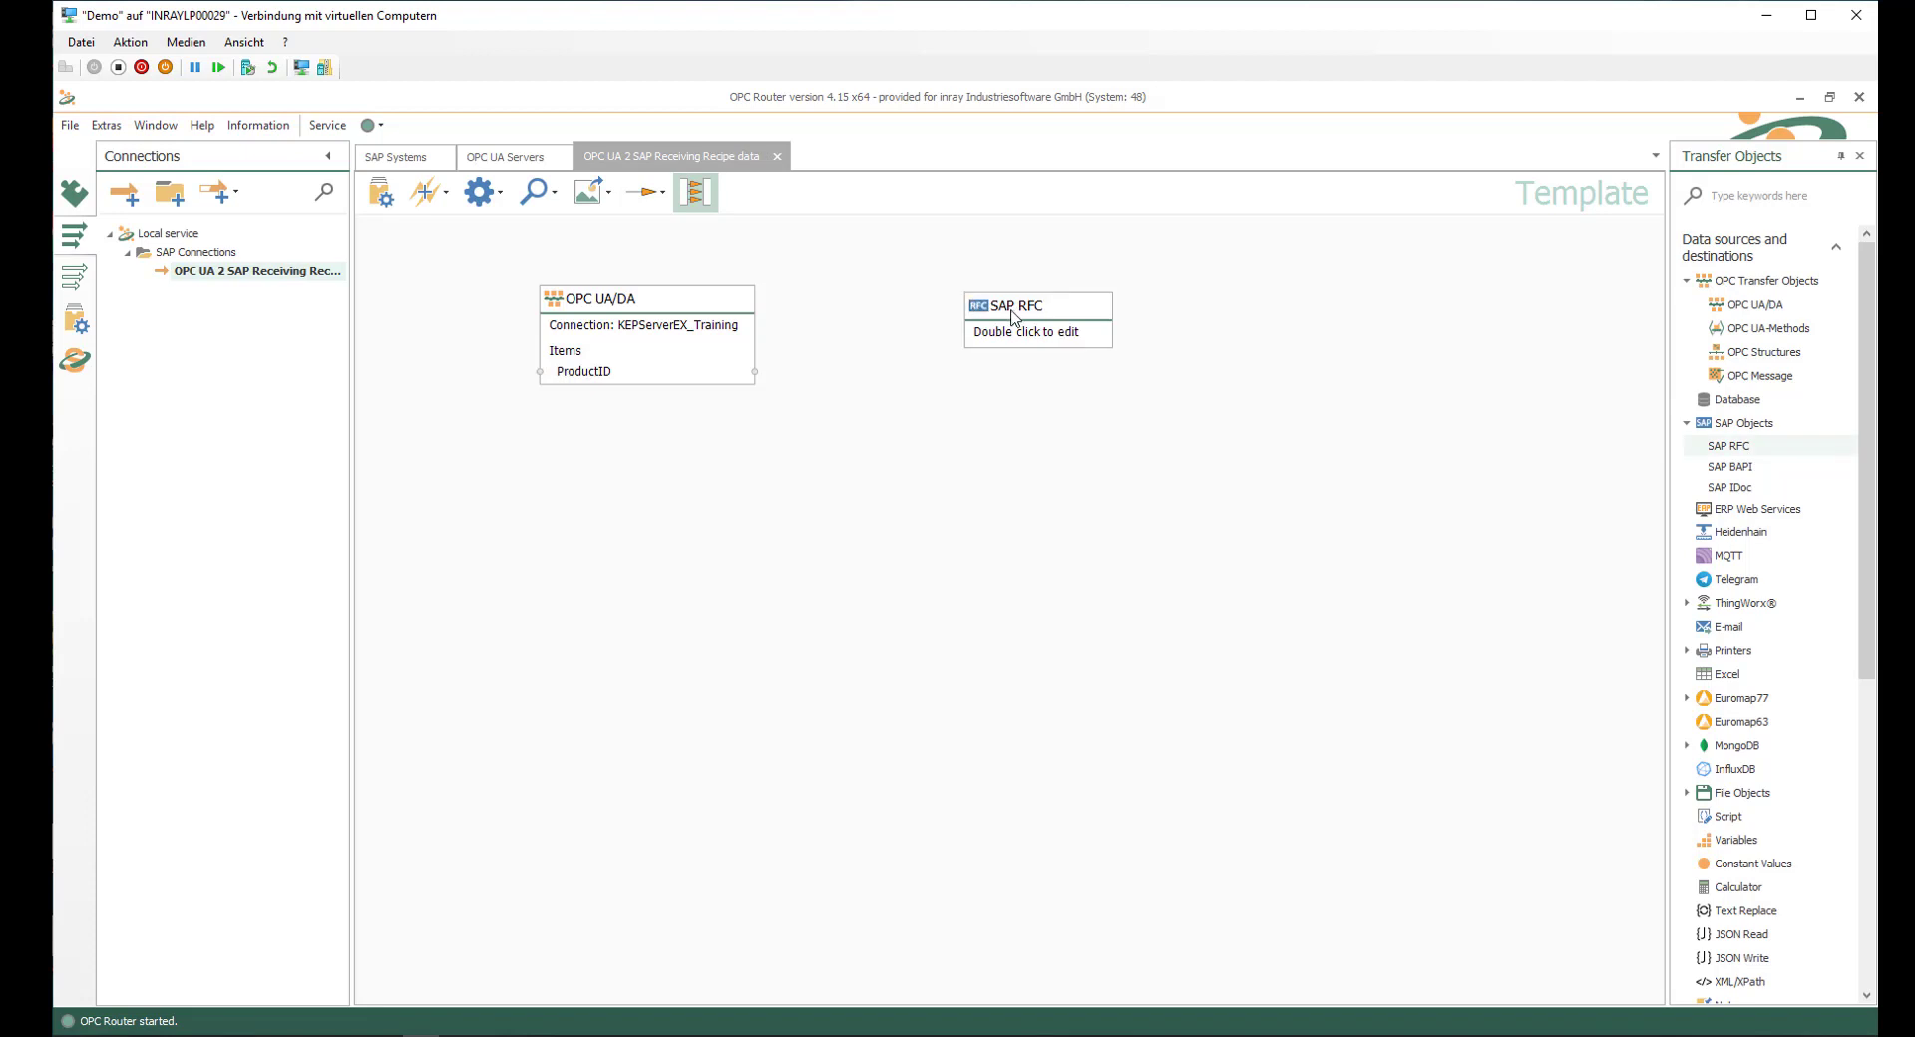
- Set the SAP RFC object to SAP-SYS and function group ZZ_I40 via the ZZ* filter
double_click(1037, 305)
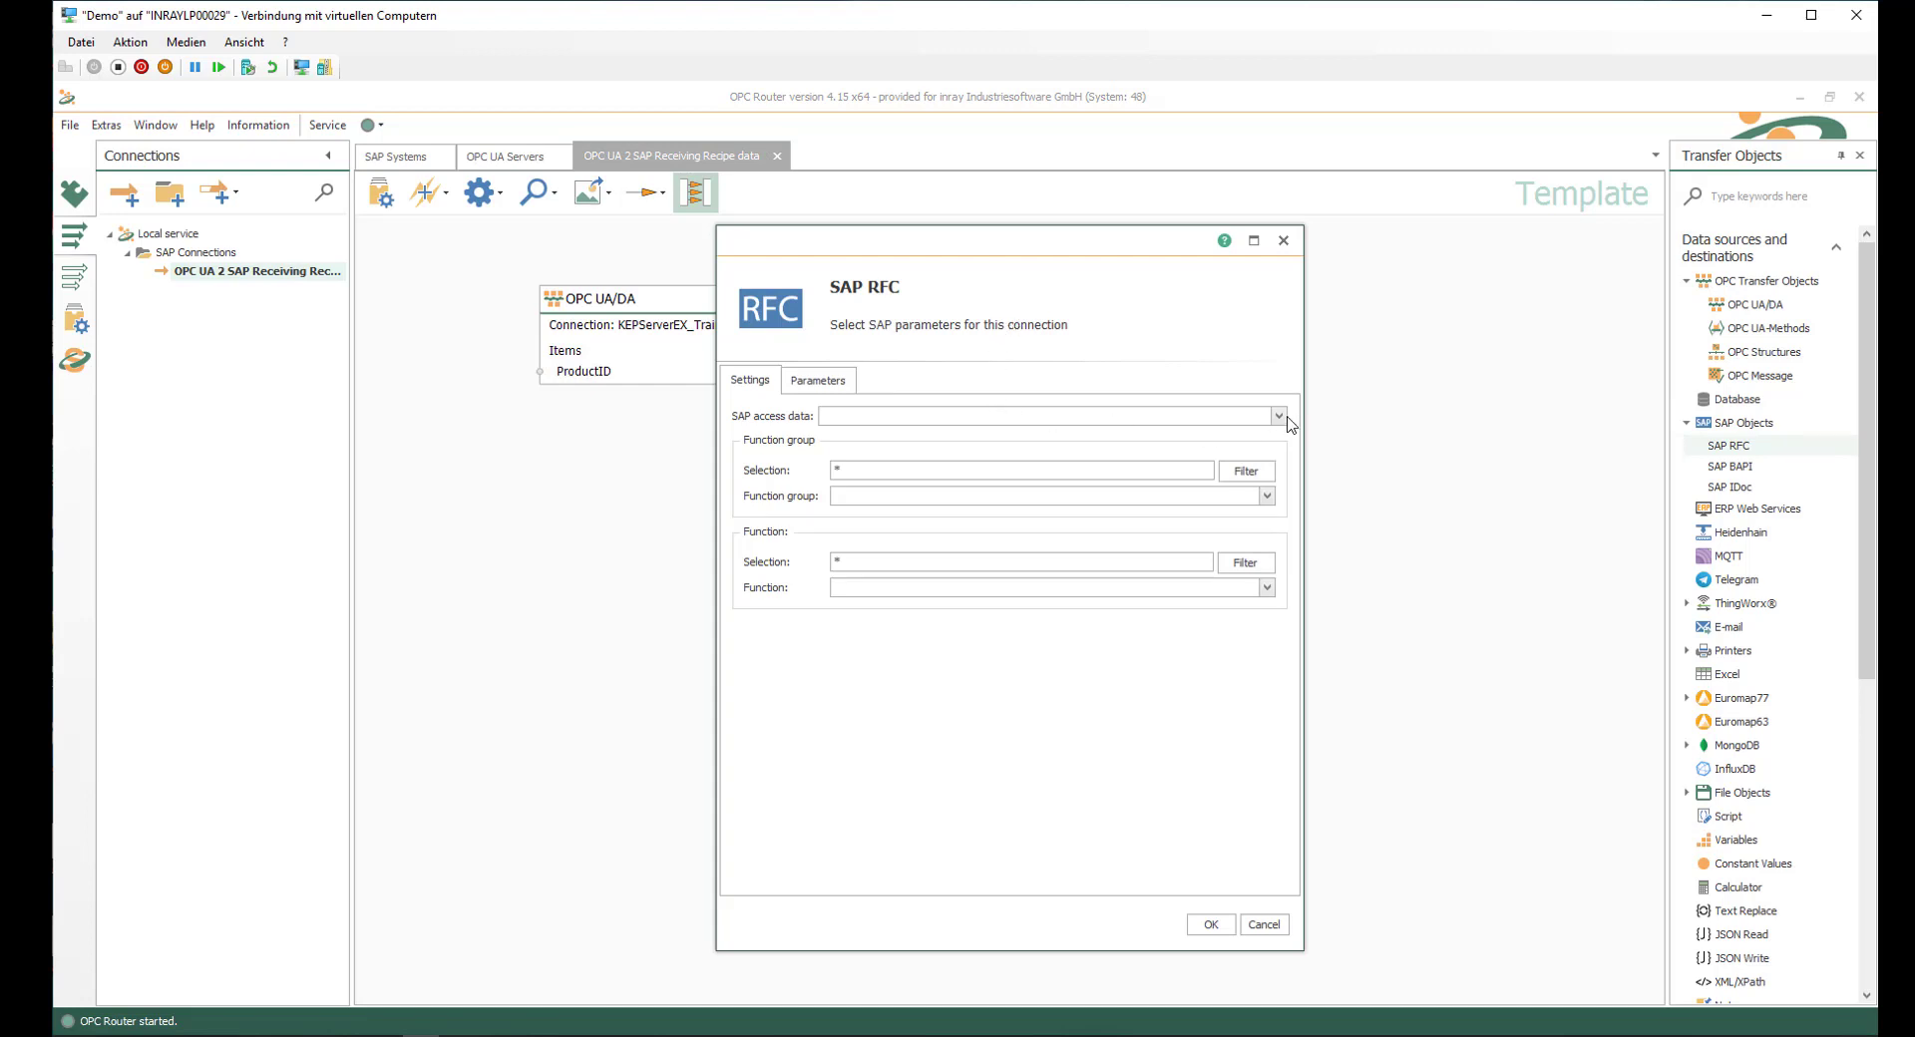
left_click(1278, 415)
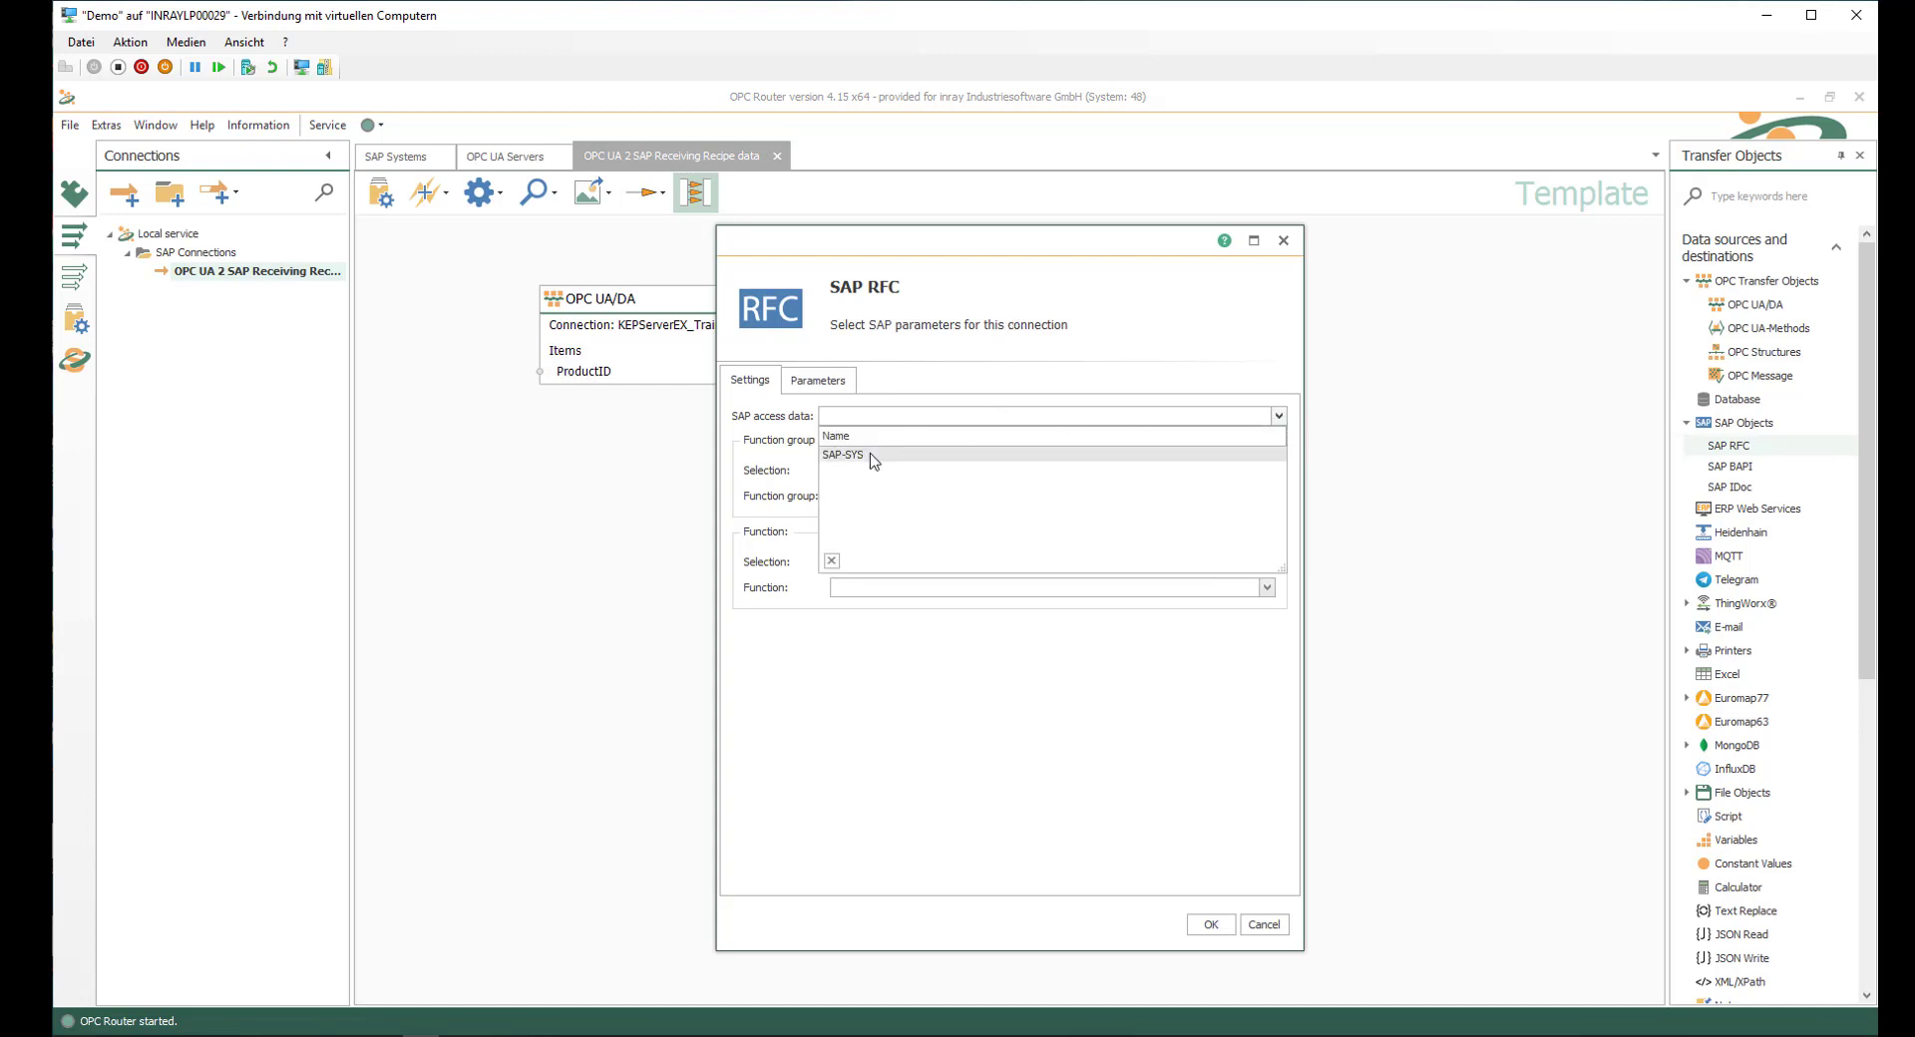
left_click(842, 454)
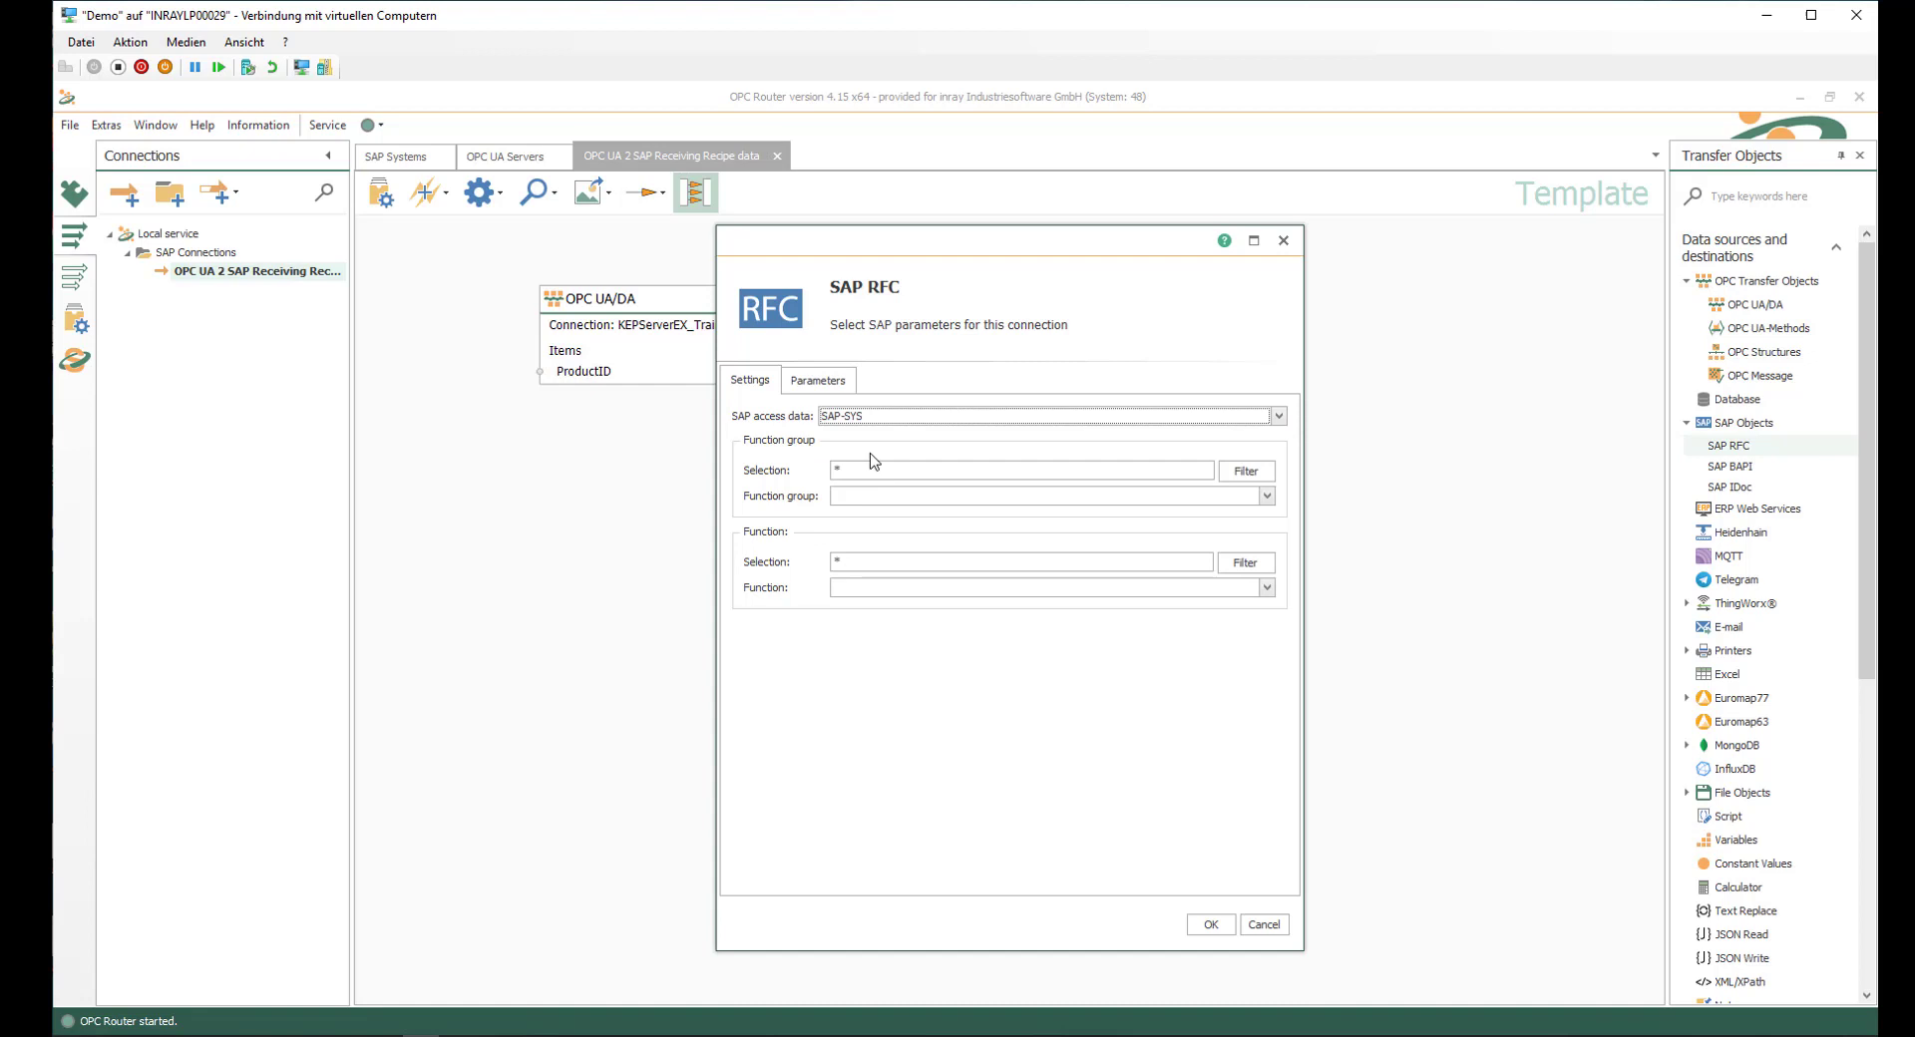
left_click(1020, 471)
type("ZZ")
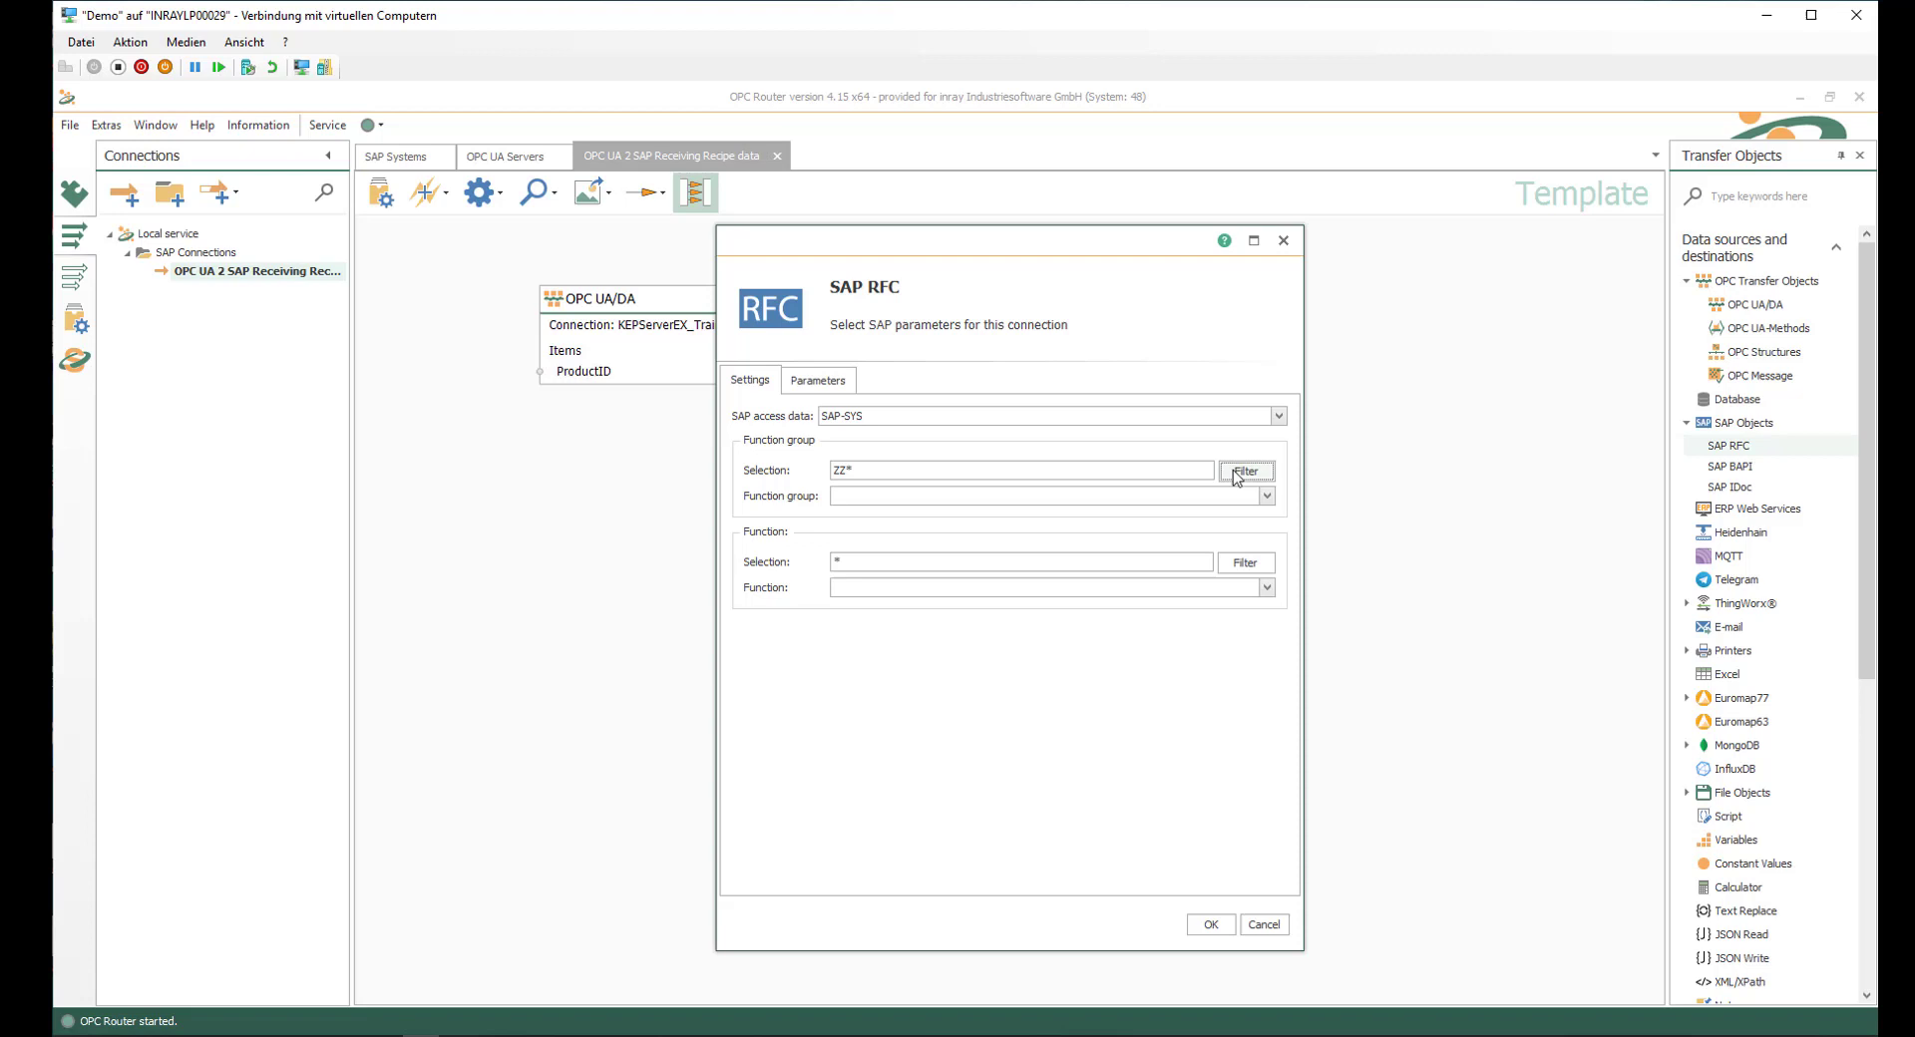
left_click(1245, 471)
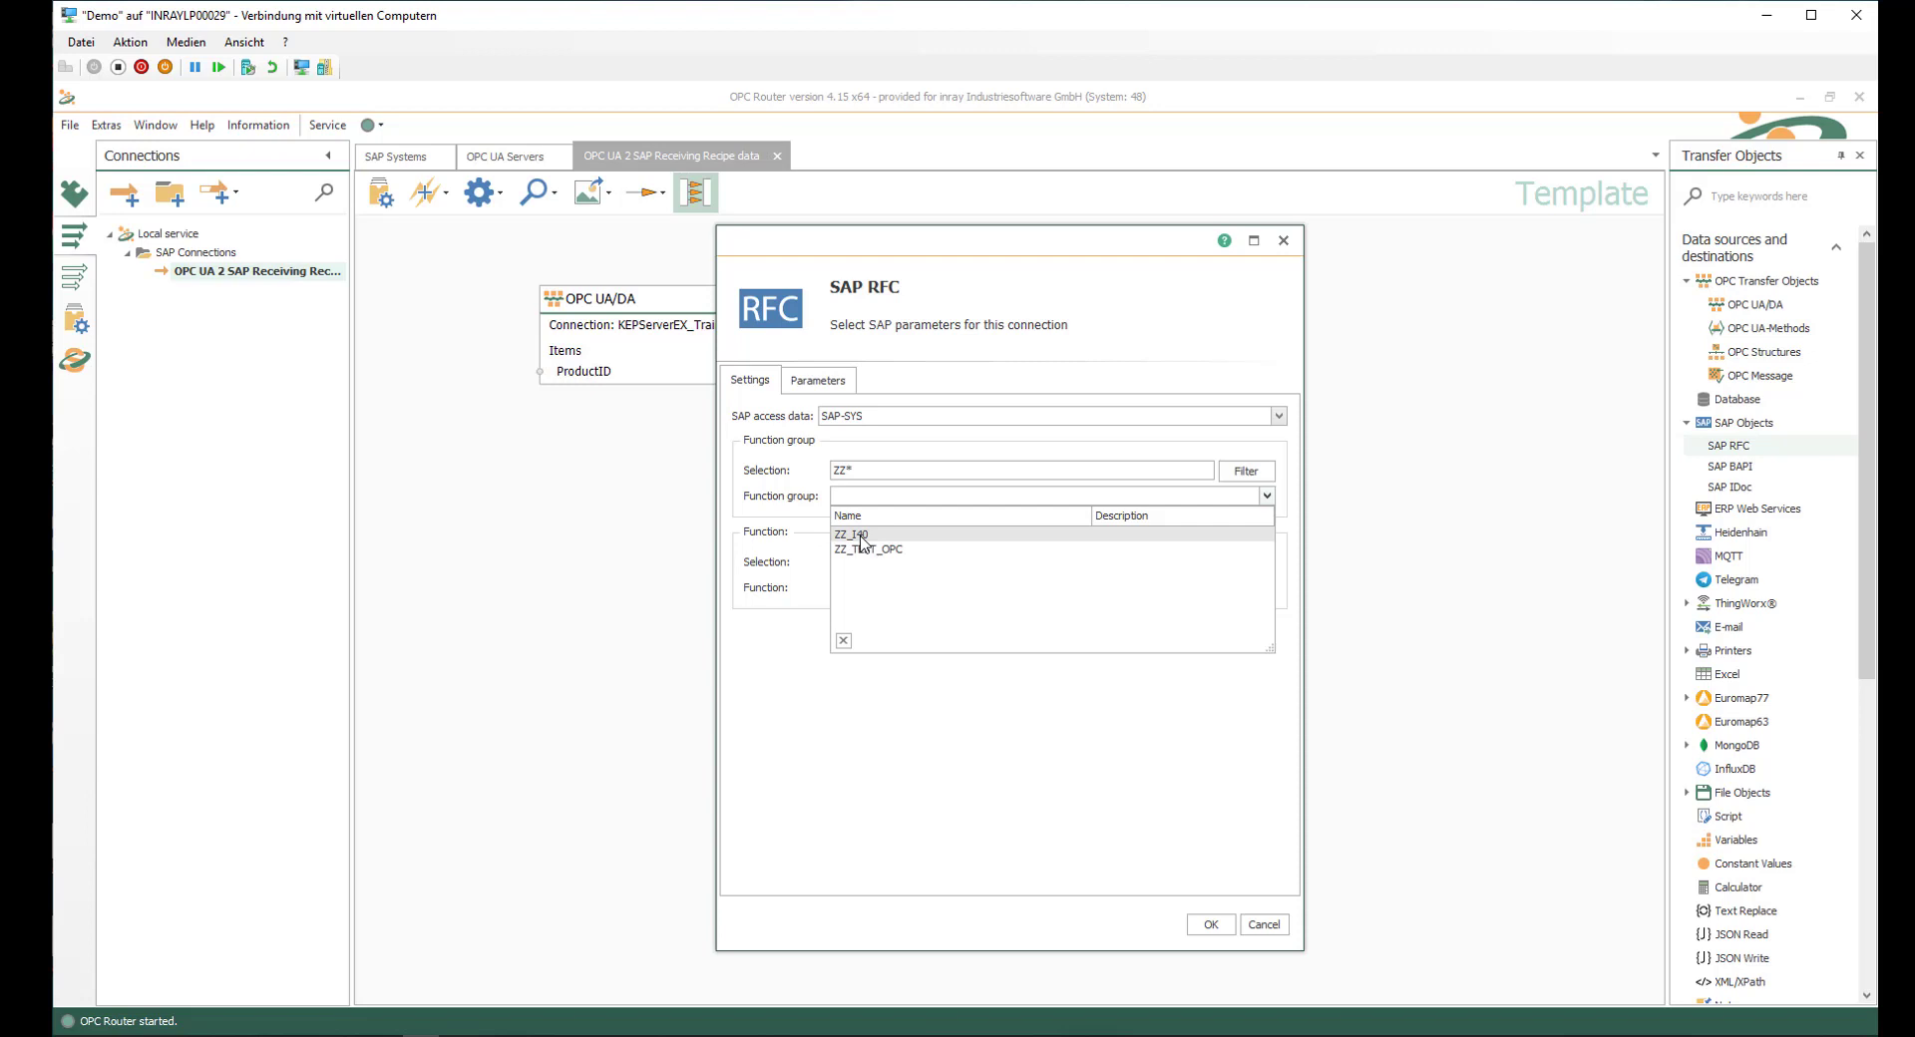
left_click(852, 534)
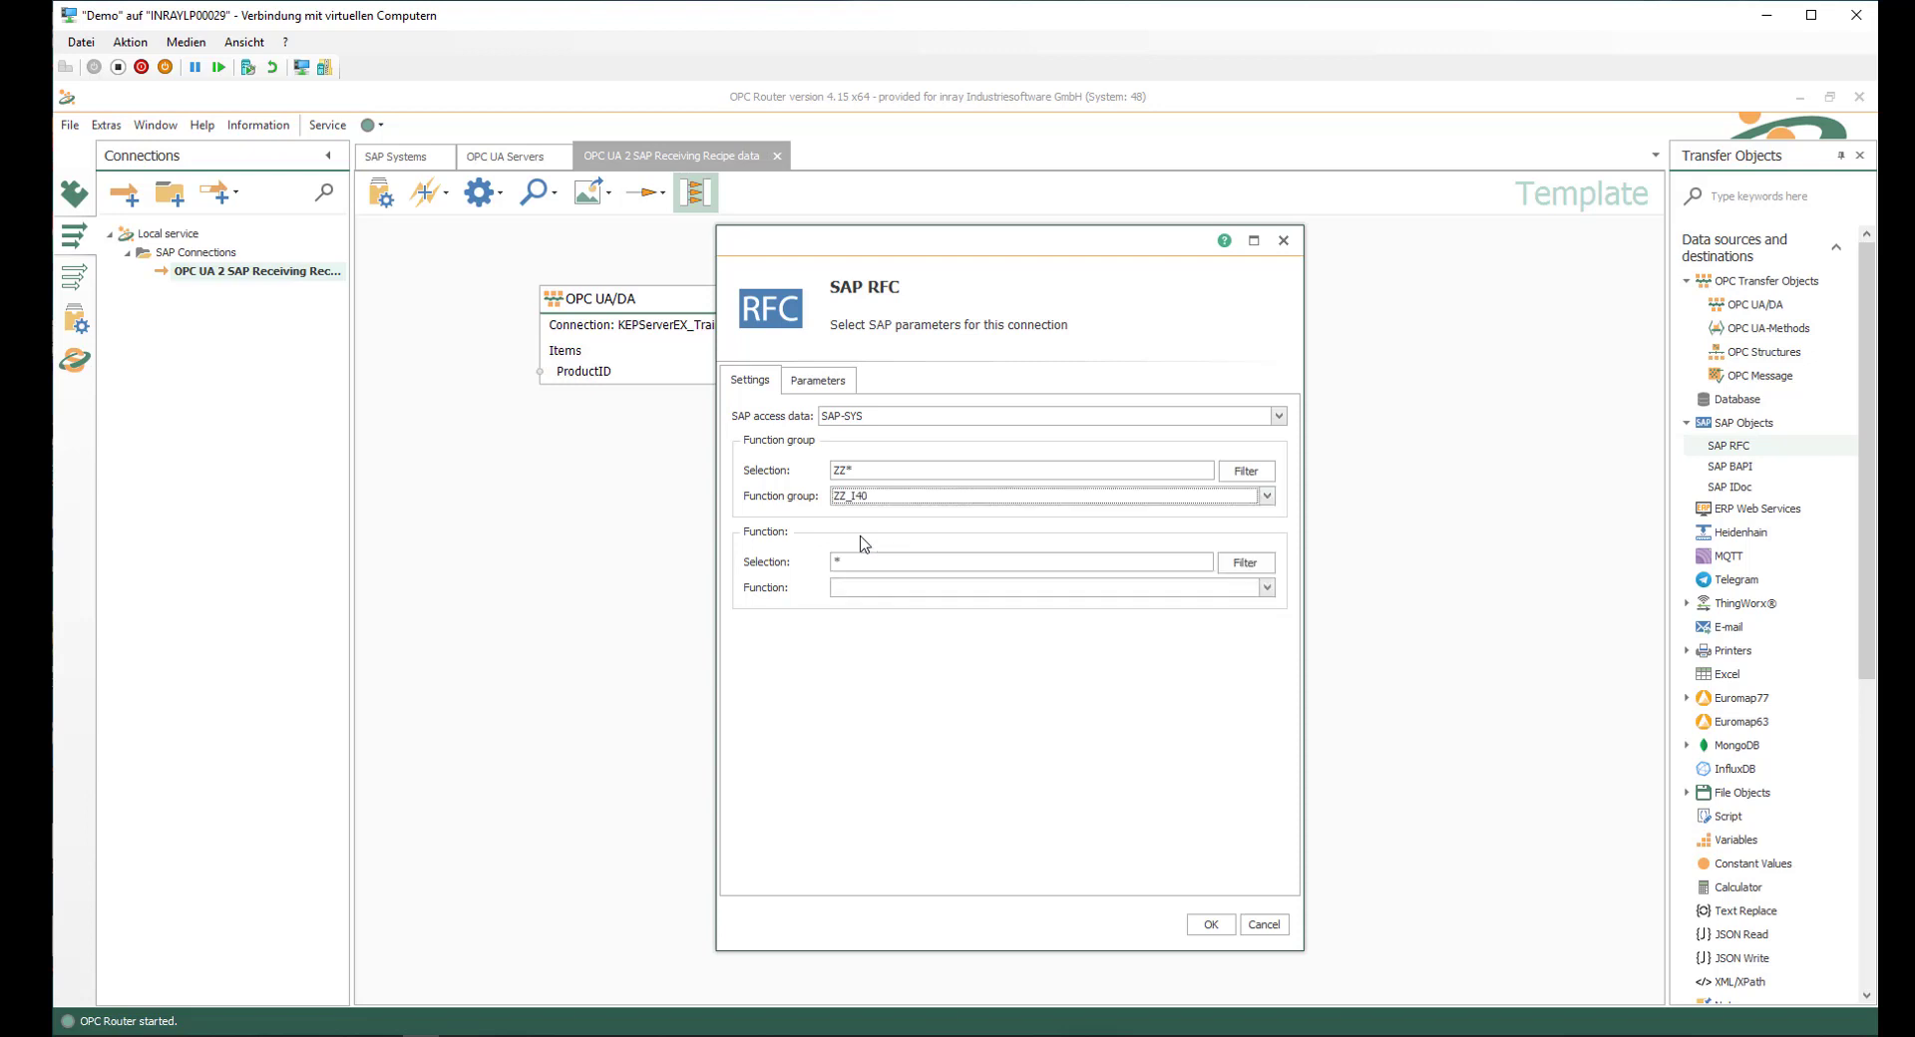
mouse_move(889, 531)
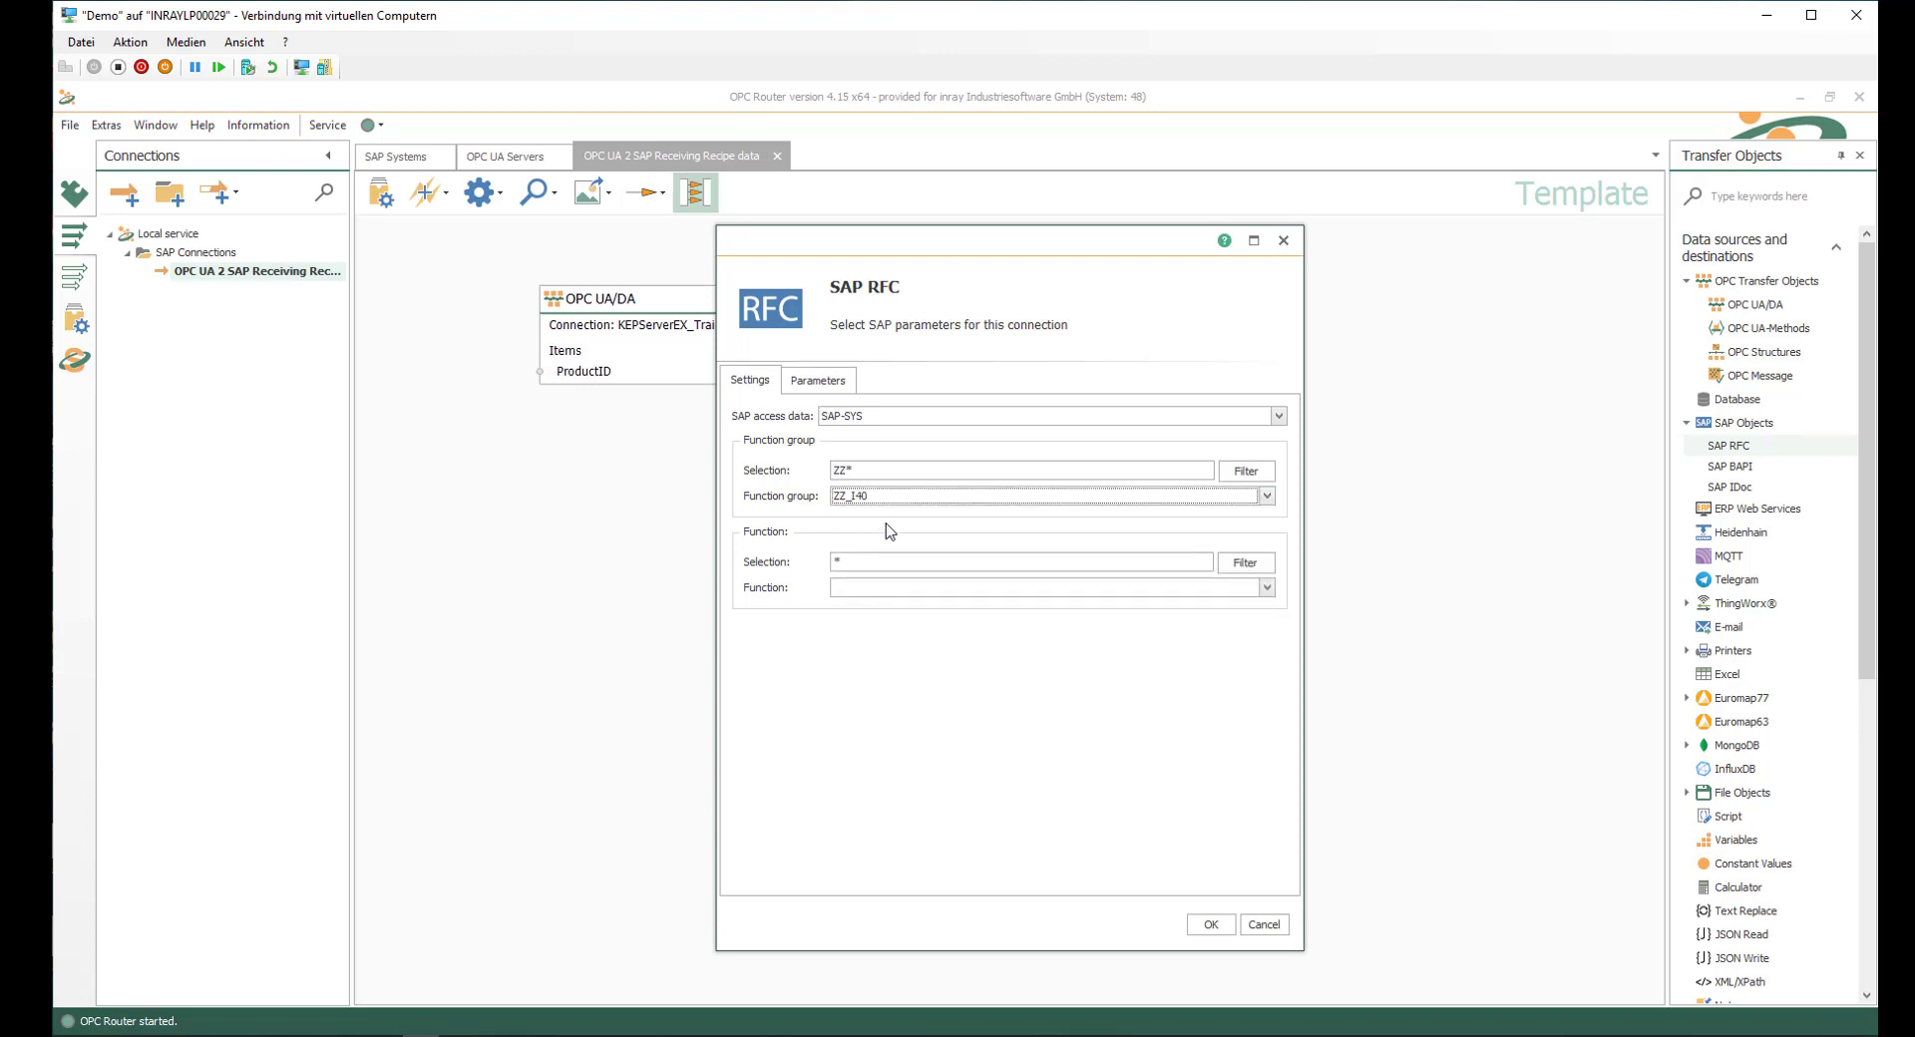
mouse_move(1153, 588)
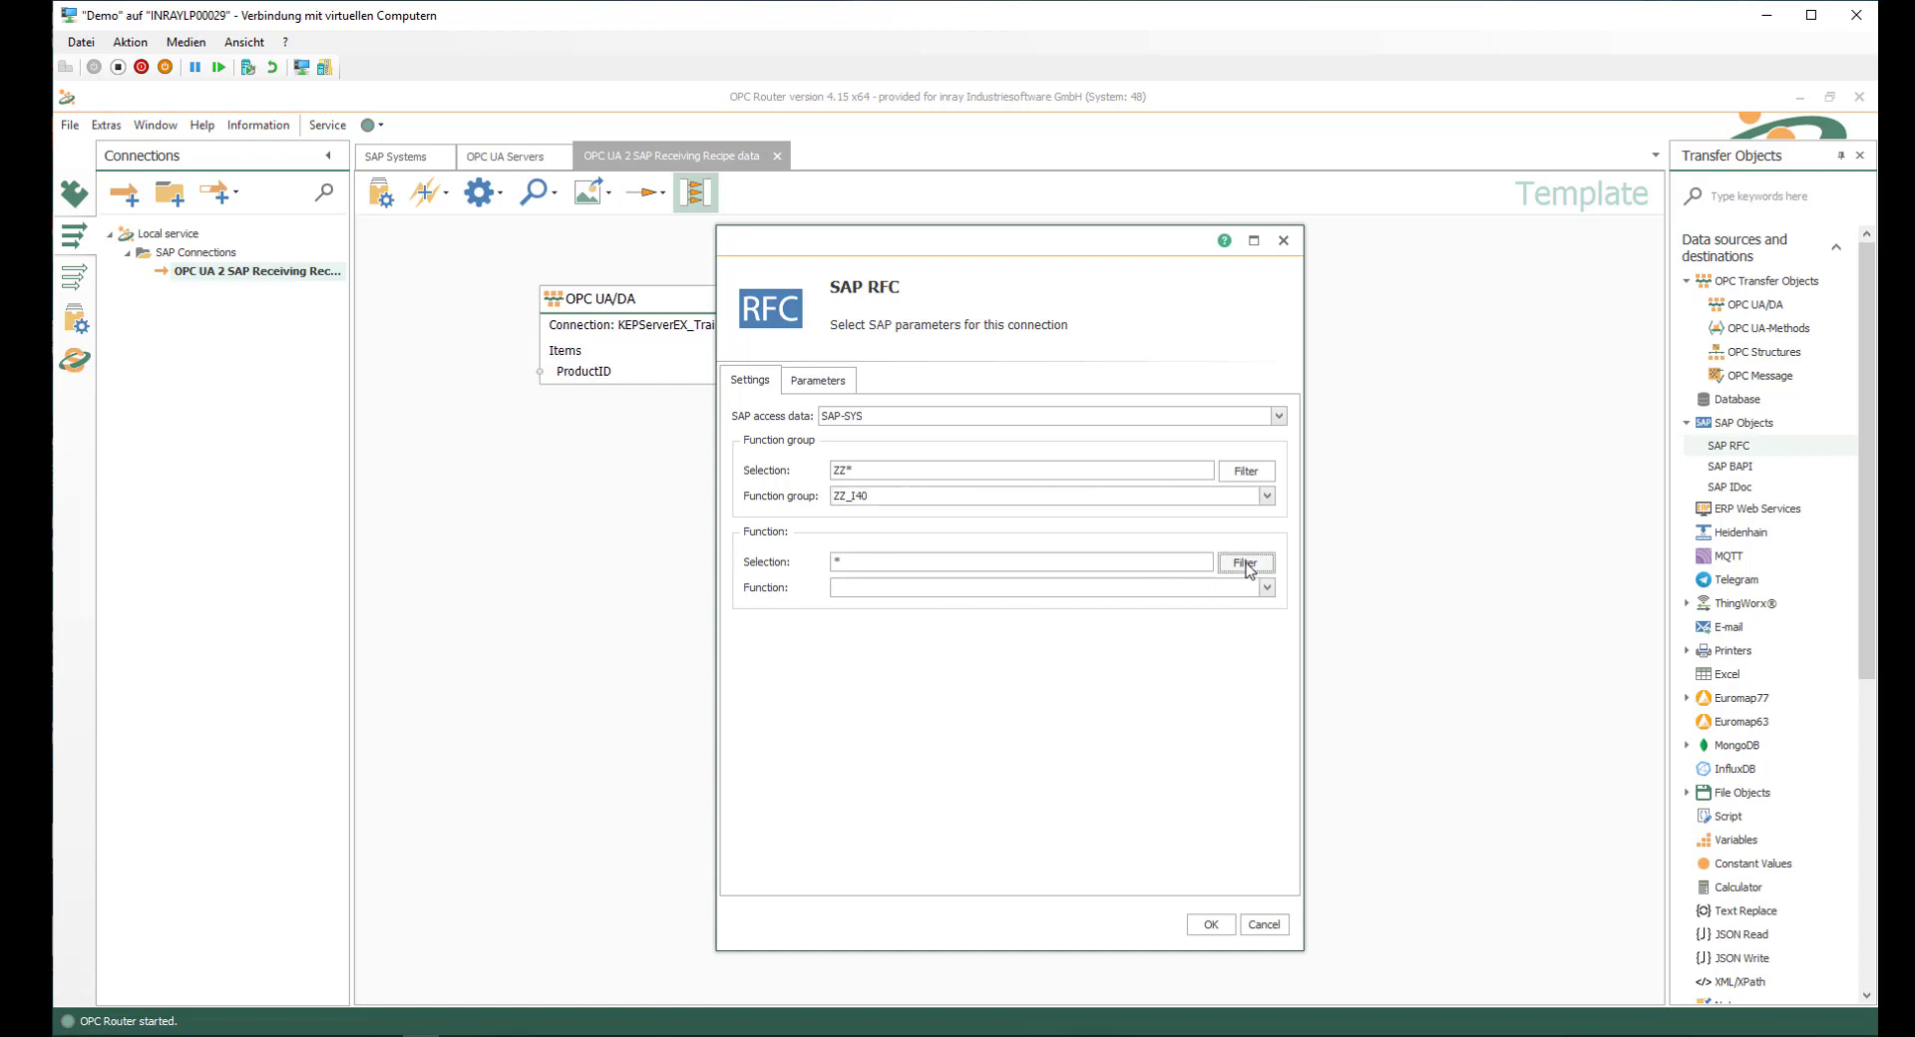
- Choose the function Z_GET_RECIPE_FOR_PRODUCT_ID from the group's functions
left_click(1245, 563)
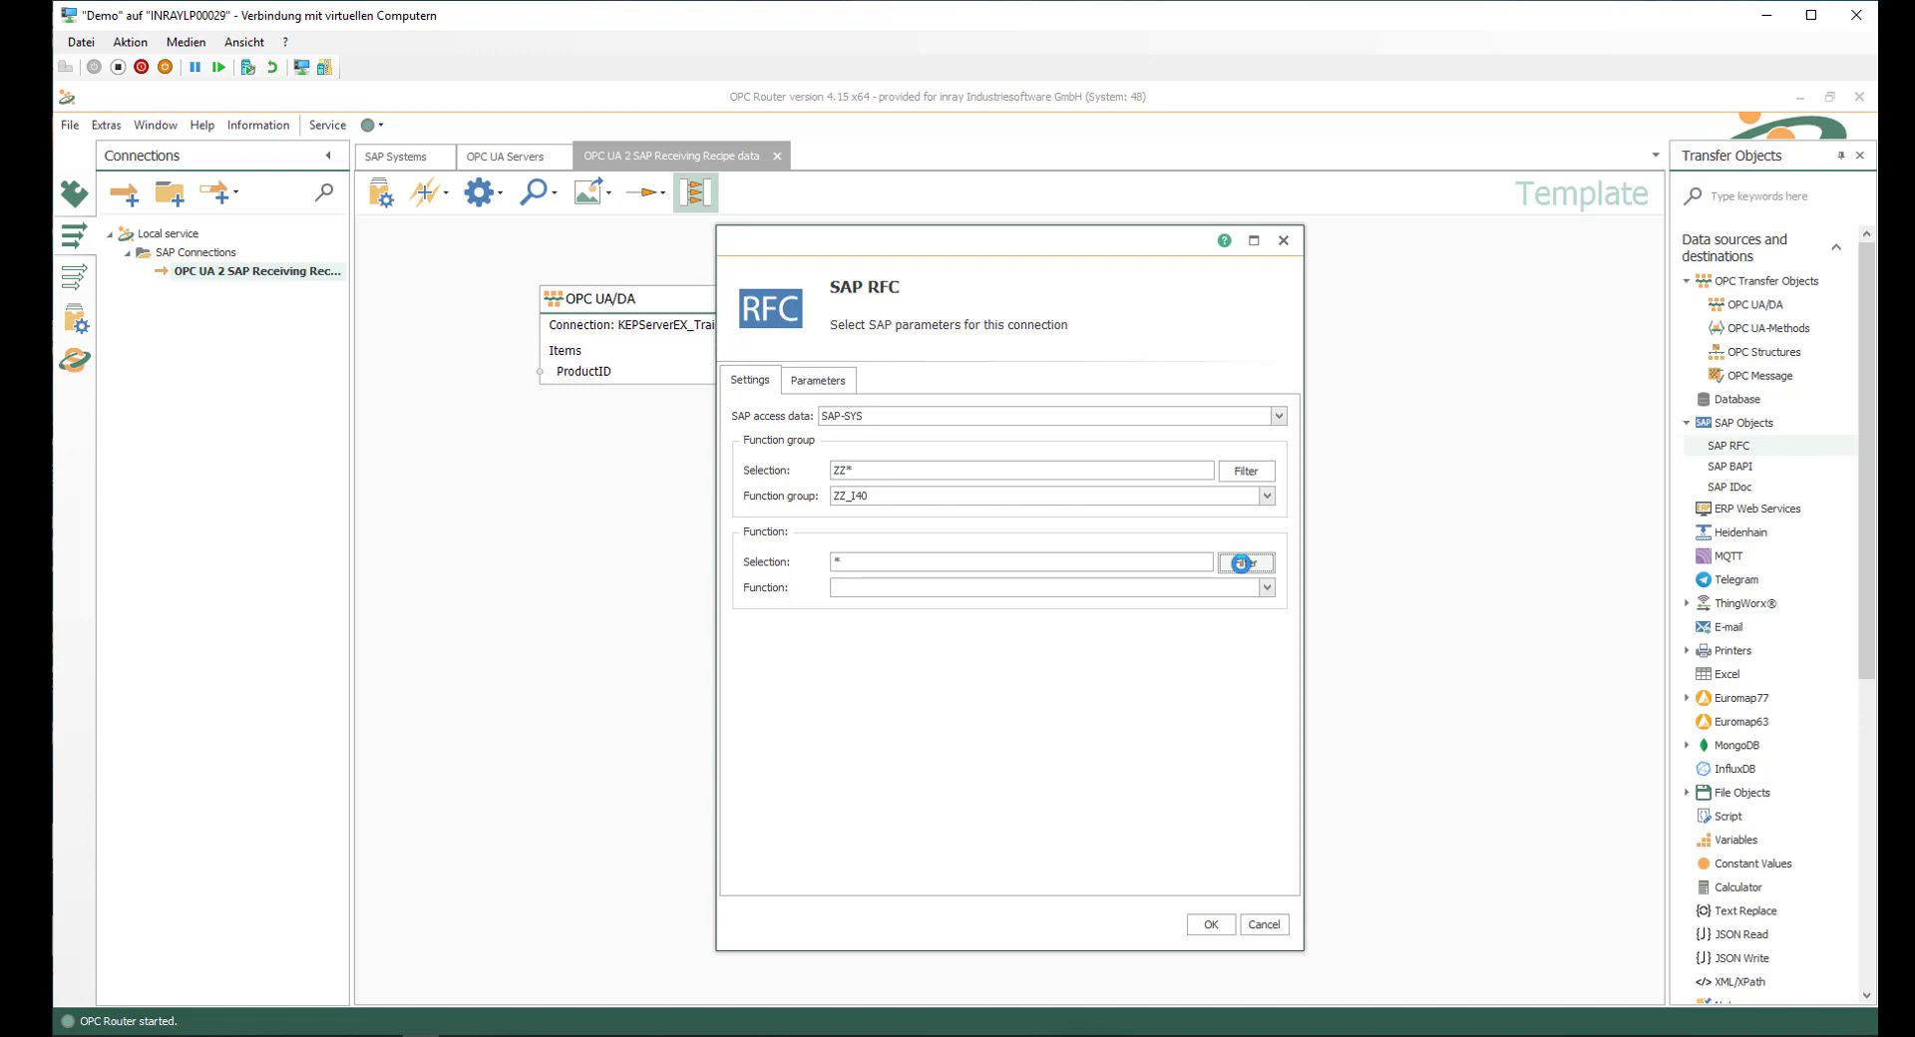
left_click(1245, 563)
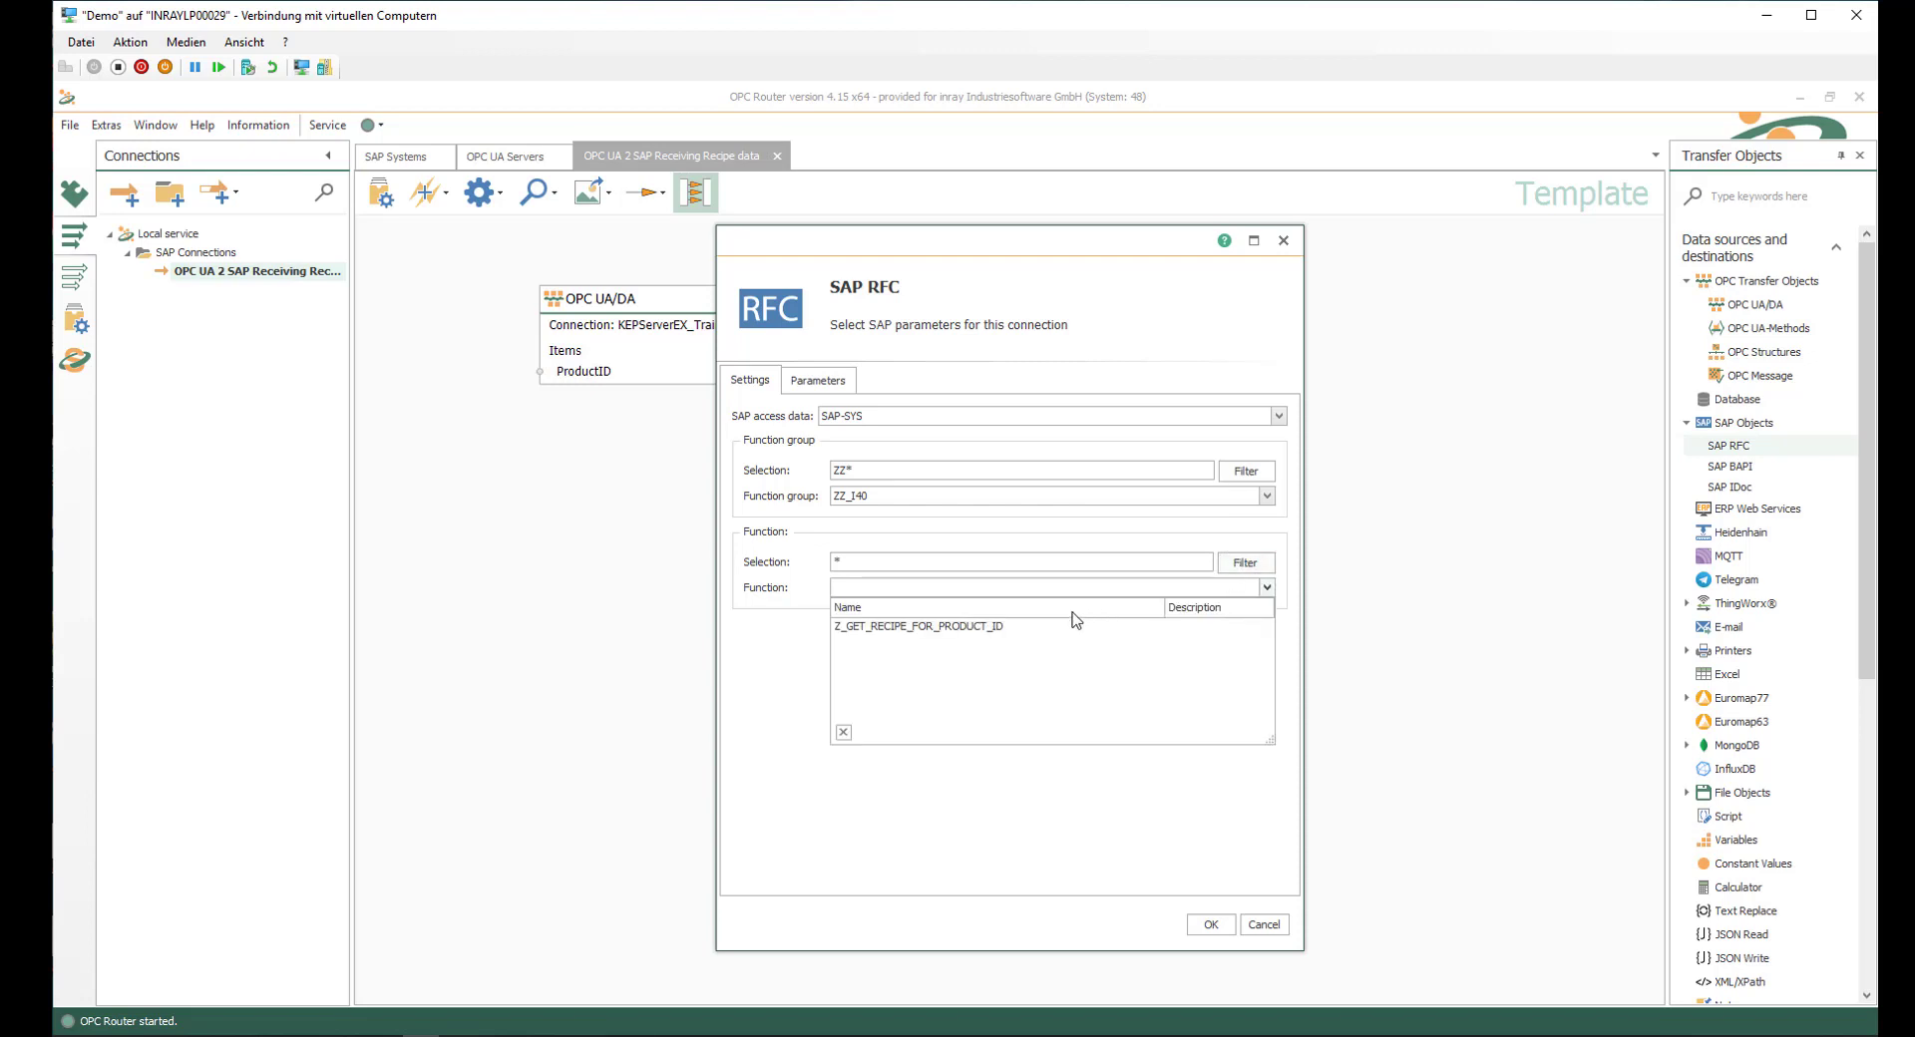
left_click(916, 627)
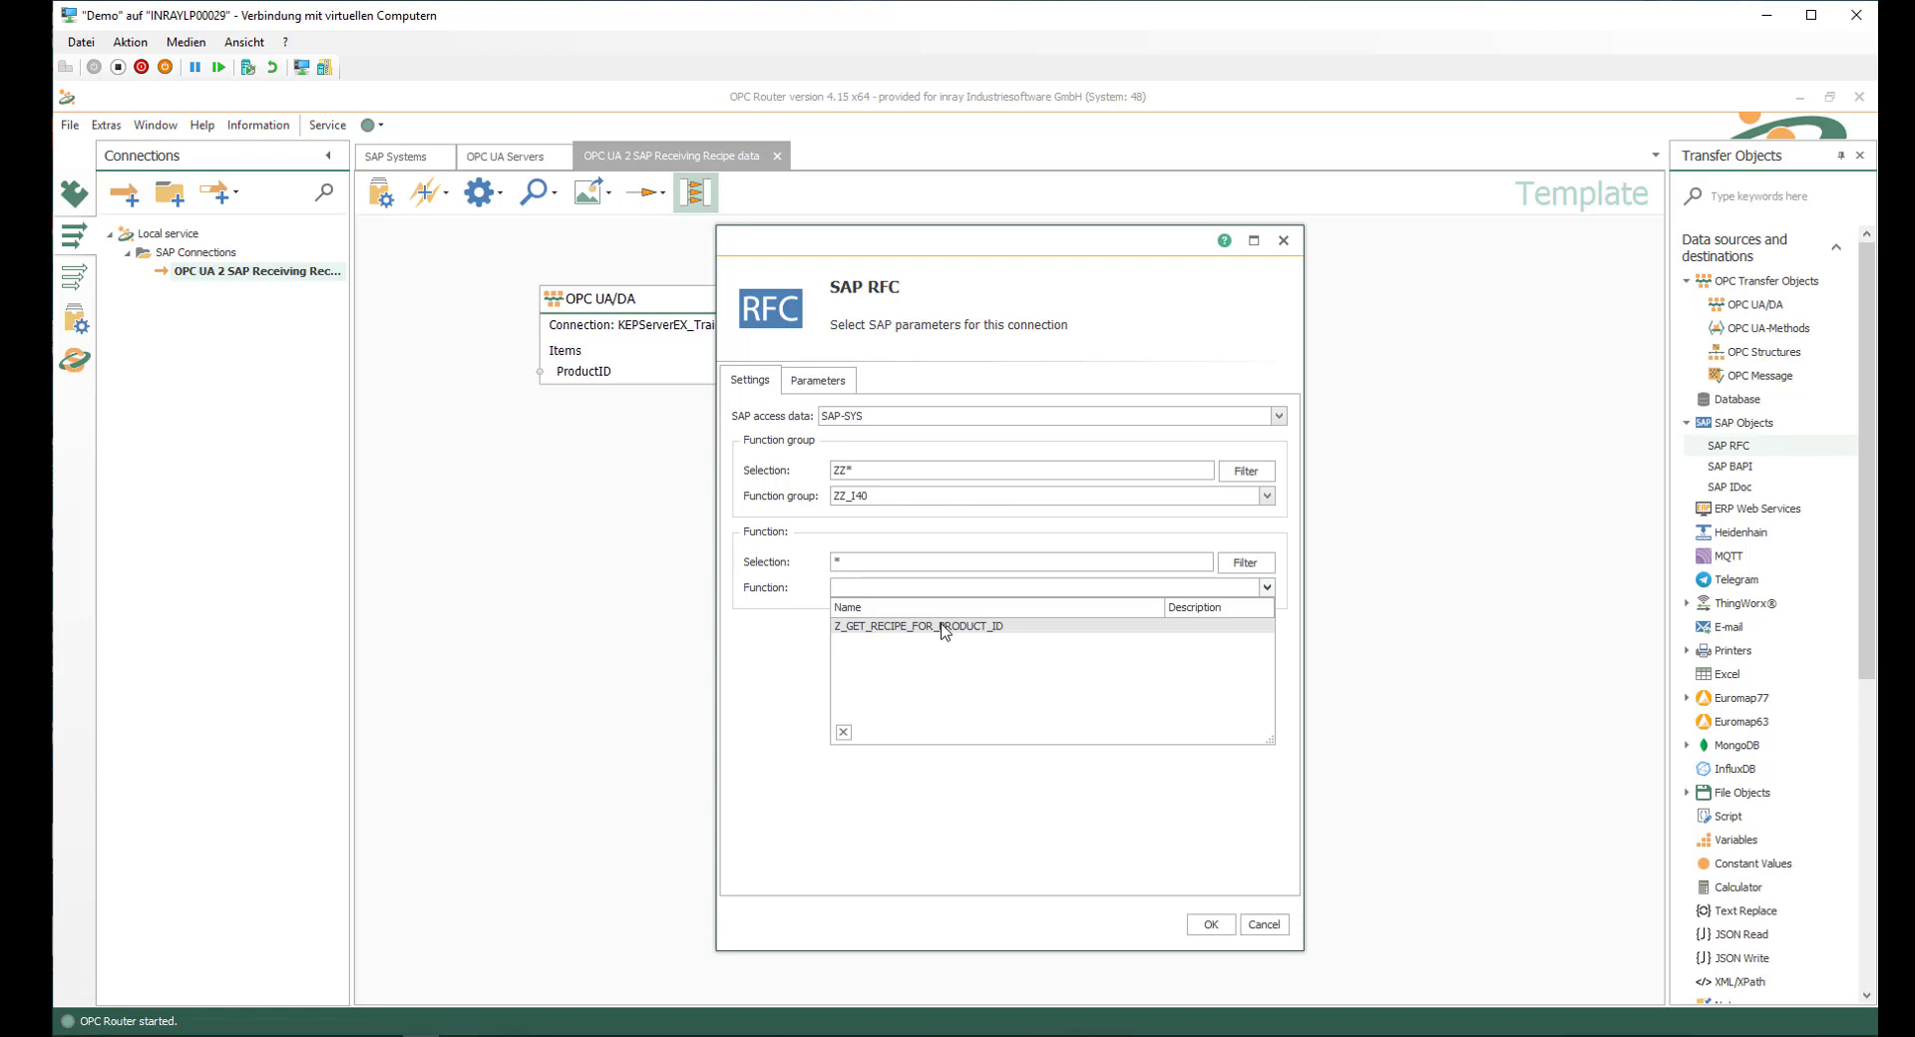
left_click(918, 627)
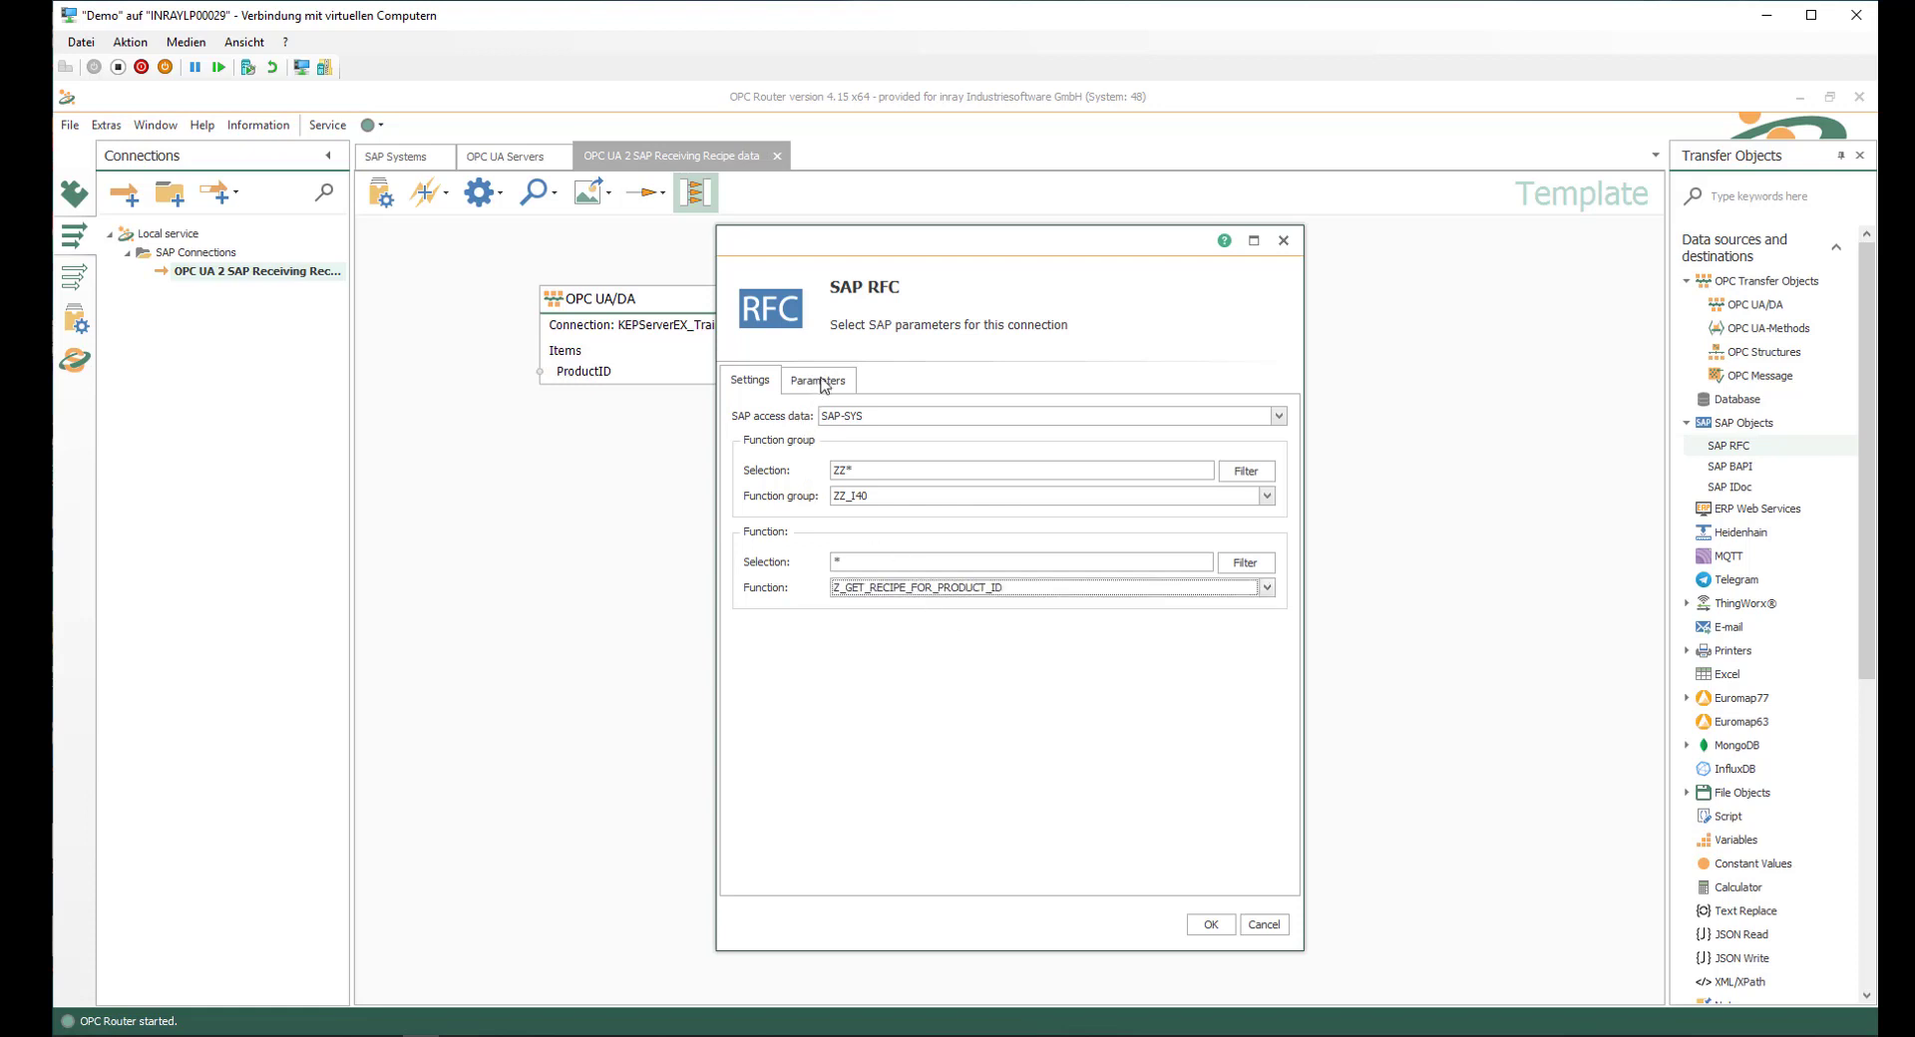
- Select the I_PRODUCTID import and the RETURN MESSAGE export parameter
left_click(818, 379)
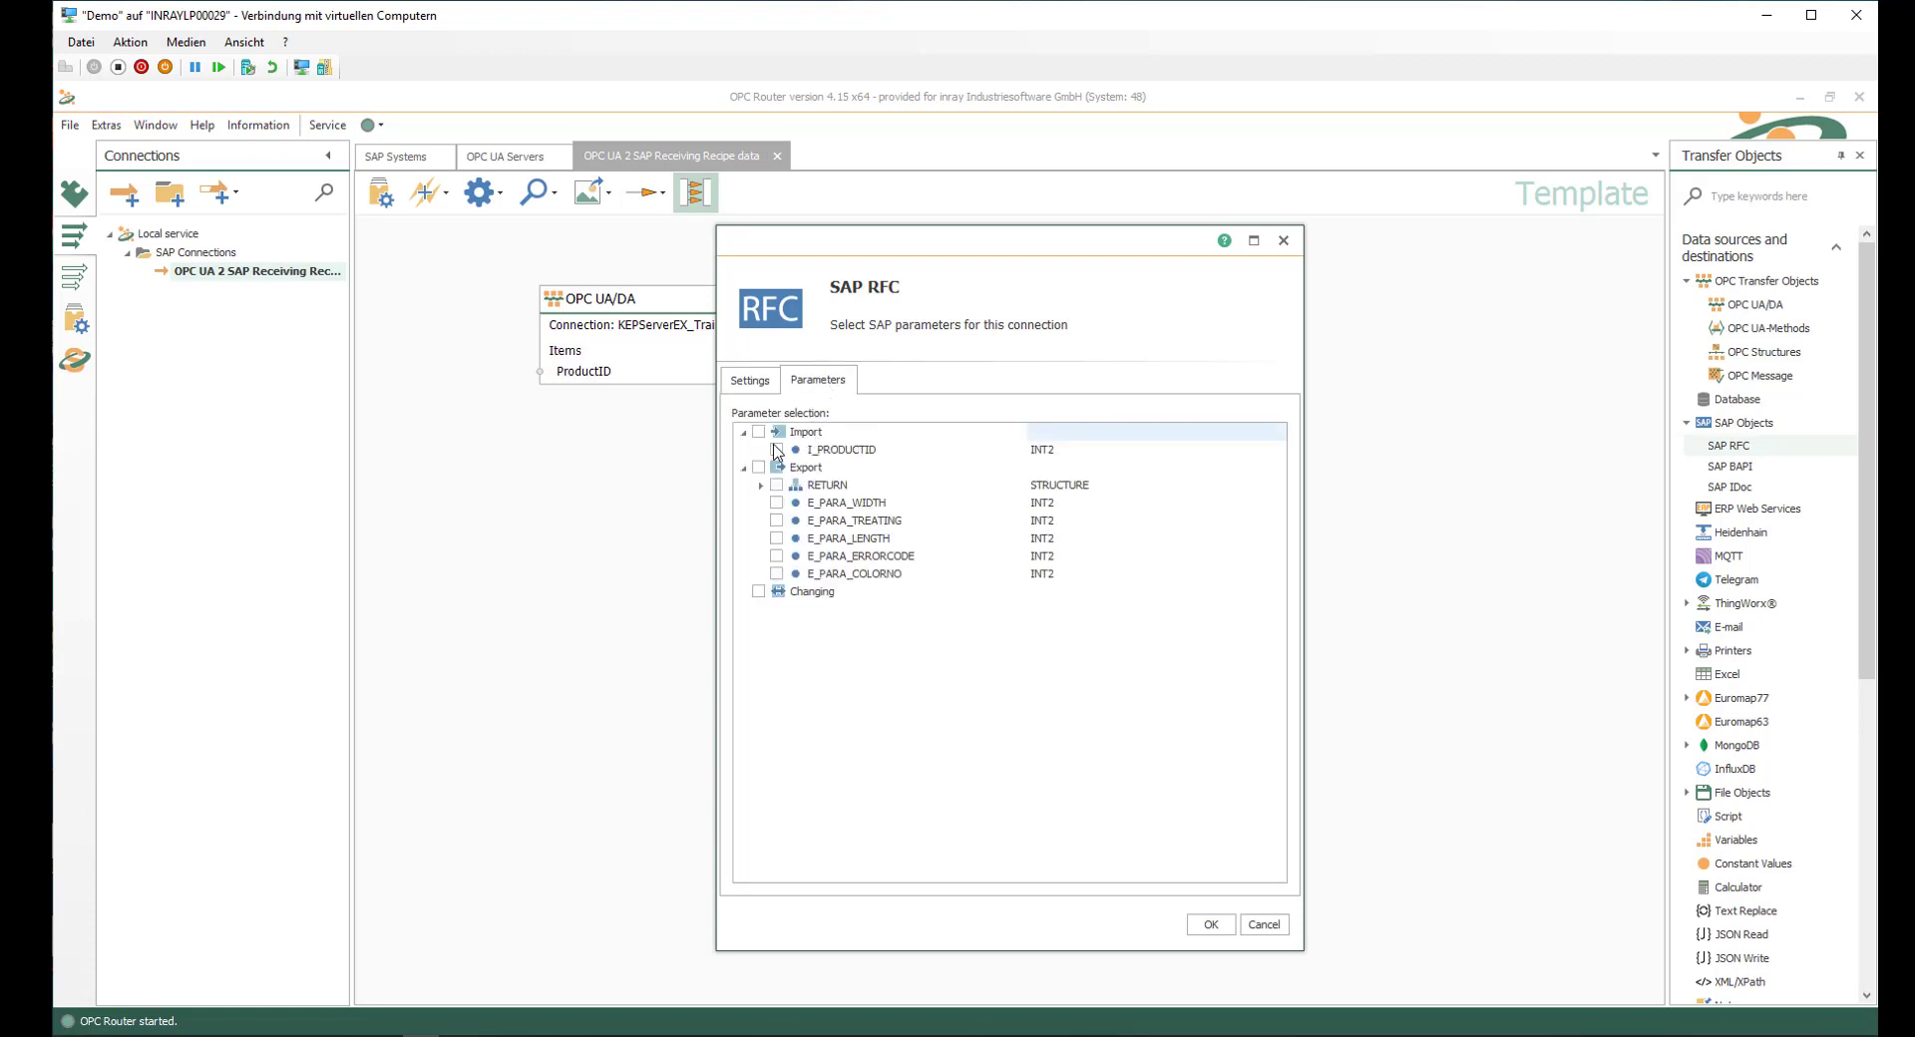
left_click(758, 431)
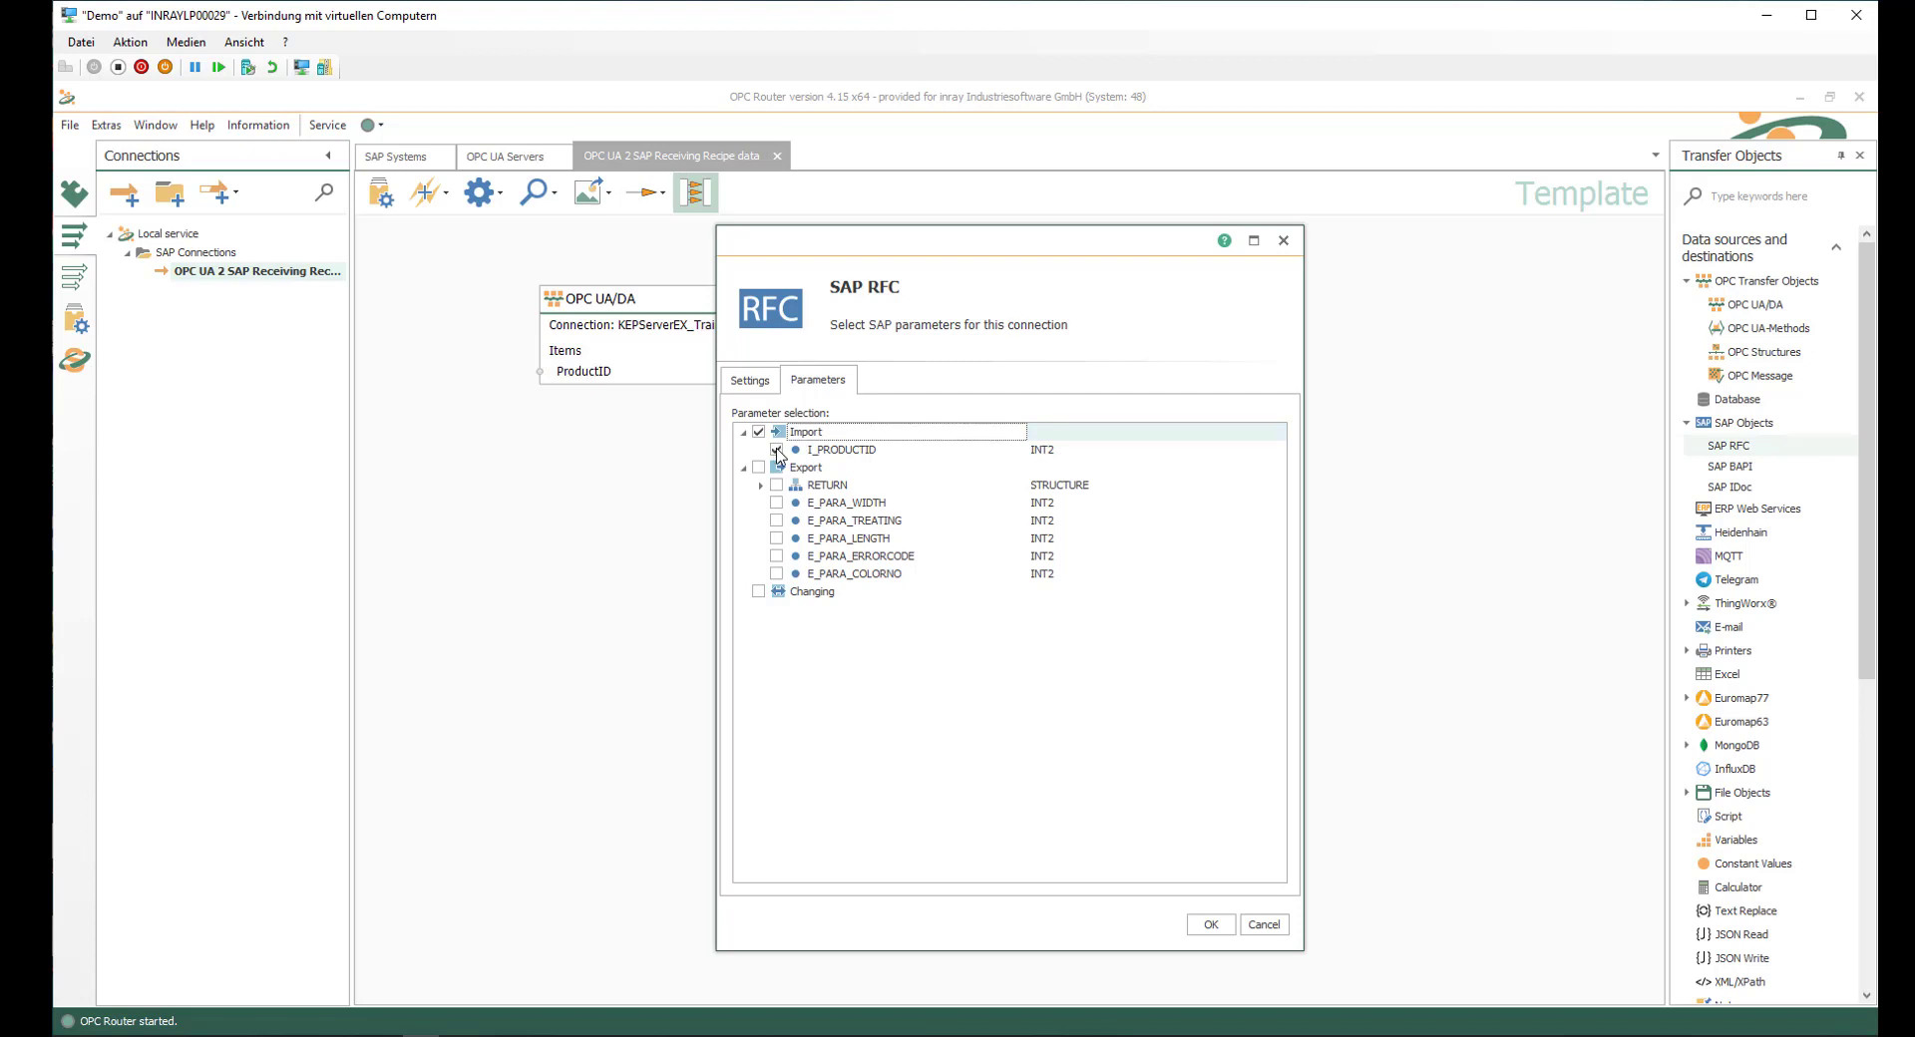
left_click(776, 449)
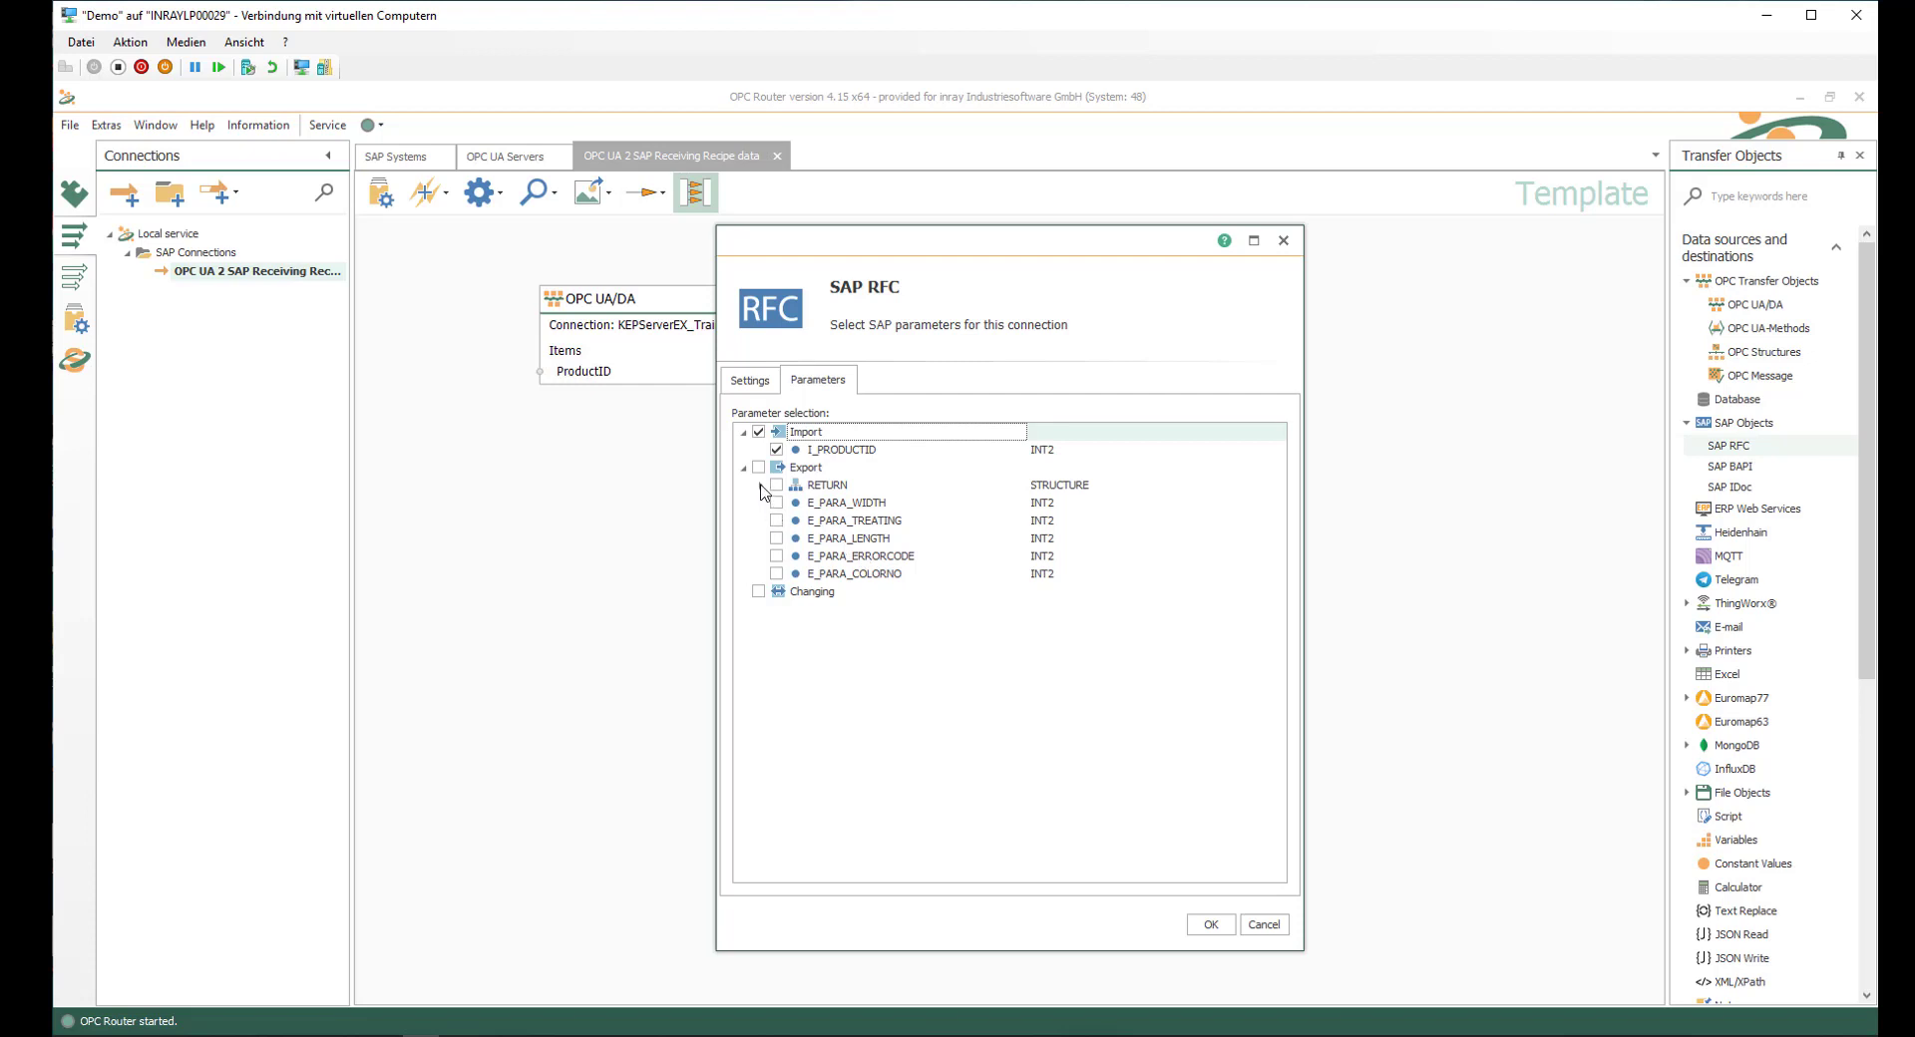
left_click(792, 484)
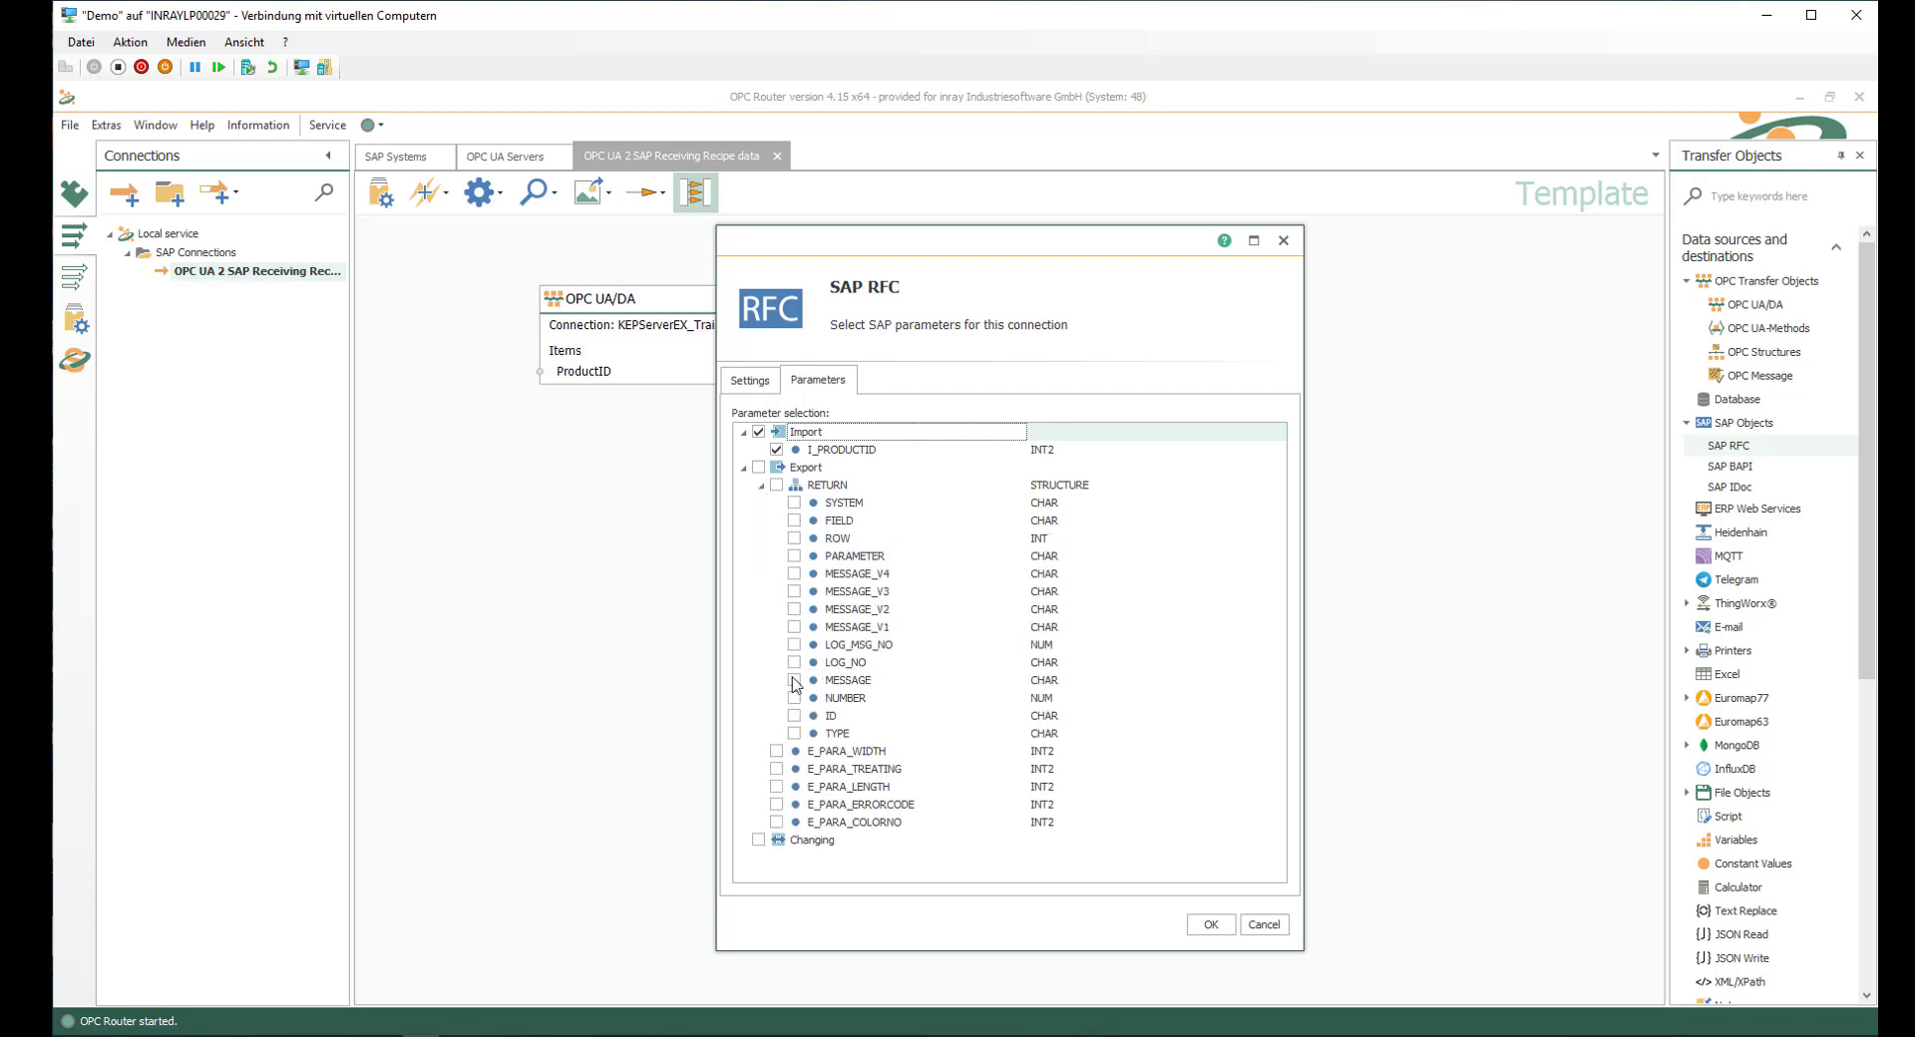
left_click(796, 680)
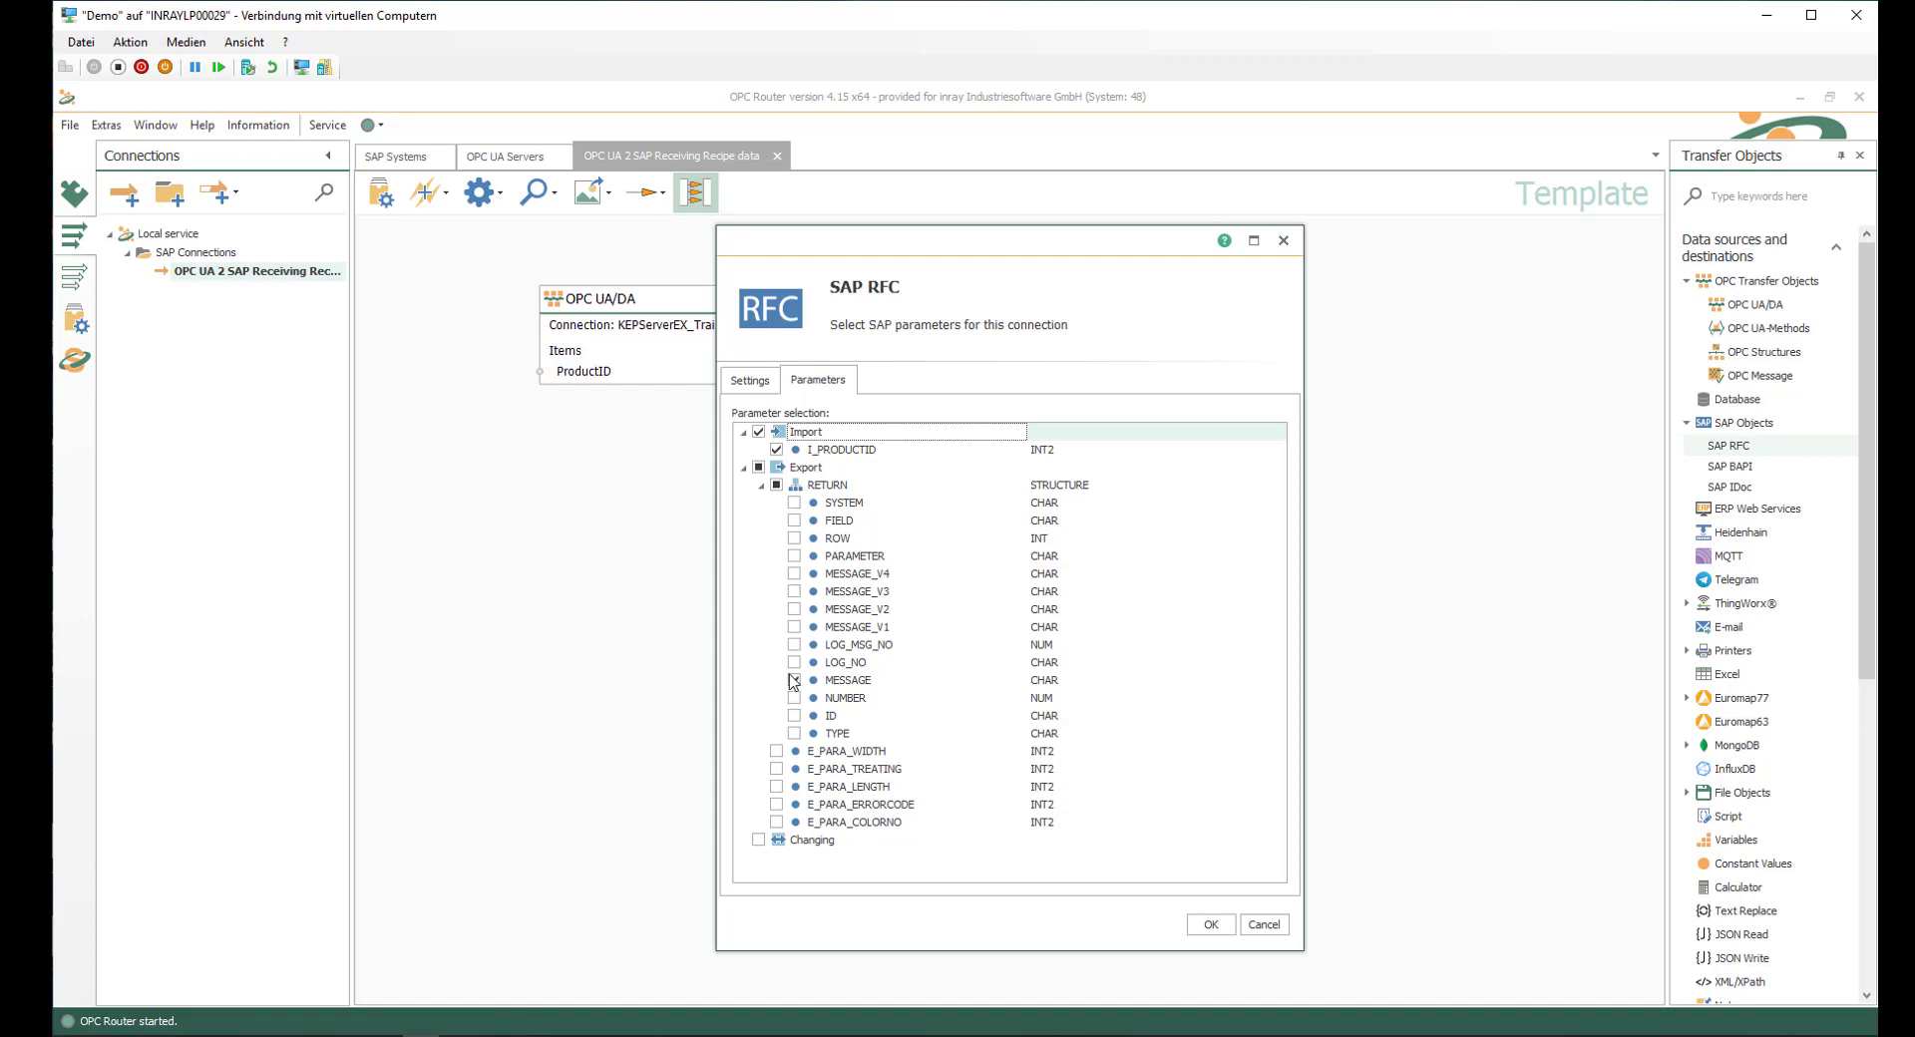
left_click(796, 680)
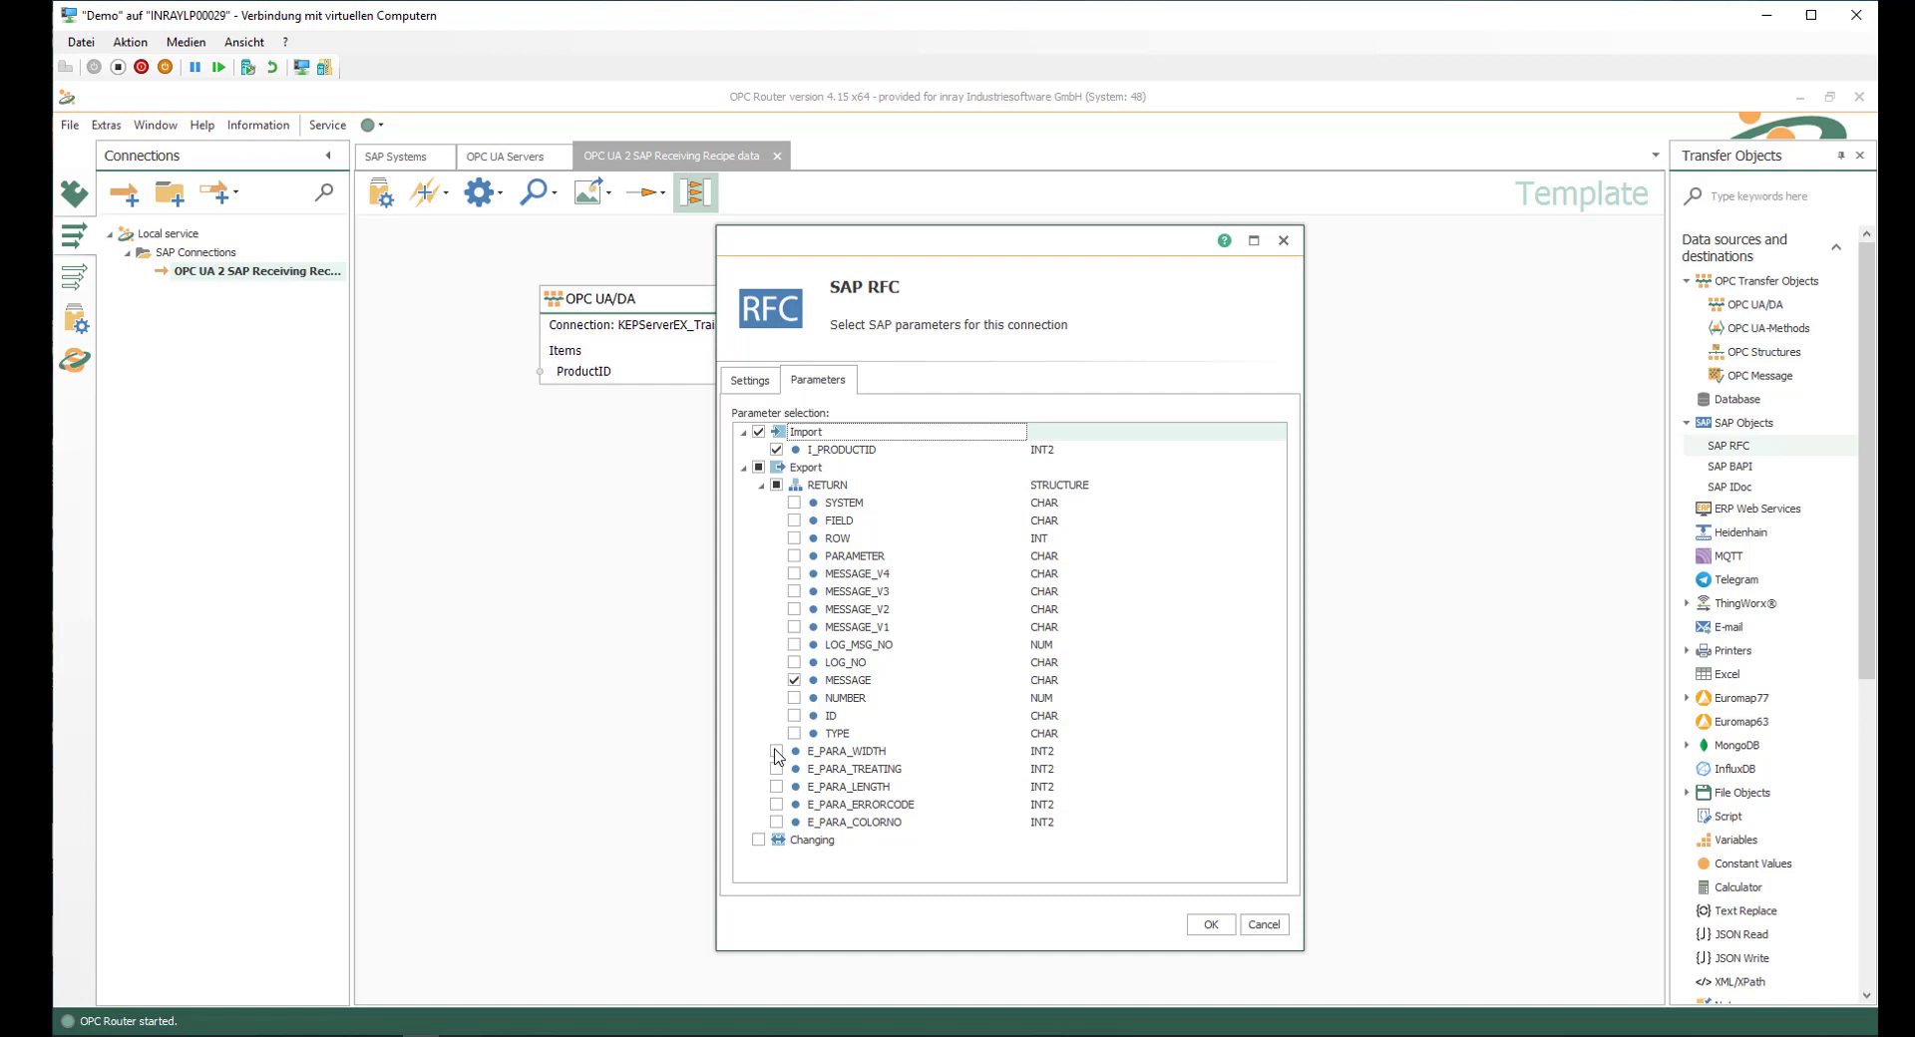
- Add exports E_PARA_WIDTH, LENGTH, ERRORCODE and COLORNO and apply the configuration
left_click(776, 750)
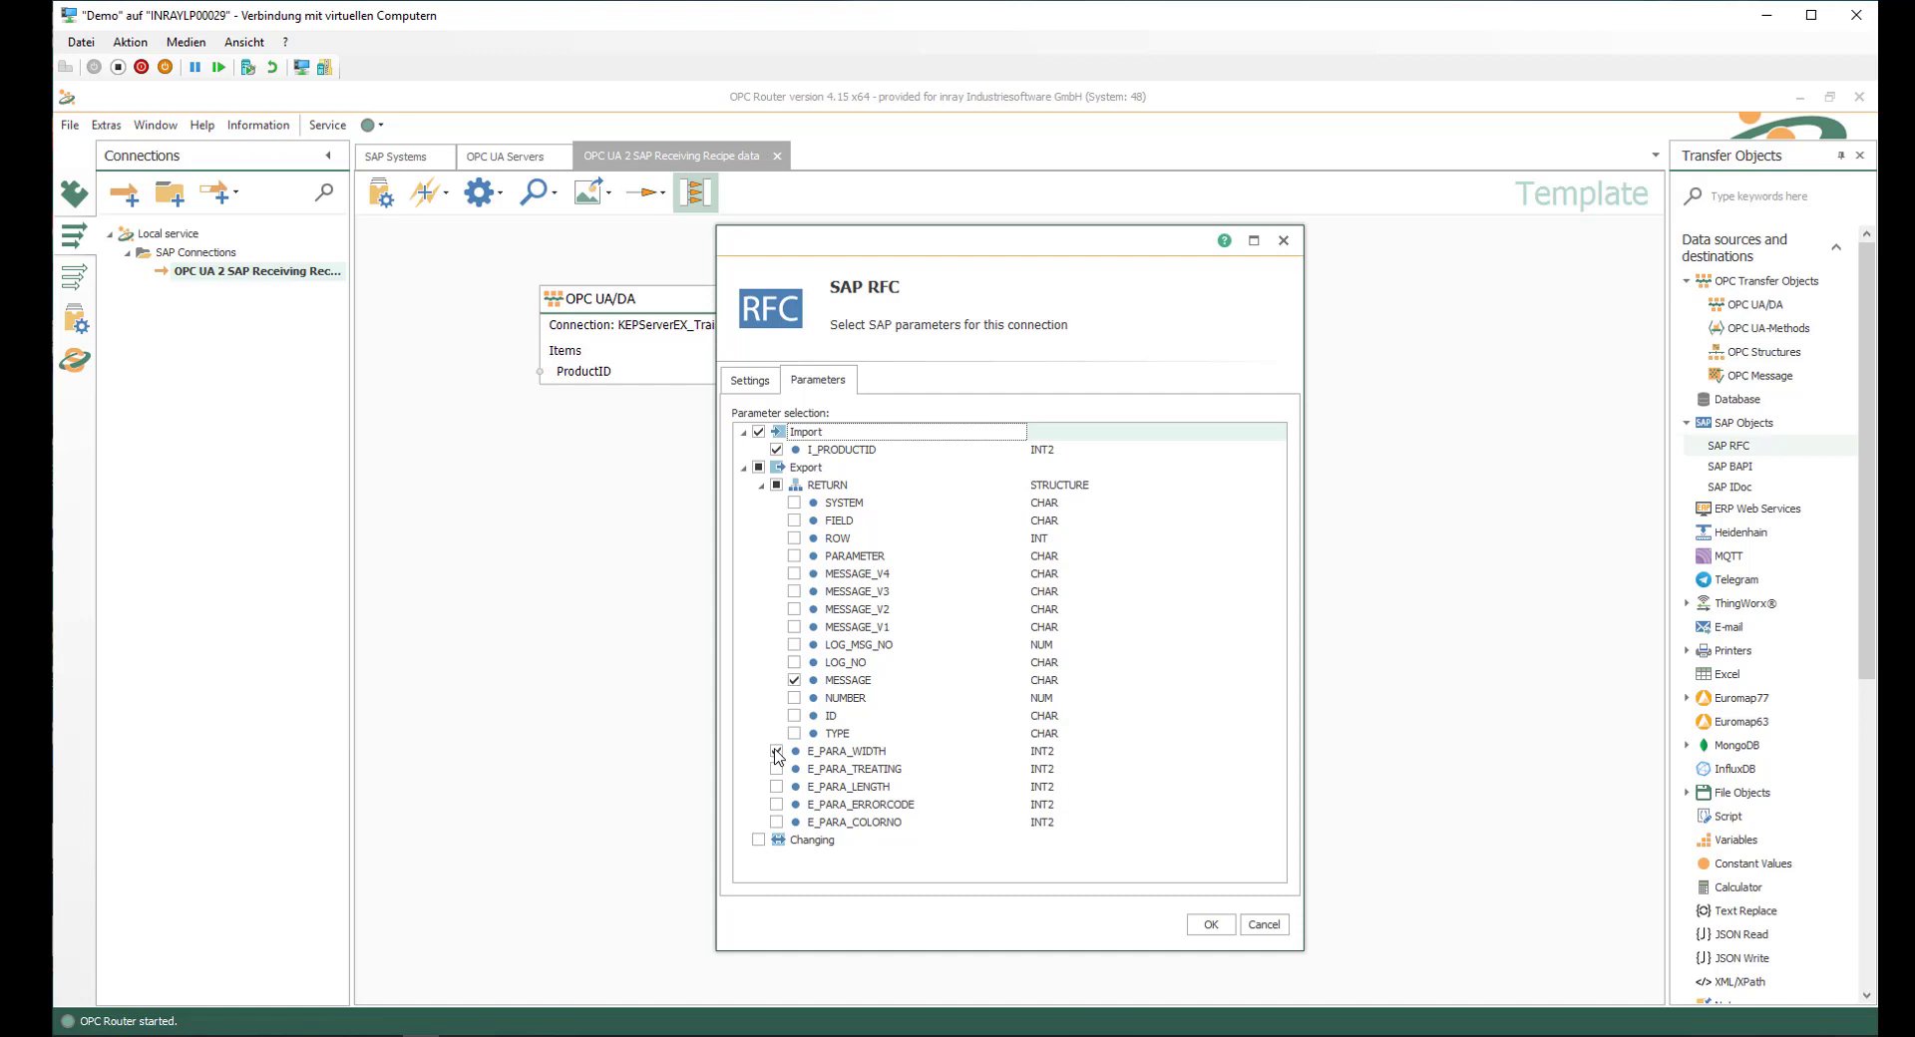
left_click(776, 750)
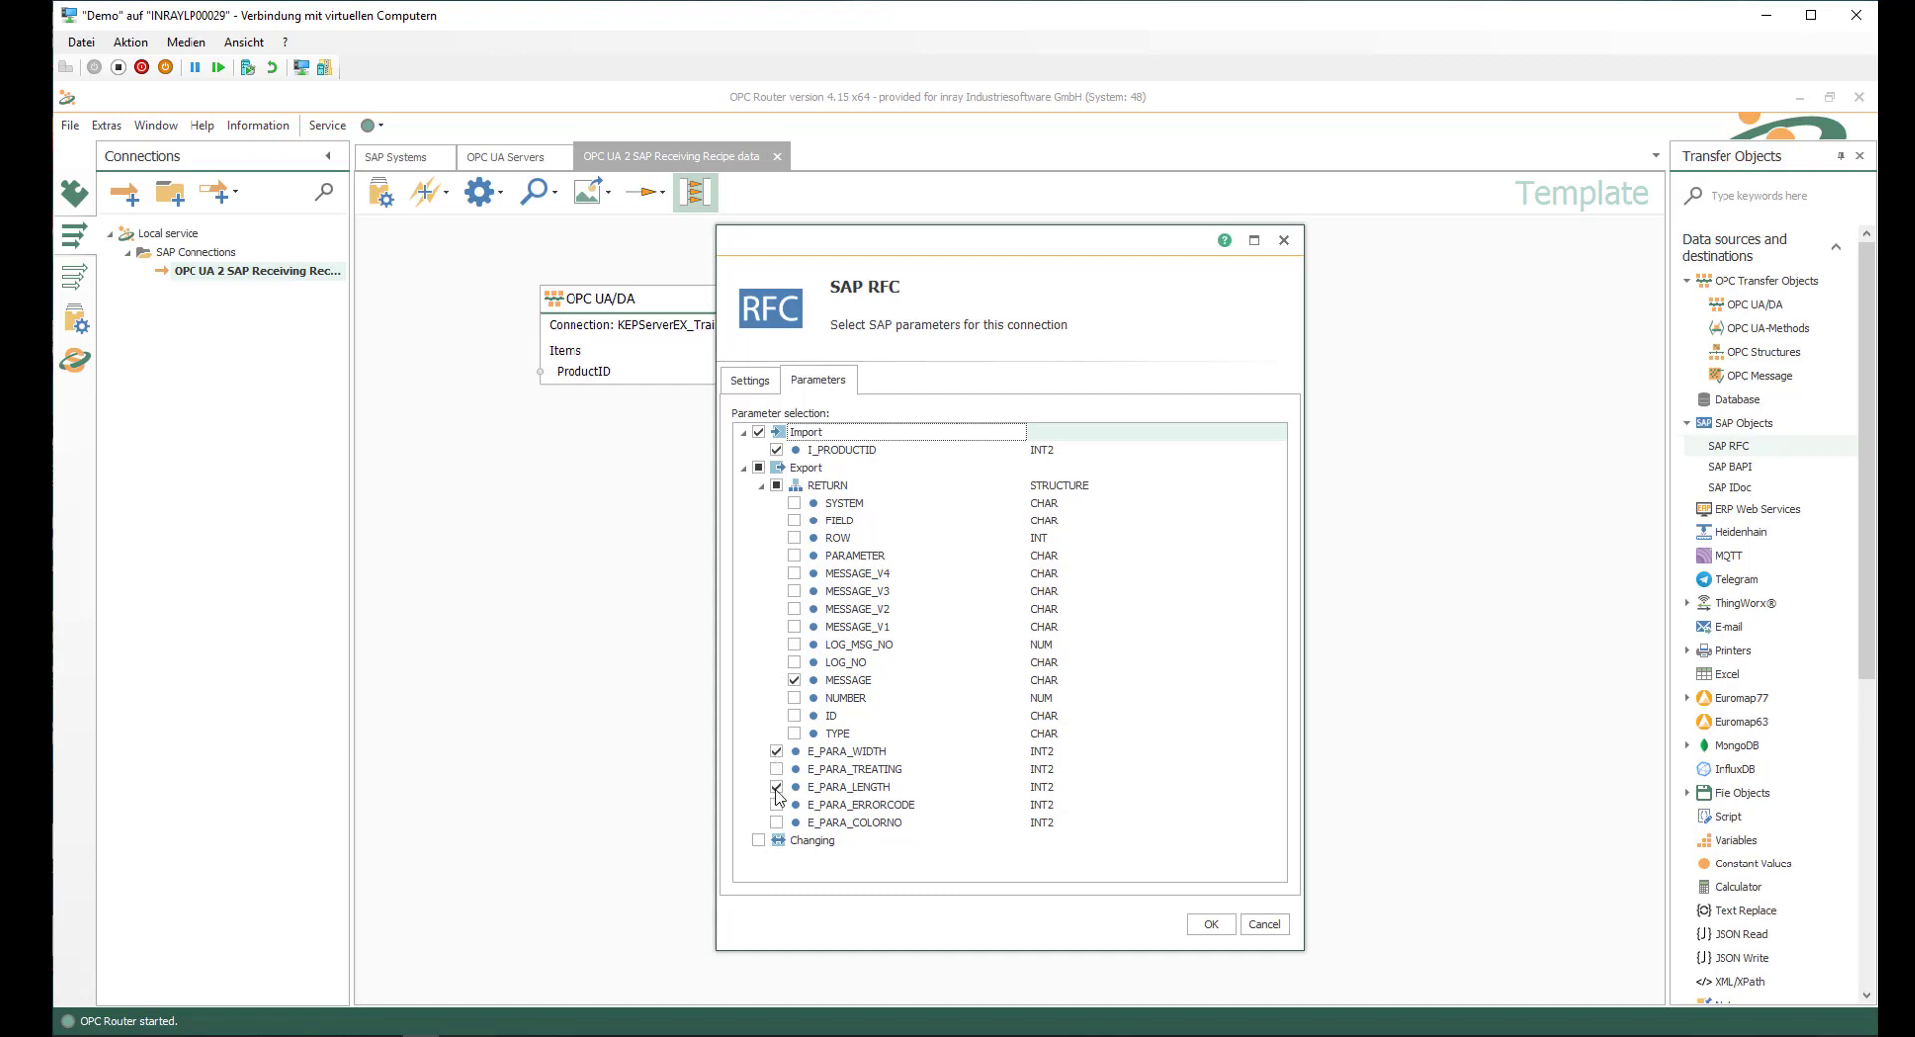
left_click(776, 786)
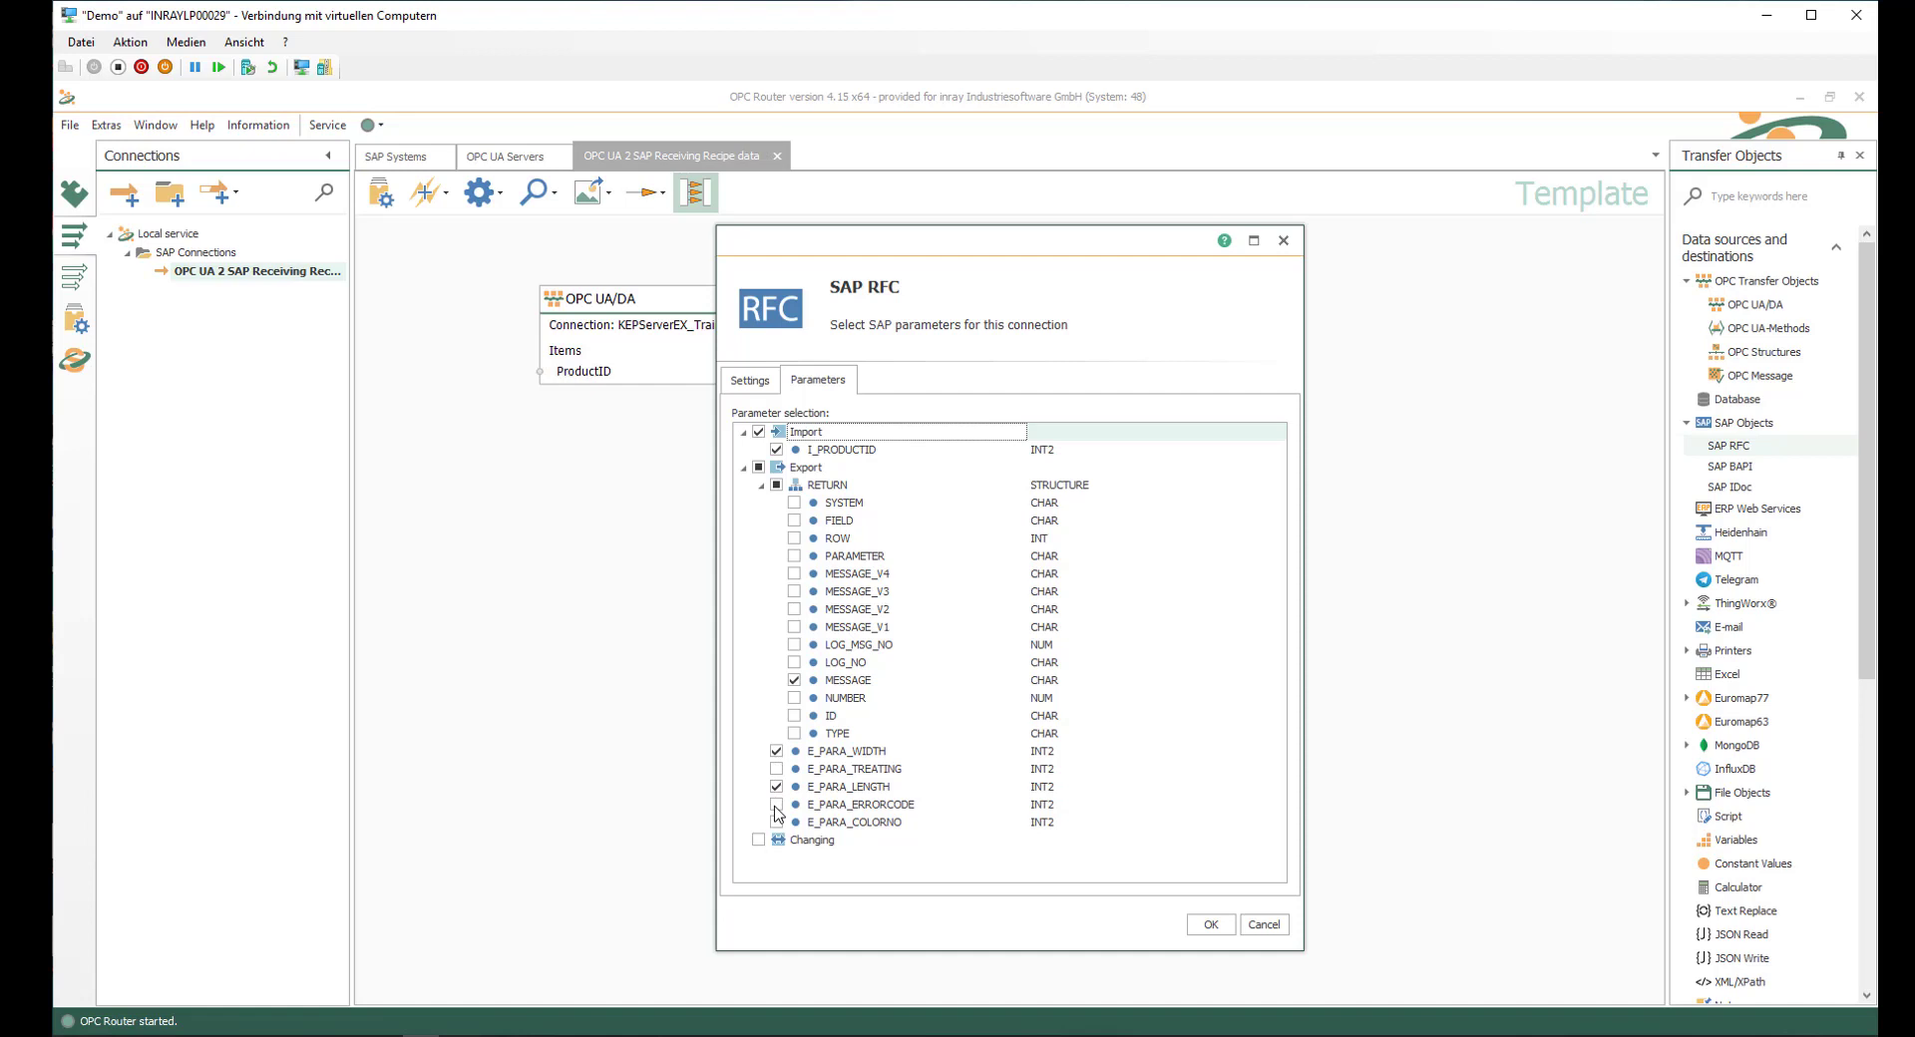
left_click(776, 803)
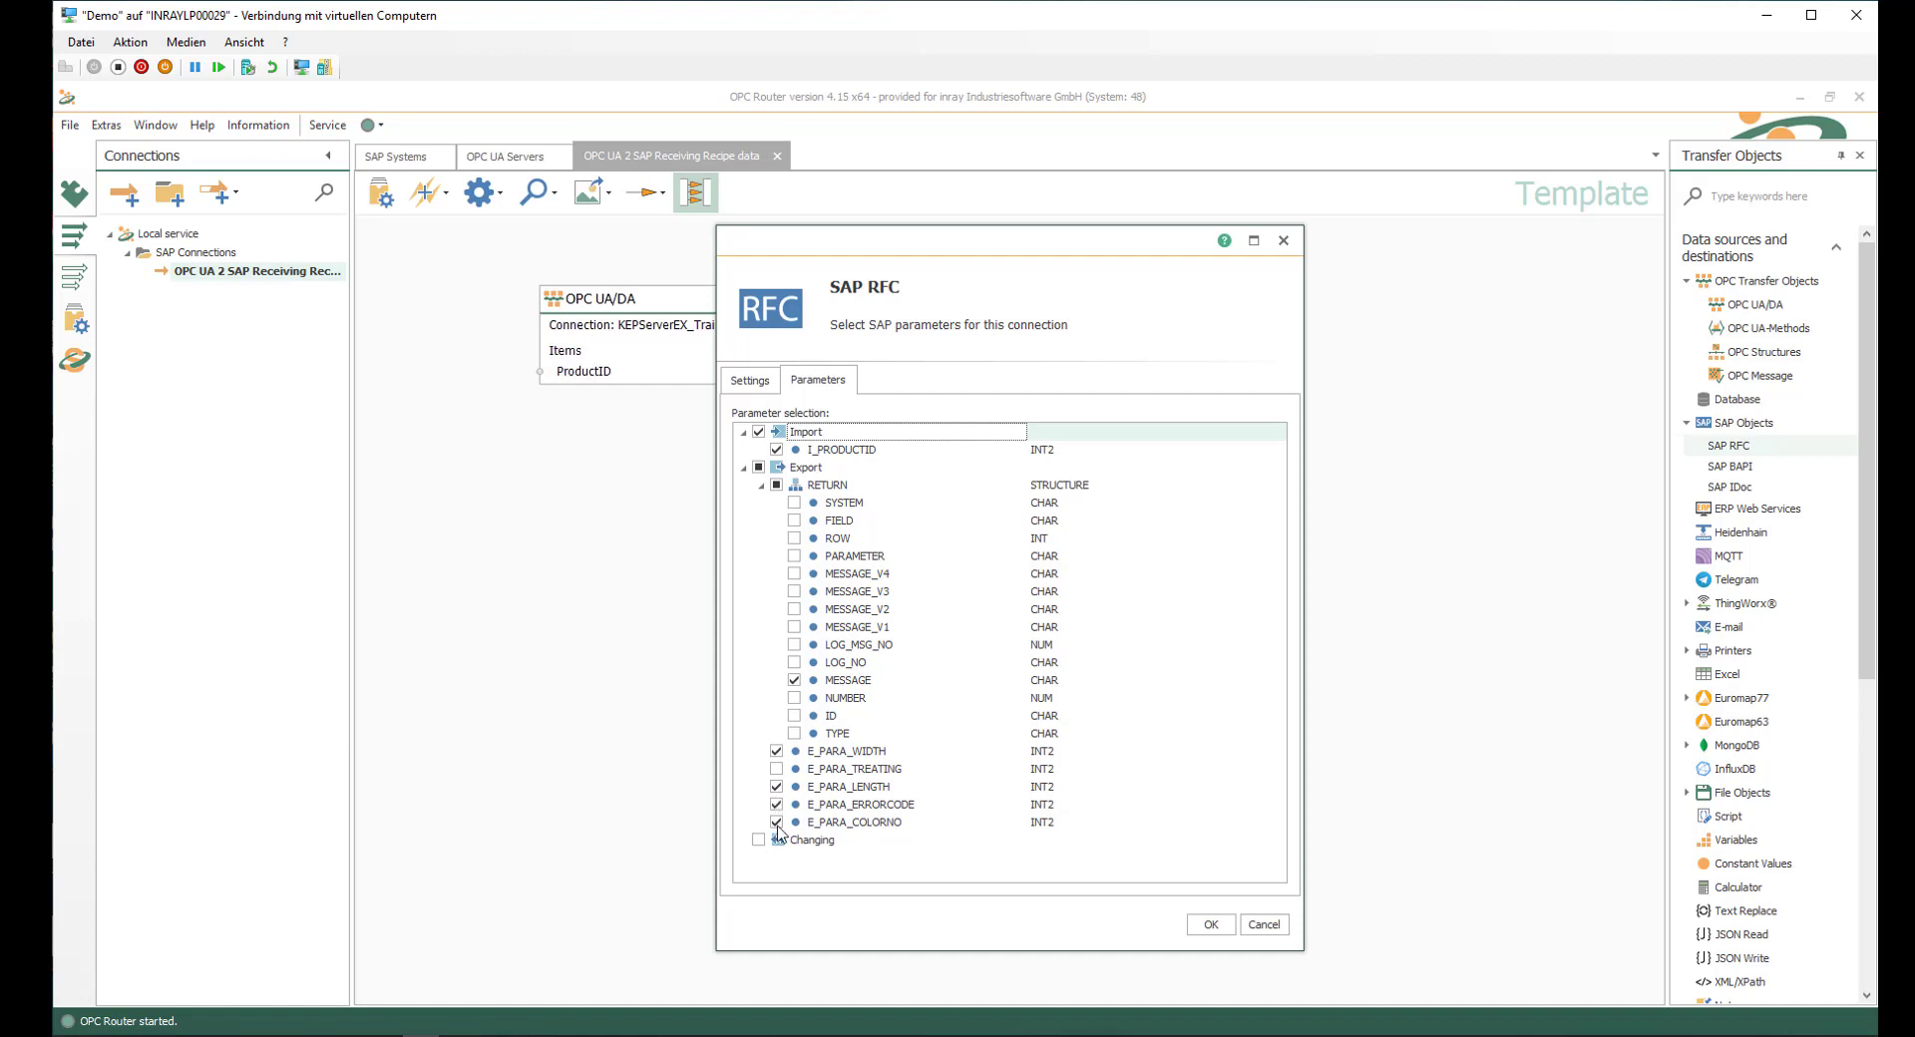
mouse_move(810, 846)
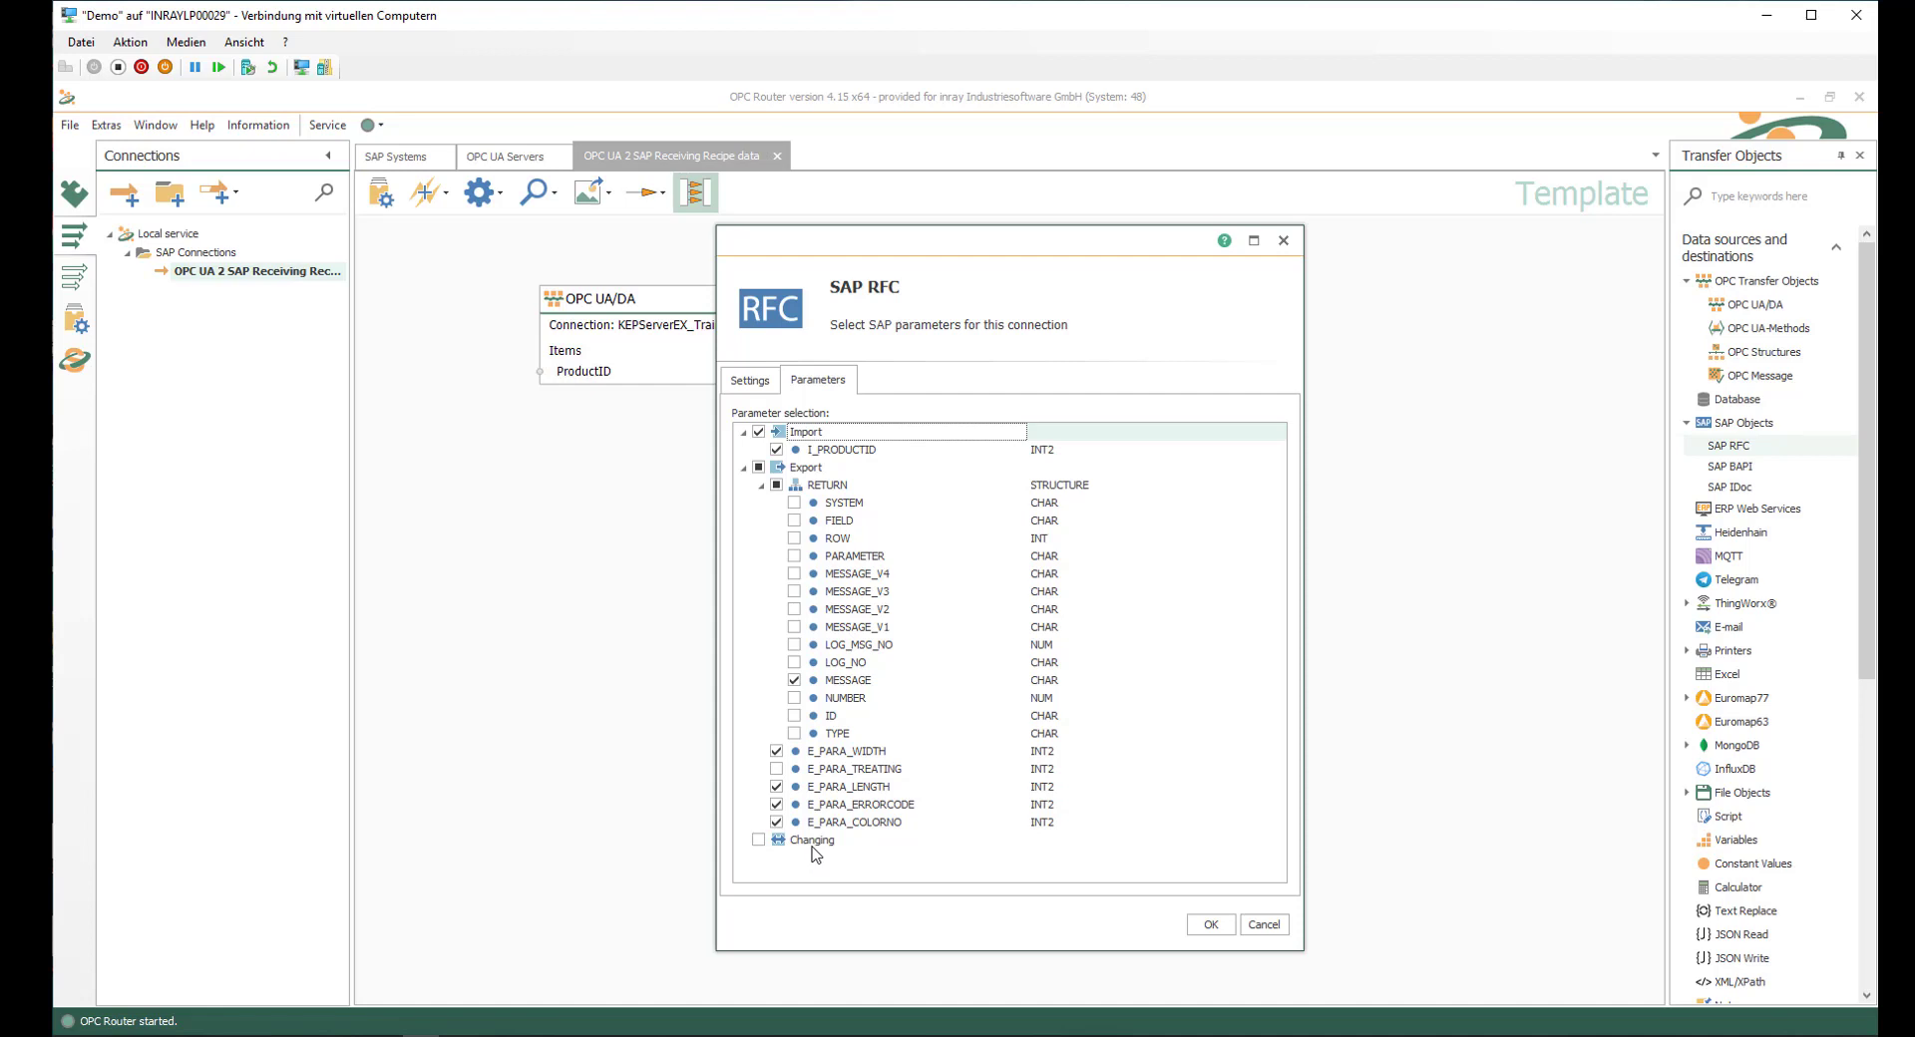
mouse_move(808, 855)
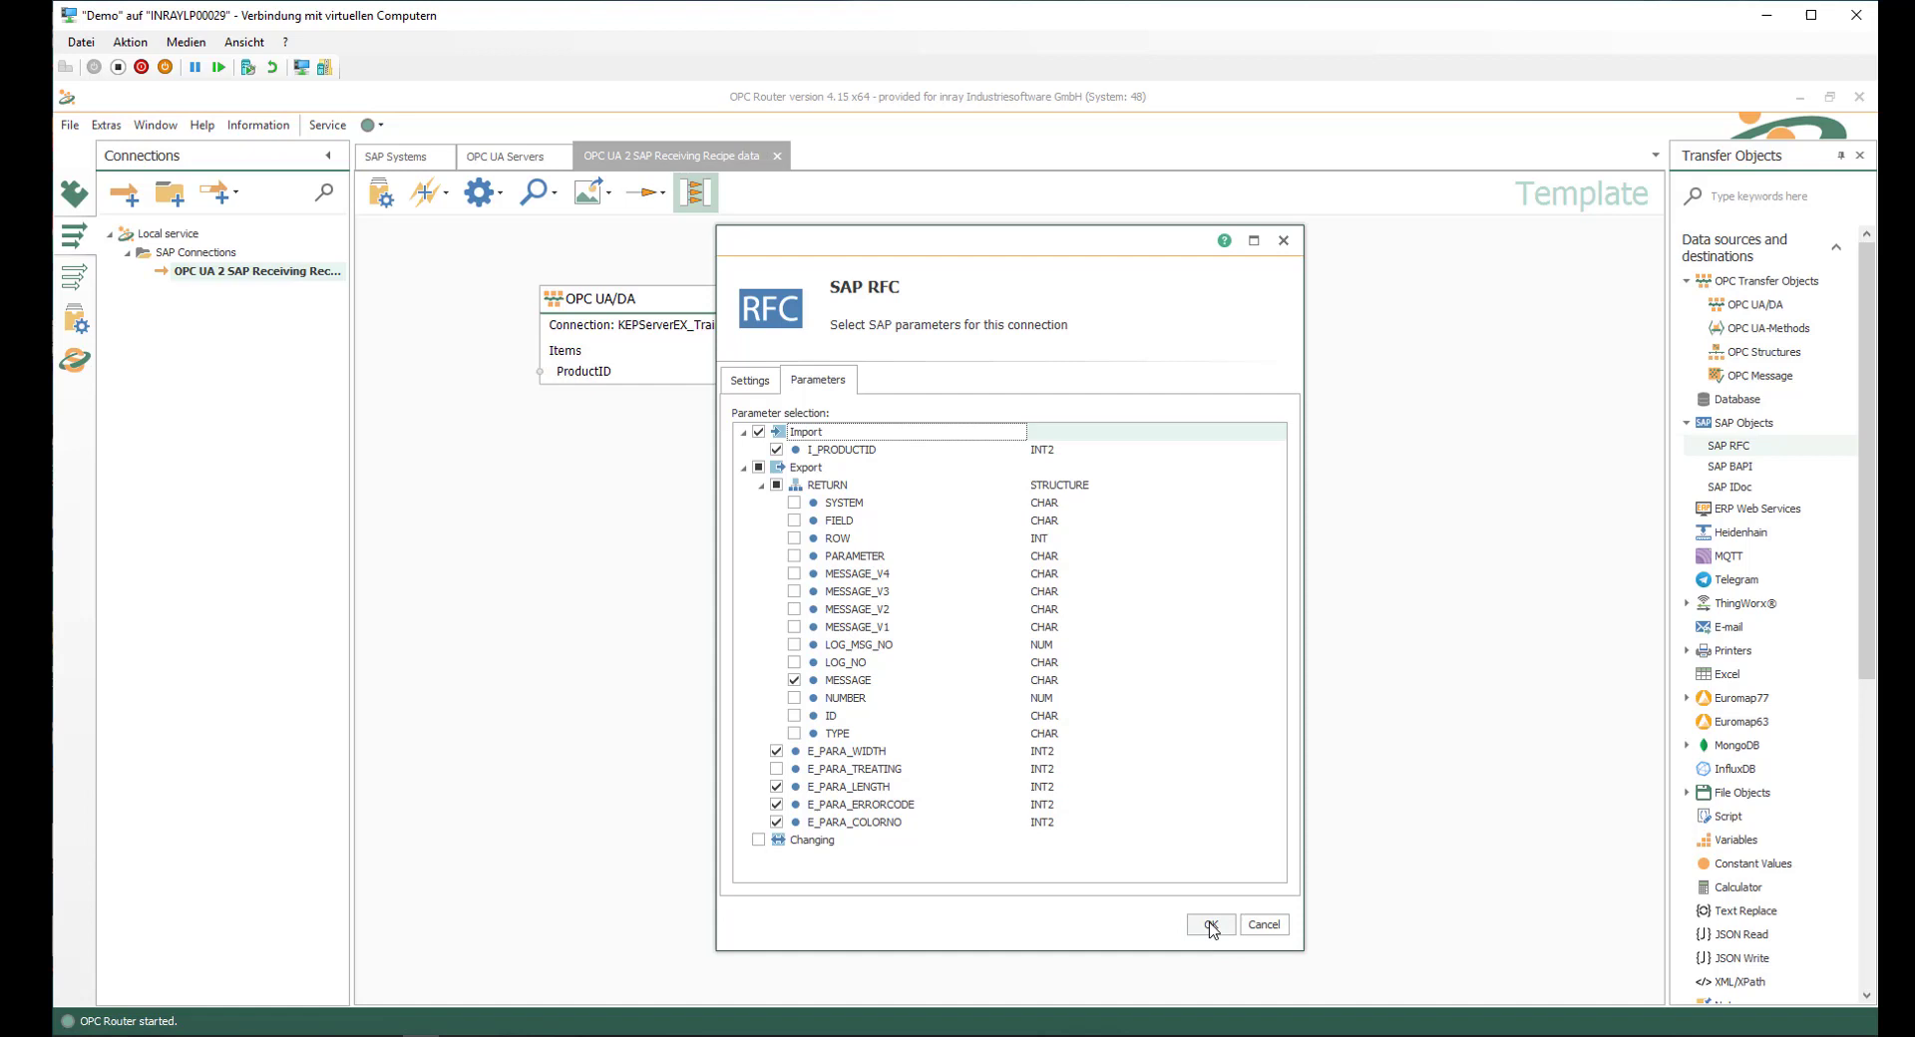
left_click(1209, 926)
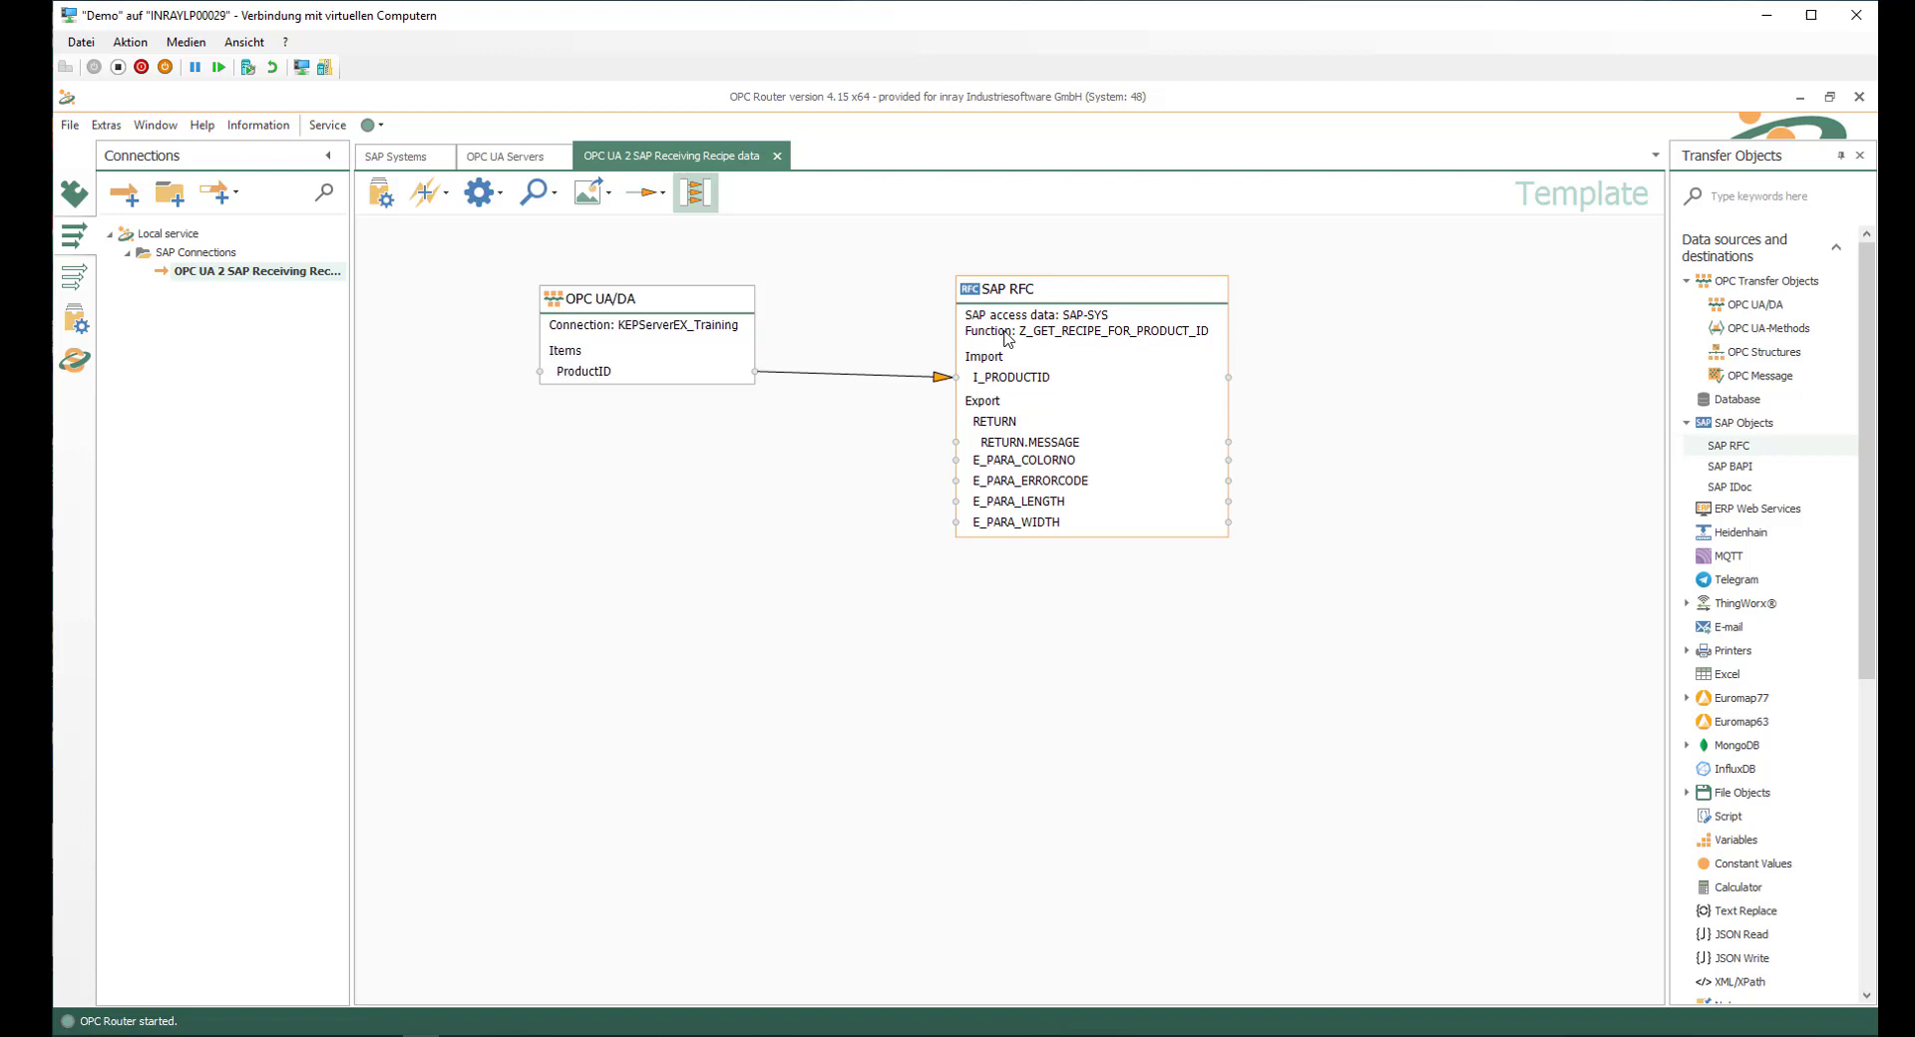
mouse_move(1035, 403)
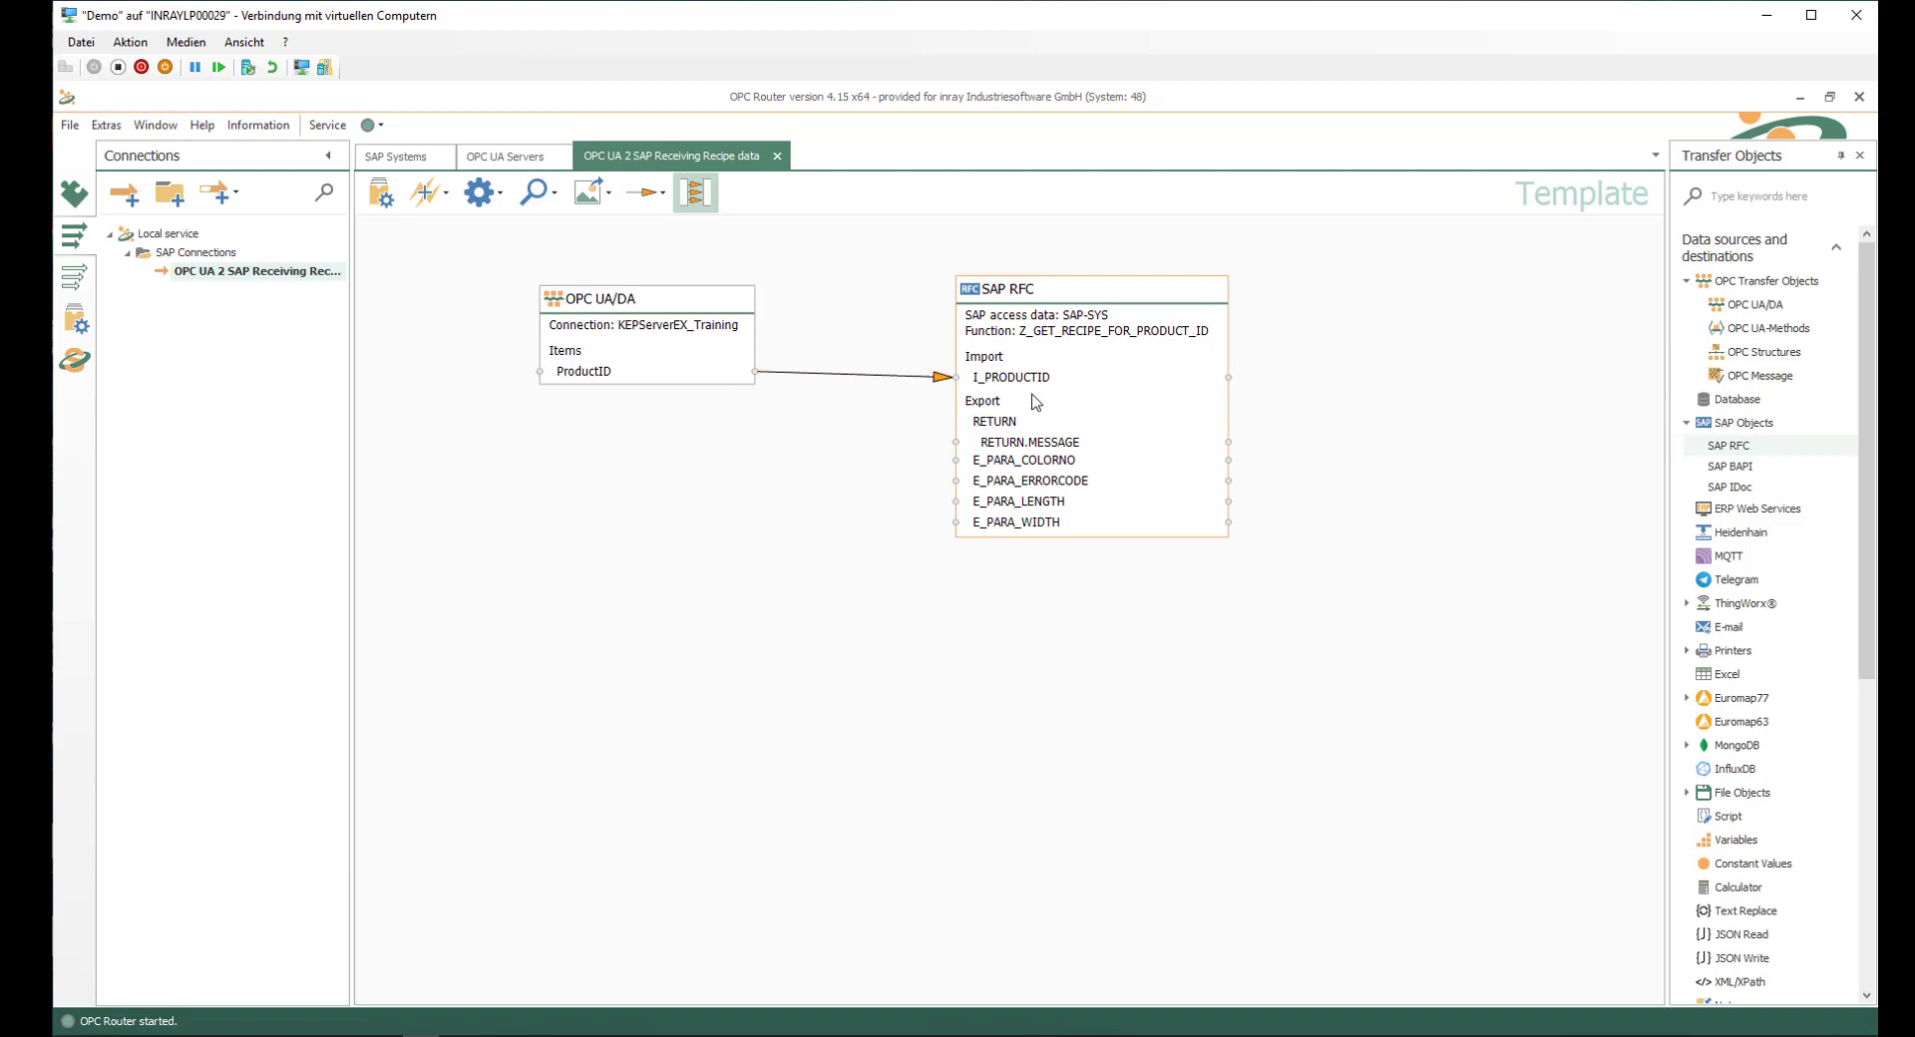
- Select a spot on the canvas right of the SAP RFC block
left_click(1015, 523)
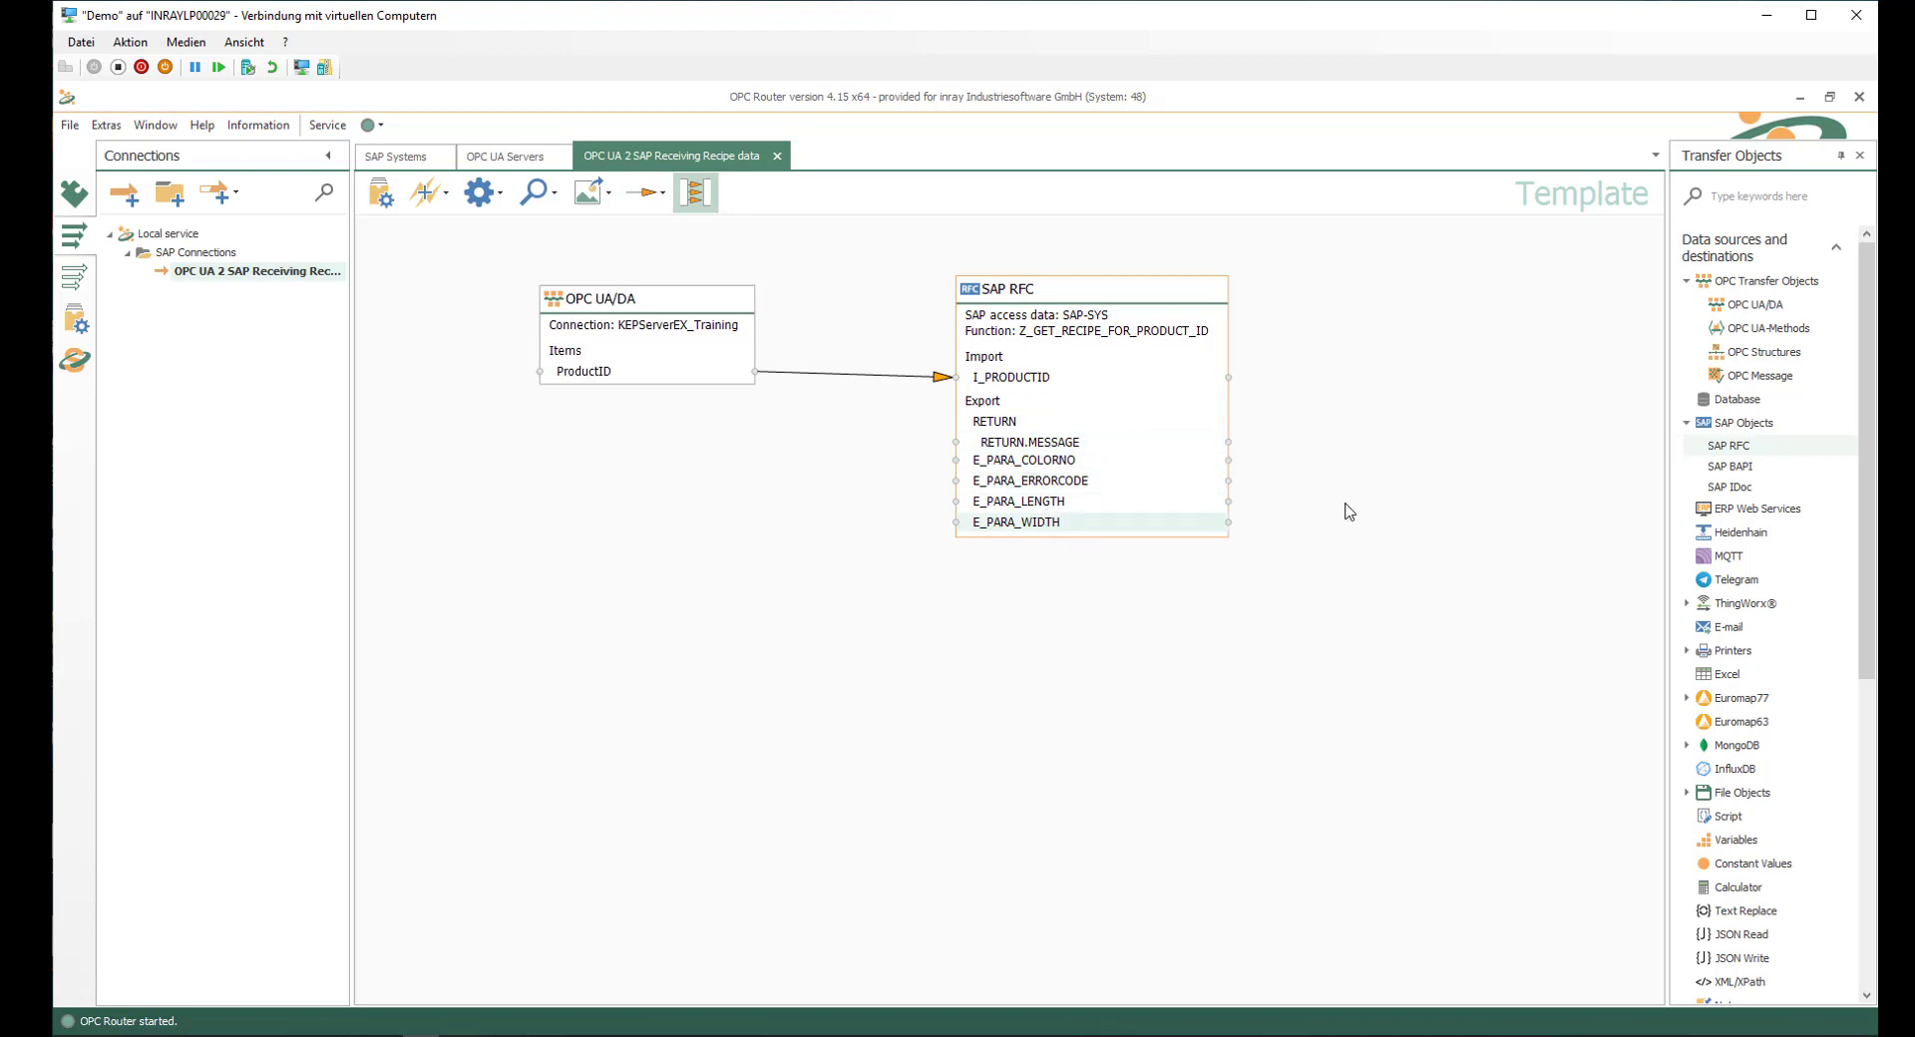
mouse_move(1492, 419)
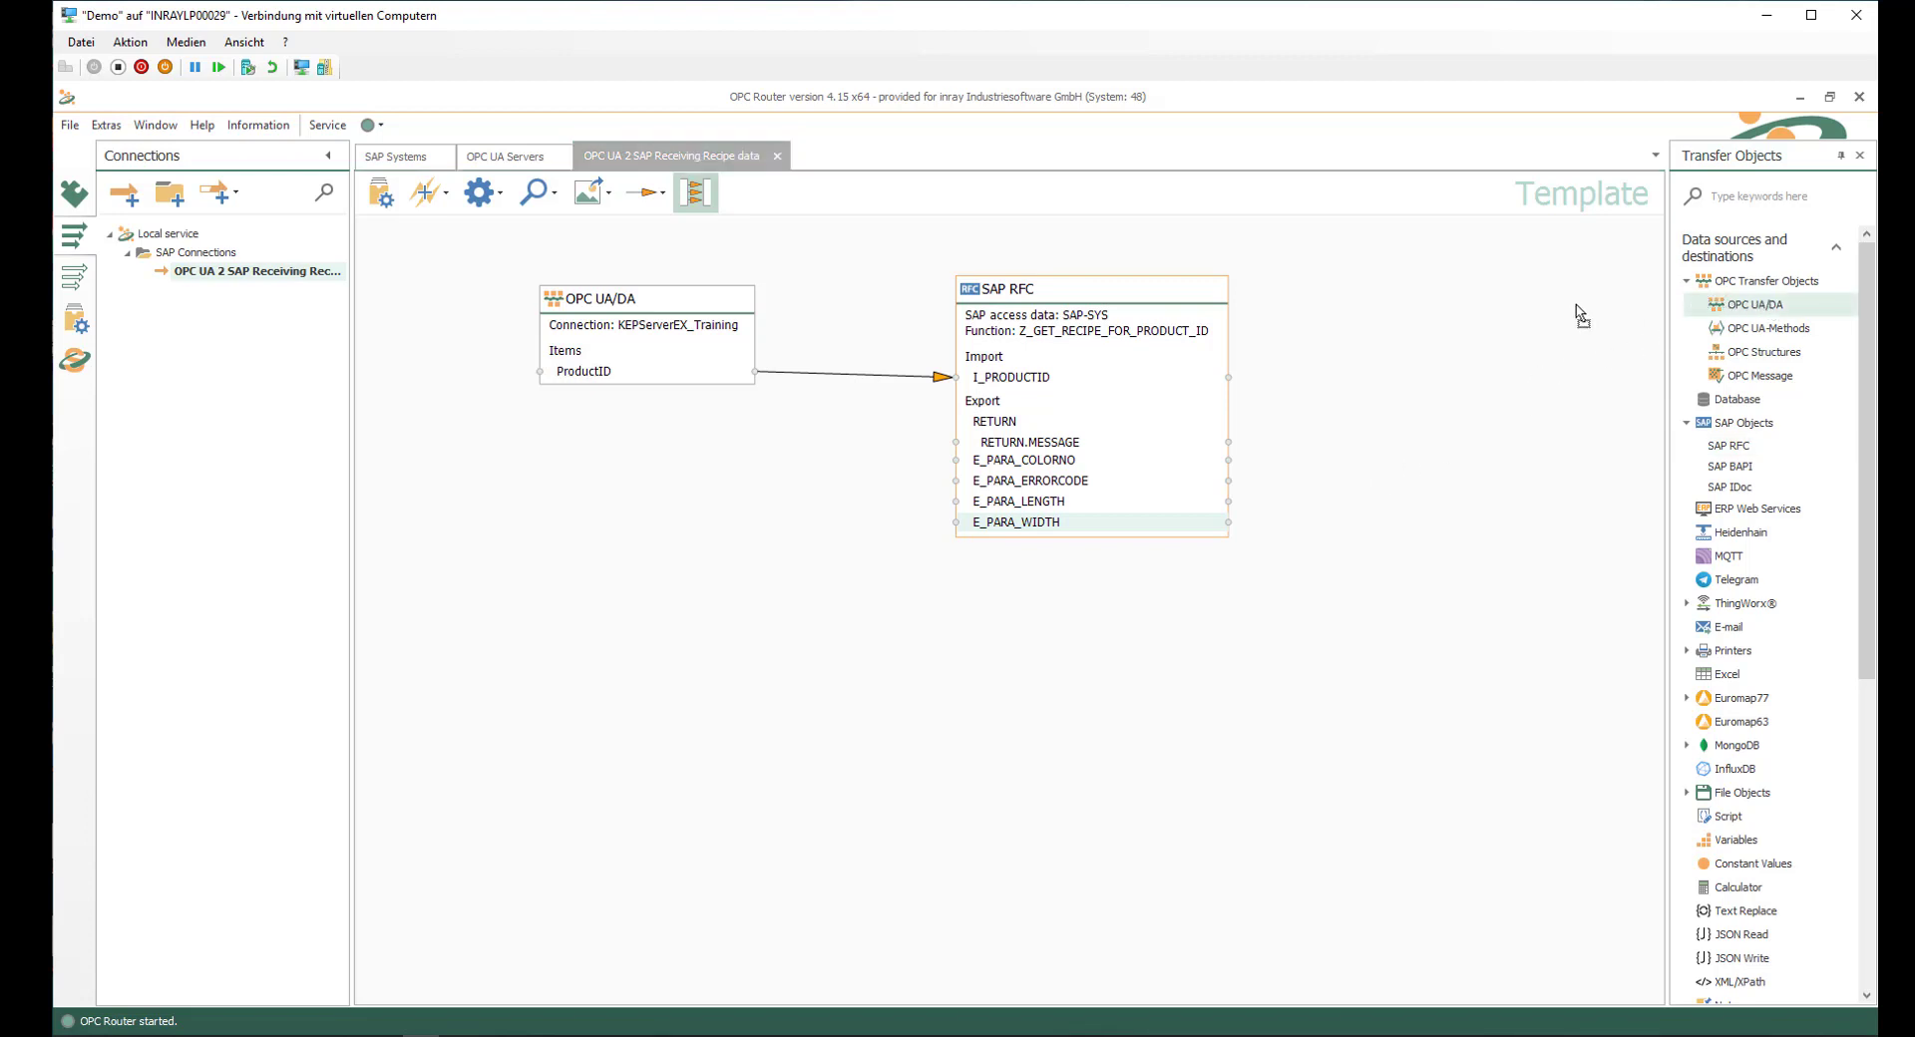
mouse_move(1392, 431)
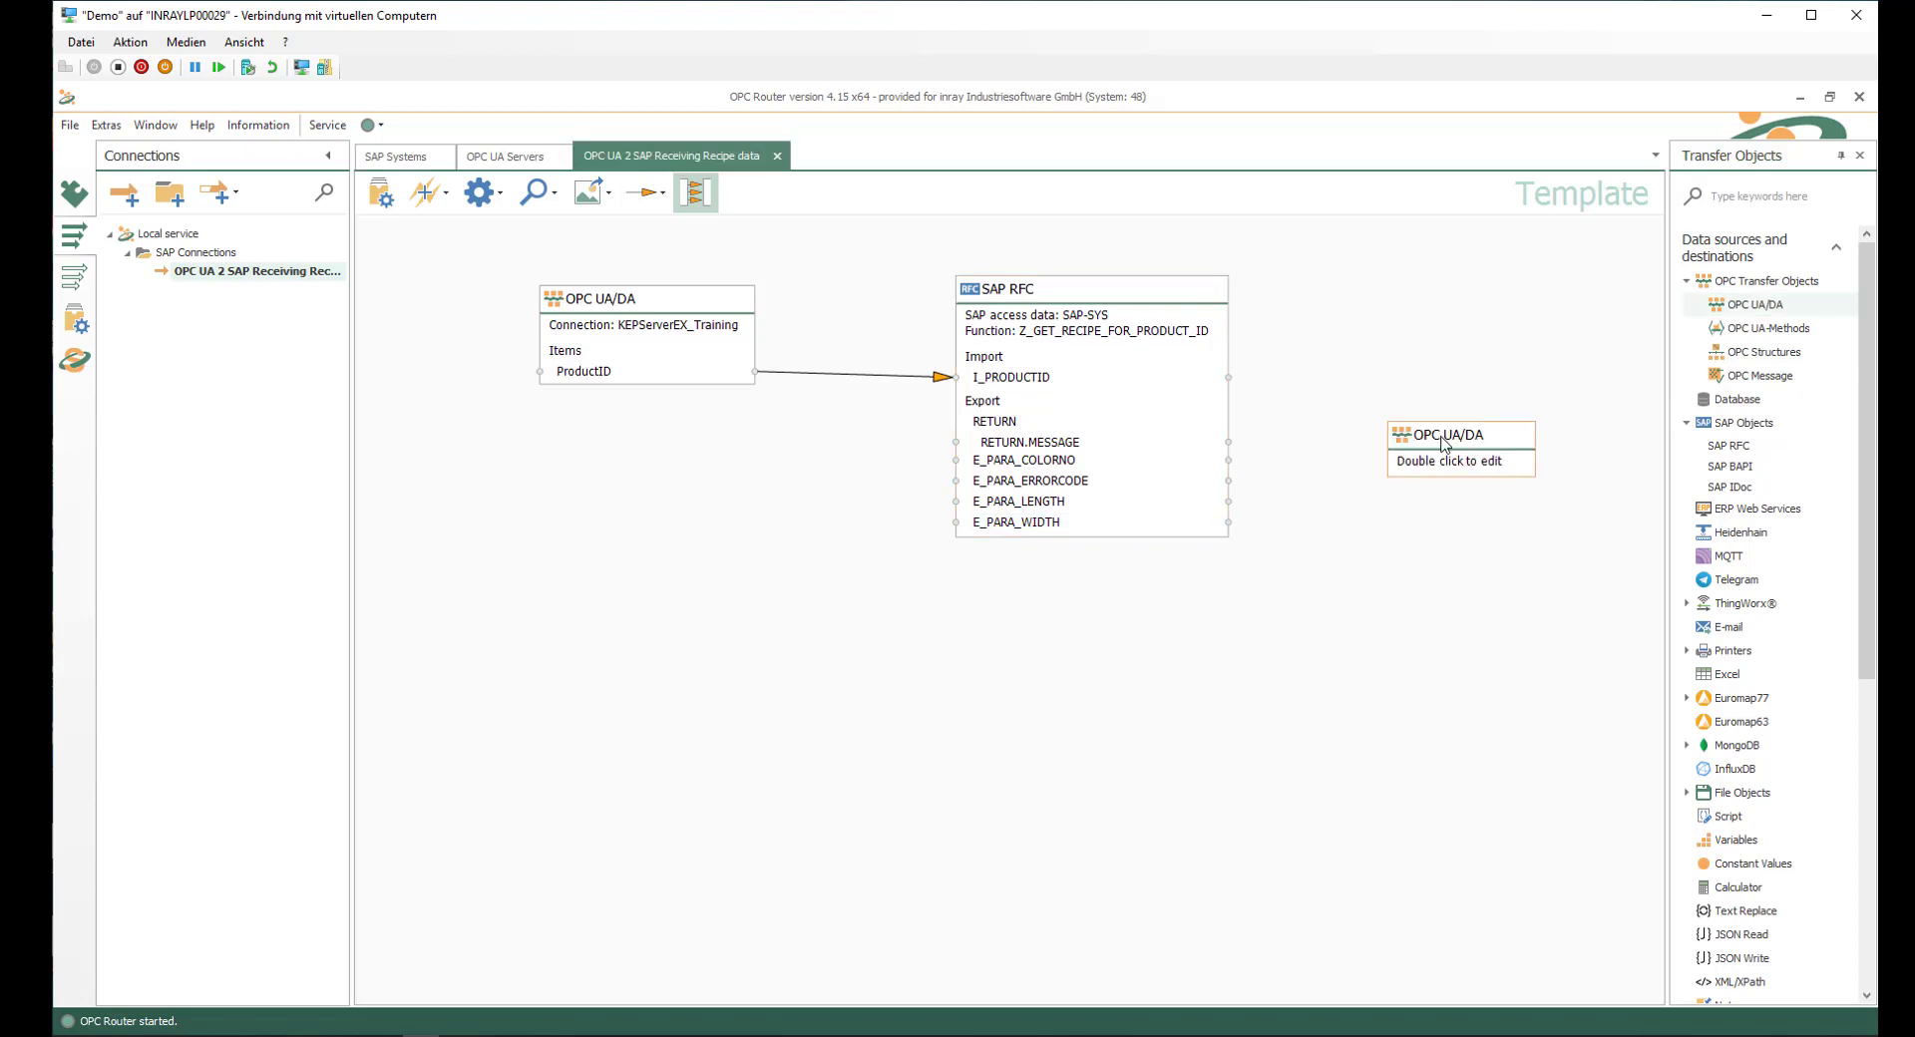
- Configure the second OPC UA/DA object with KEPServerEX_Training and the five TargetData items
double_click(1460, 435)
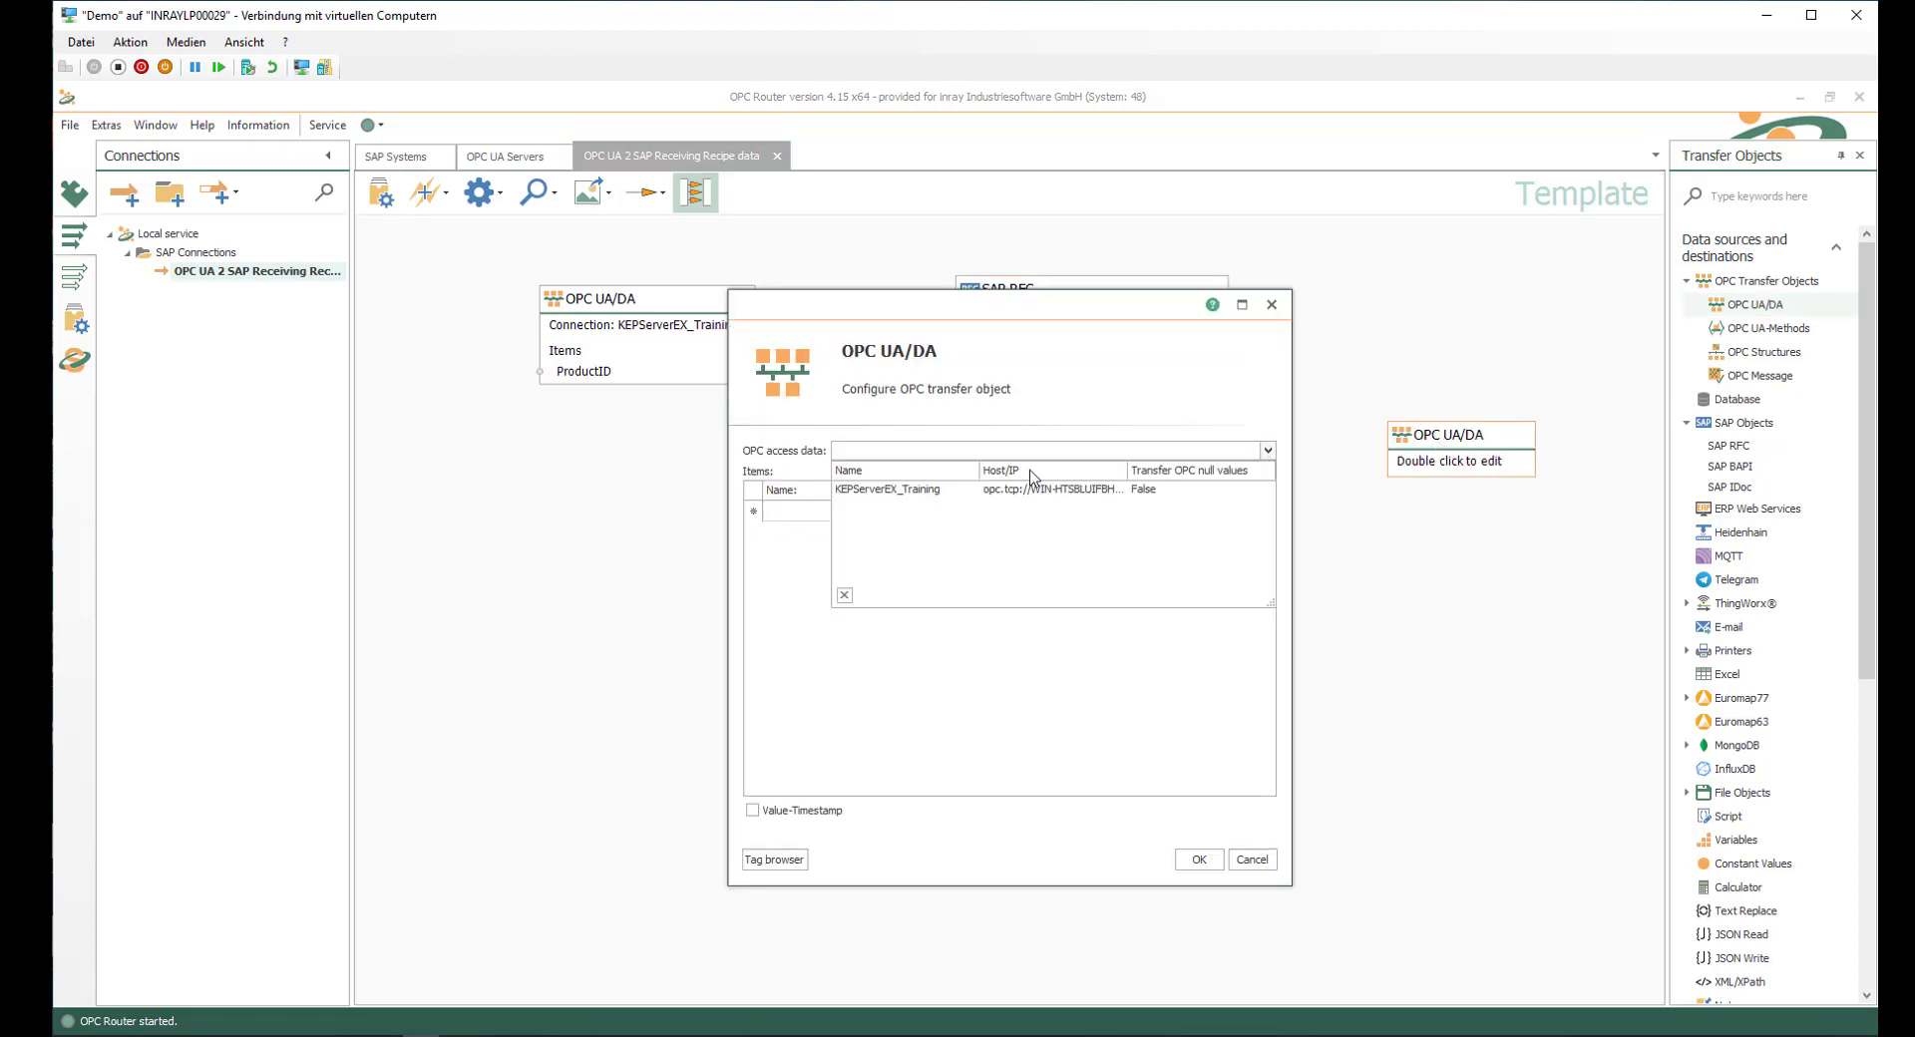
left_click(887, 489)
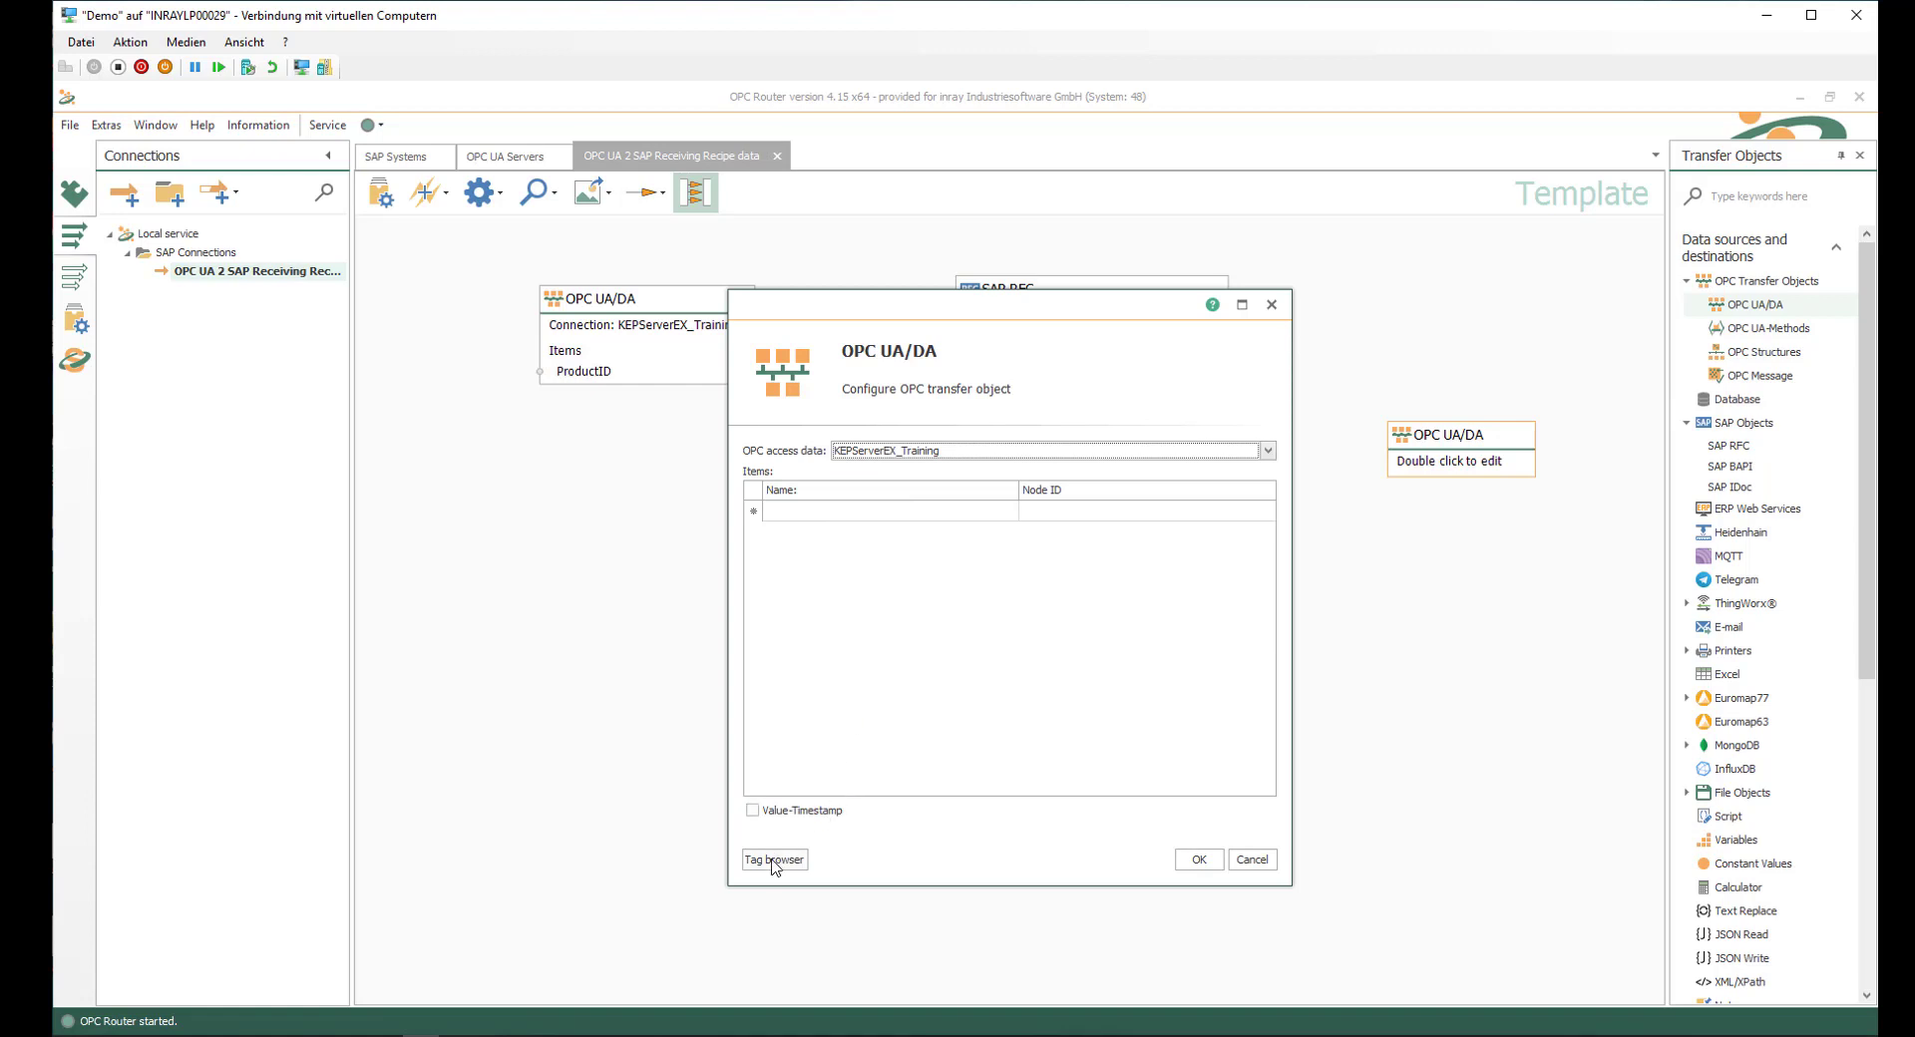
left_click(774, 859)
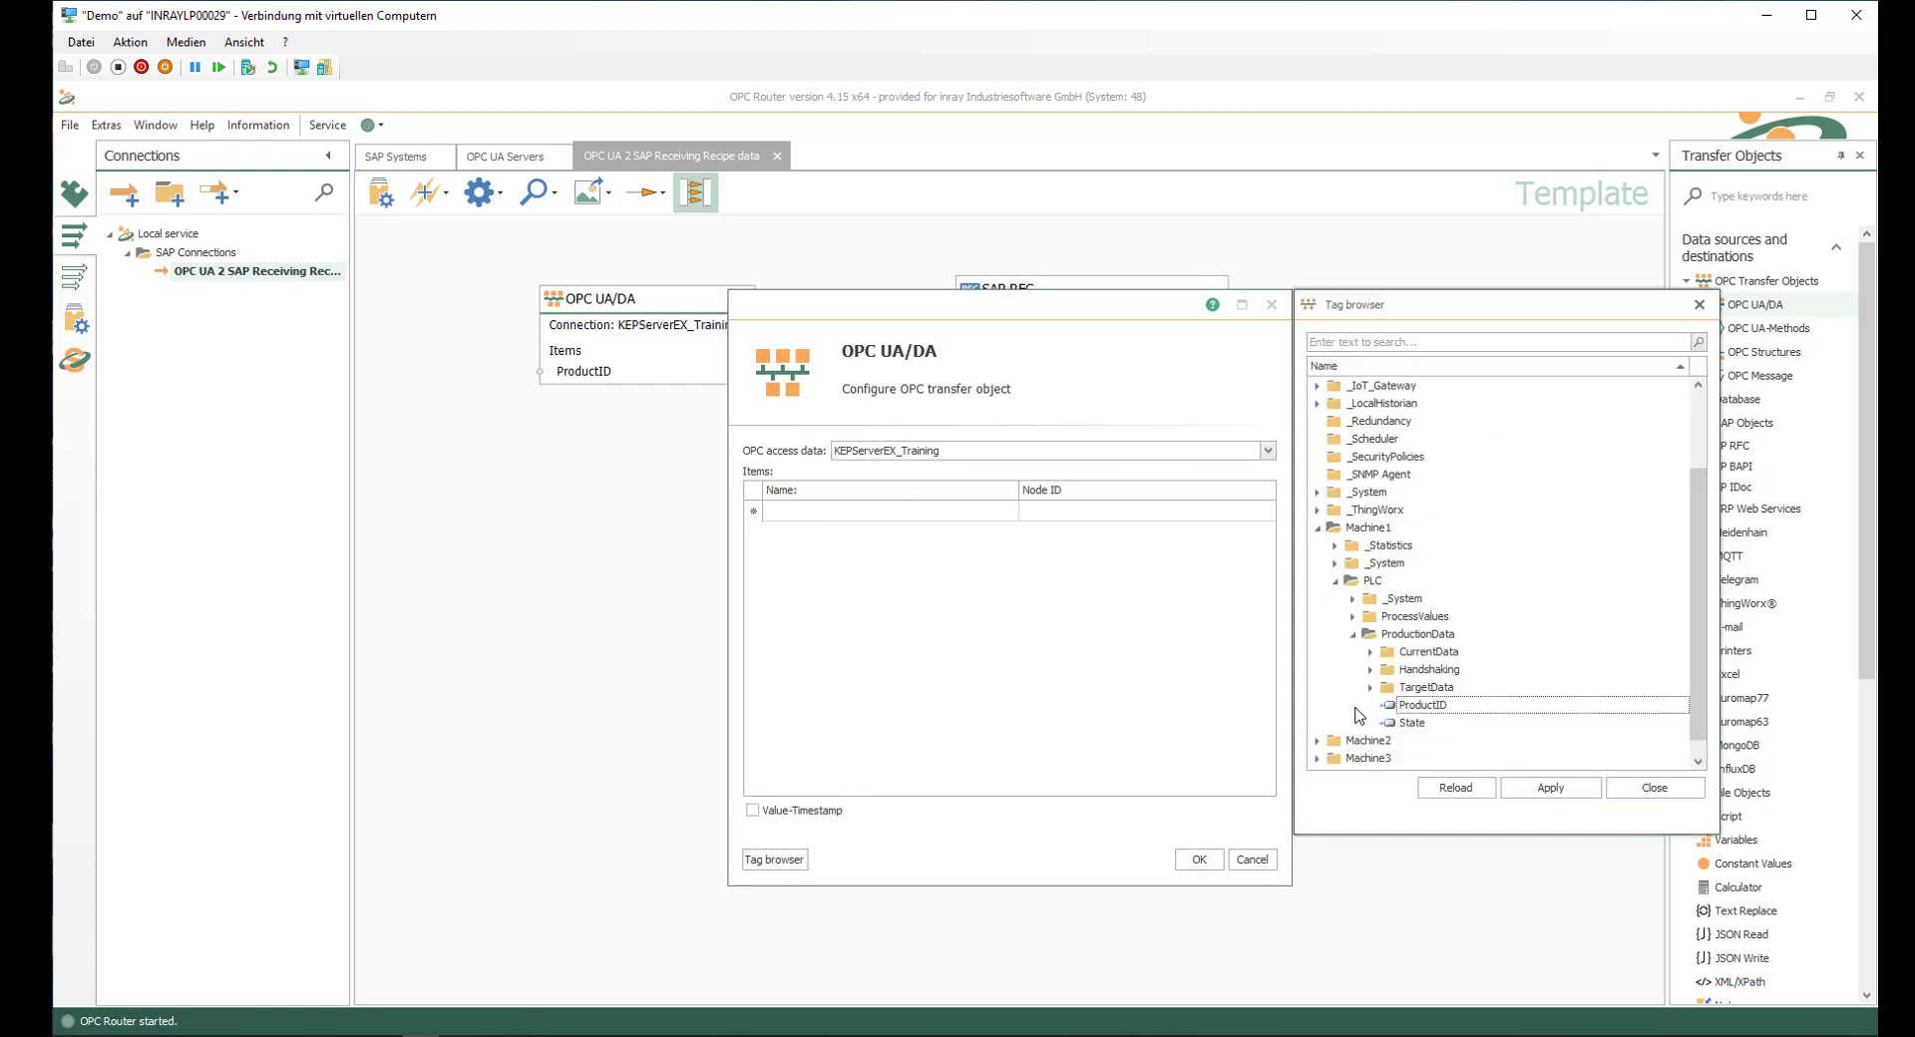
left_click(1384, 686)
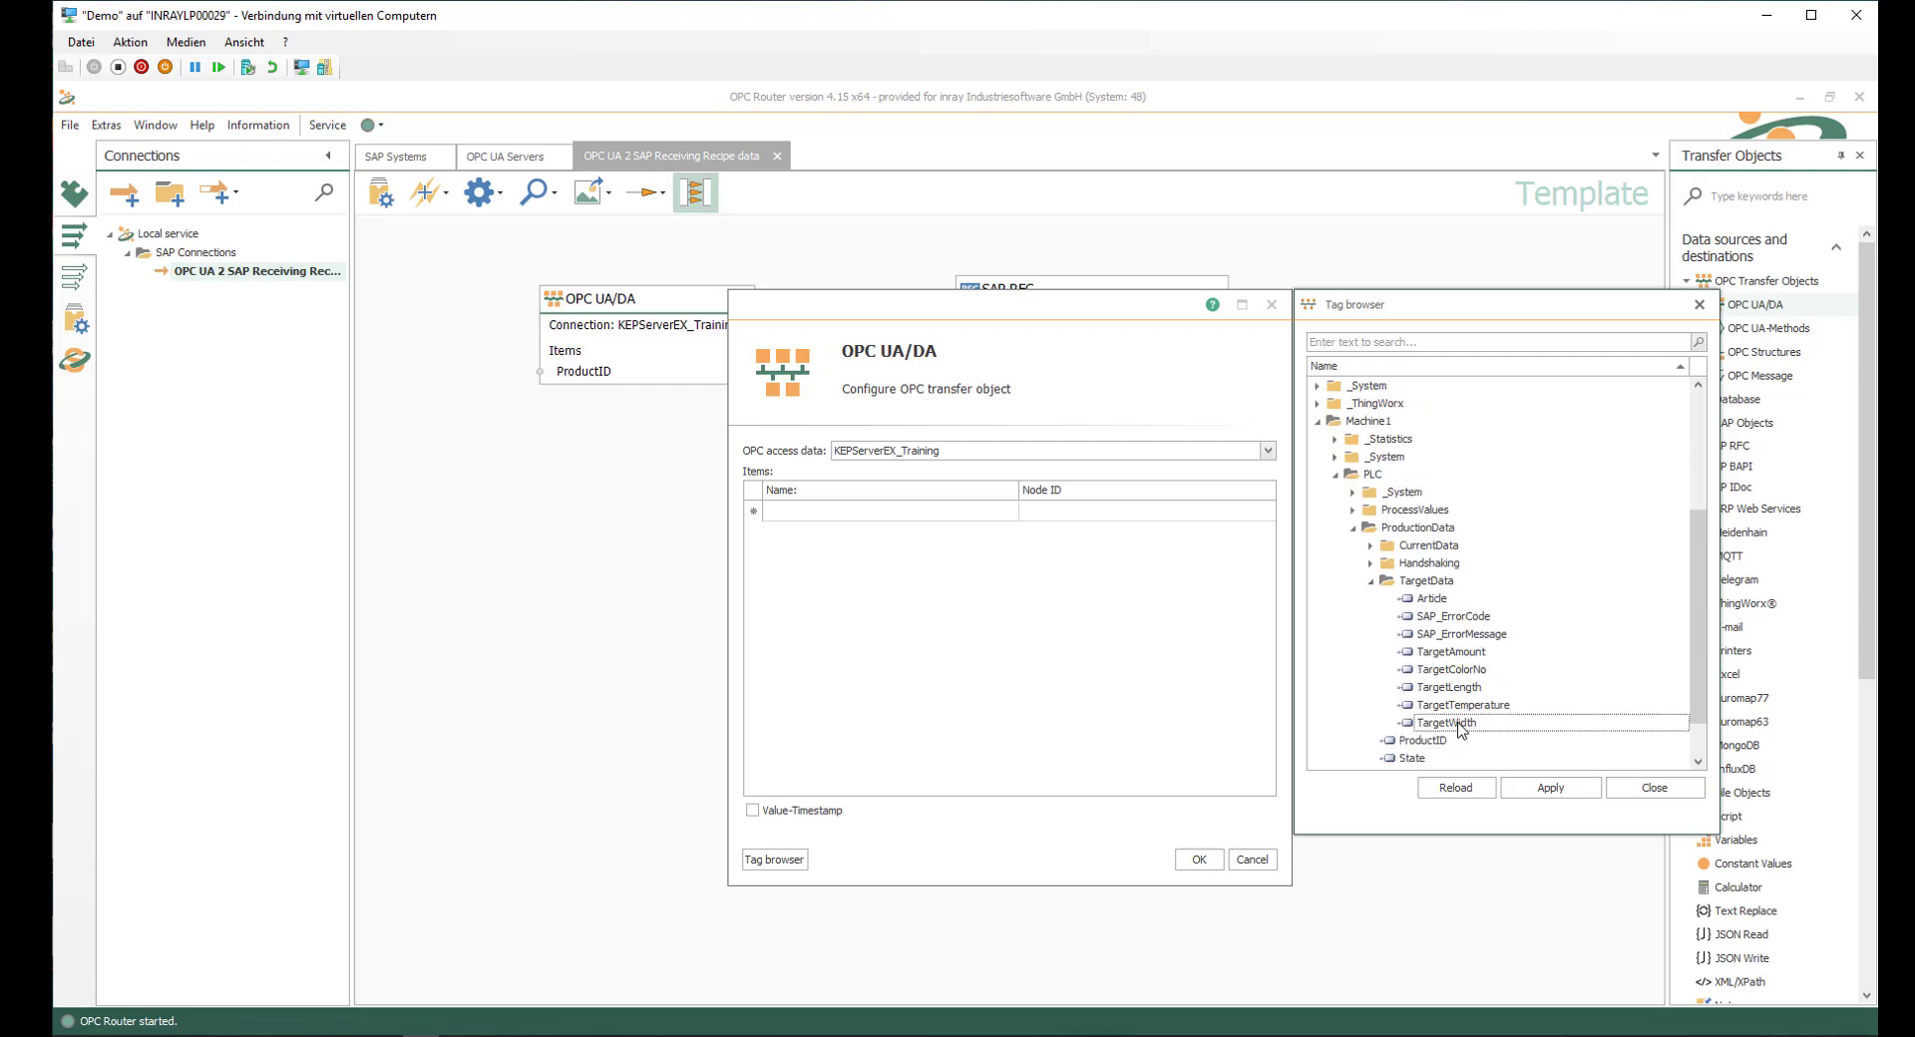
double_click(1448, 722)
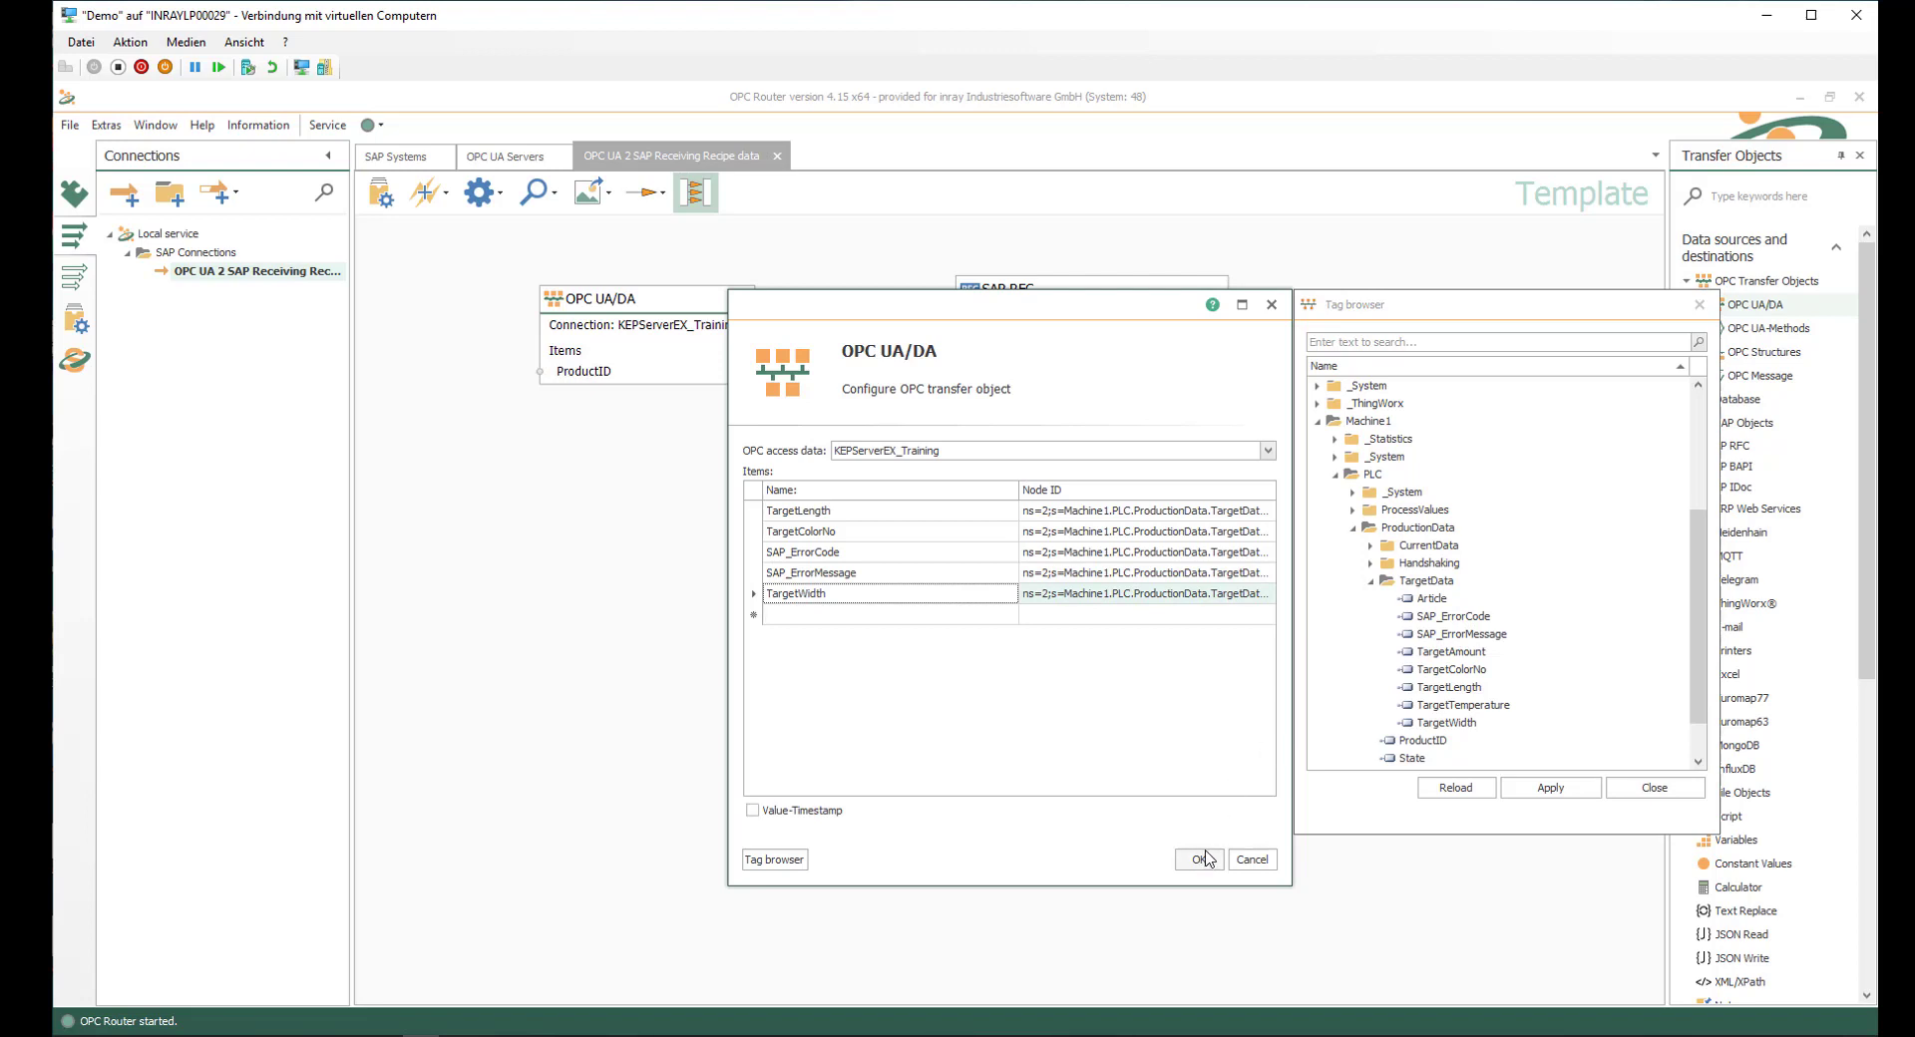
left_click(1197, 860)
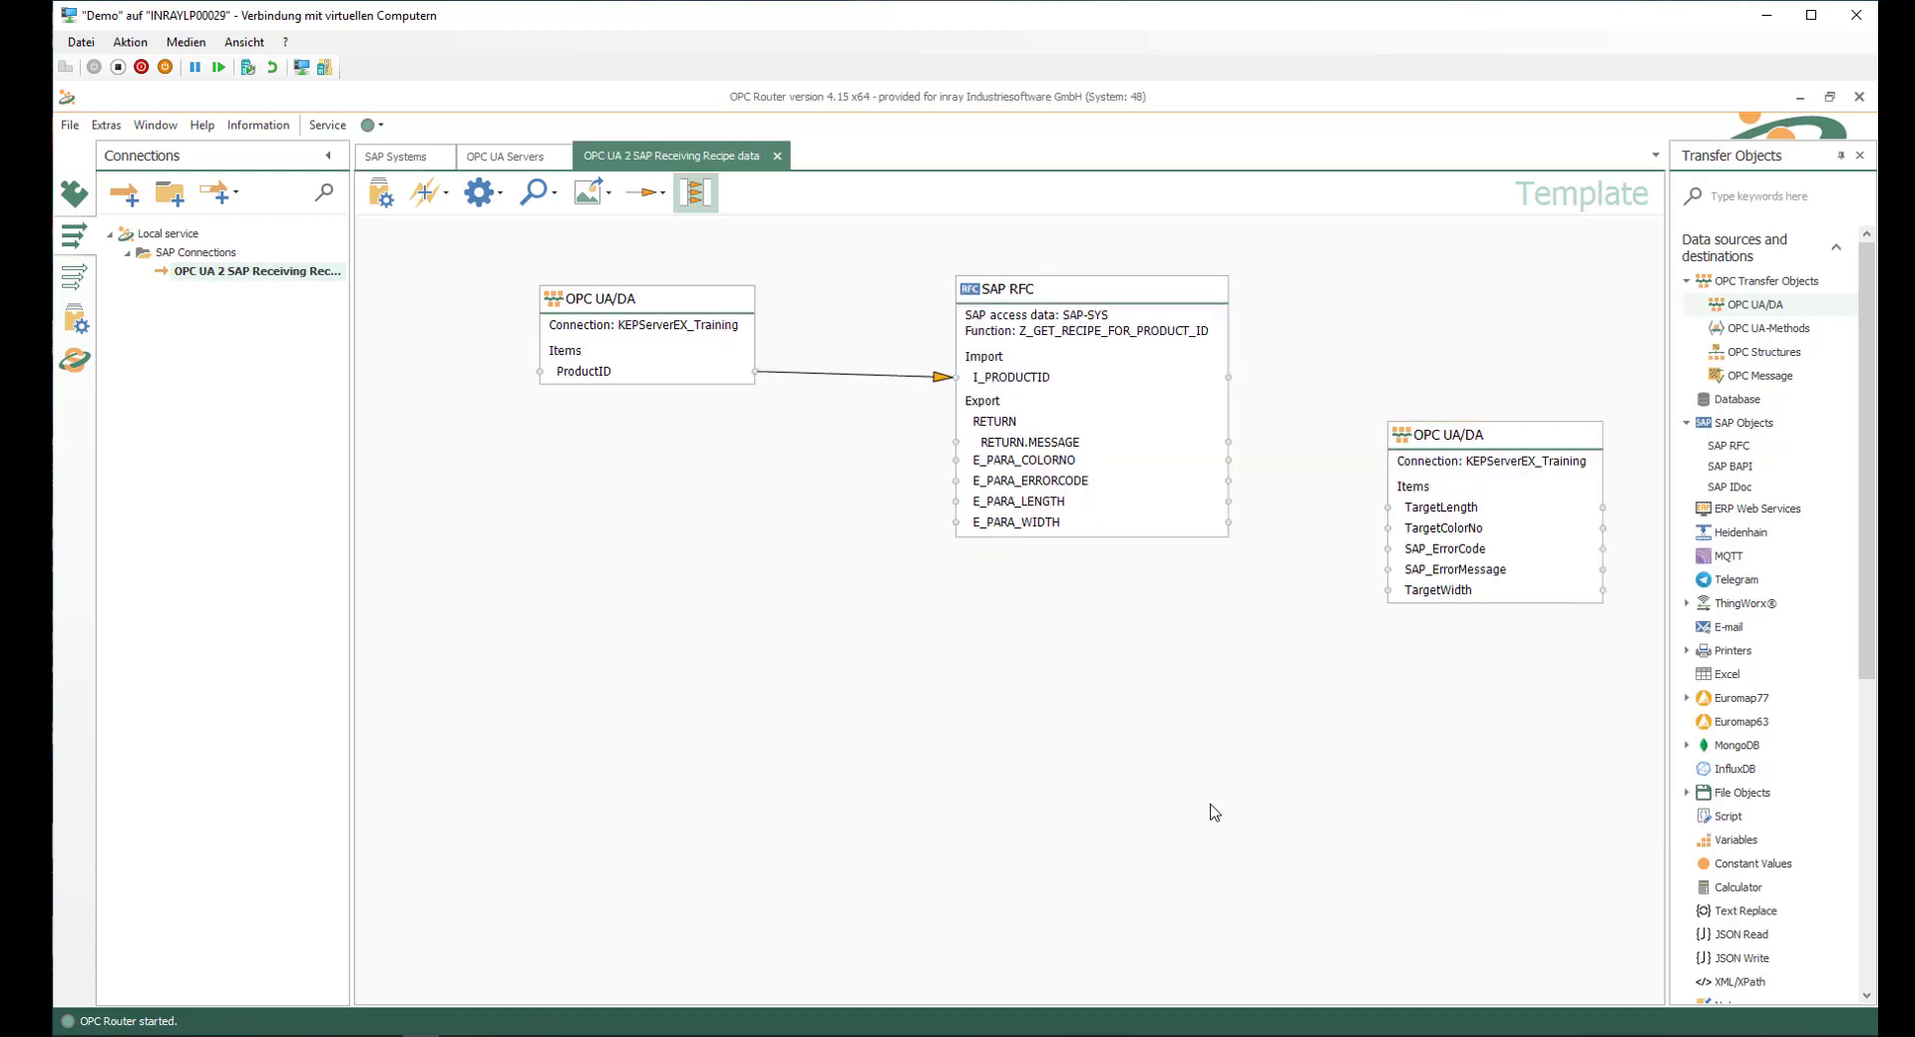
- Position the second OPC object and link E_PARA_COLORNO to the TargetColorNo item
left_click_drag(1471, 433, 1454, 389)
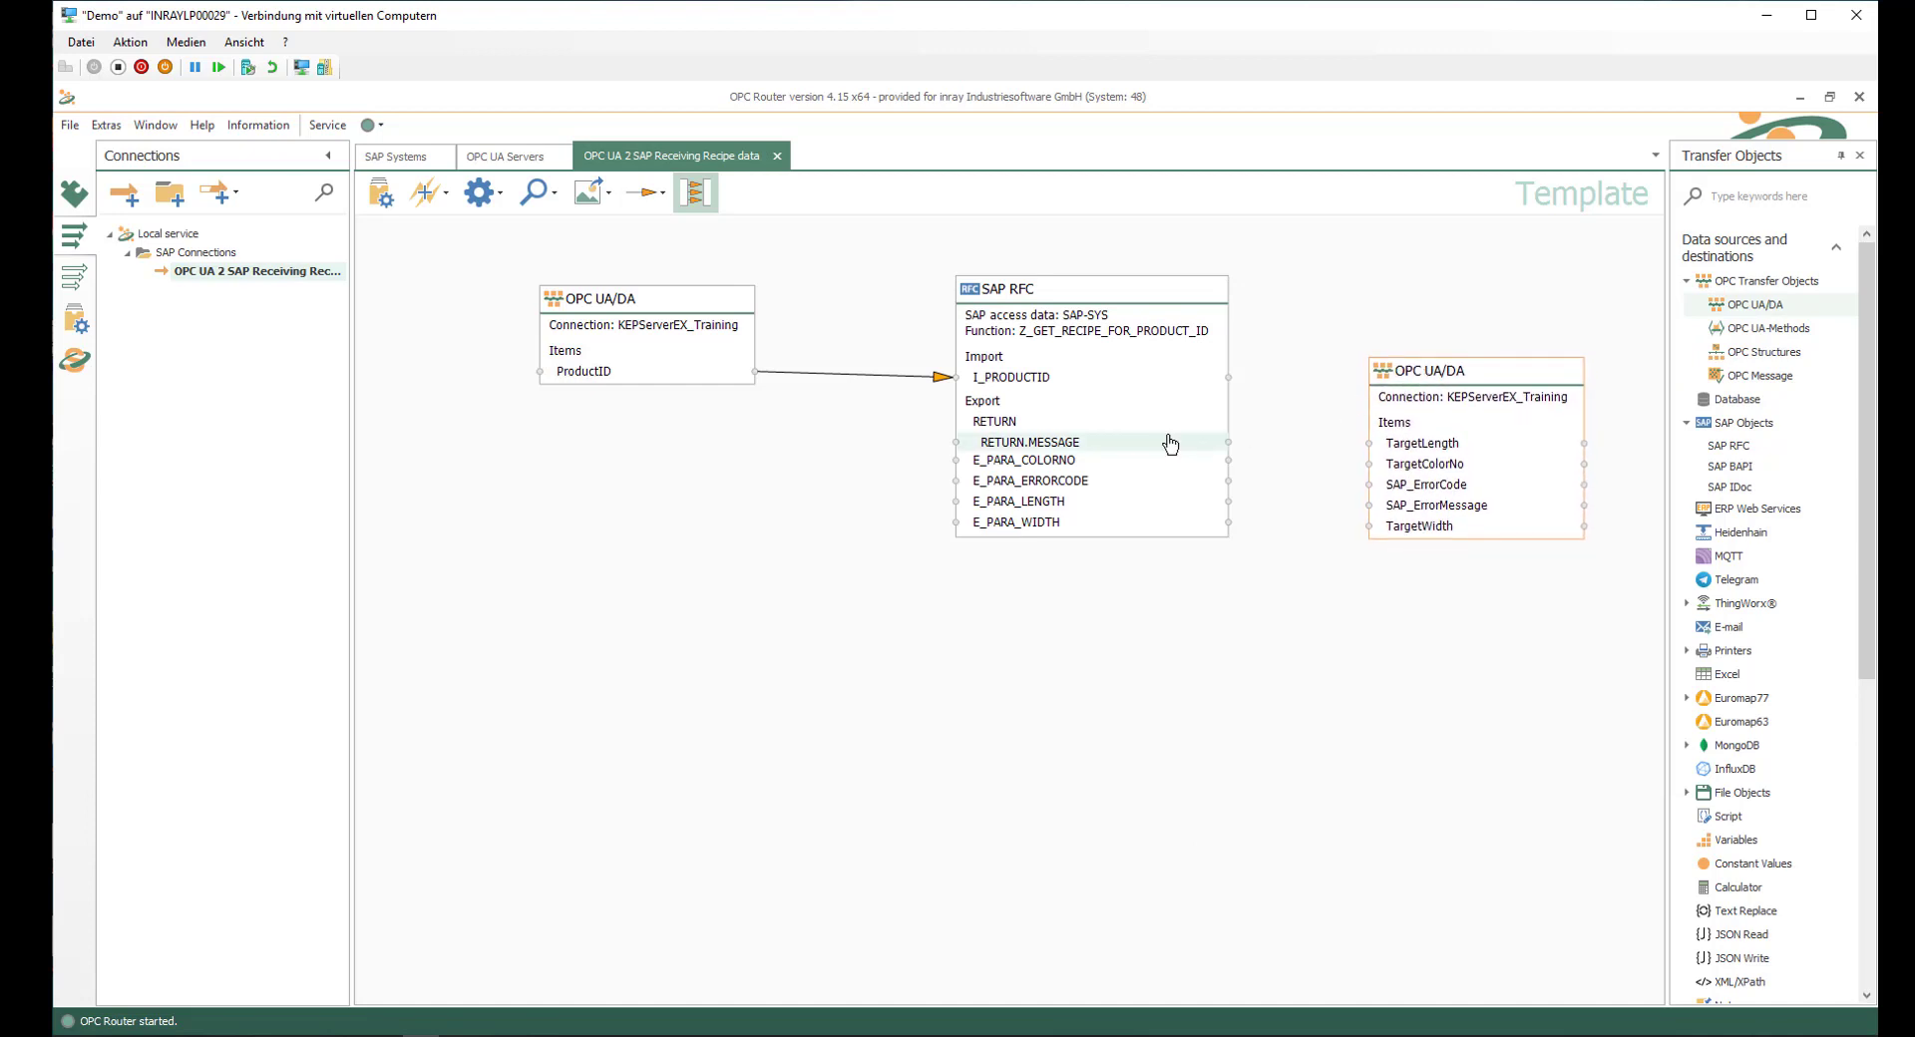
mouse_move(1053, 461)
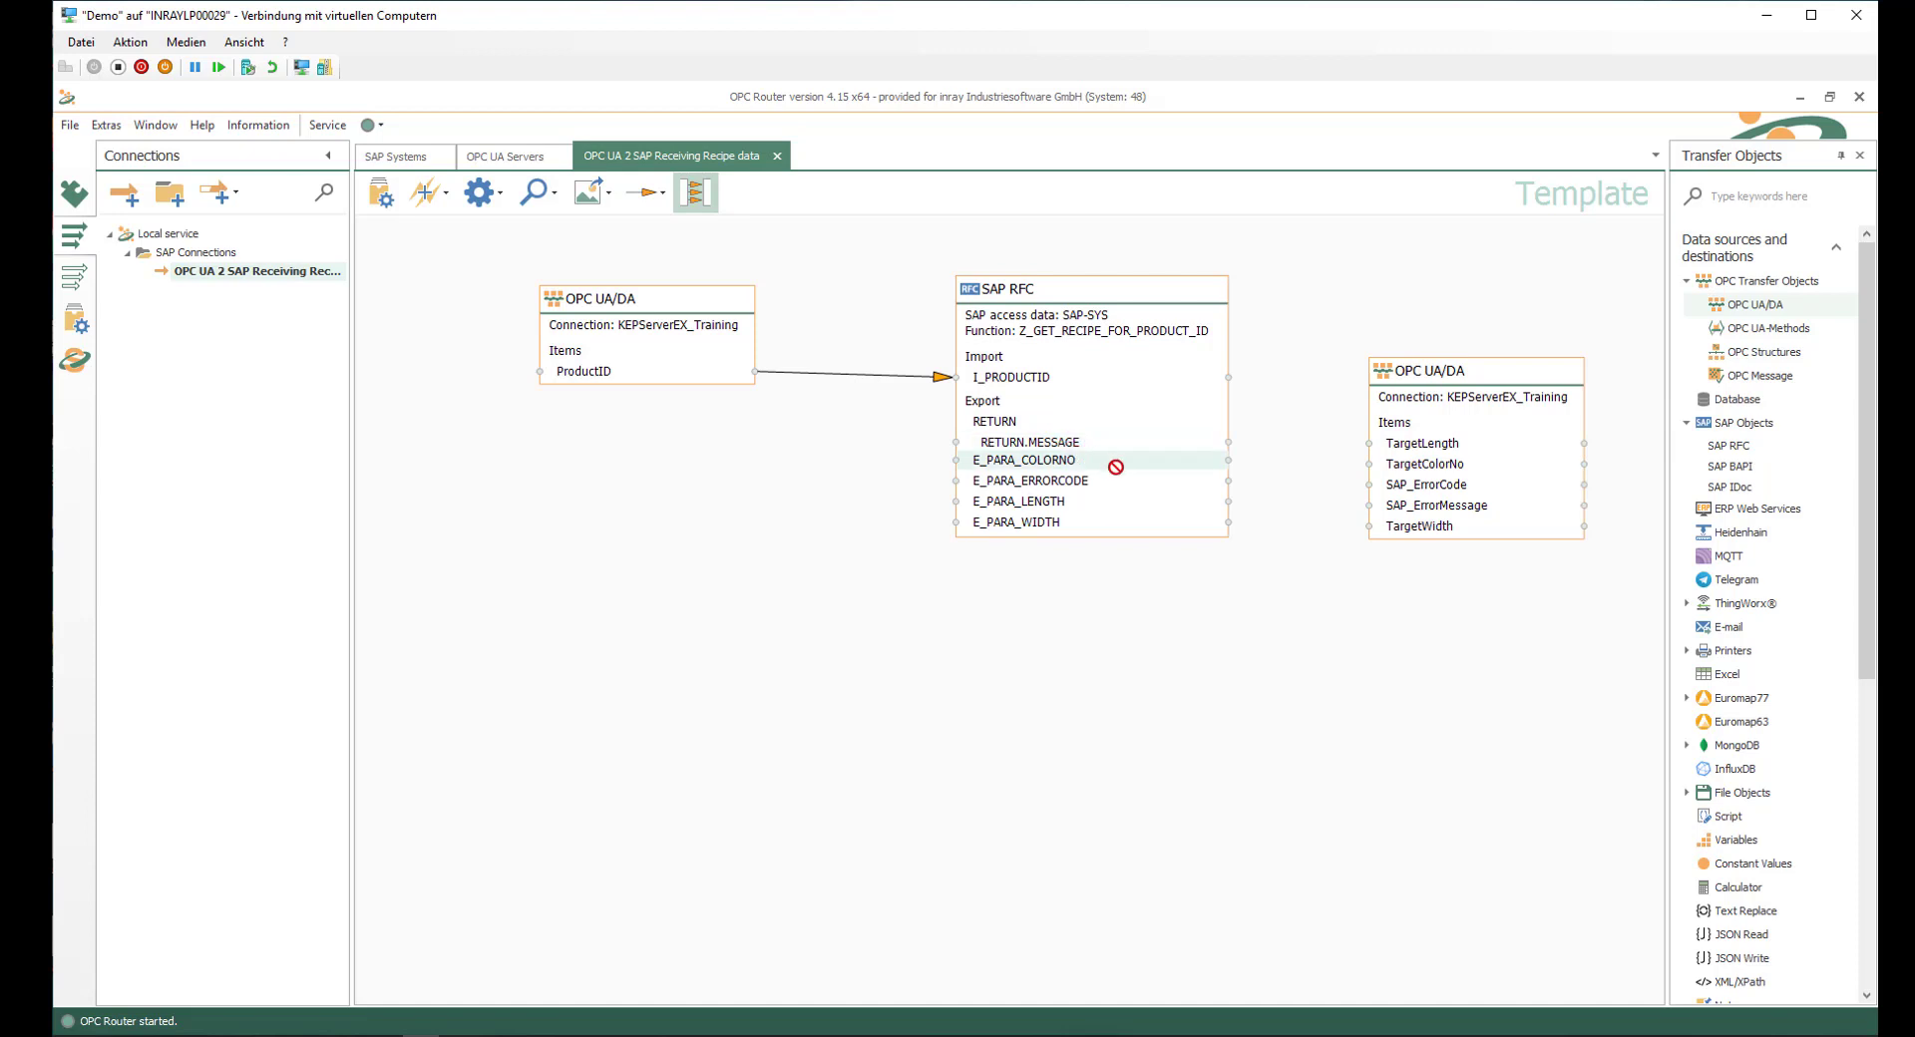
left_click_drag(1227, 465, 1384, 505)
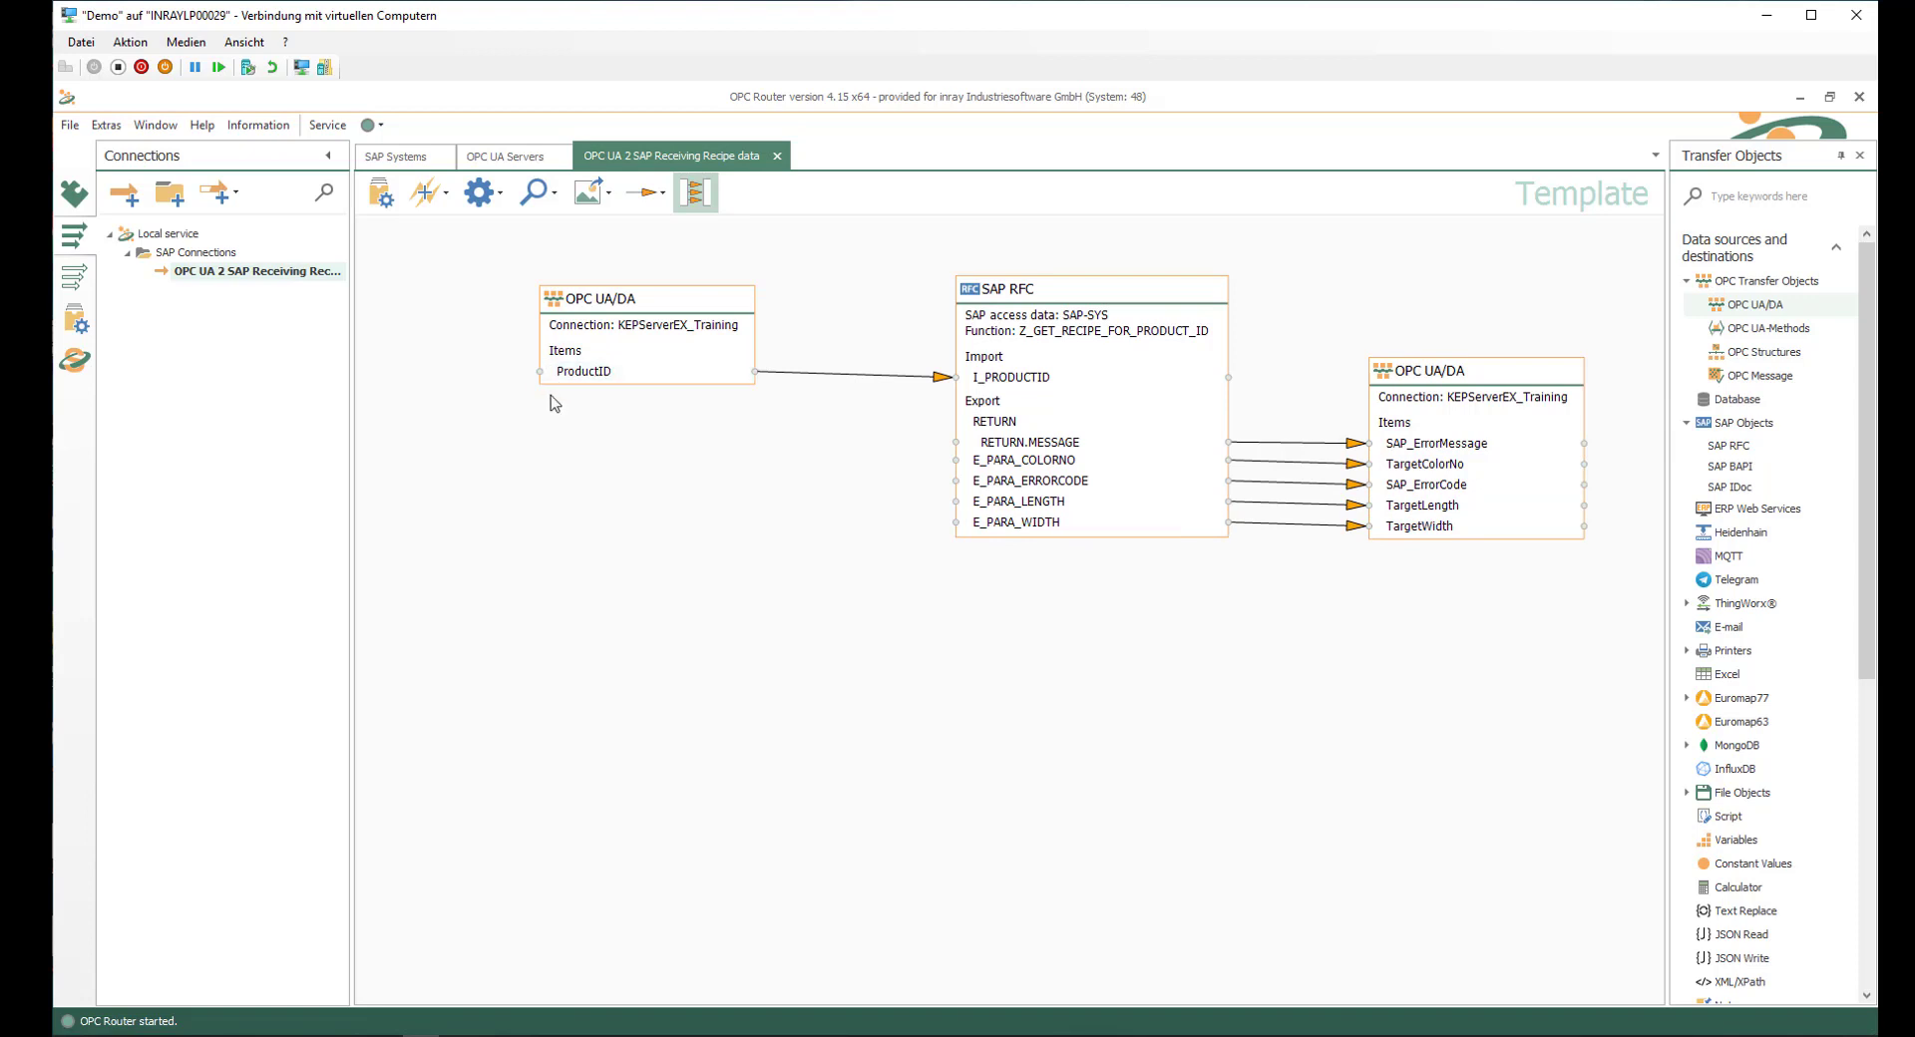
mouse_move(1047, 377)
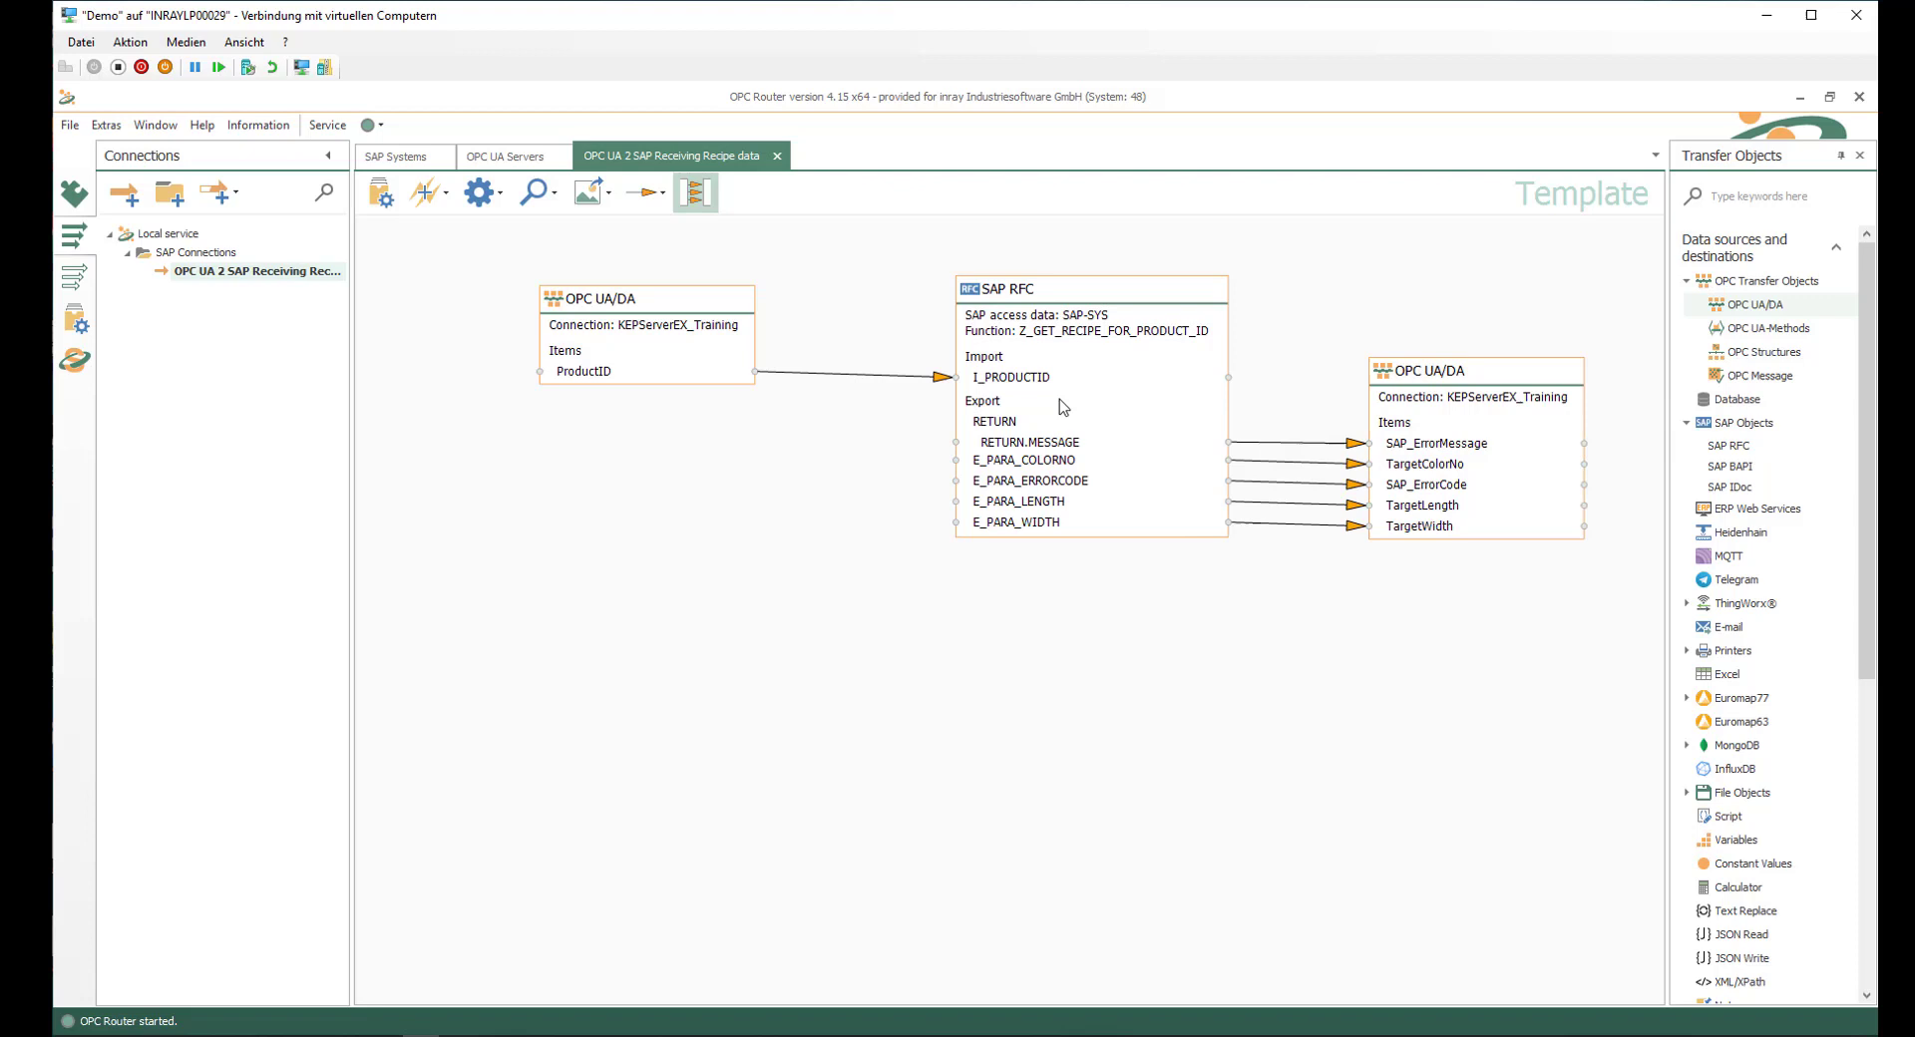
mouse_move(1370, 498)
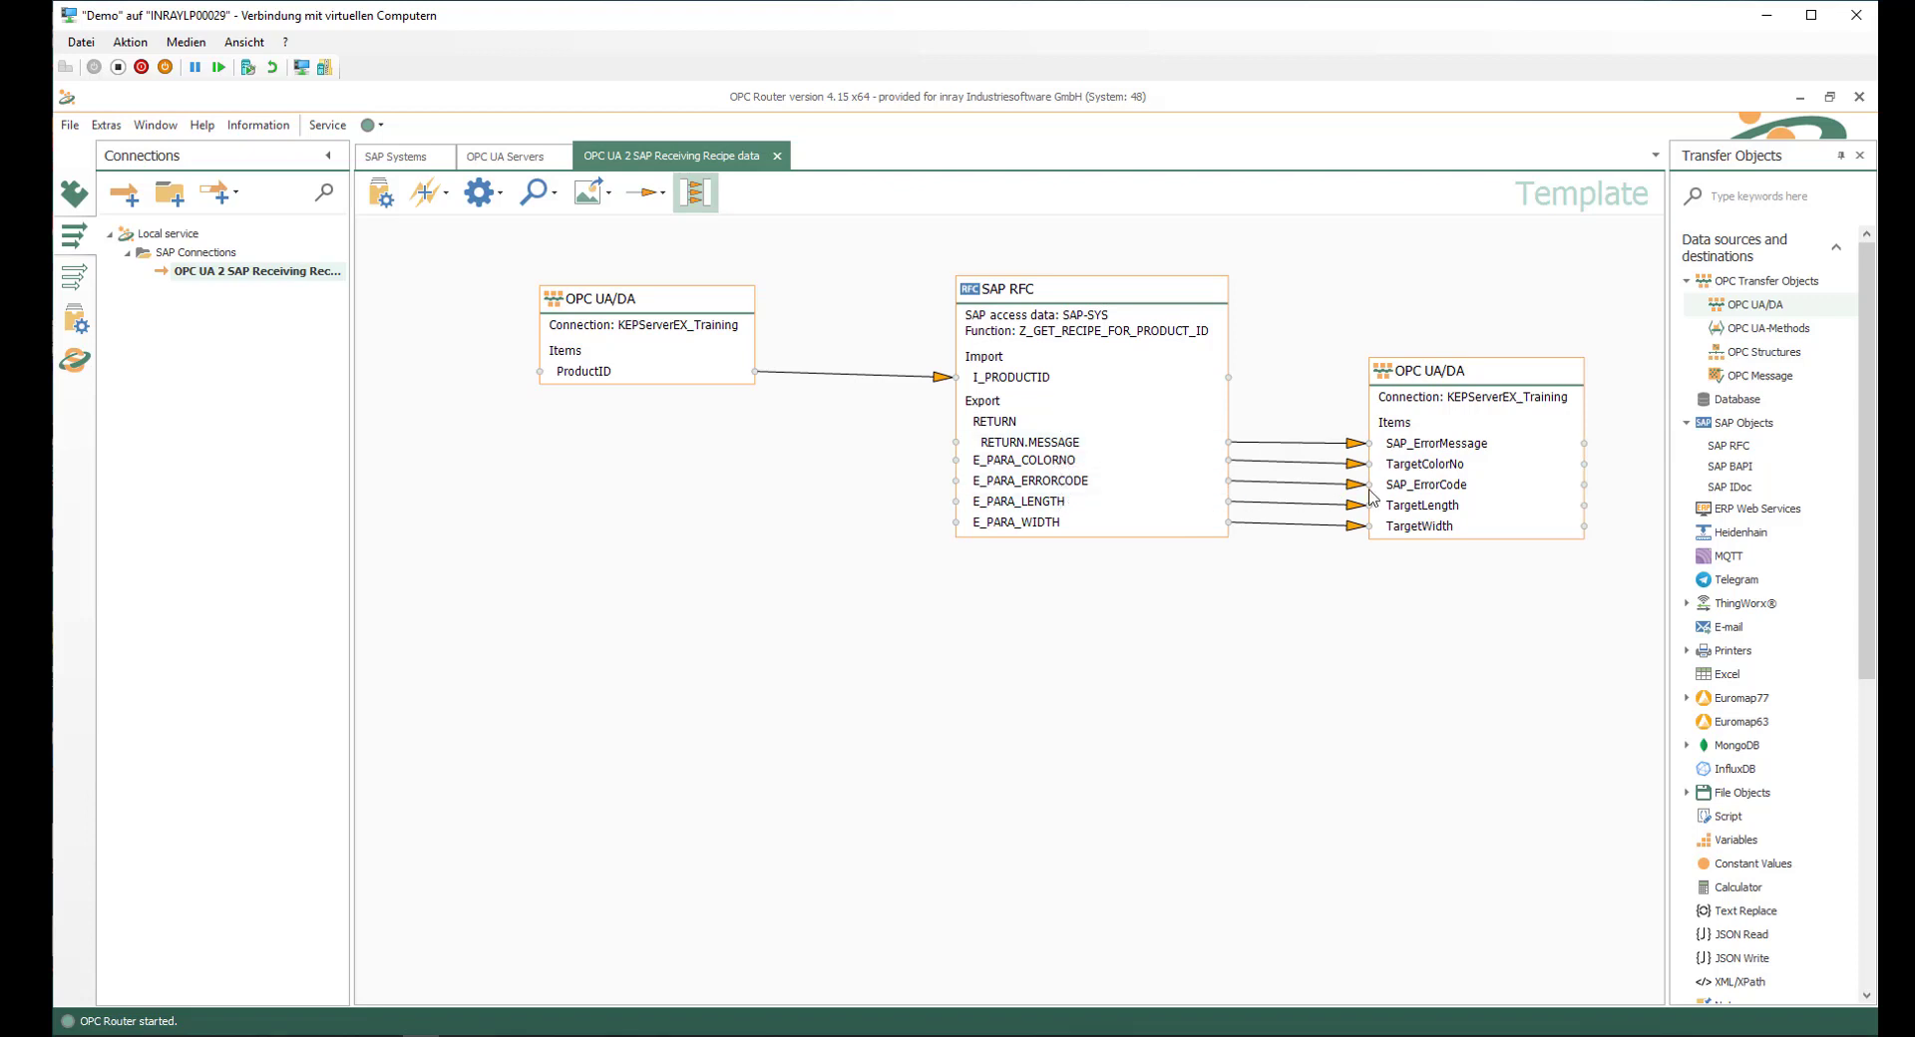
mouse_move(1446, 522)
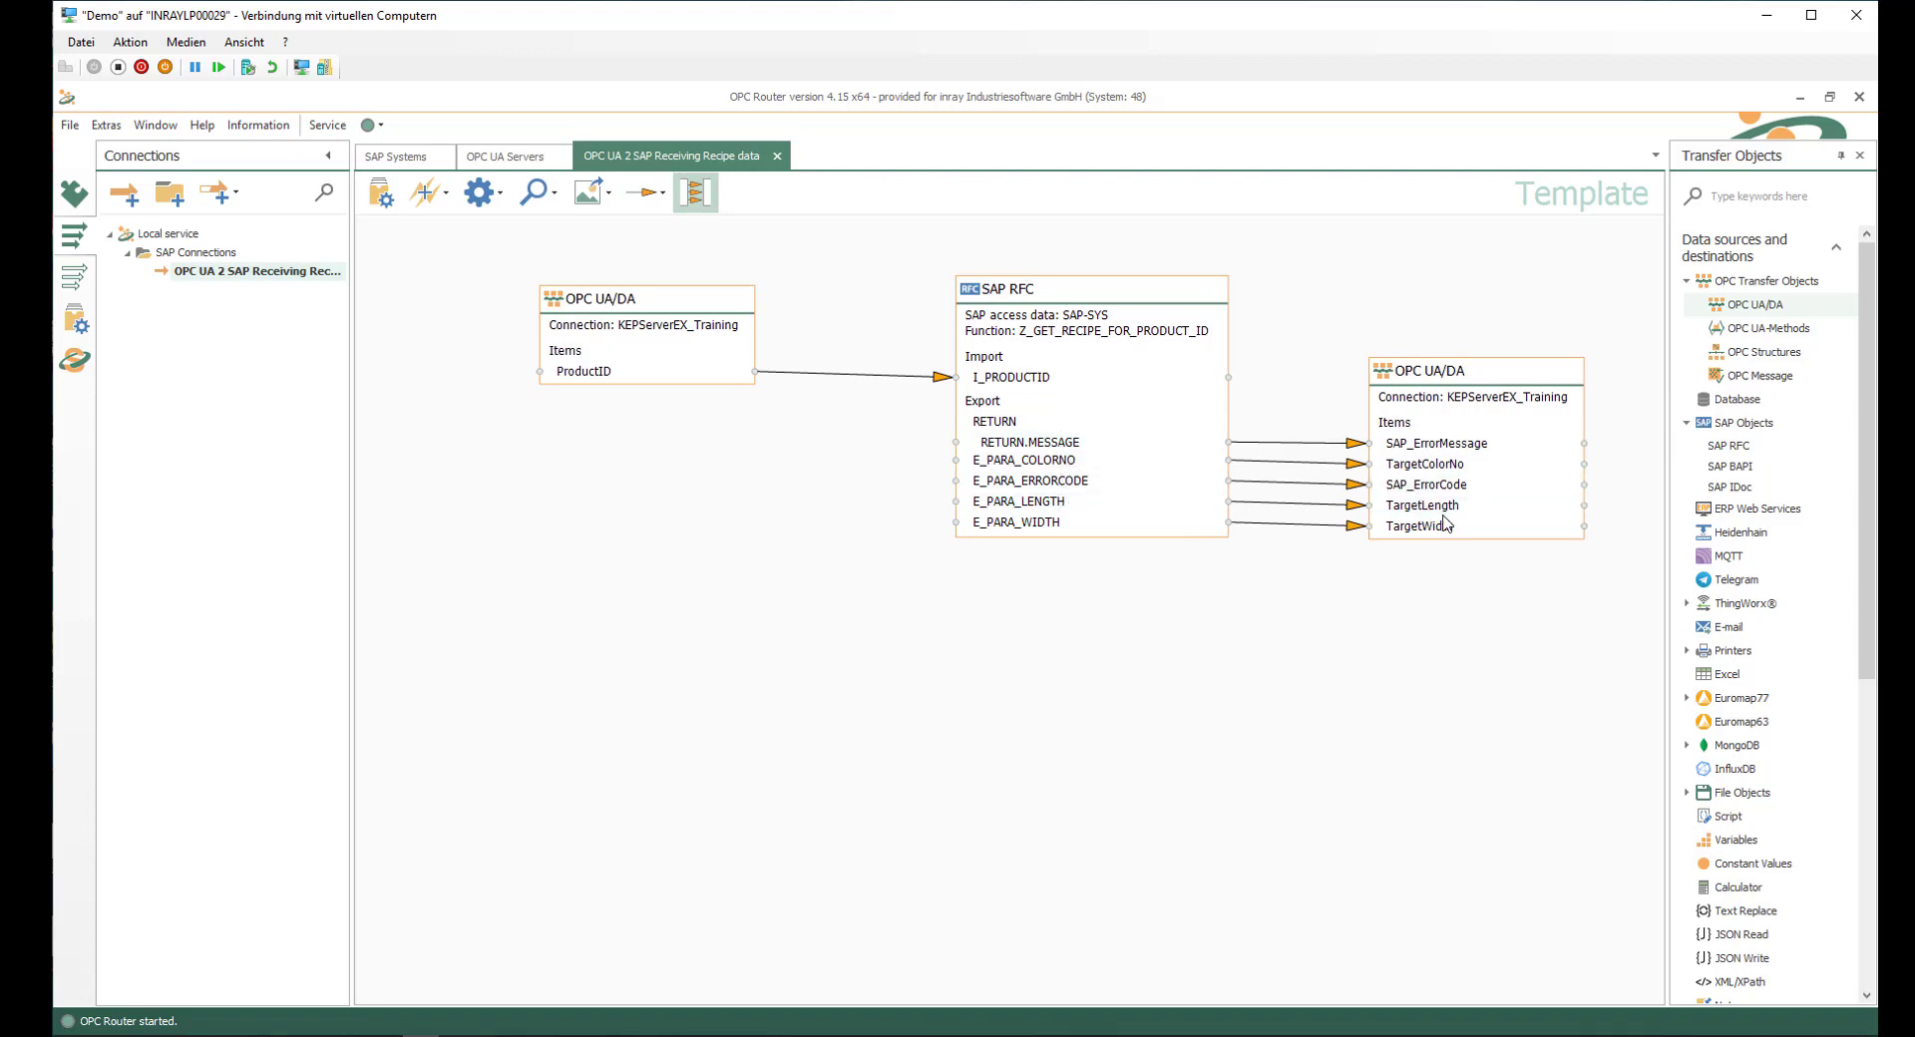
mouse_move(1476, 640)
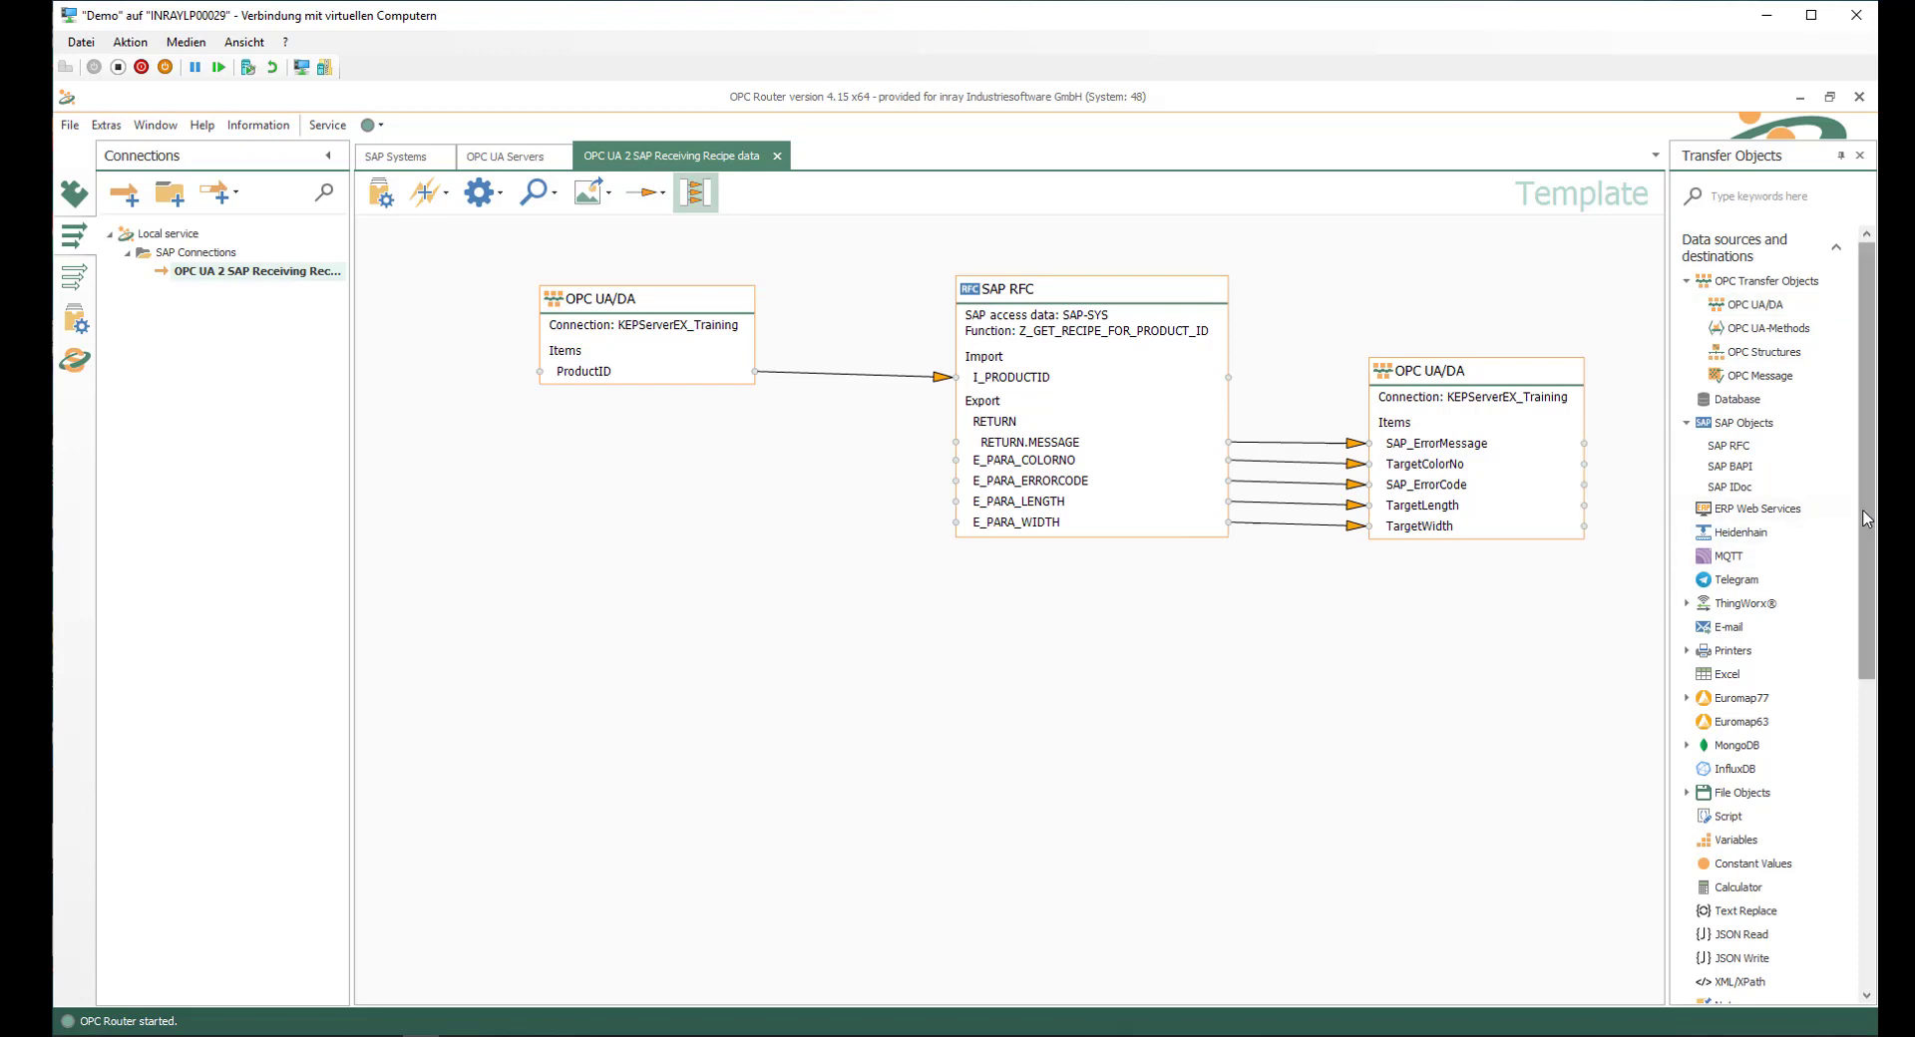
- Drag a Message trigger from the OPC trigger group onto the canvas and open its settings
scroll("down", 3)
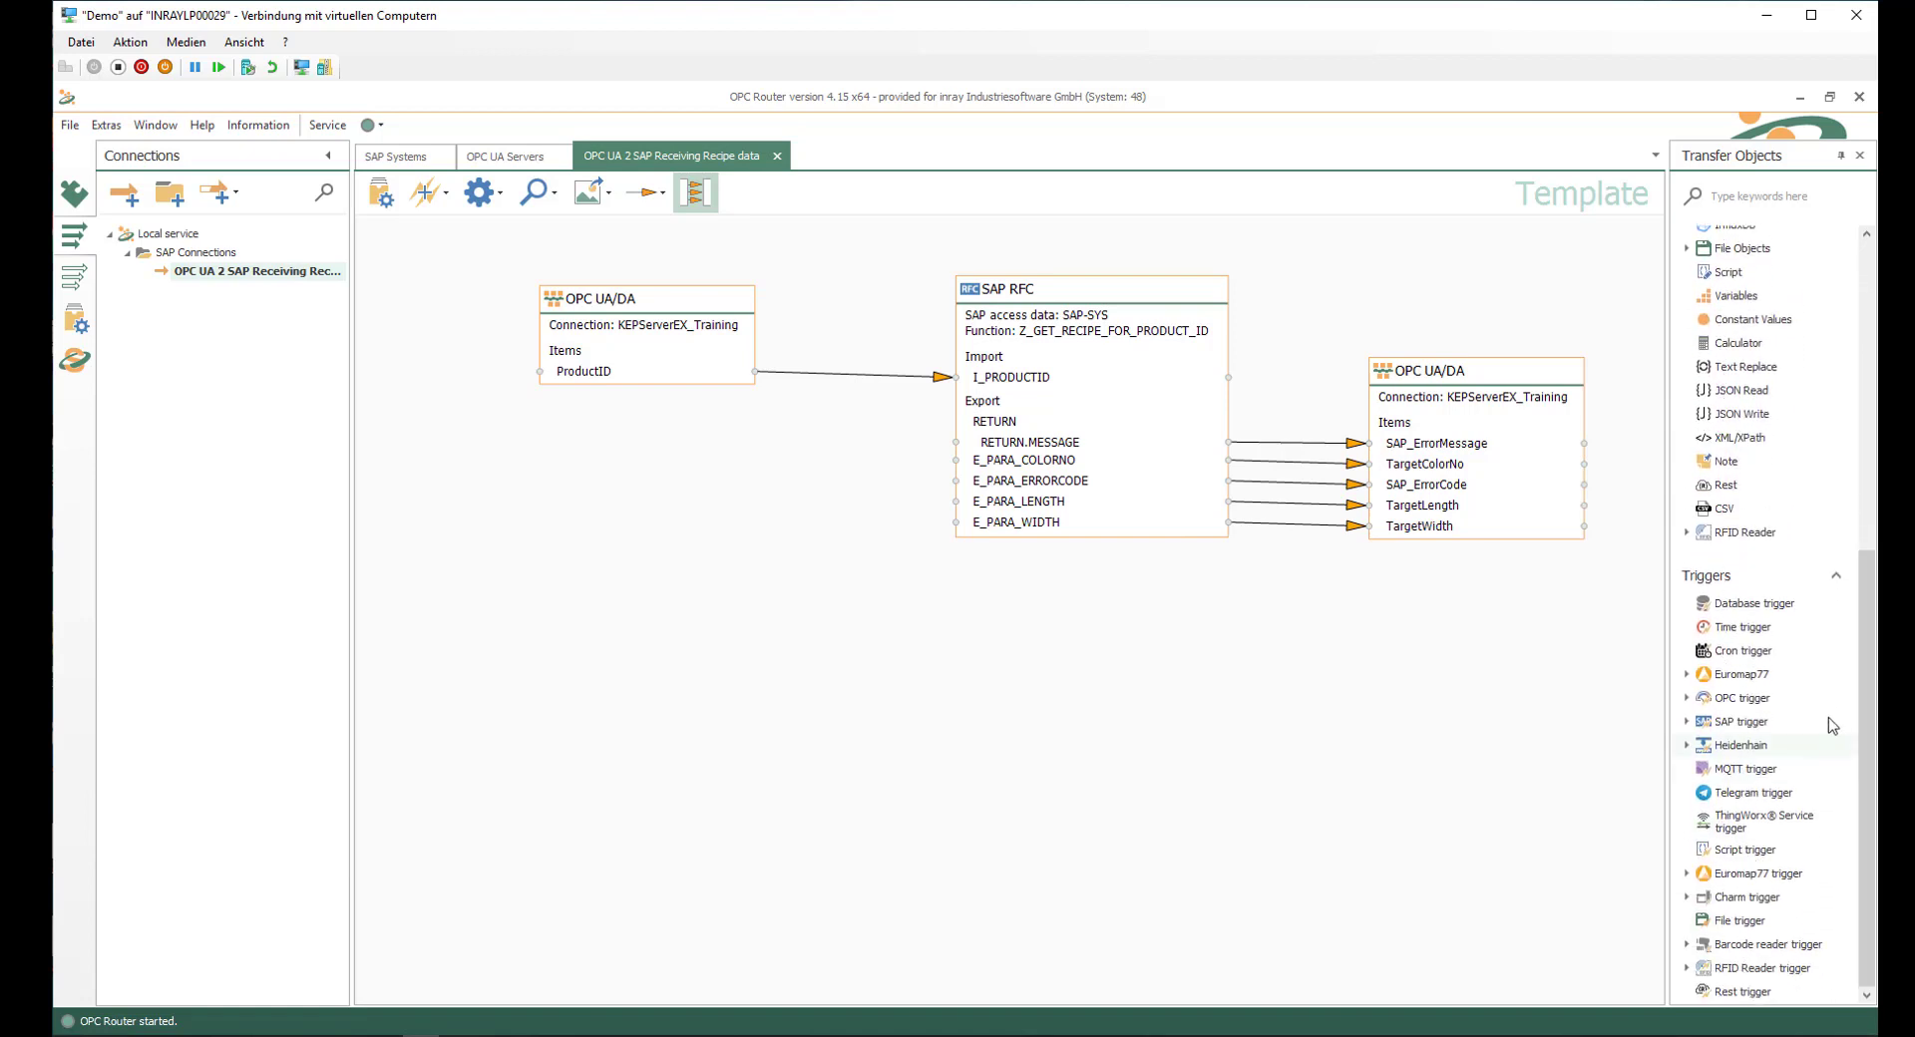
mouse_move(1751, 602)
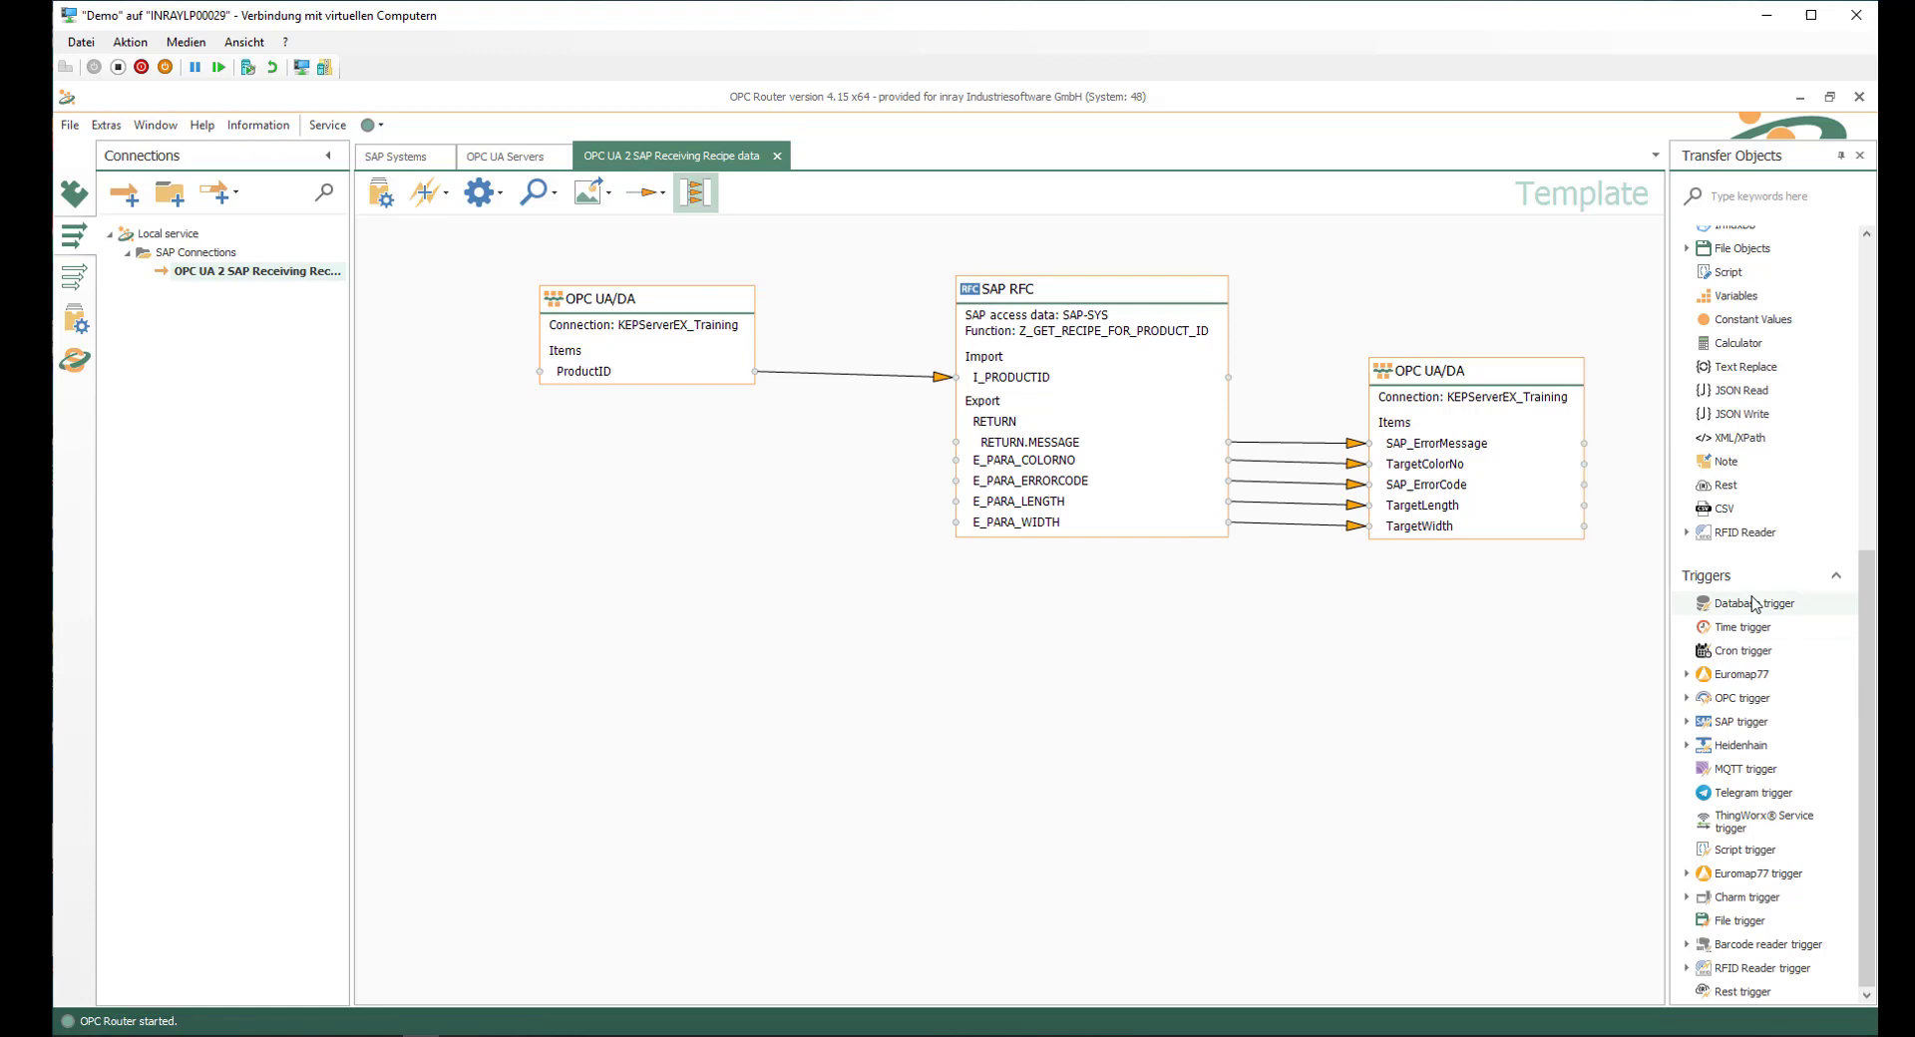
mouse_move(1823, 692)
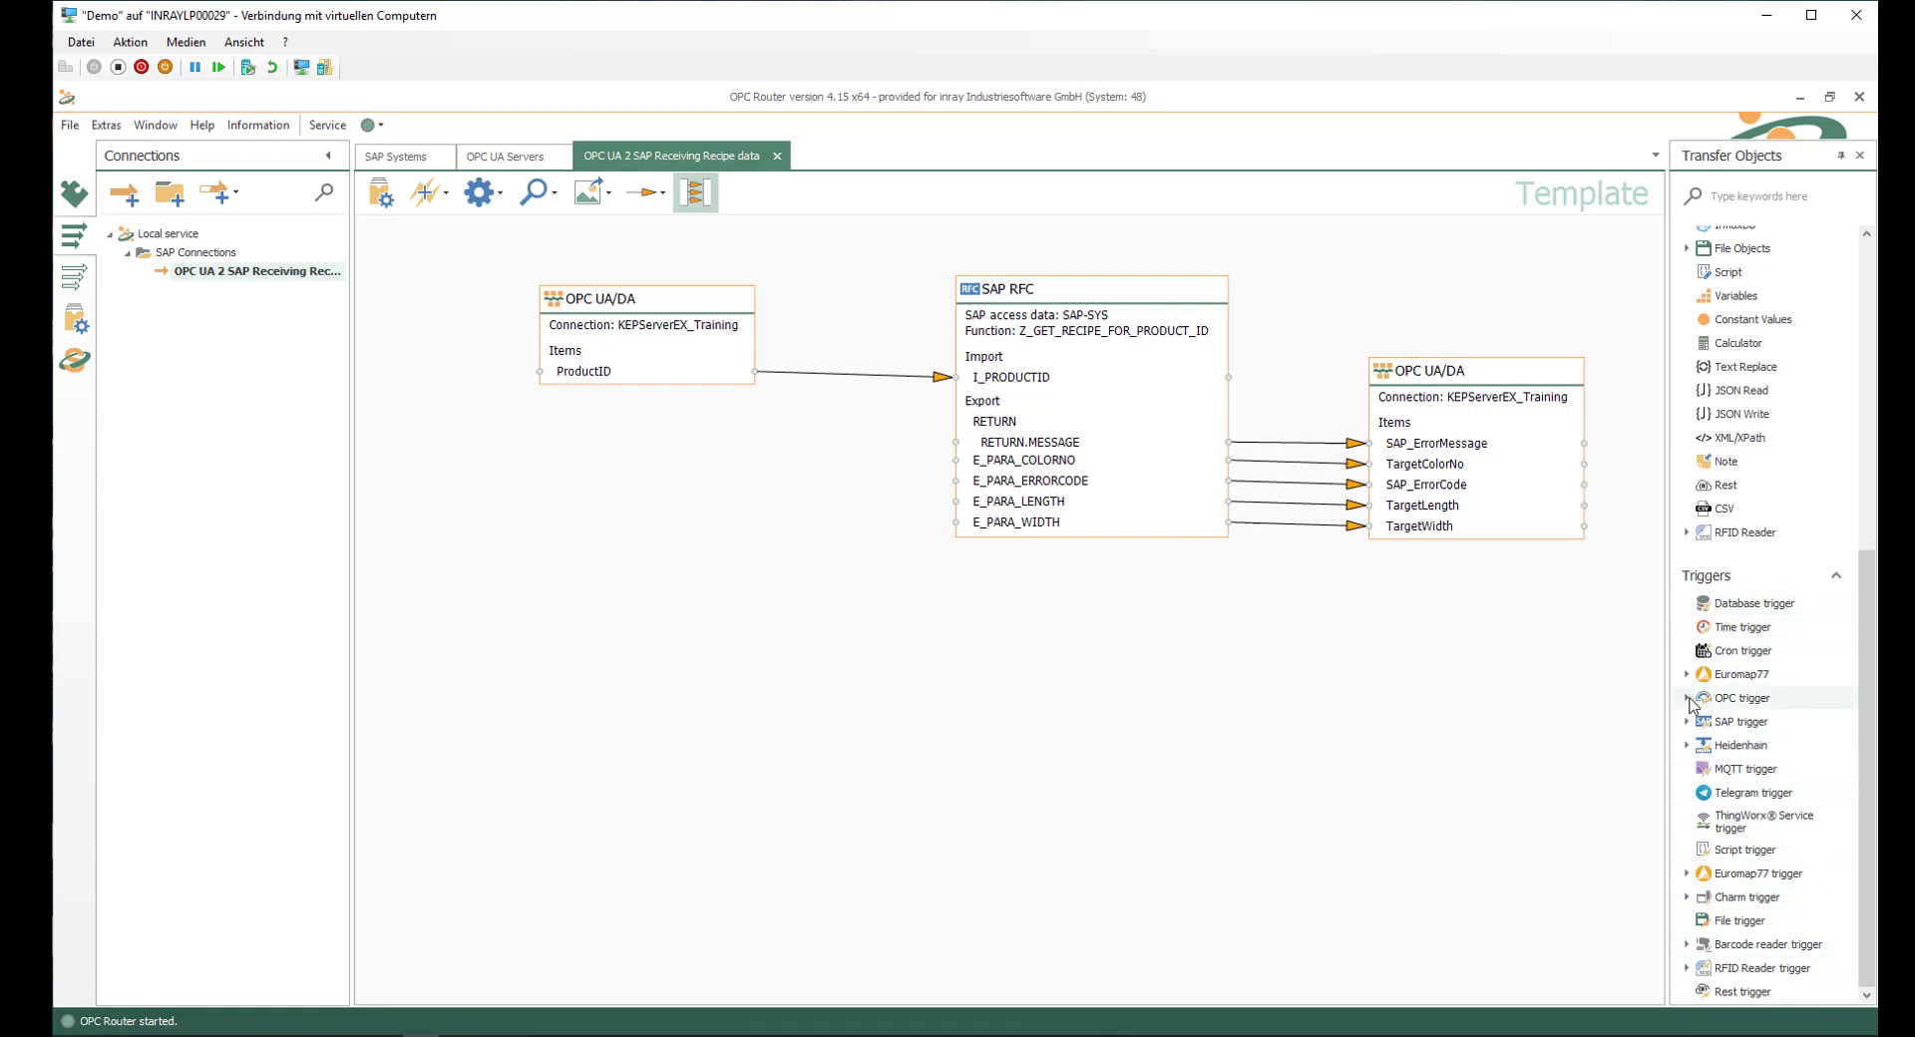
left_click(1689, 698)
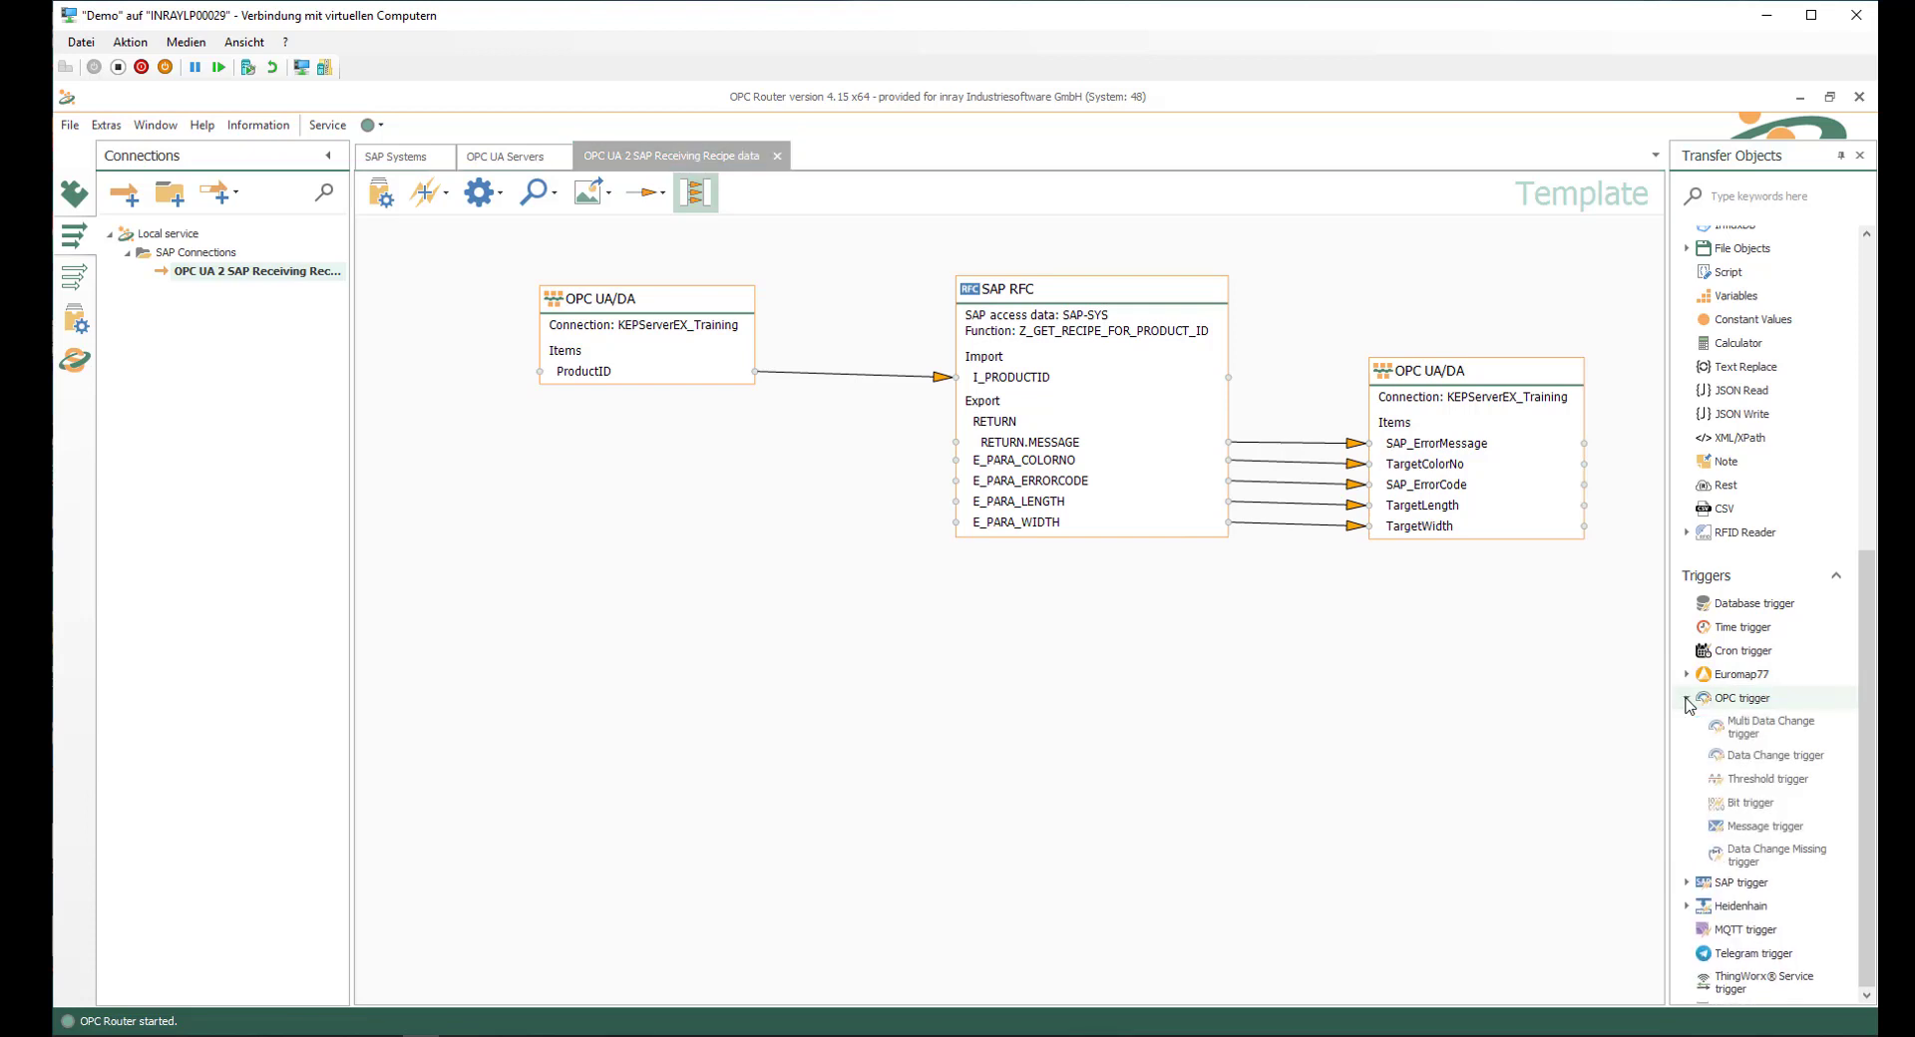
left_click(1687, 699)
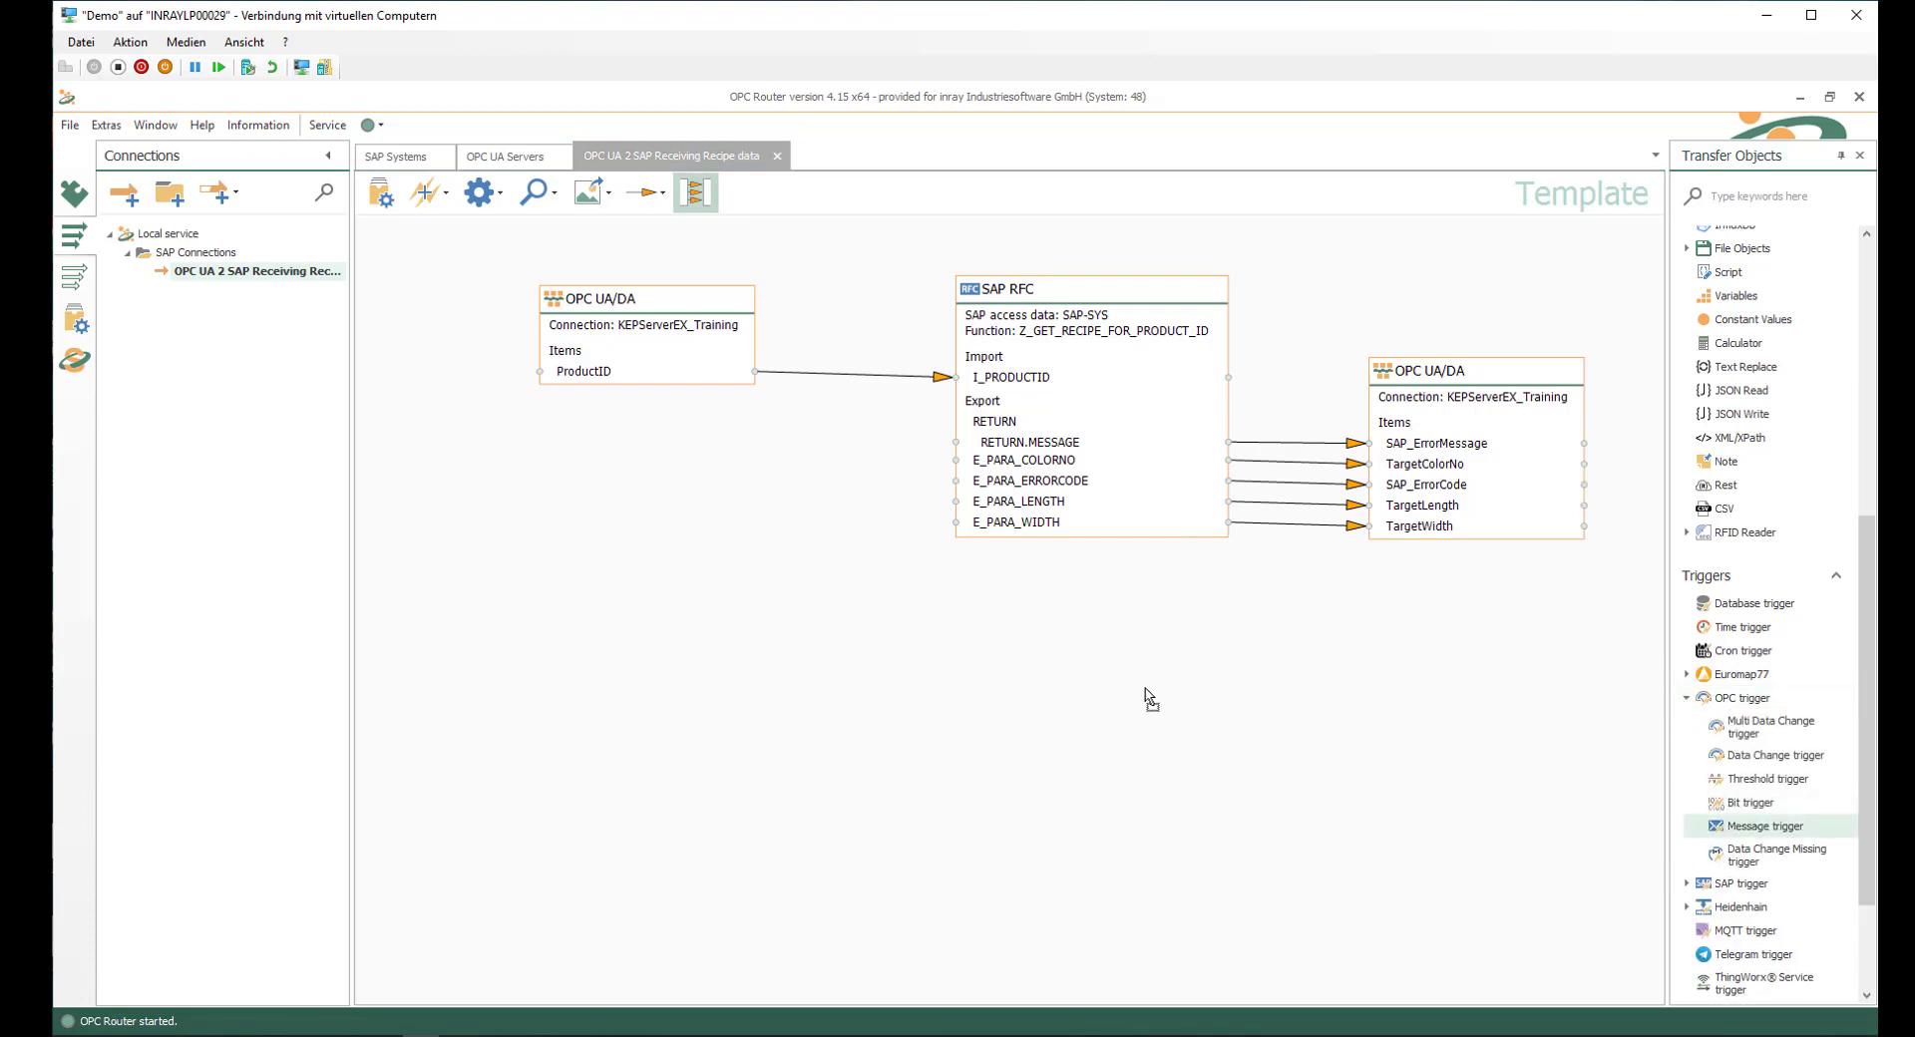
mouse_move(481, 559)
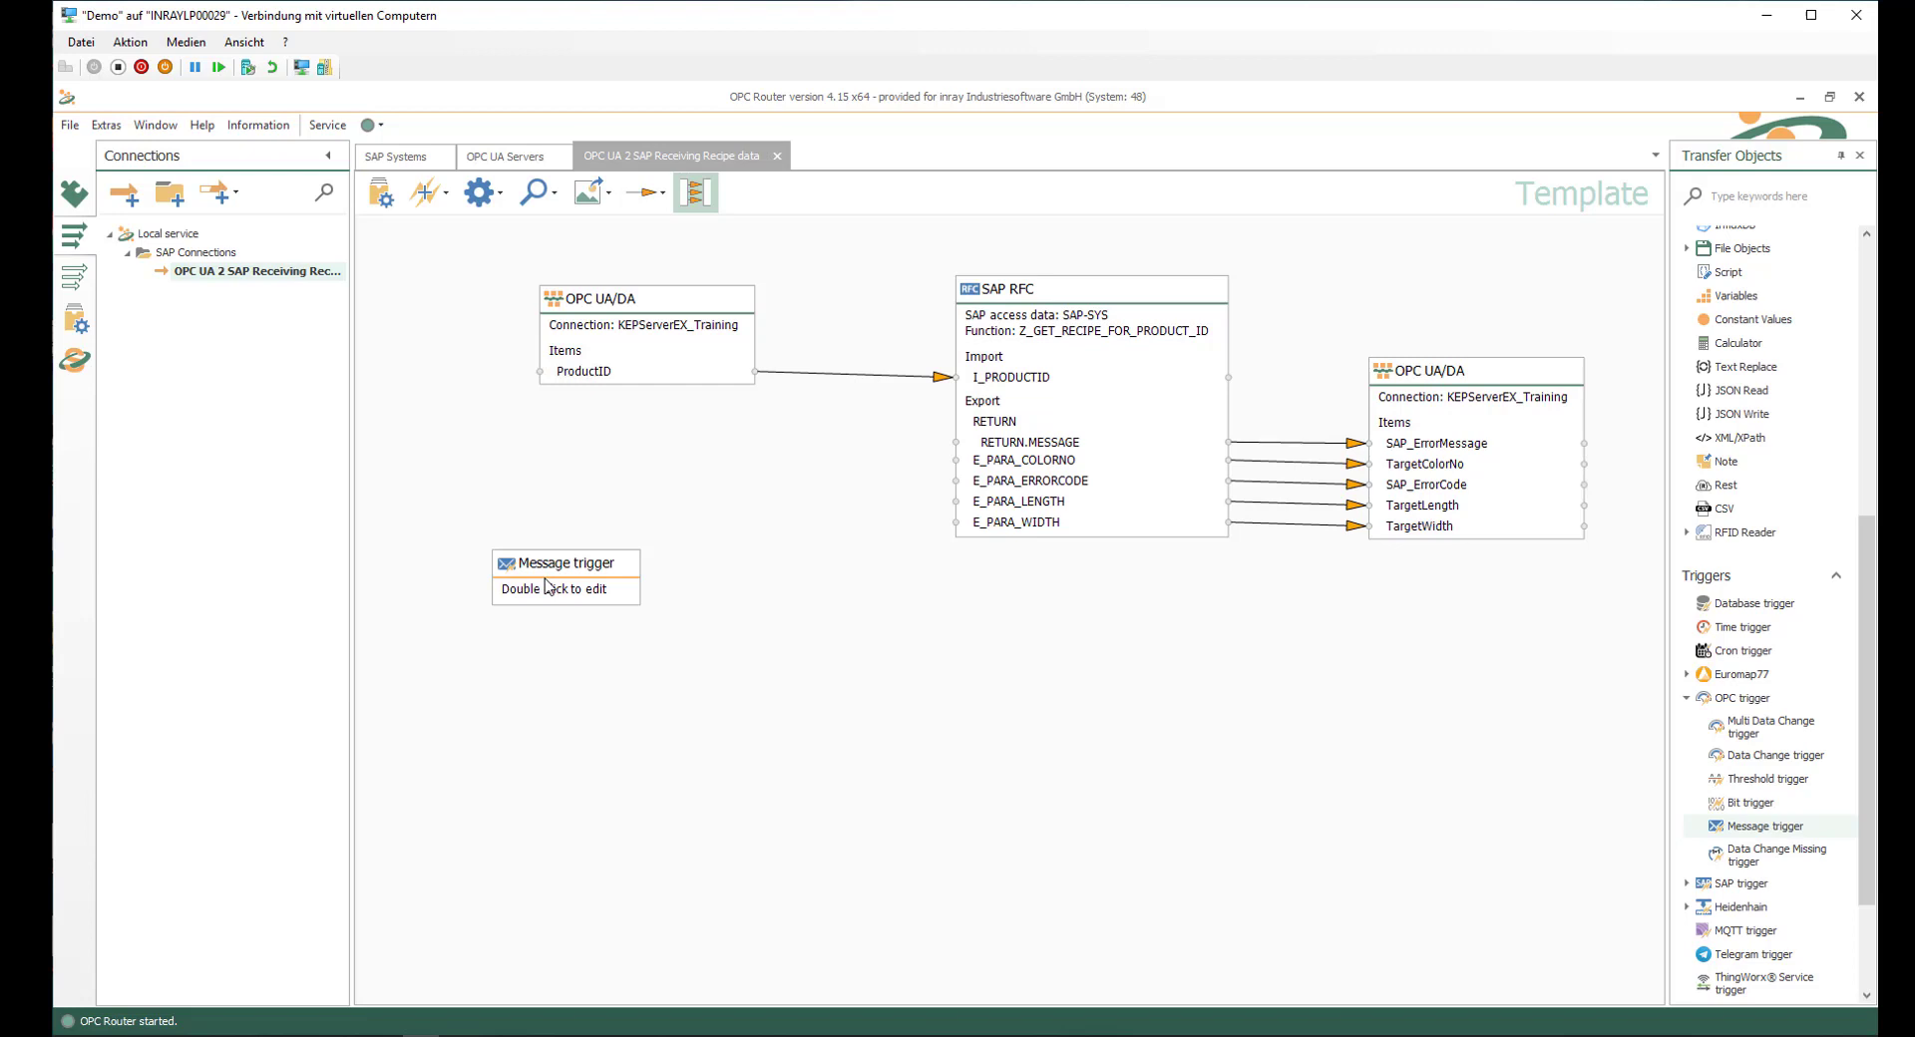
mouse_move(574, 484)
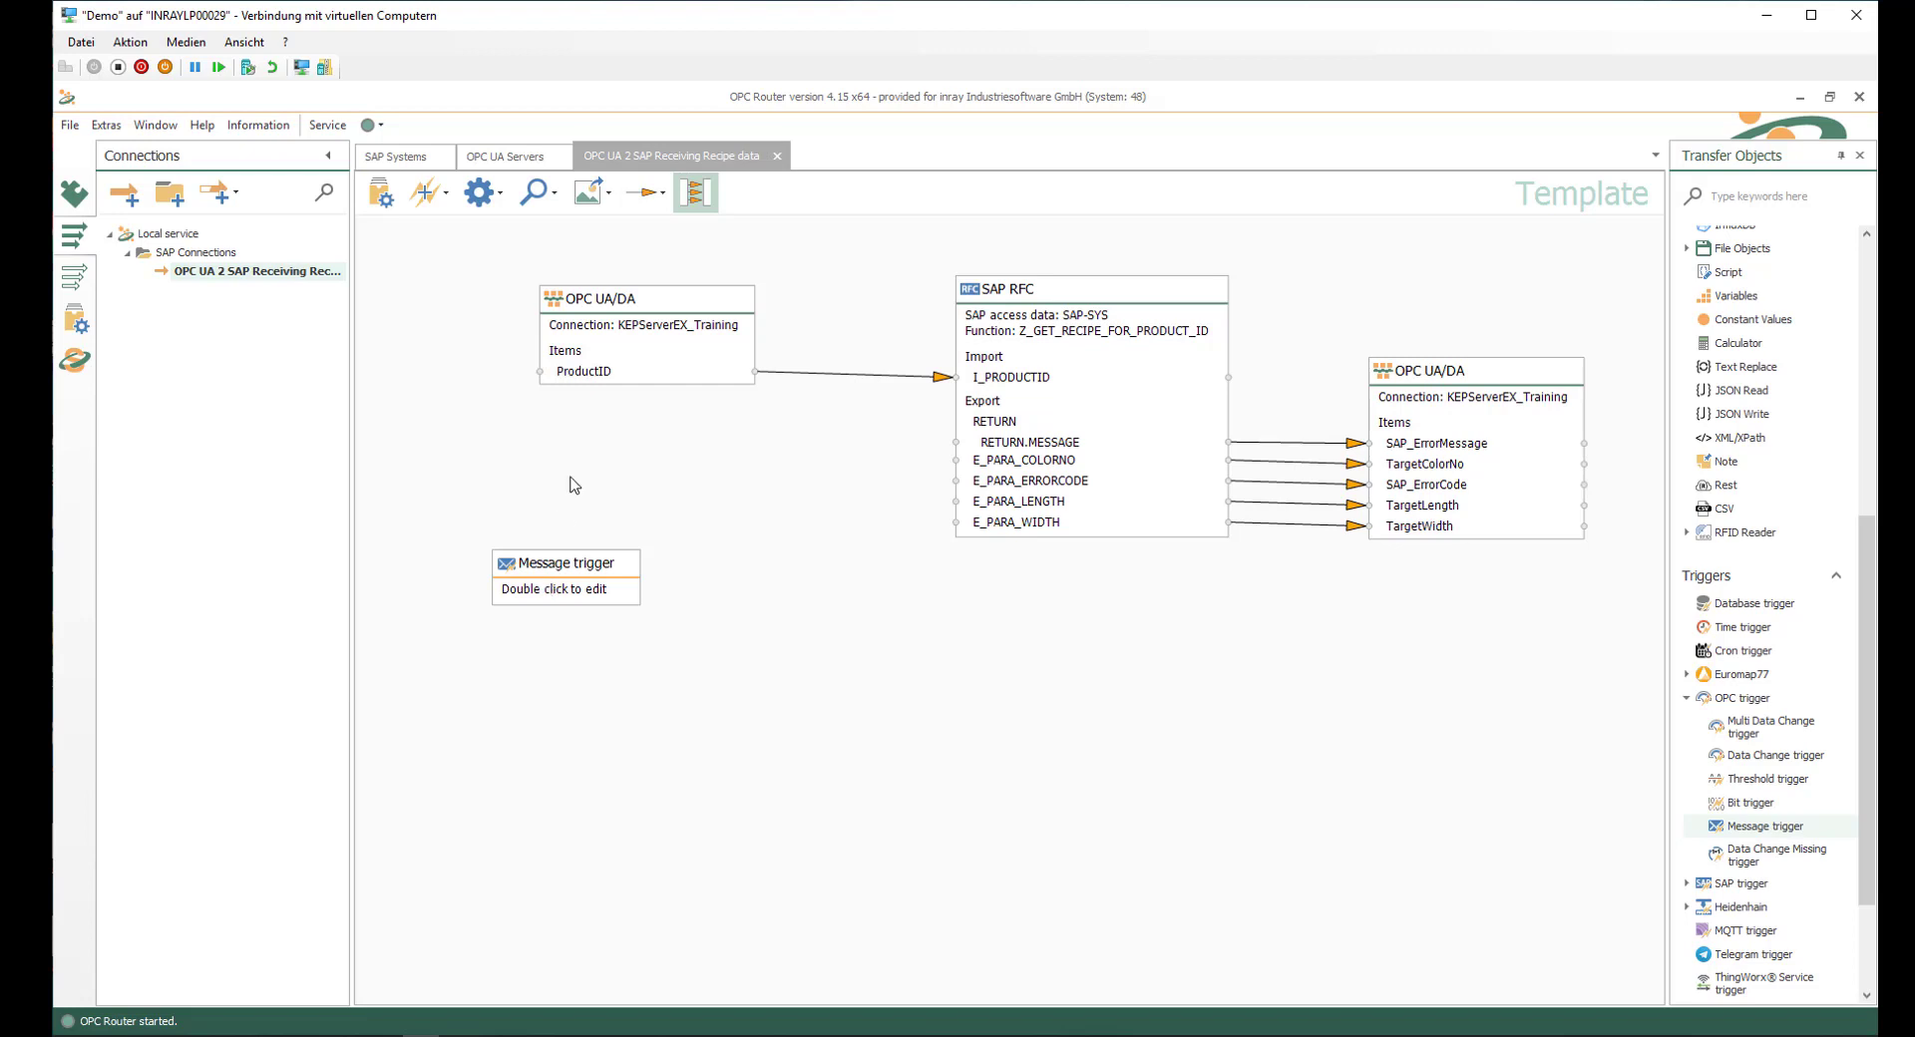
left_click(1424, 484)
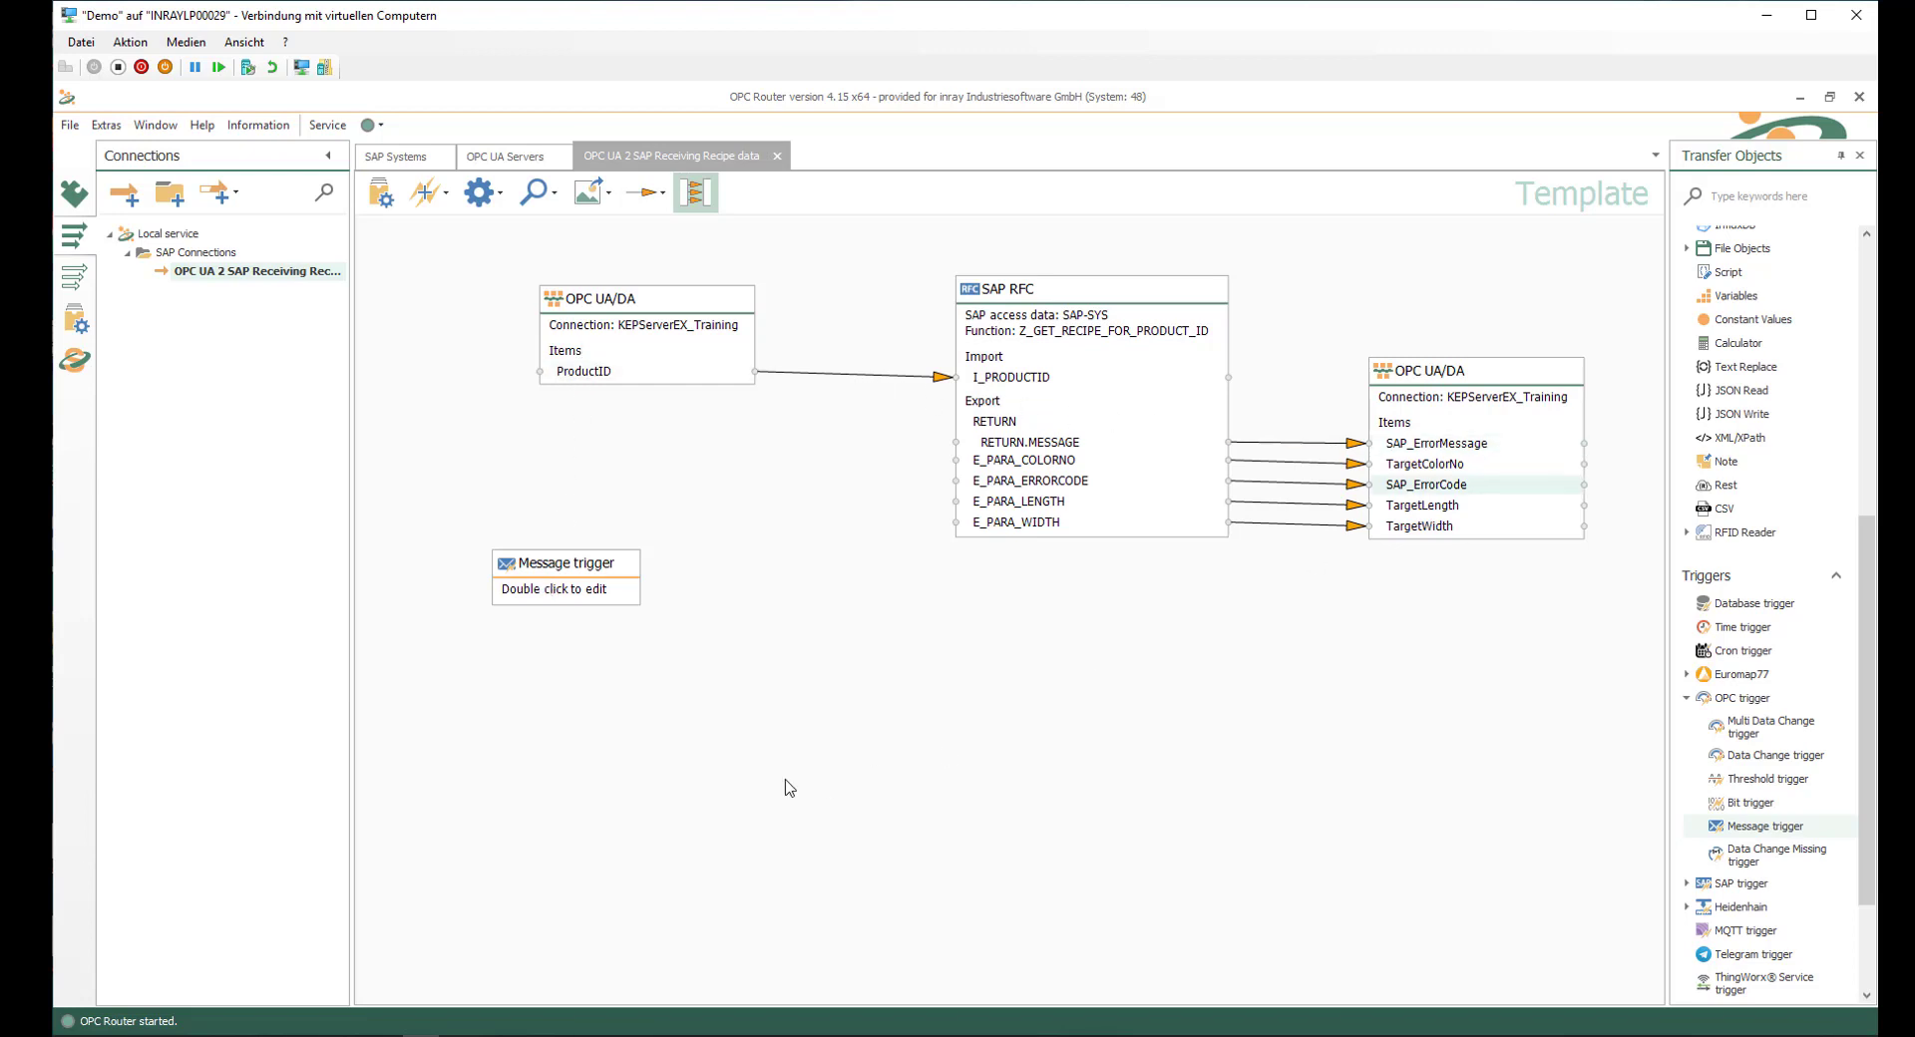
double_click(565, 562)
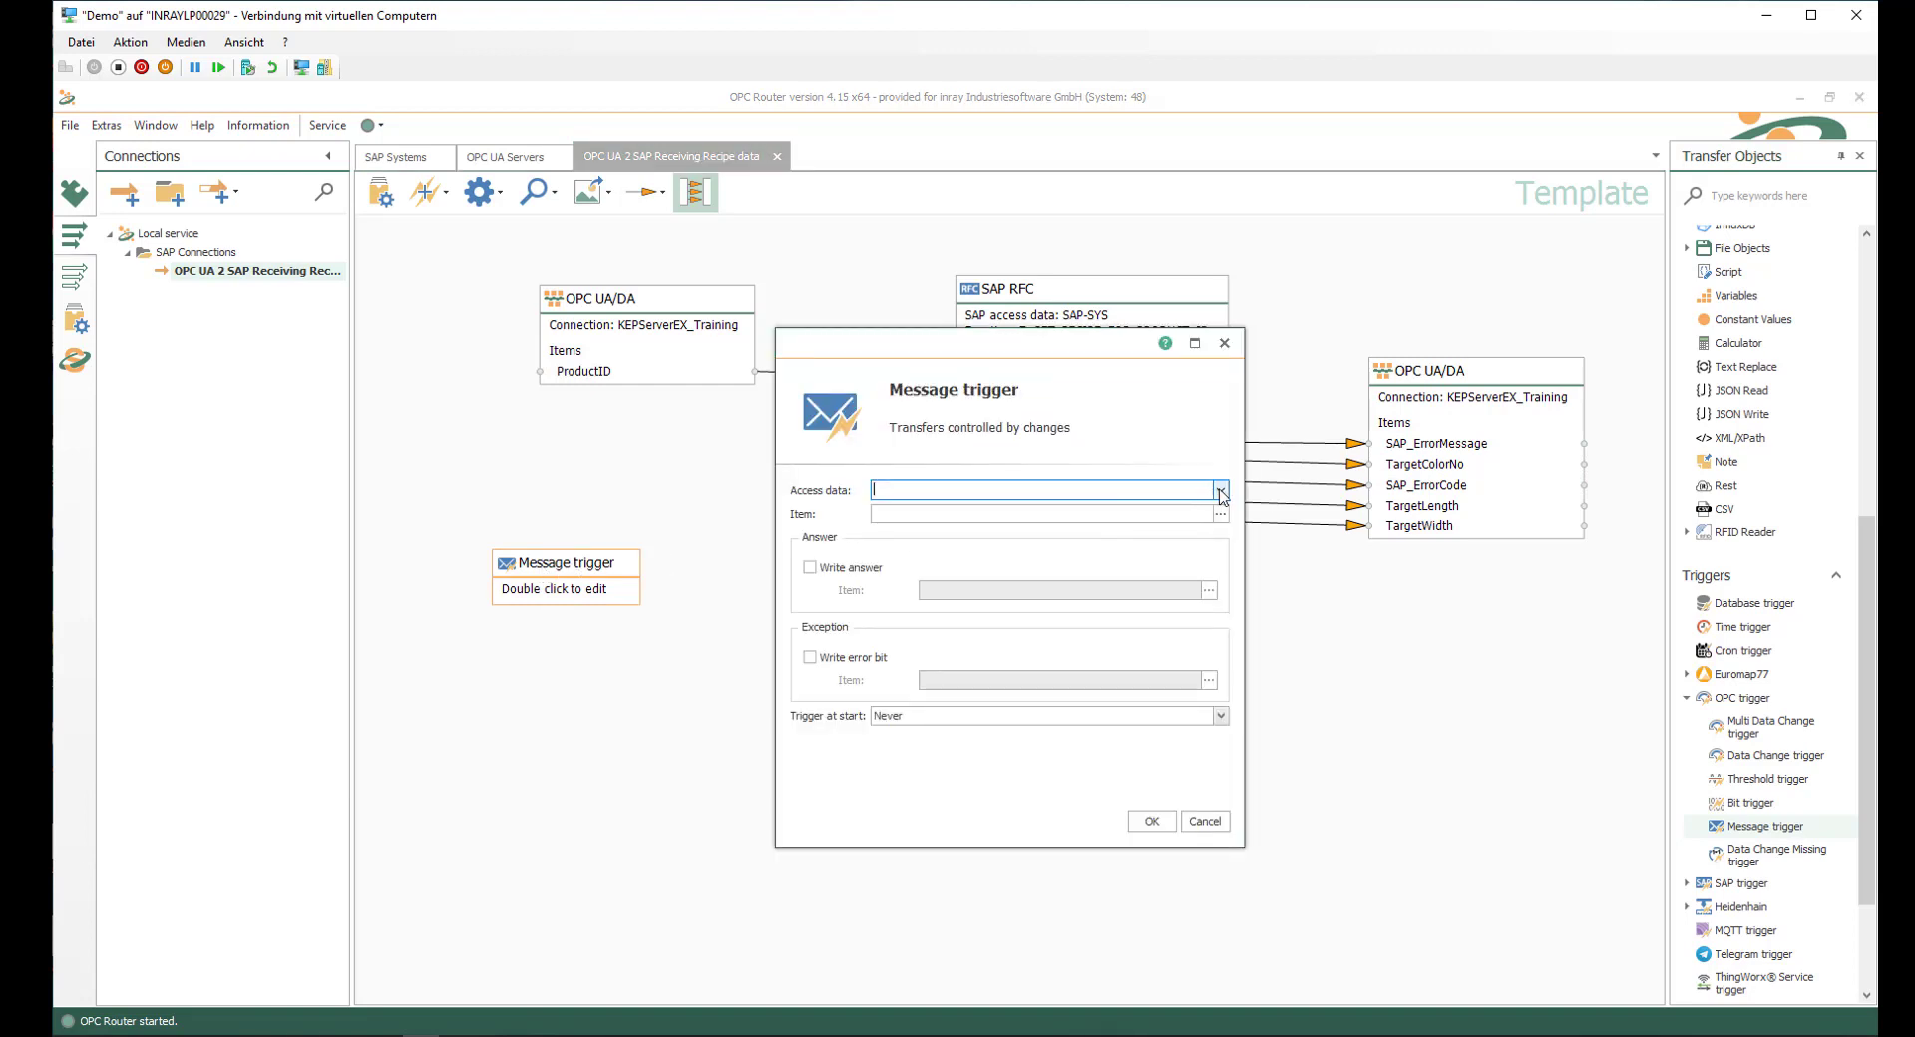
- Use KEPServerEX_Training access data with MessageTrigger as the trigger item
left_click(1217, 491)
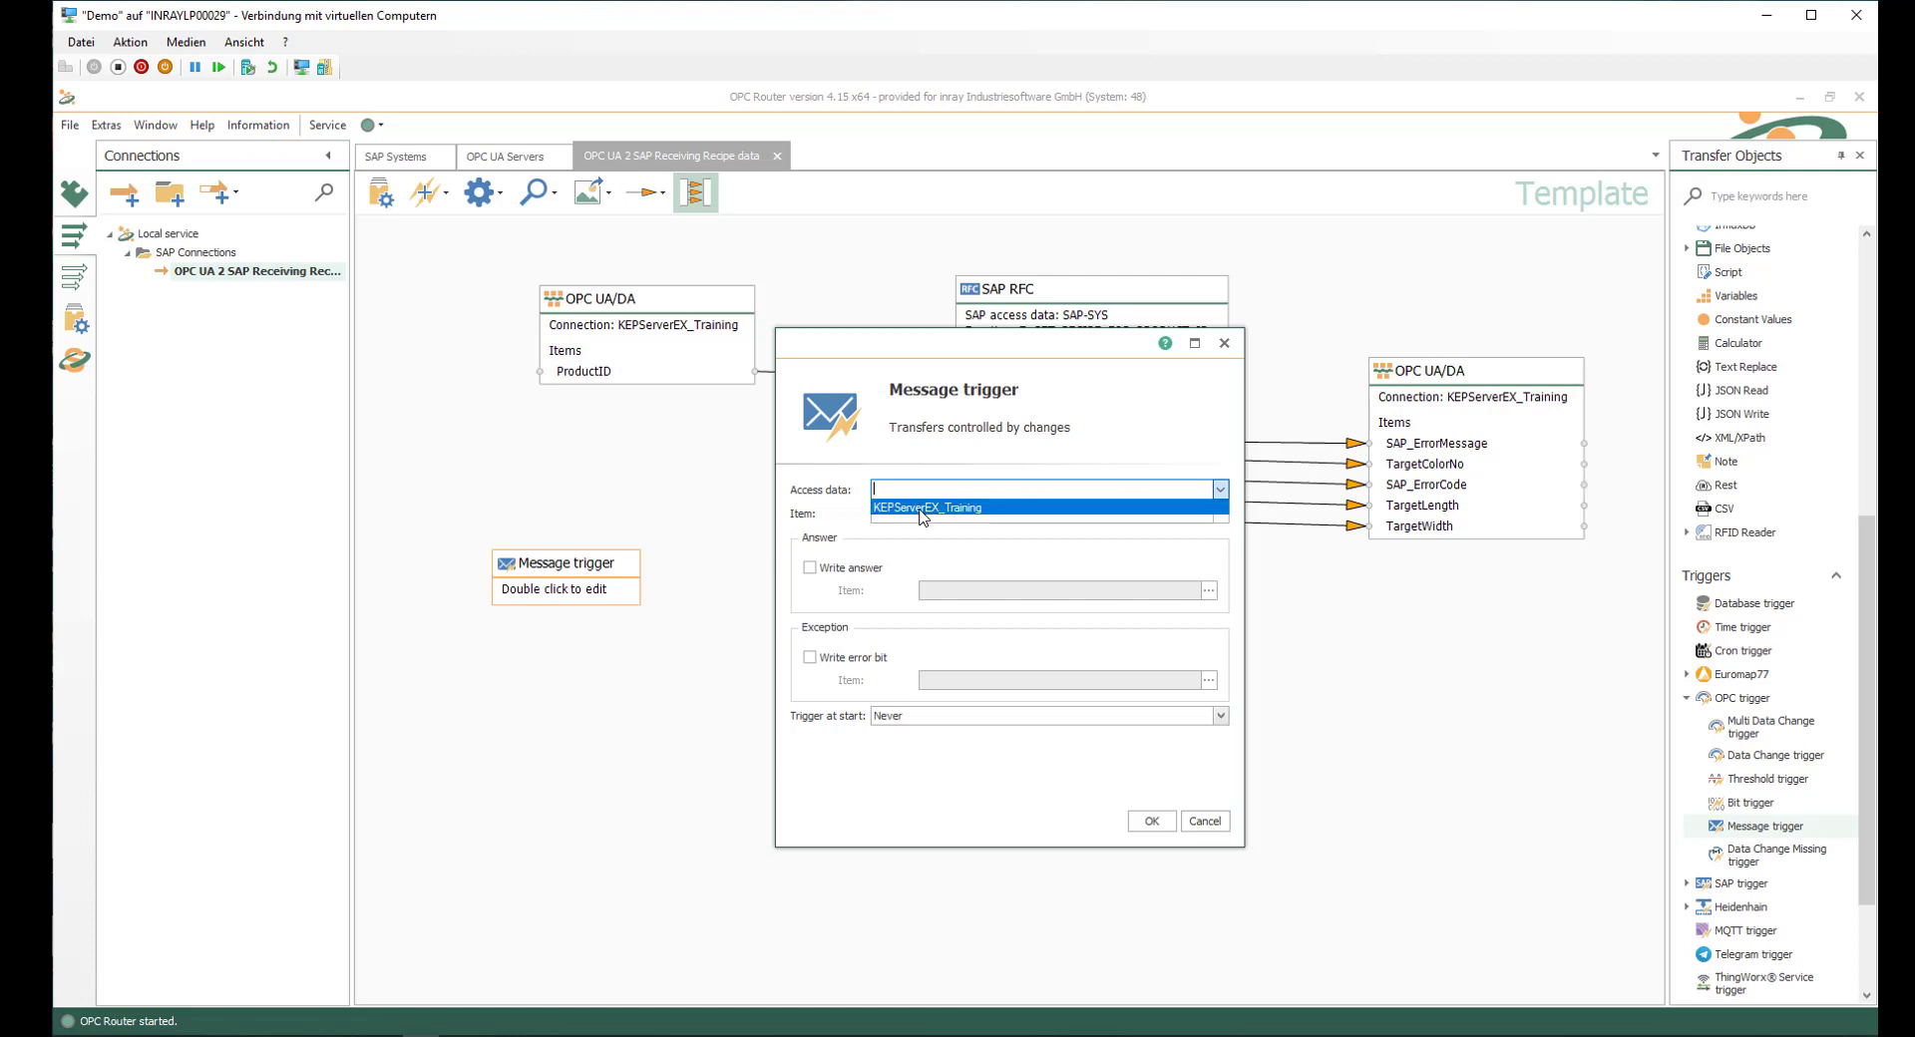
left_click(927, 506)
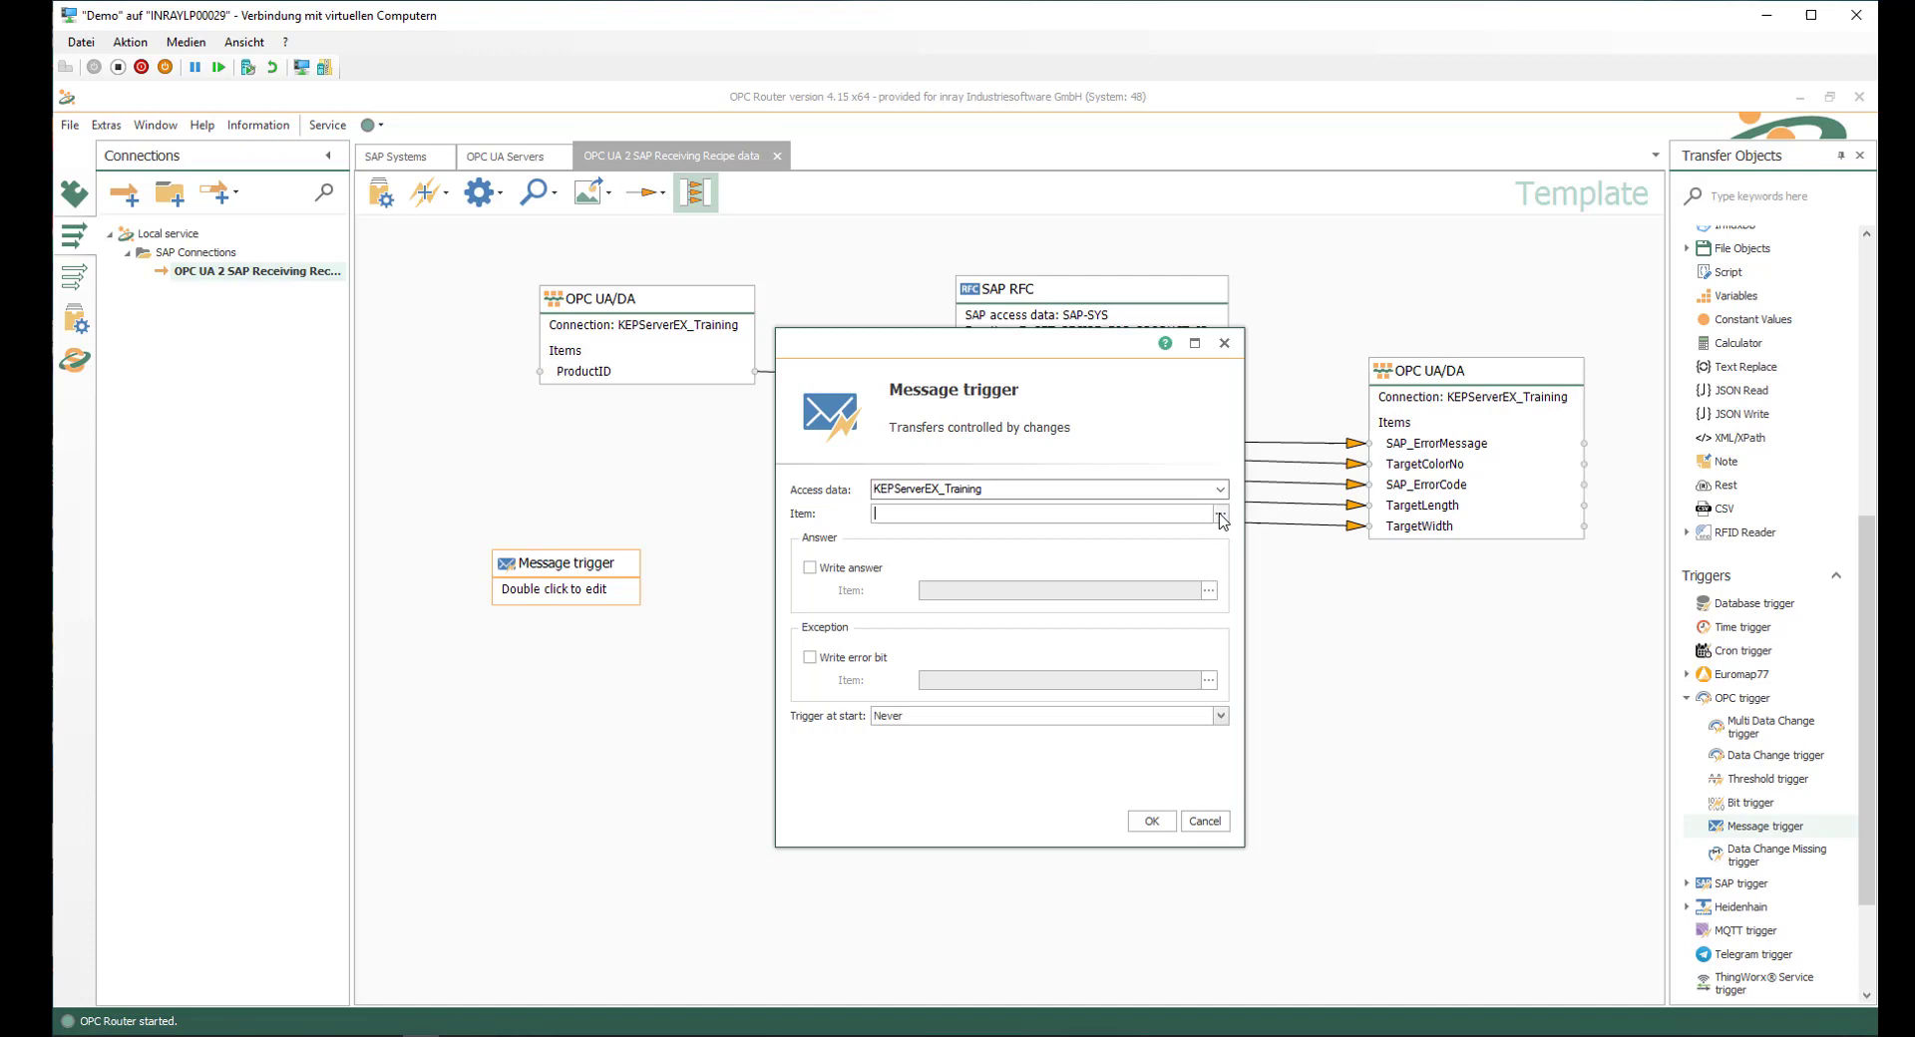
left_click(1216, 512)
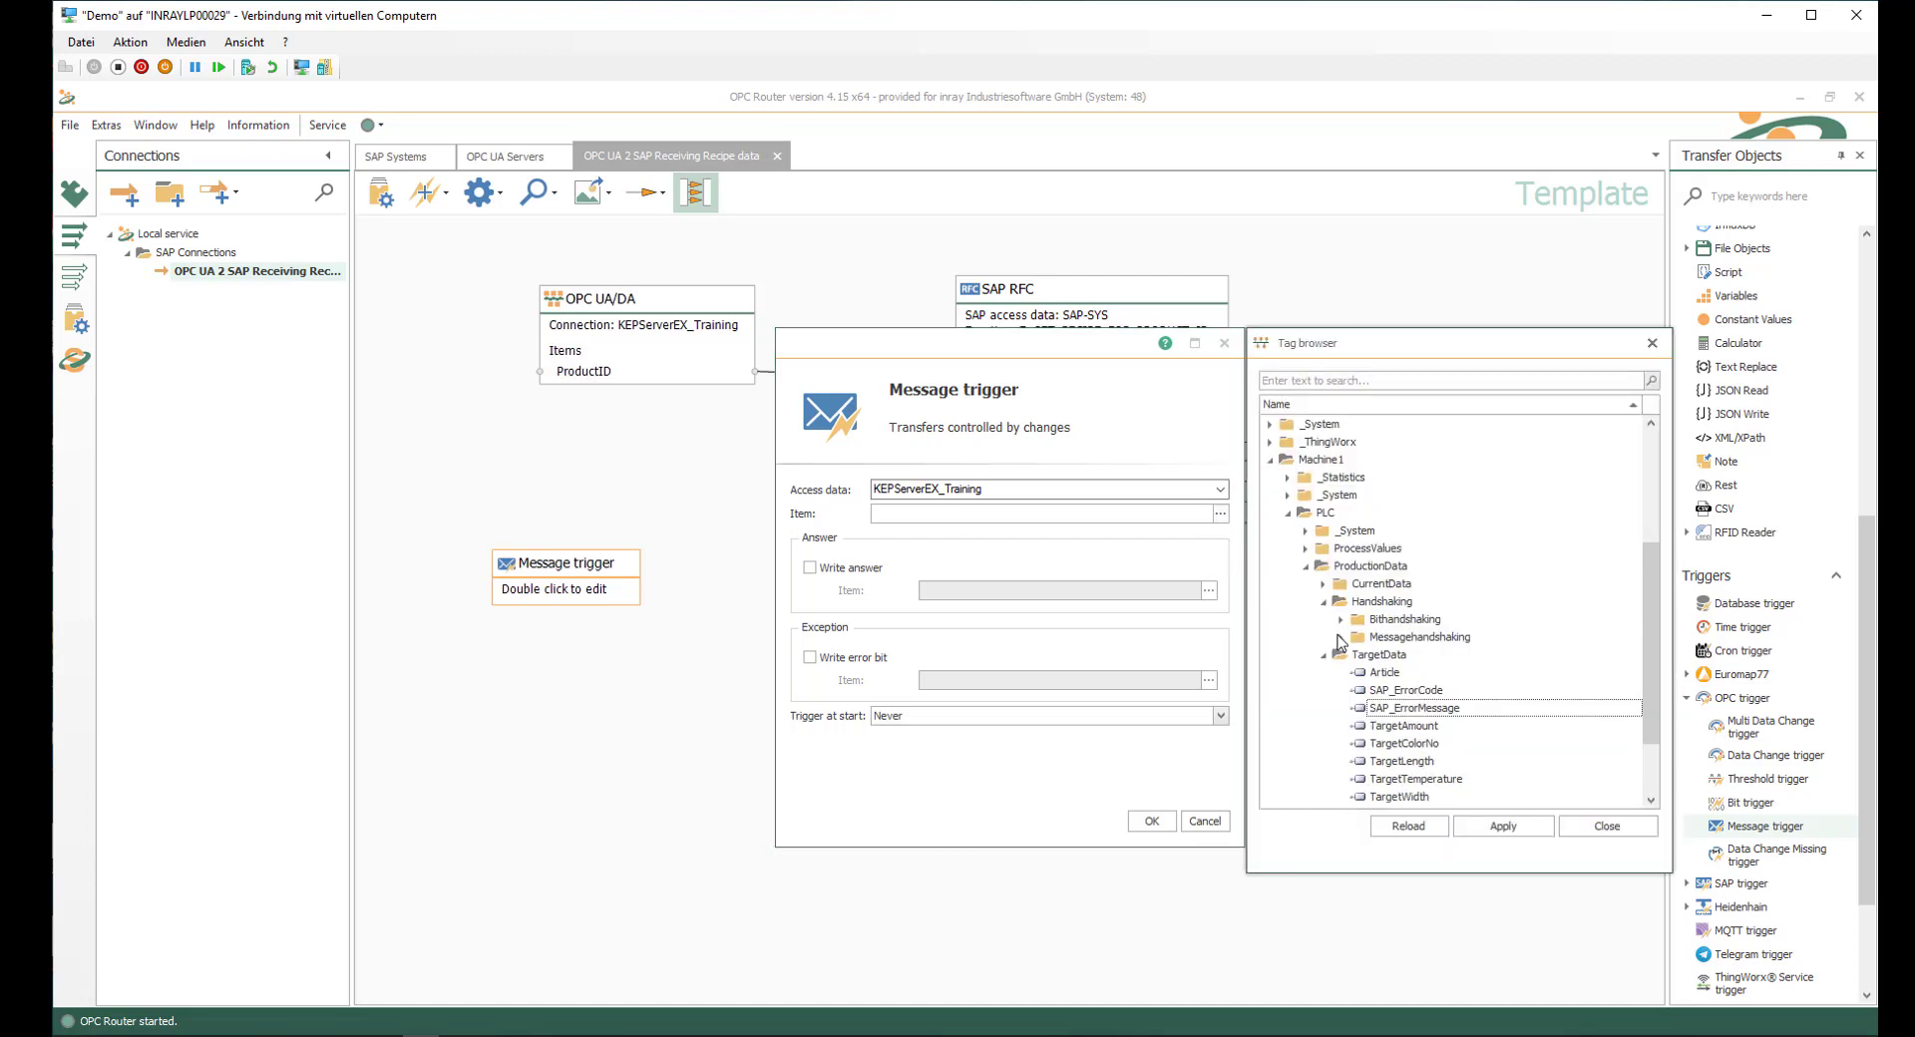
left_click(1320, 636)
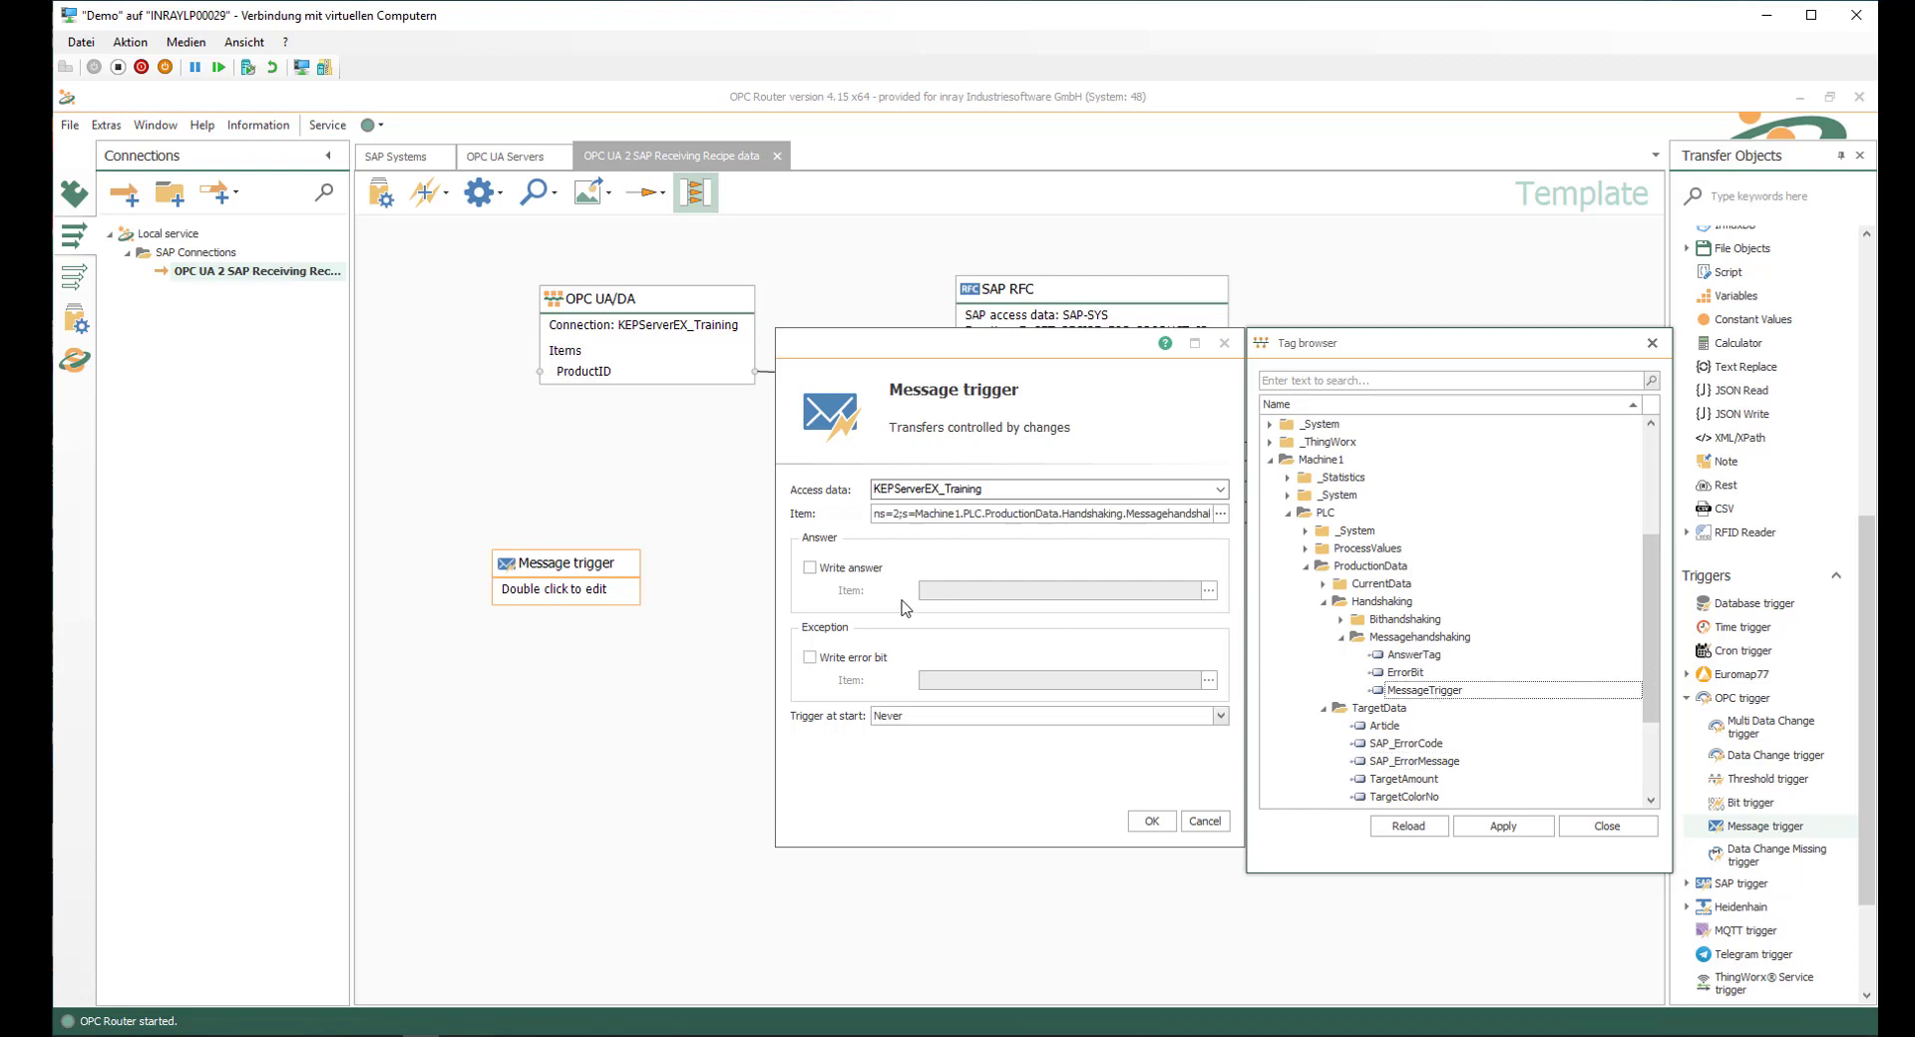
- Enable Write answer to AnswerTag and Write error bit to ErrorBit
left_click(807, 568)
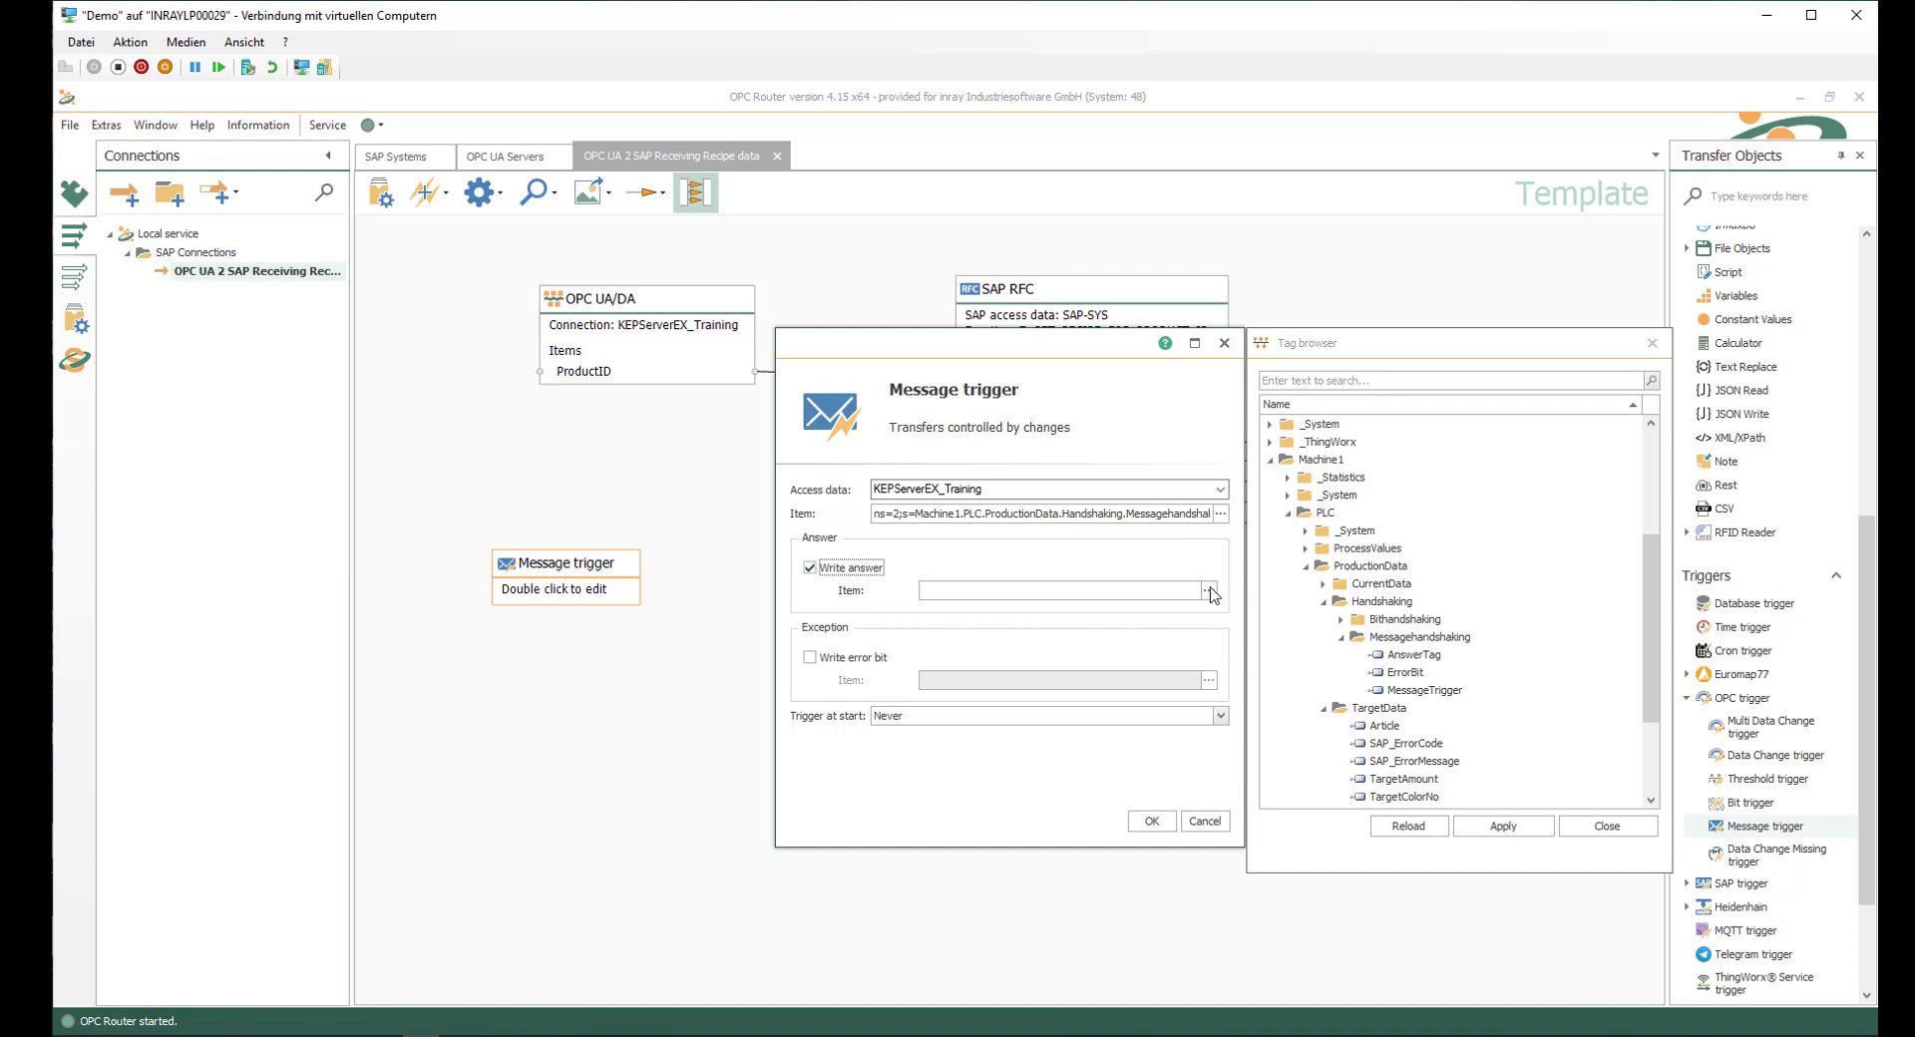
left_click(1422, 690)
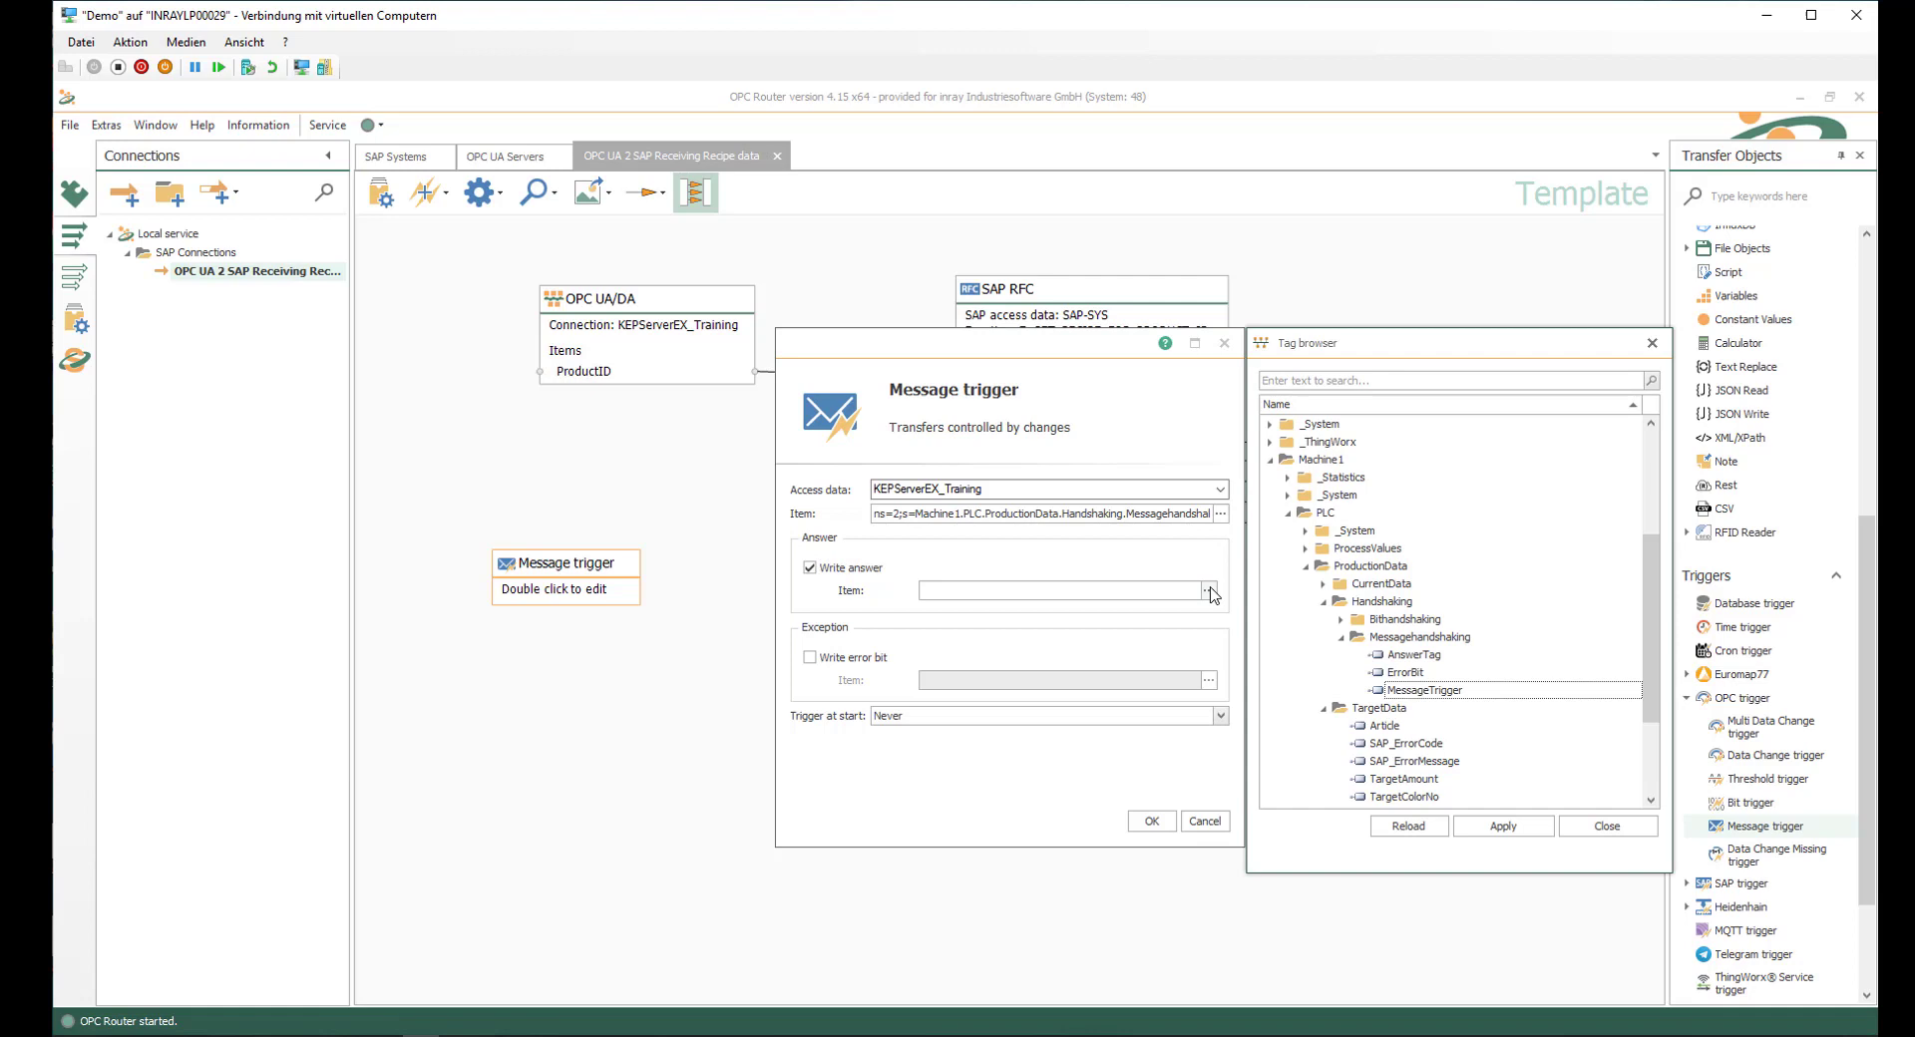
left_click(1413, 654)
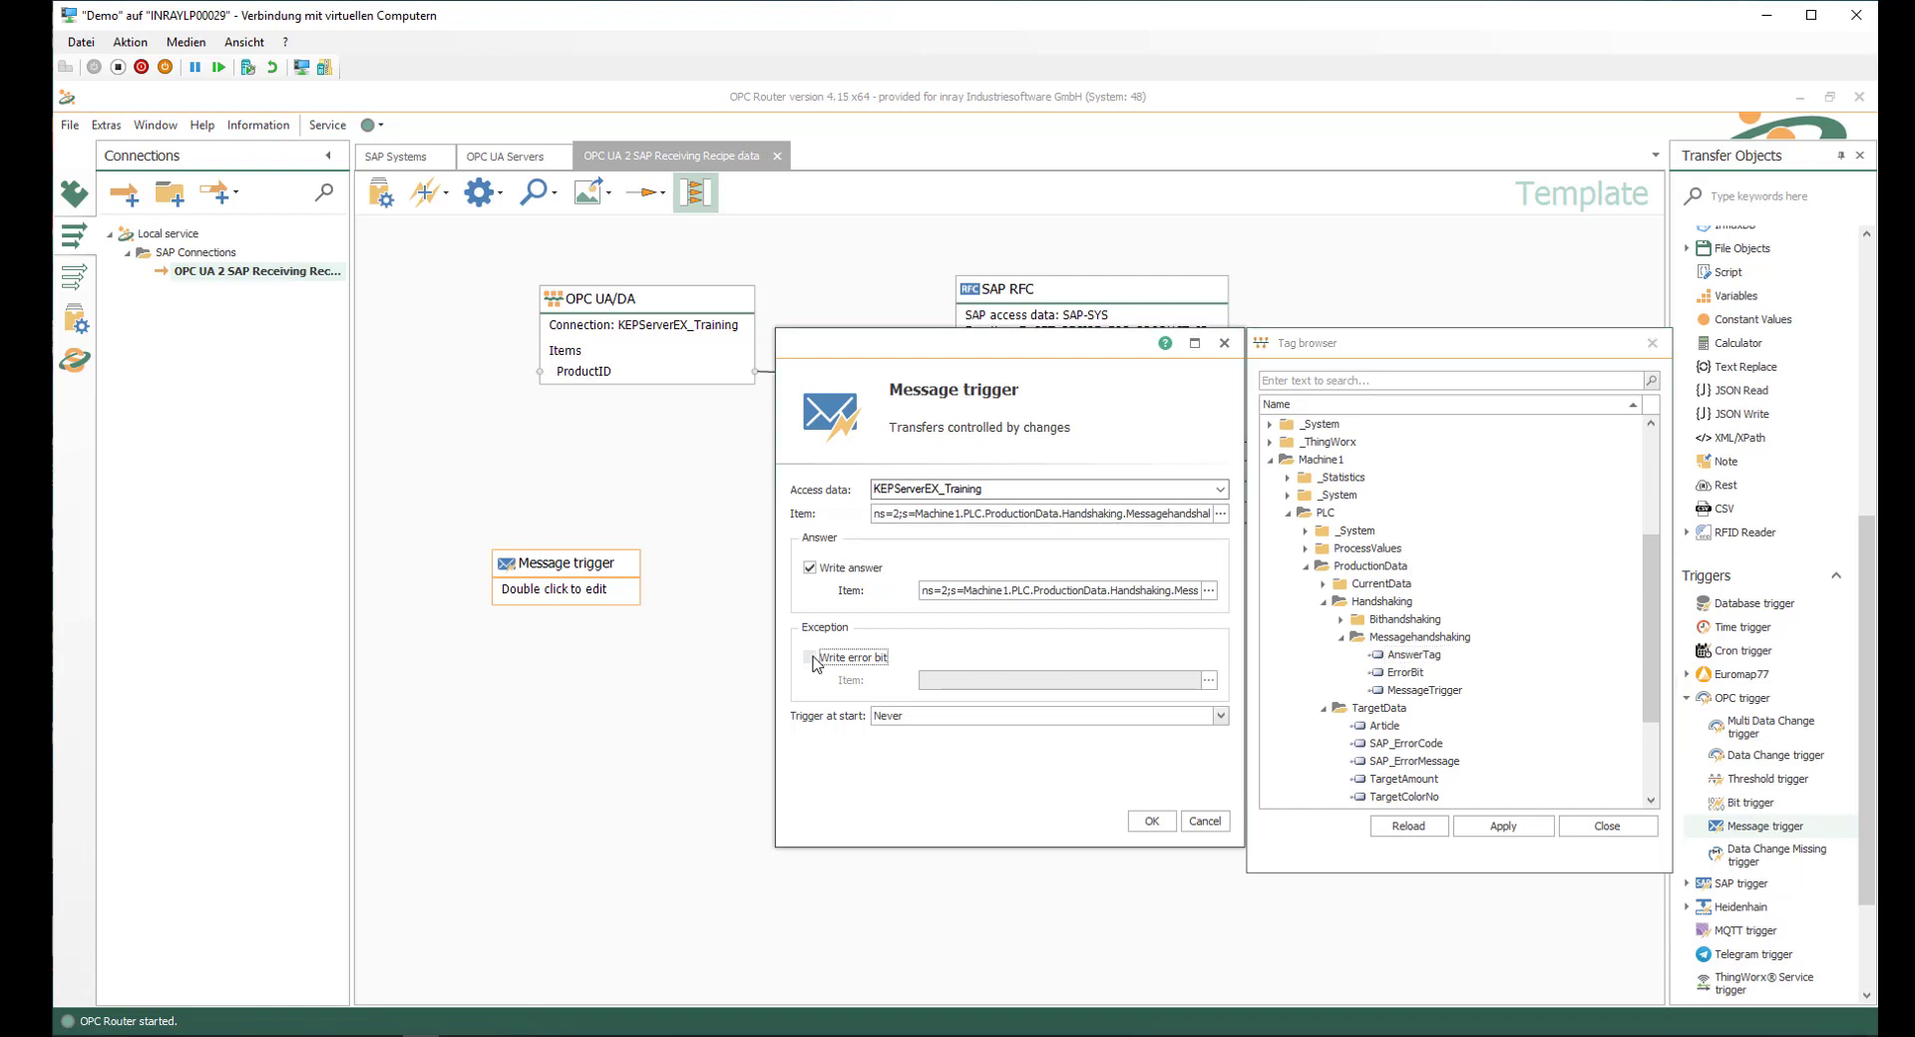
left_click(807, 658)
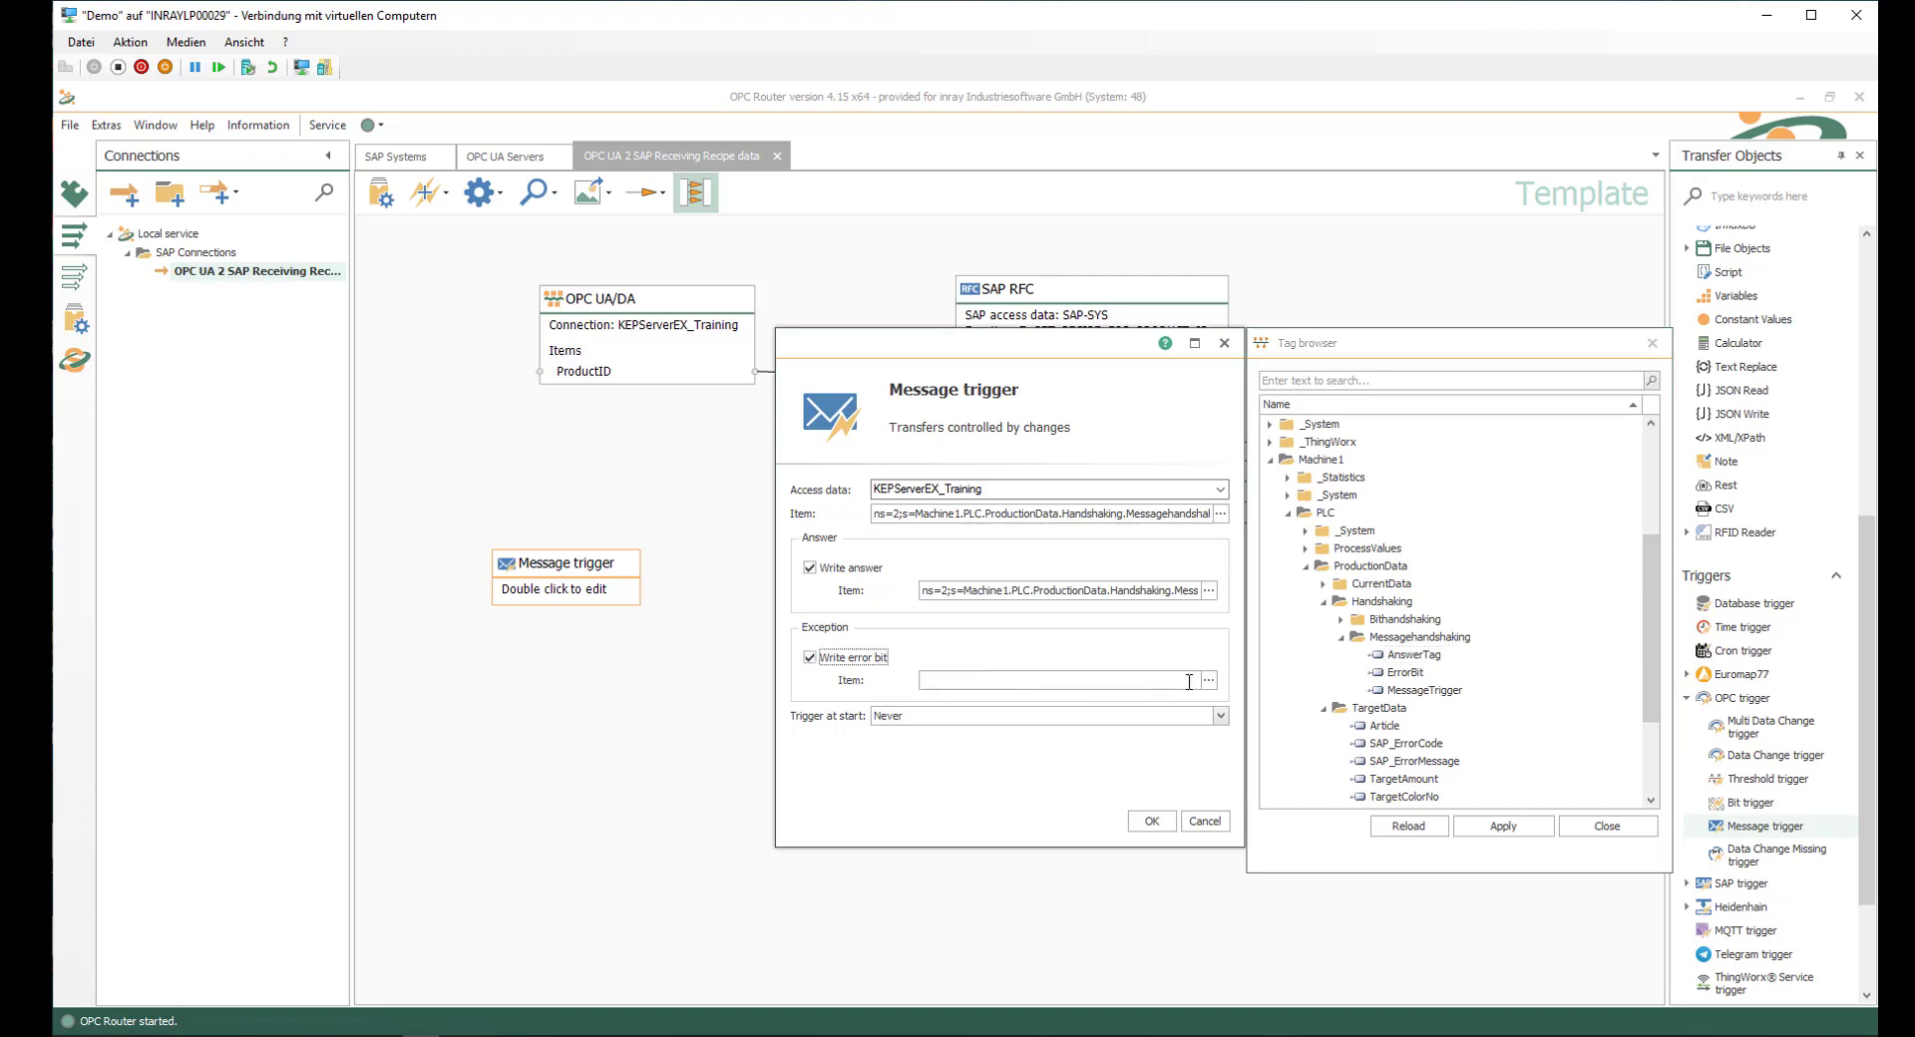
mouse_move(1209, 686)
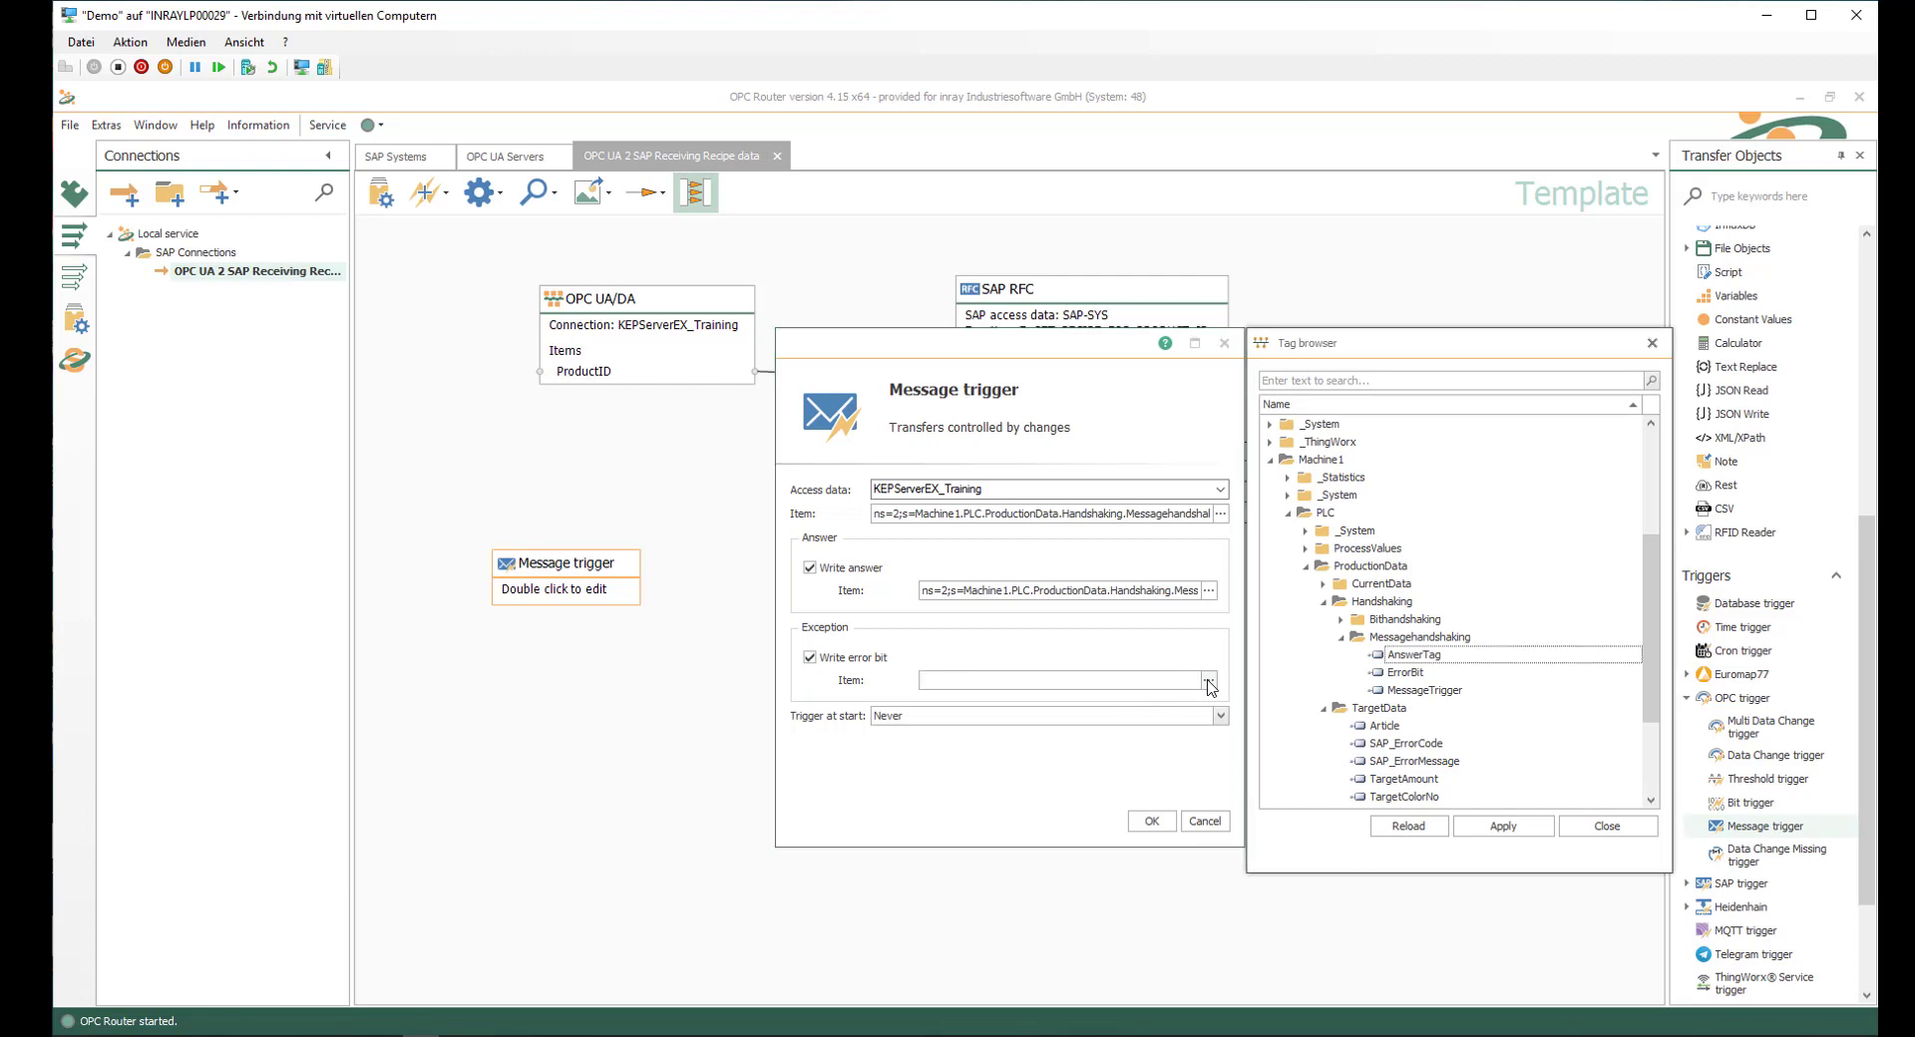
left_click(1405, 672)
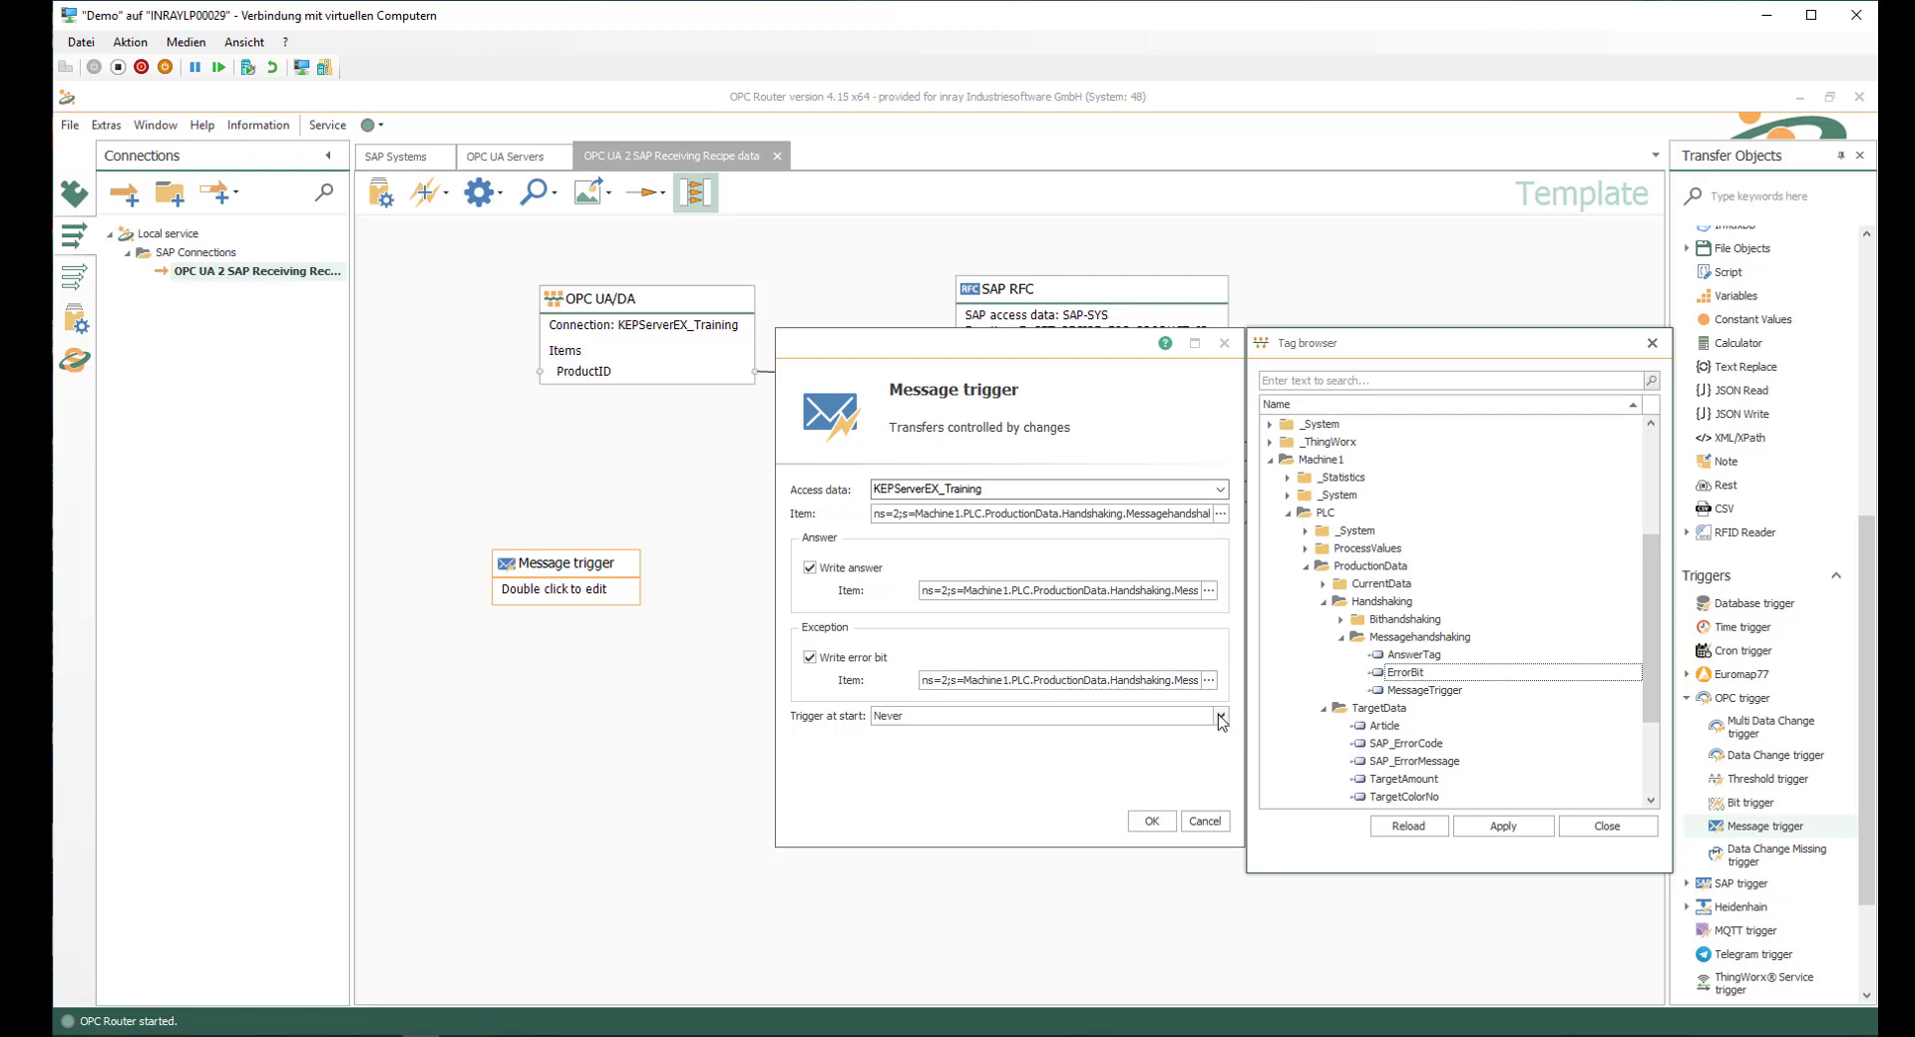
- Set Trigger at start to fire when message and answer IDs differ and confirm the settings
left_click(1217, 716)
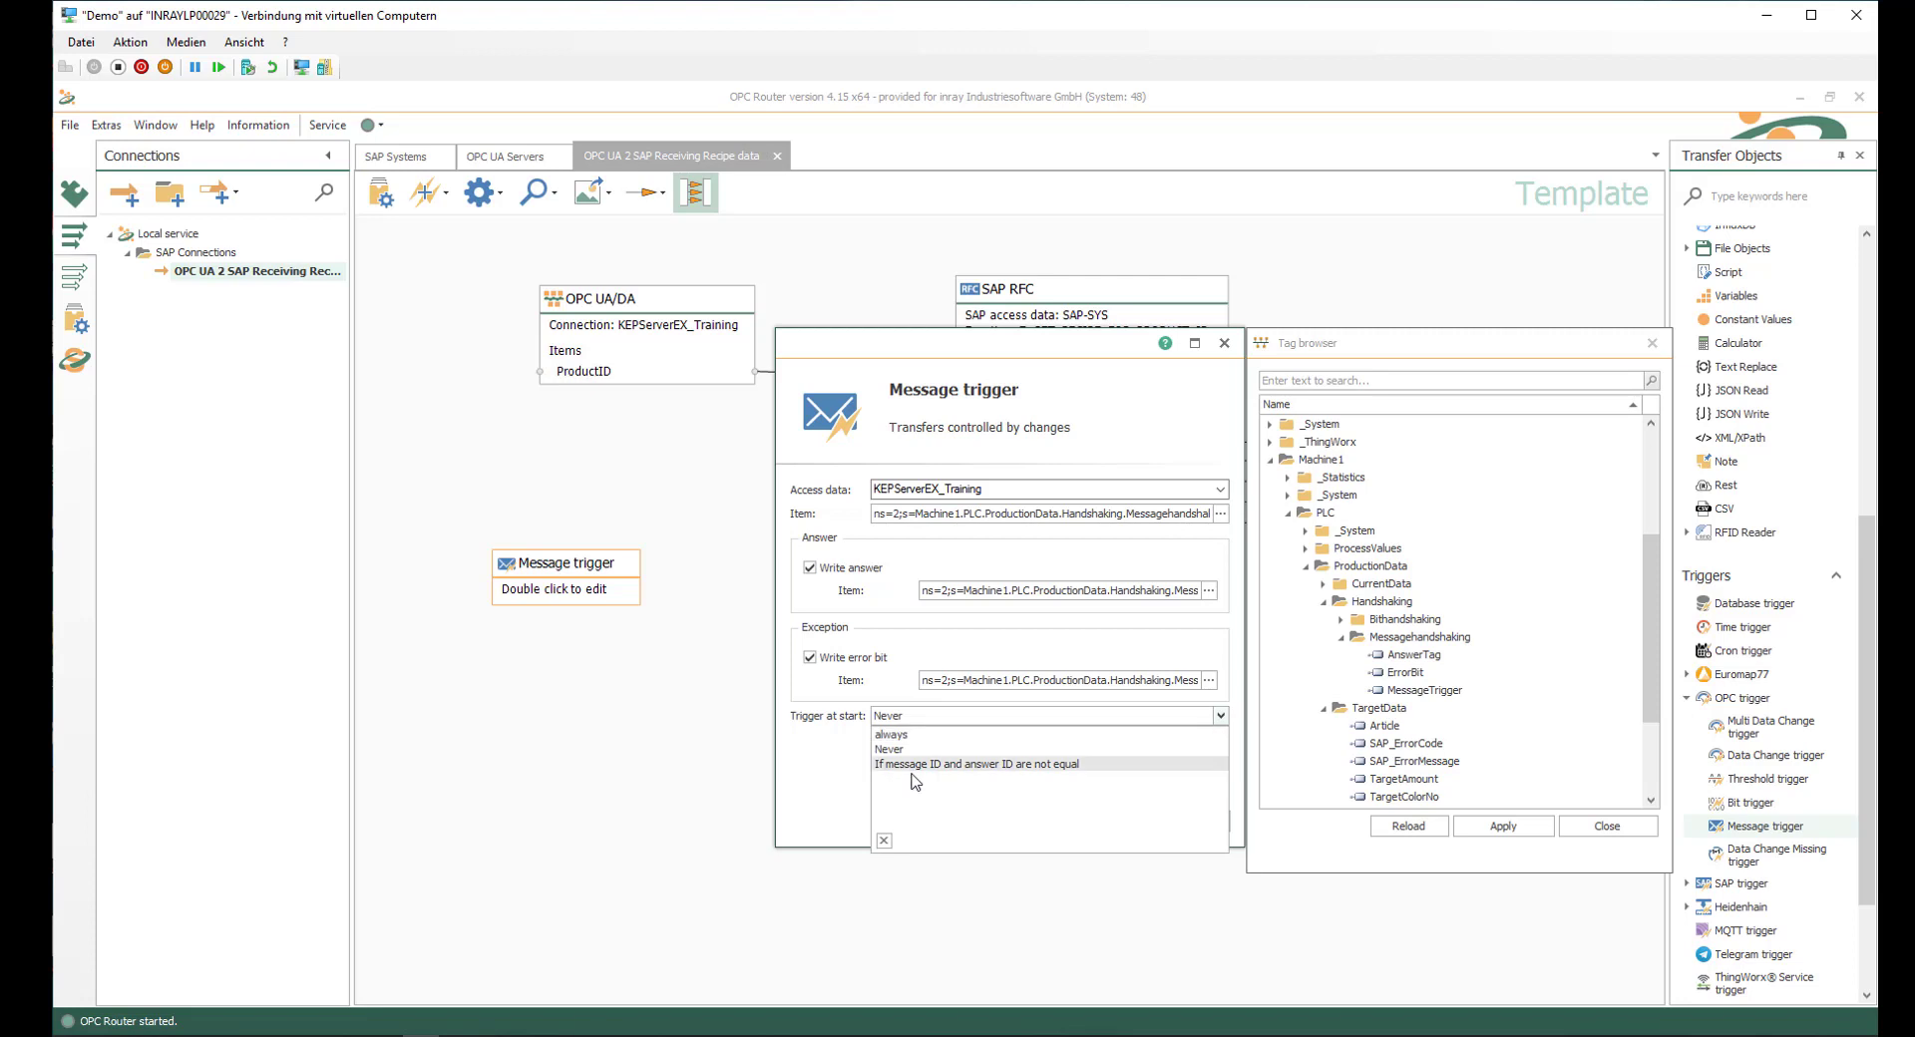
left_click(976, 763)
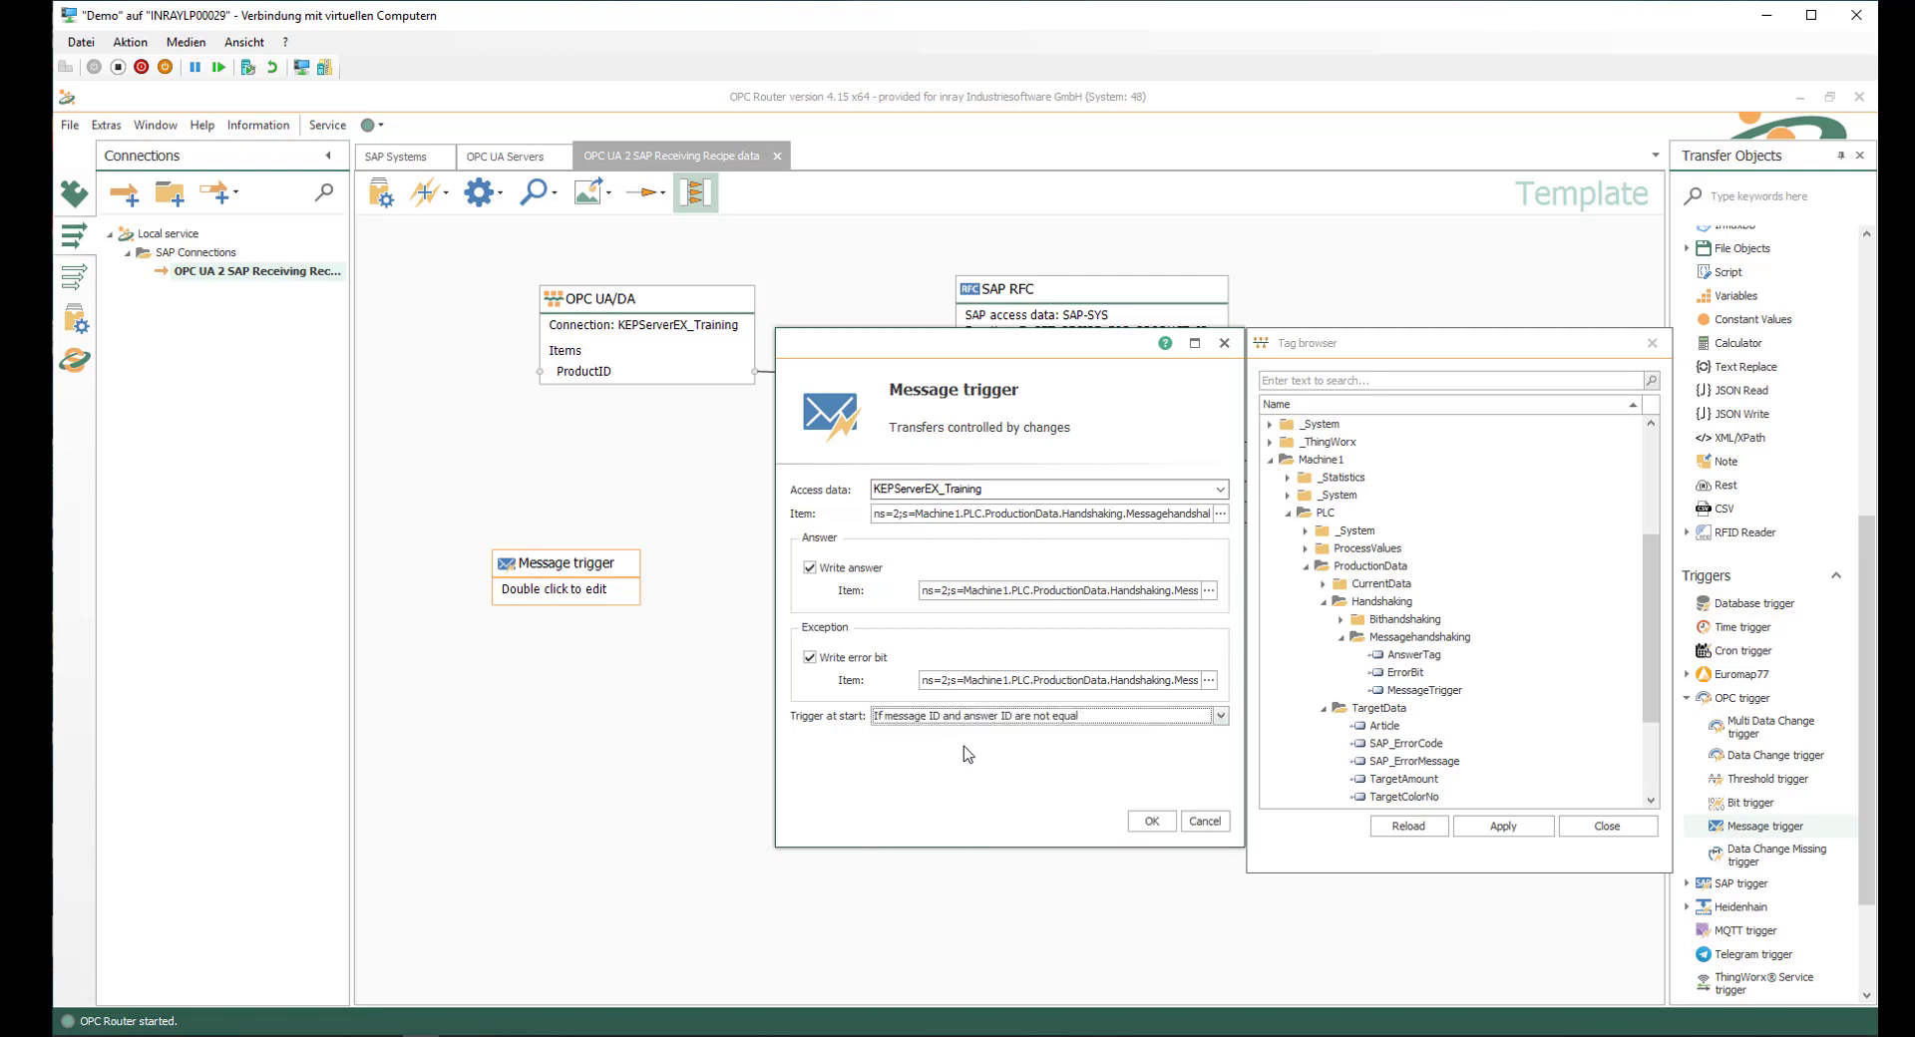
mouse_move(990, 716)
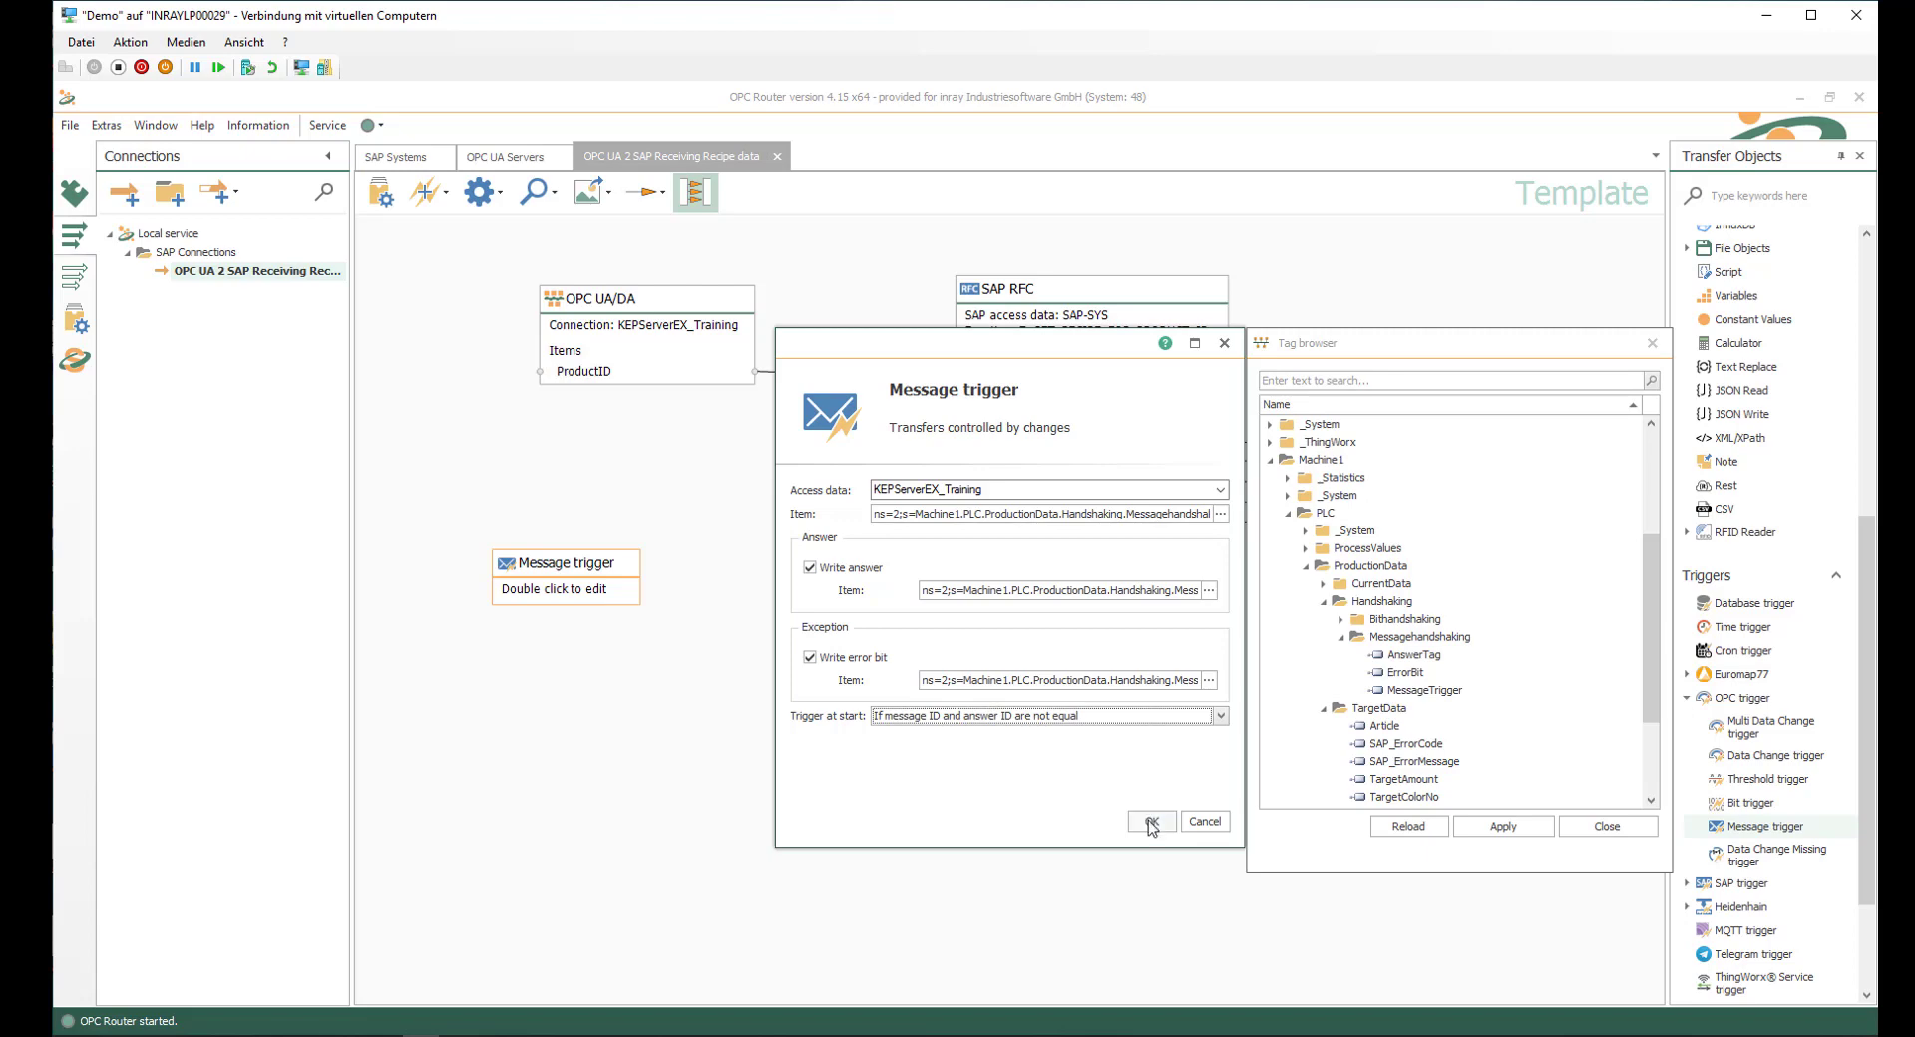
left_click(1149, 820)
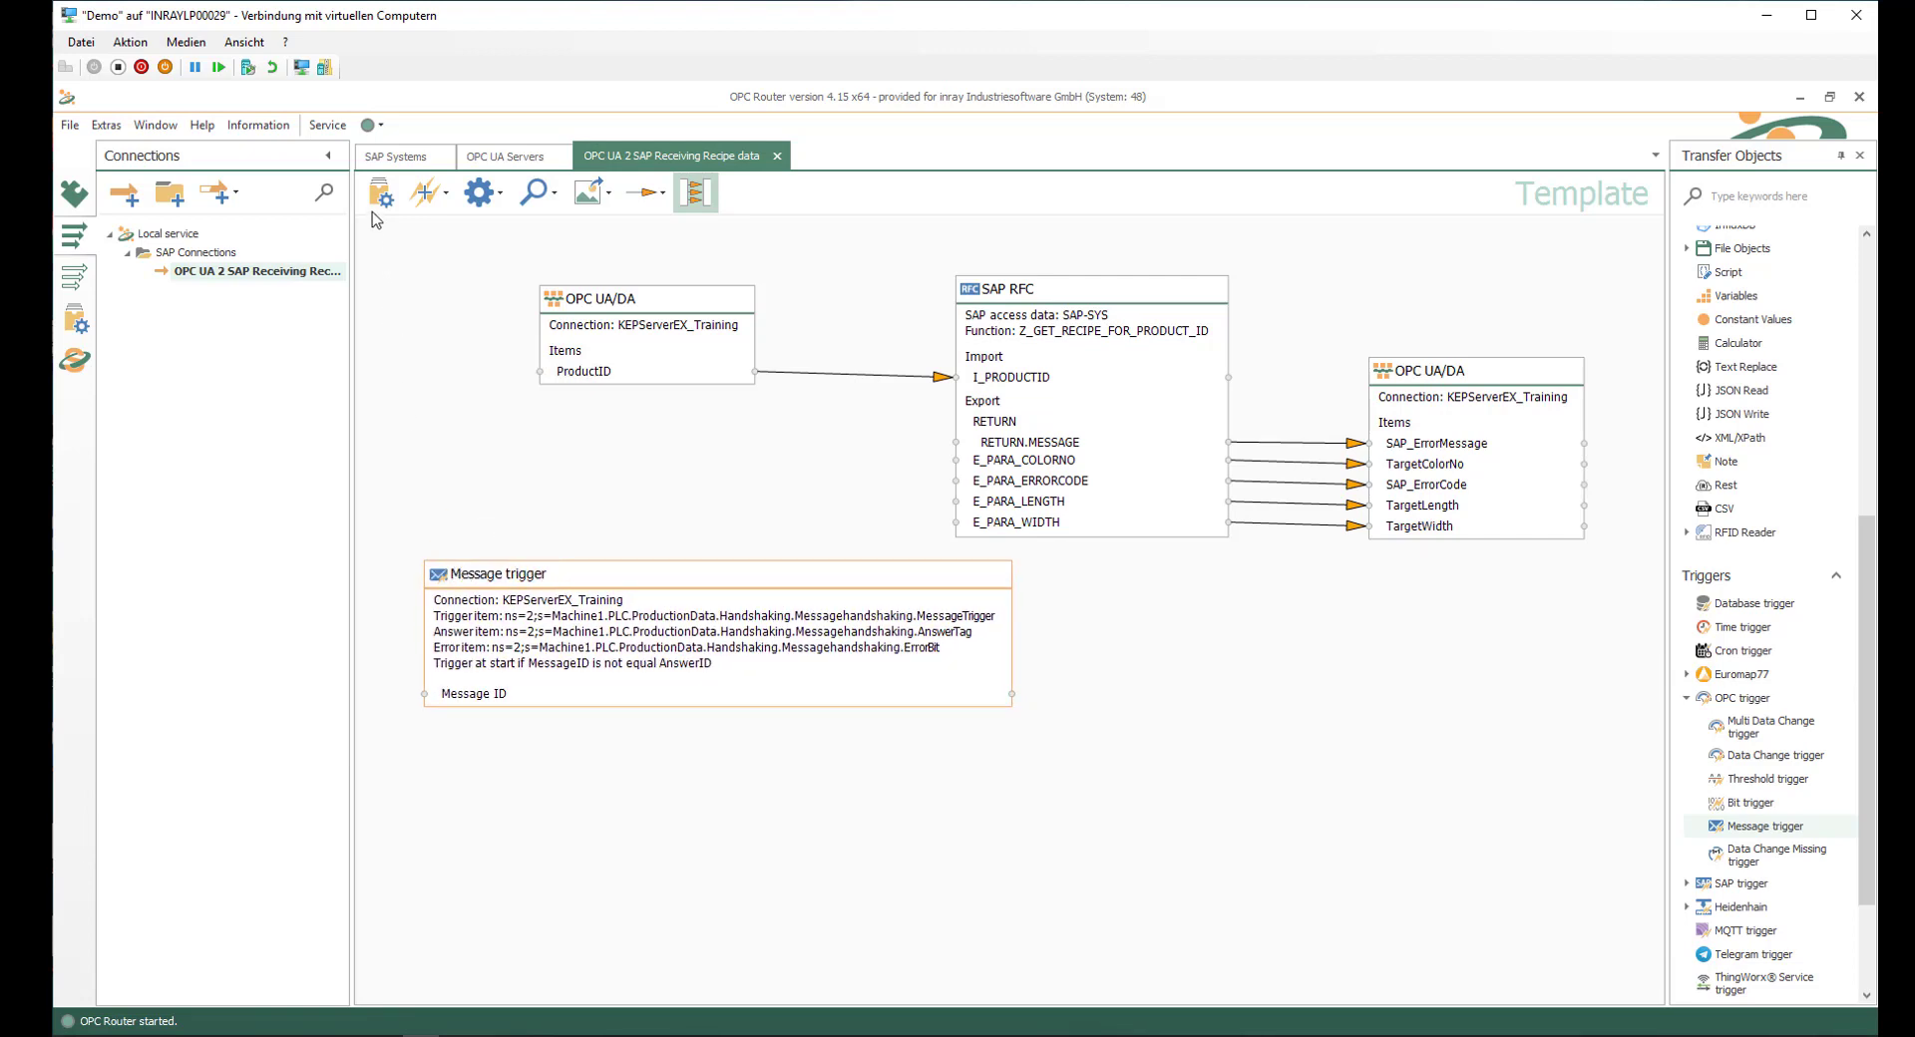
mouse_move(381, 193)
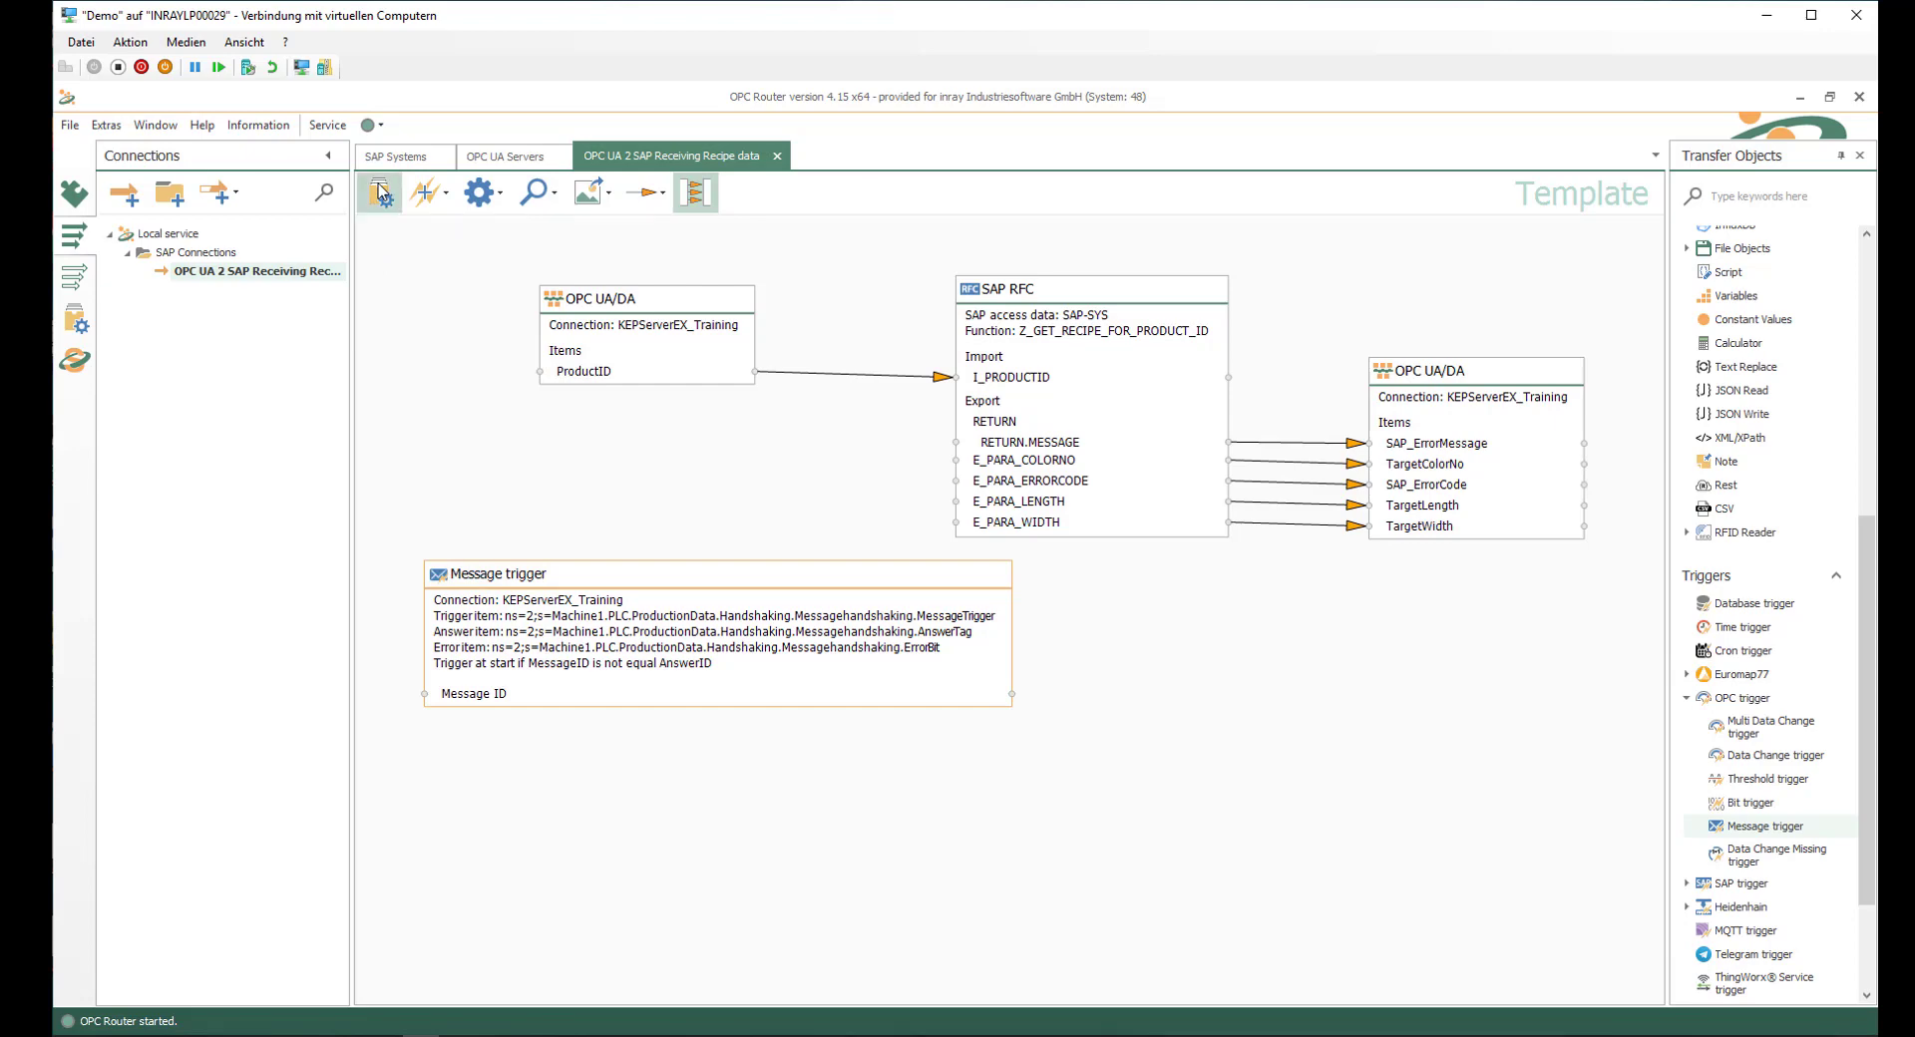
- Preview the OPC UA 2 SAP Receiving Recipe data connection for going productive
left_click(383, 192)
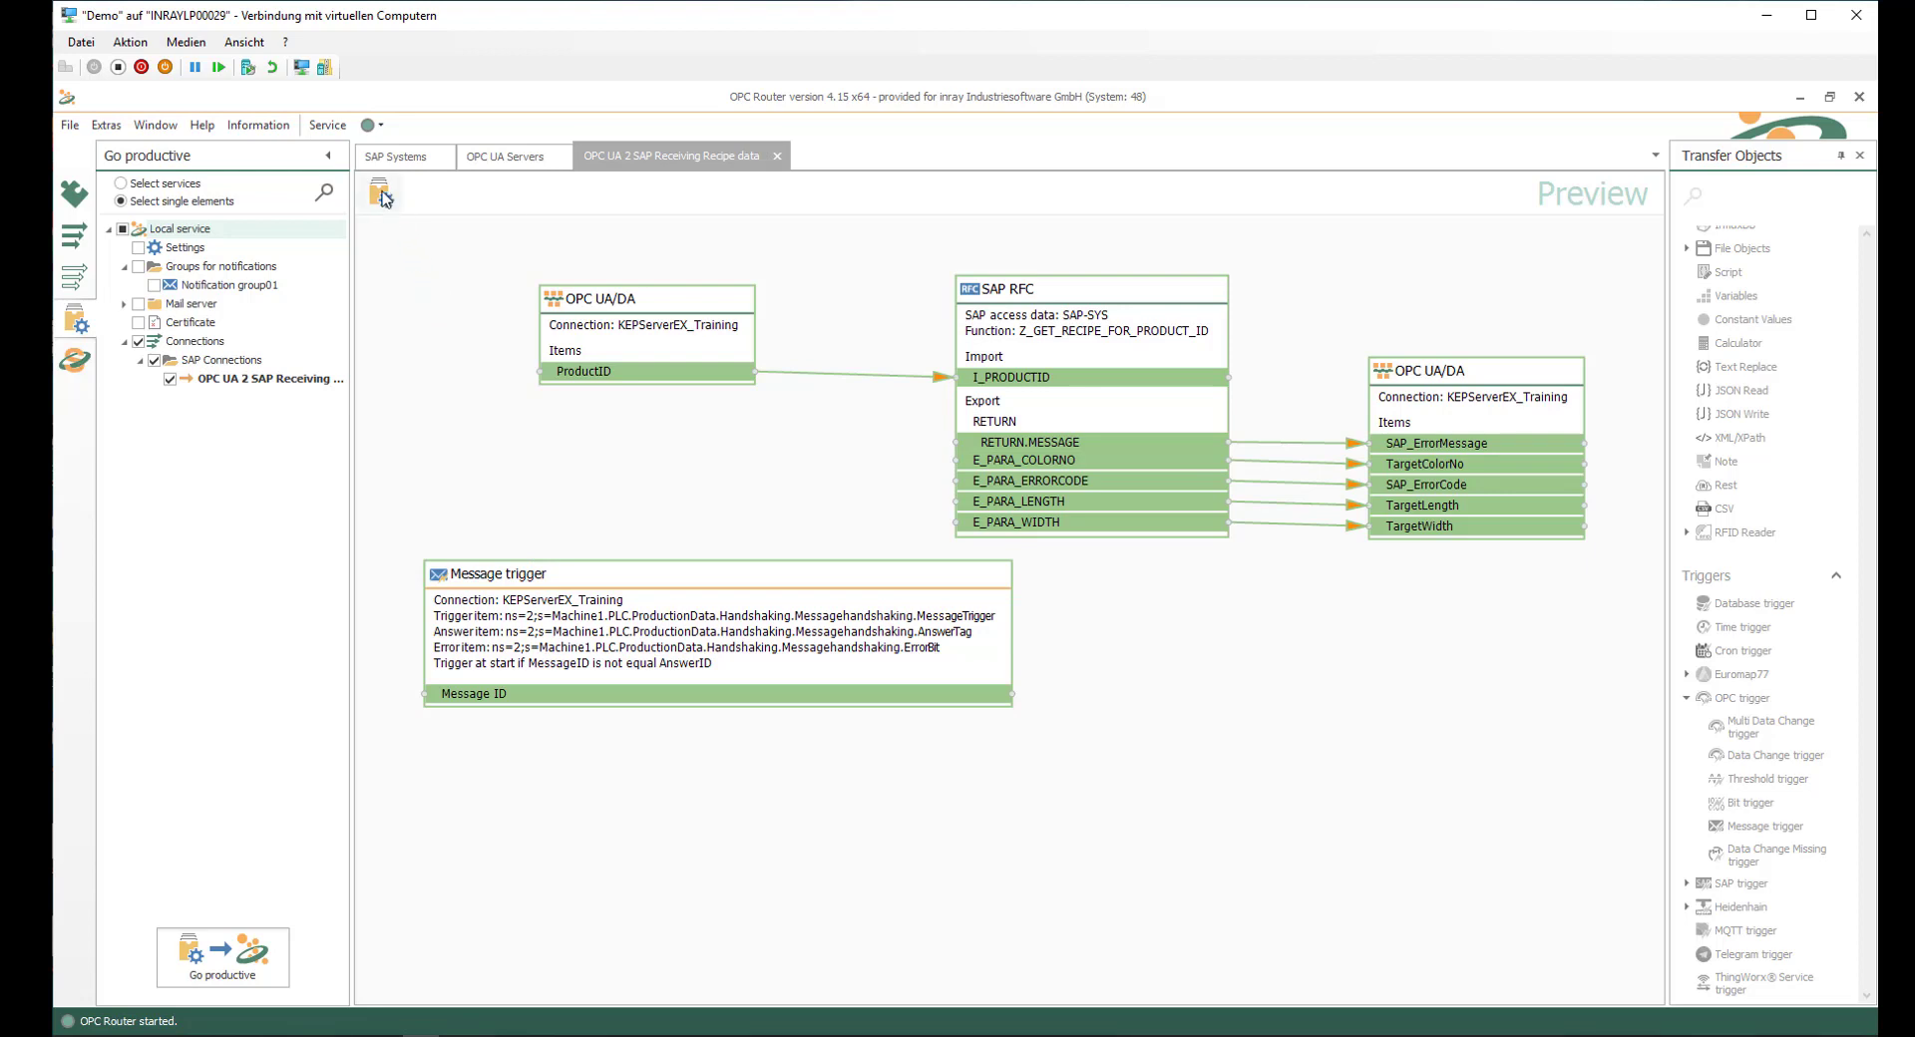
mouse_move(382, 192)
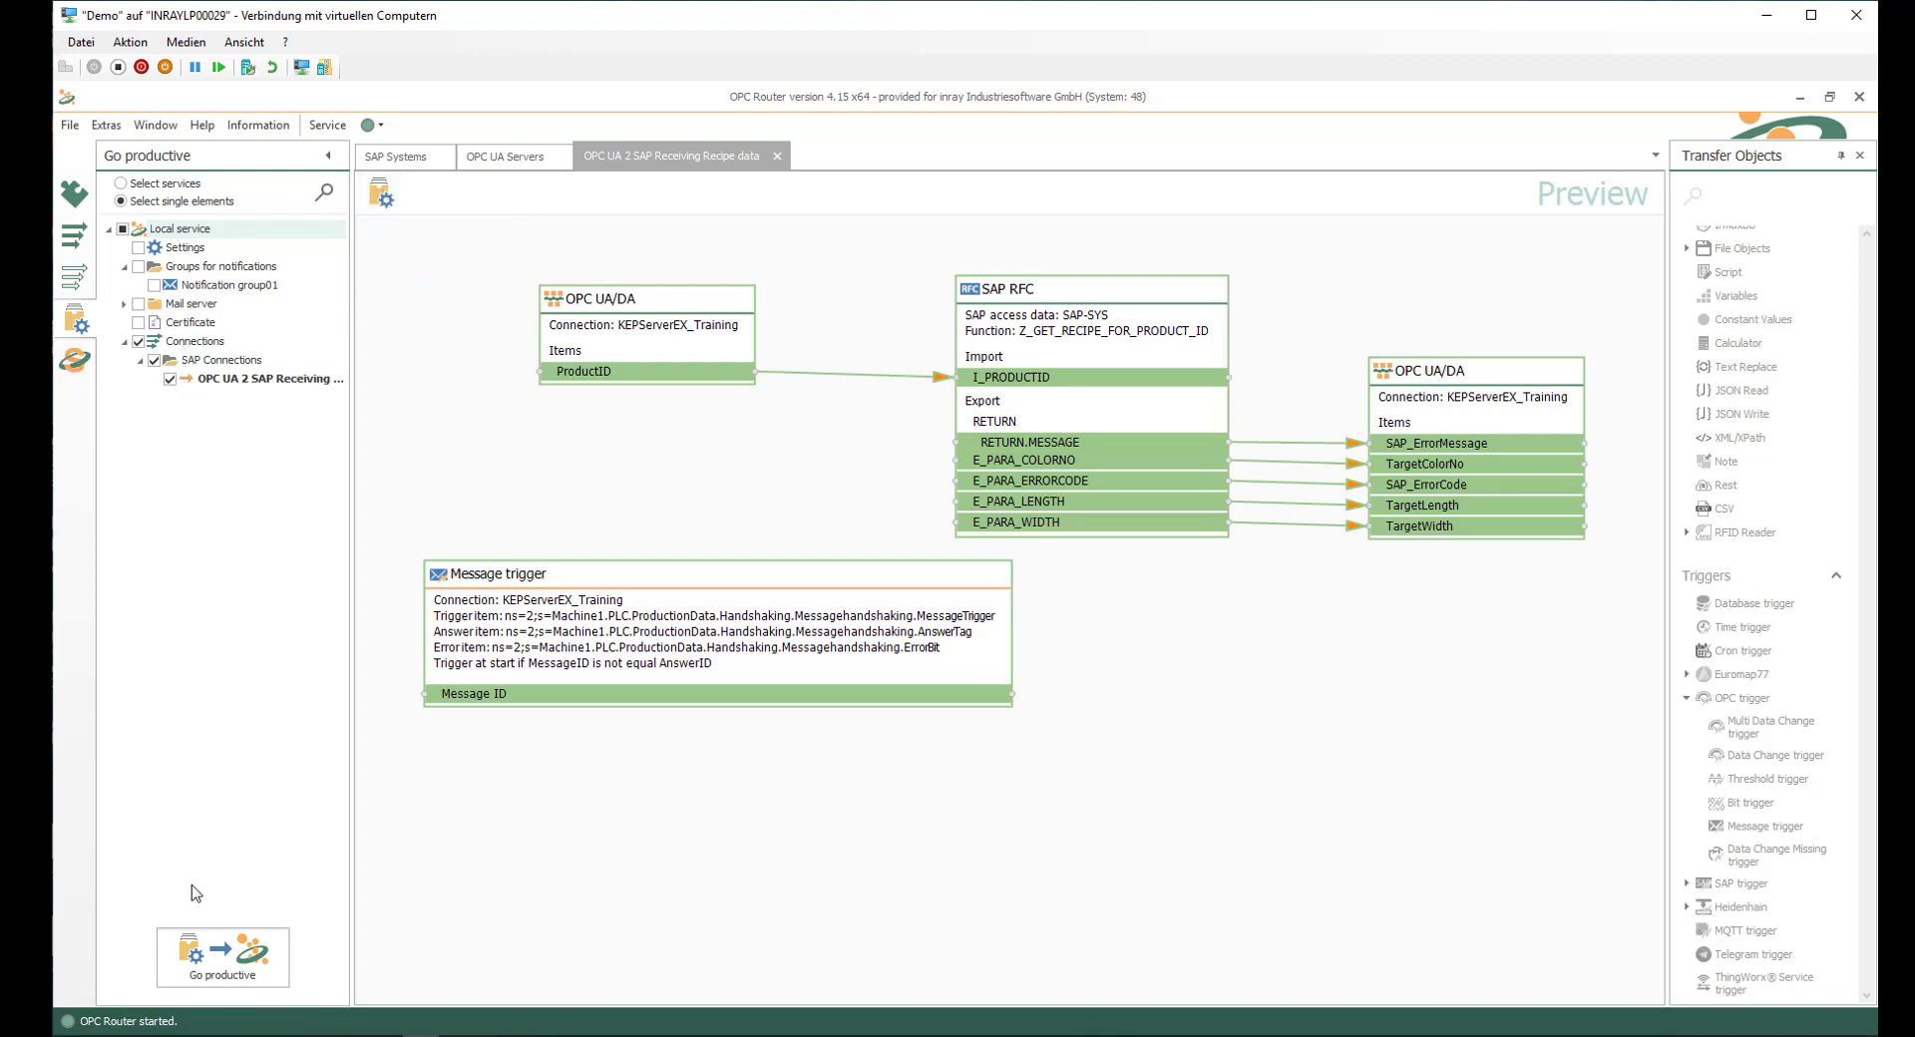
mouse_move(291, 654)
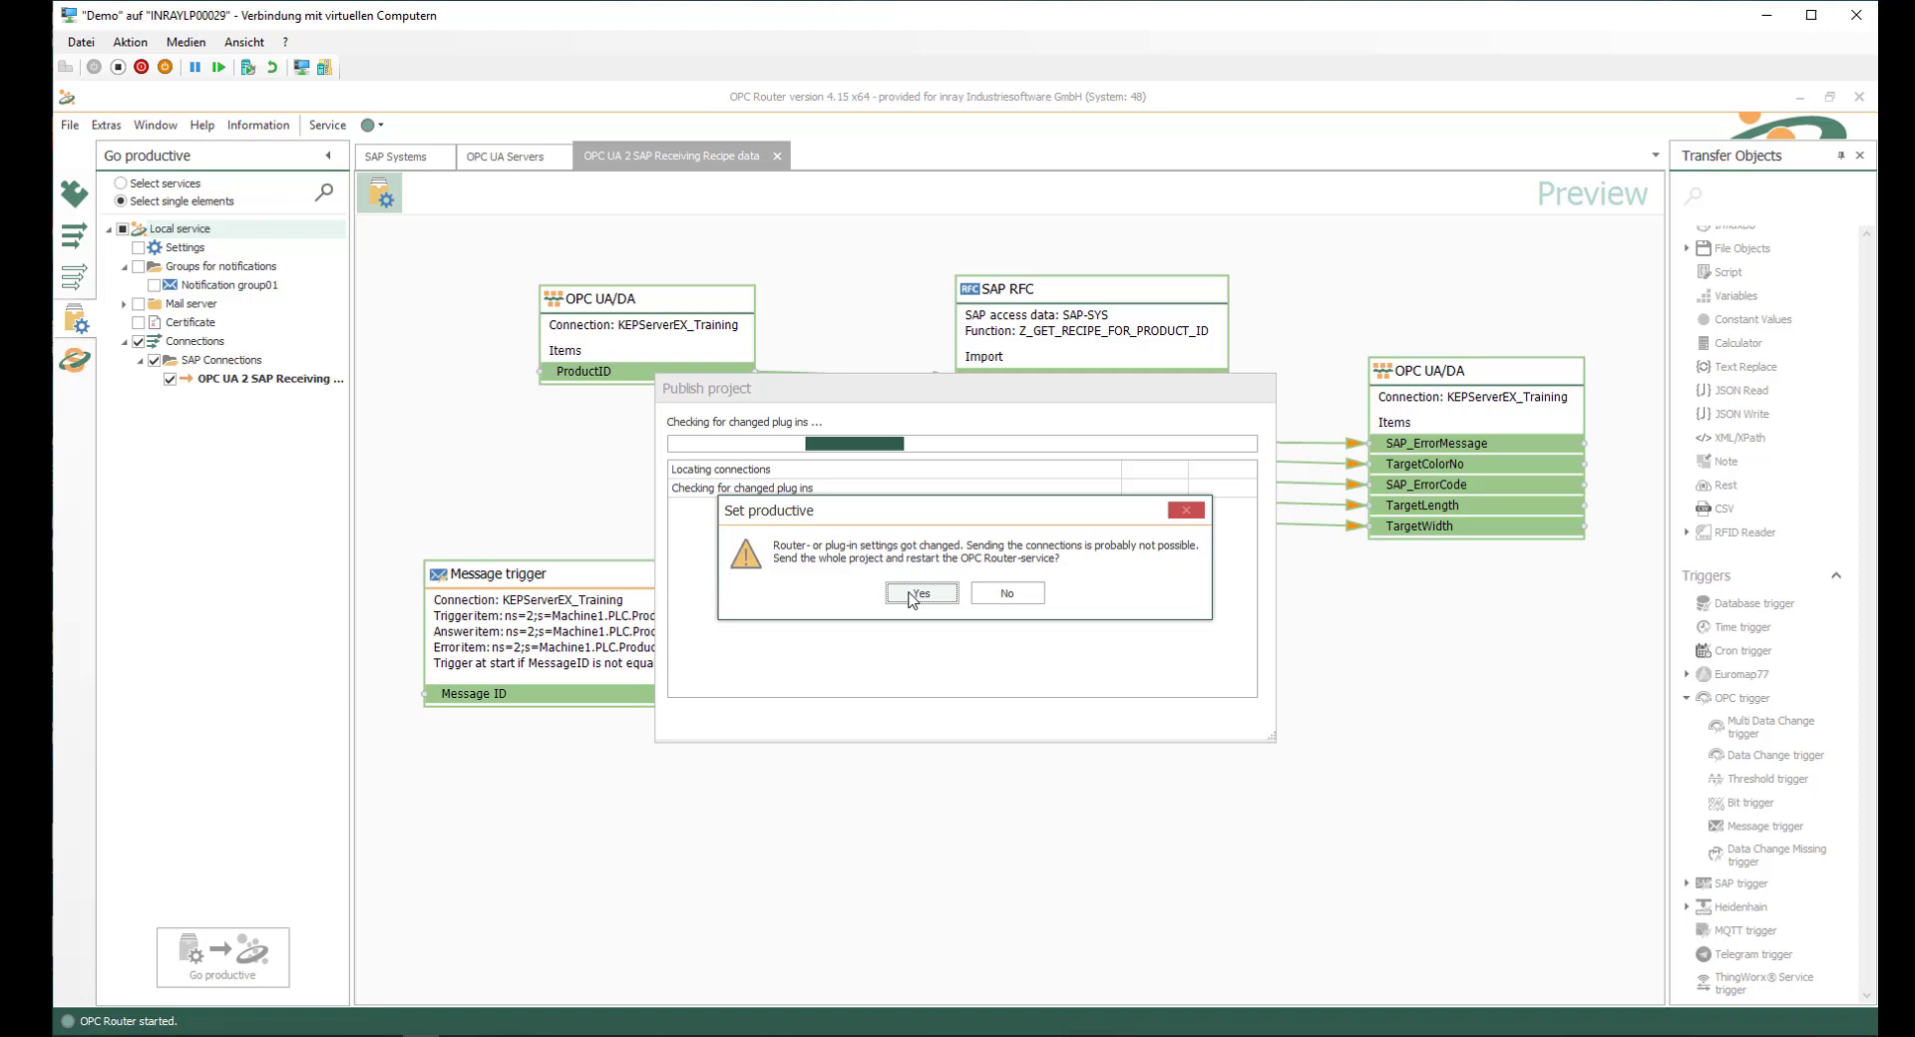
- Confirm sending the whole project and restarting the service to go productive
left_click(918, 594)
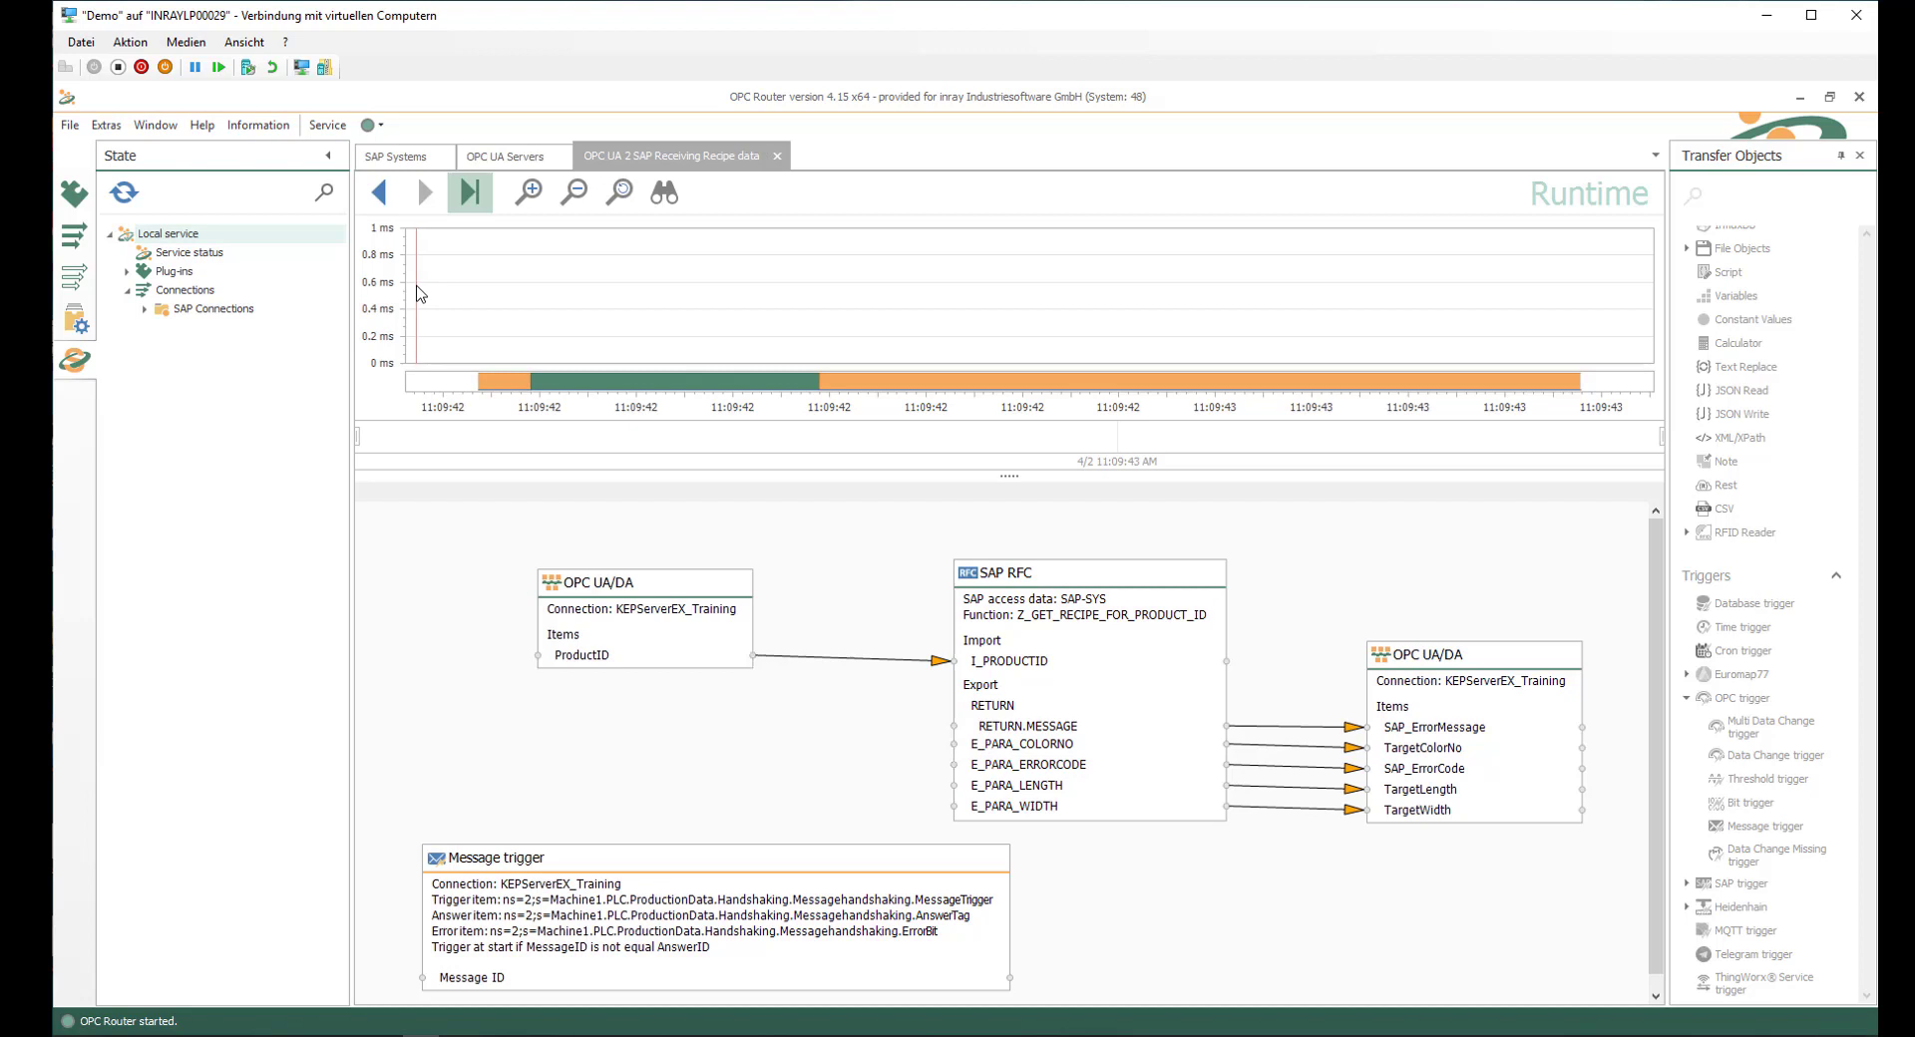
mouse_move(654, 393)
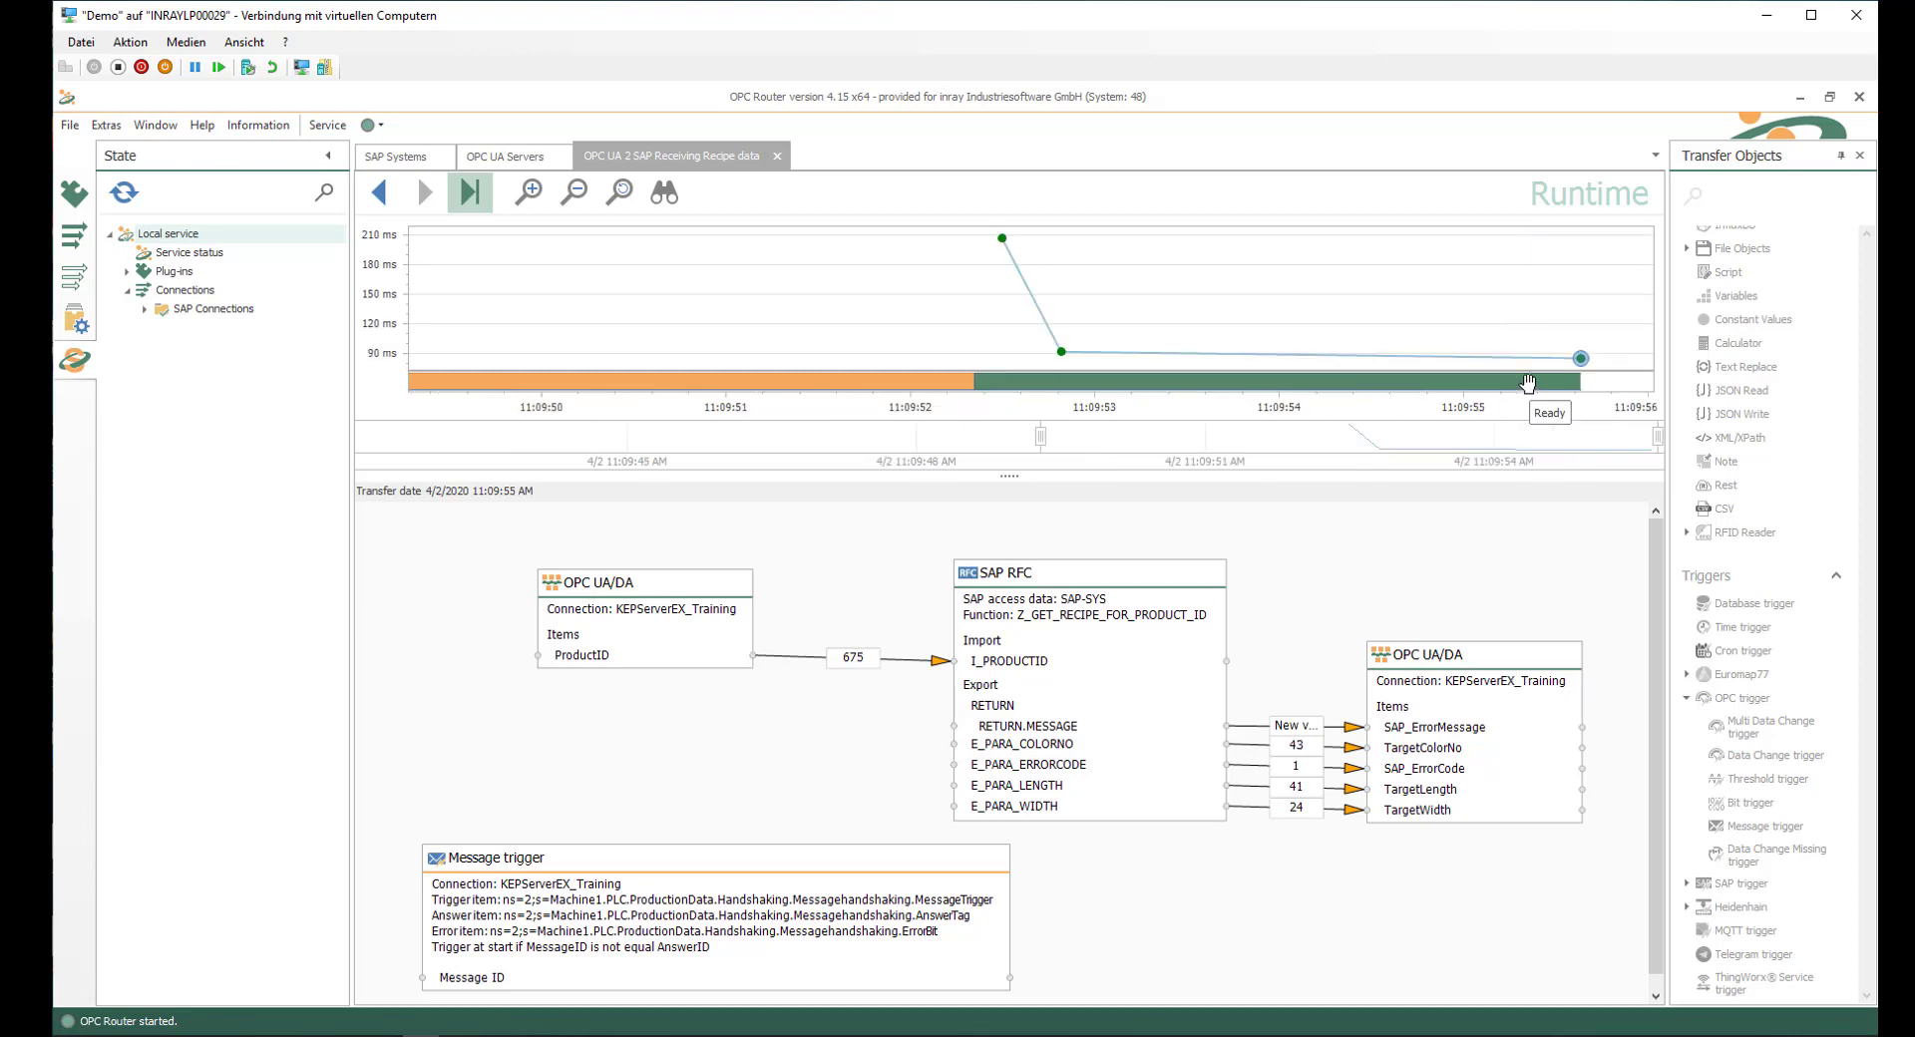
mouse_move(1221, 361)
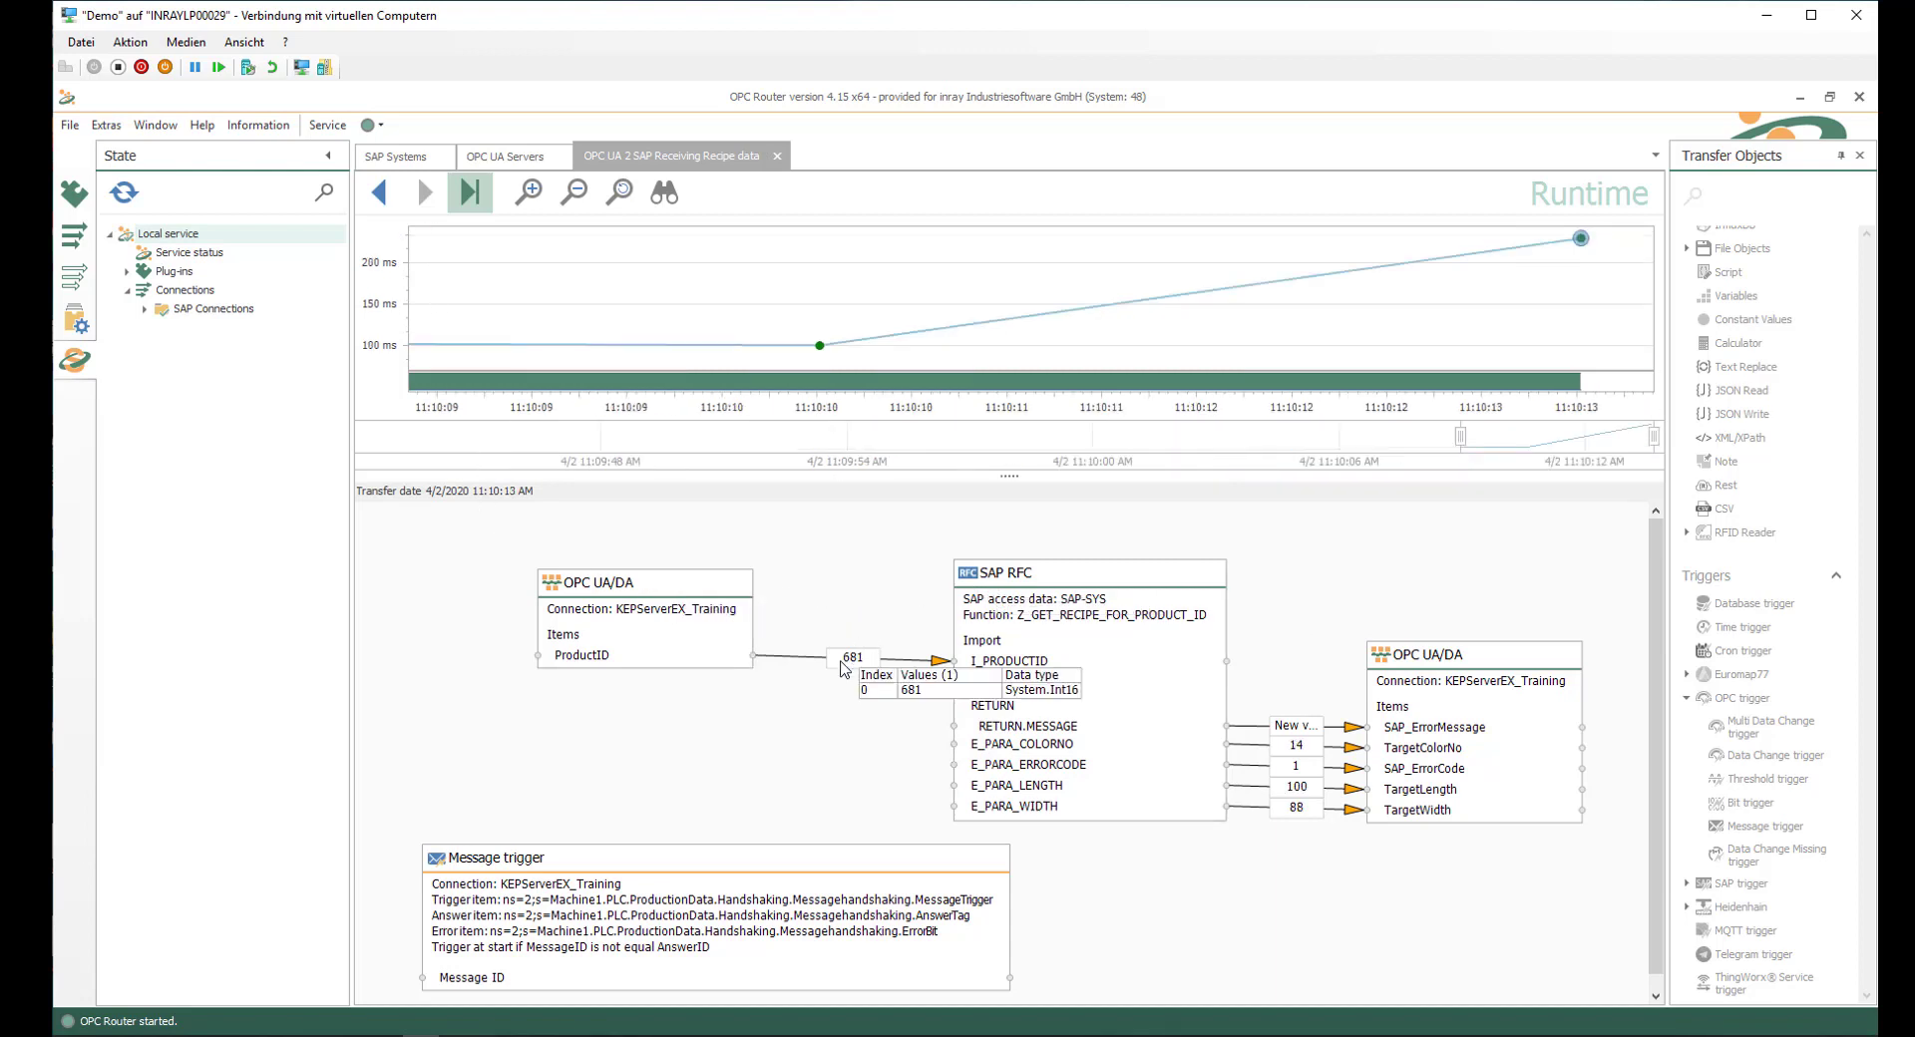
mouse_move(1123, 678)
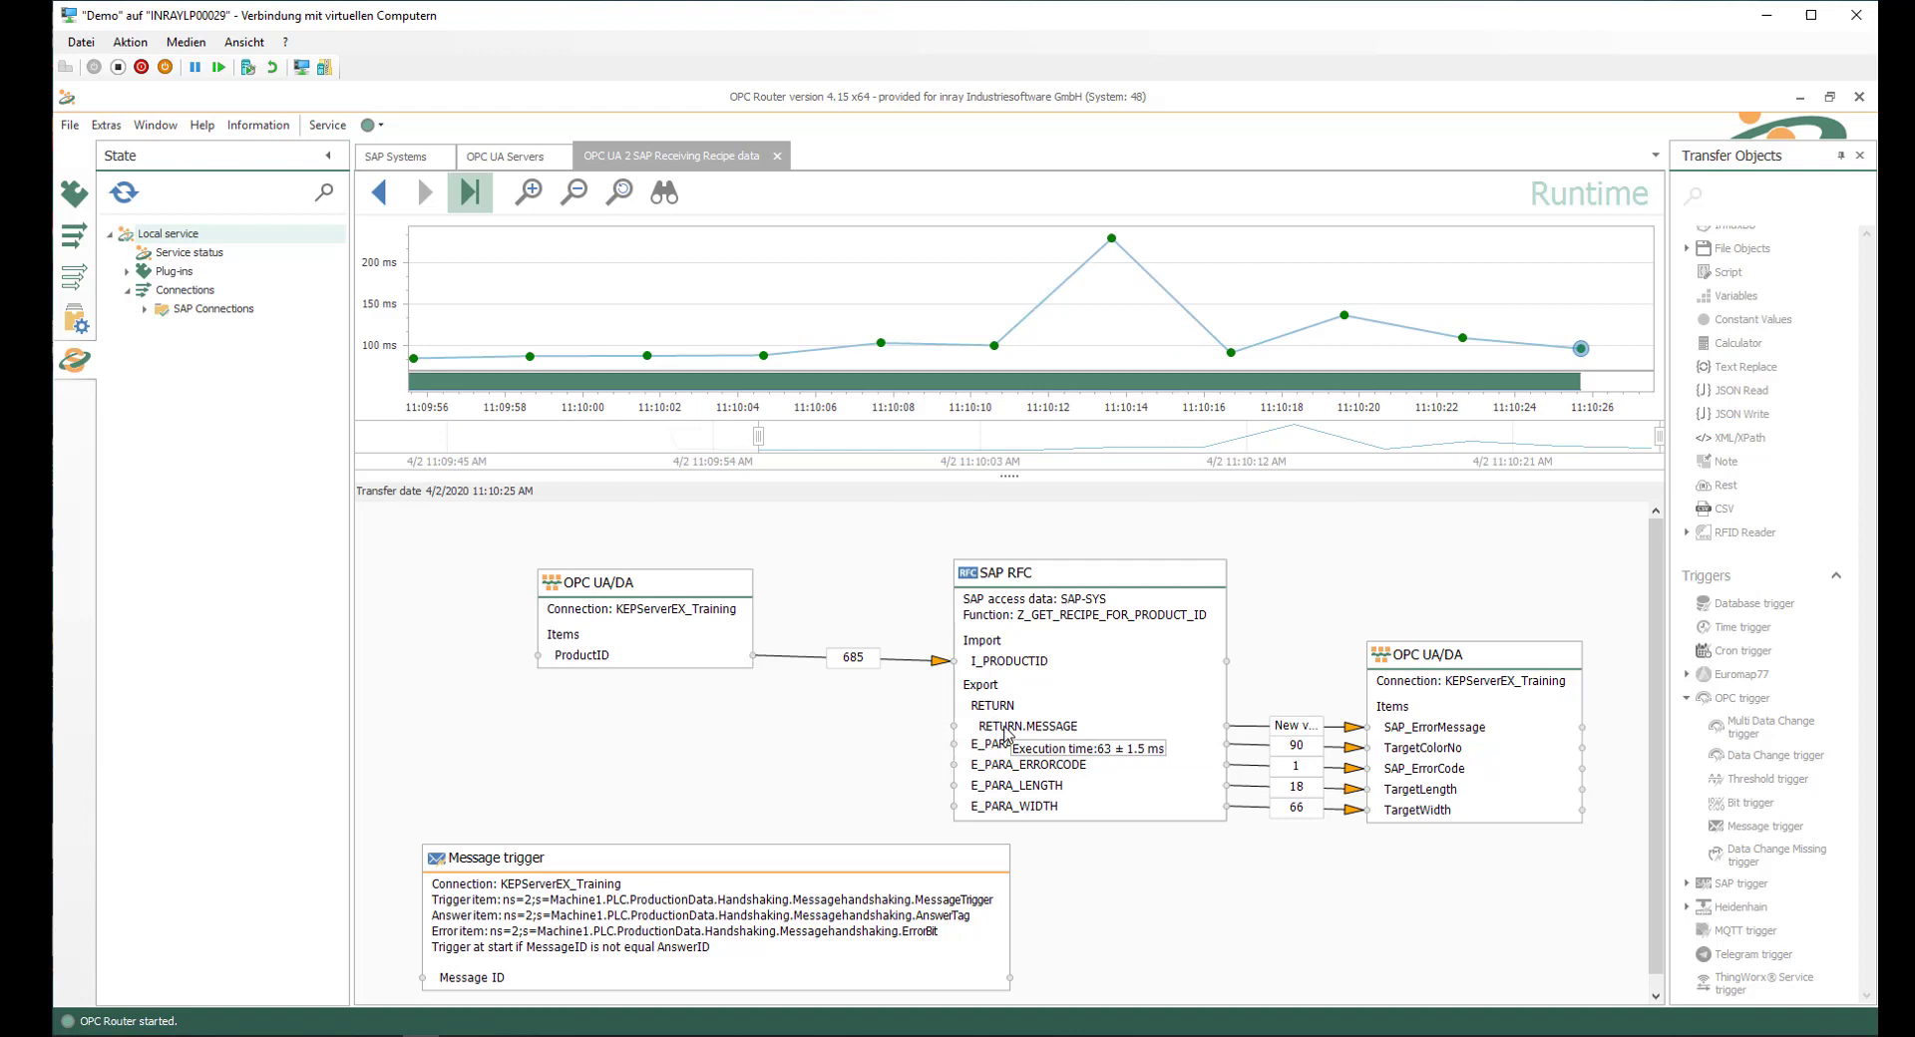
mouse_move(965, 754)
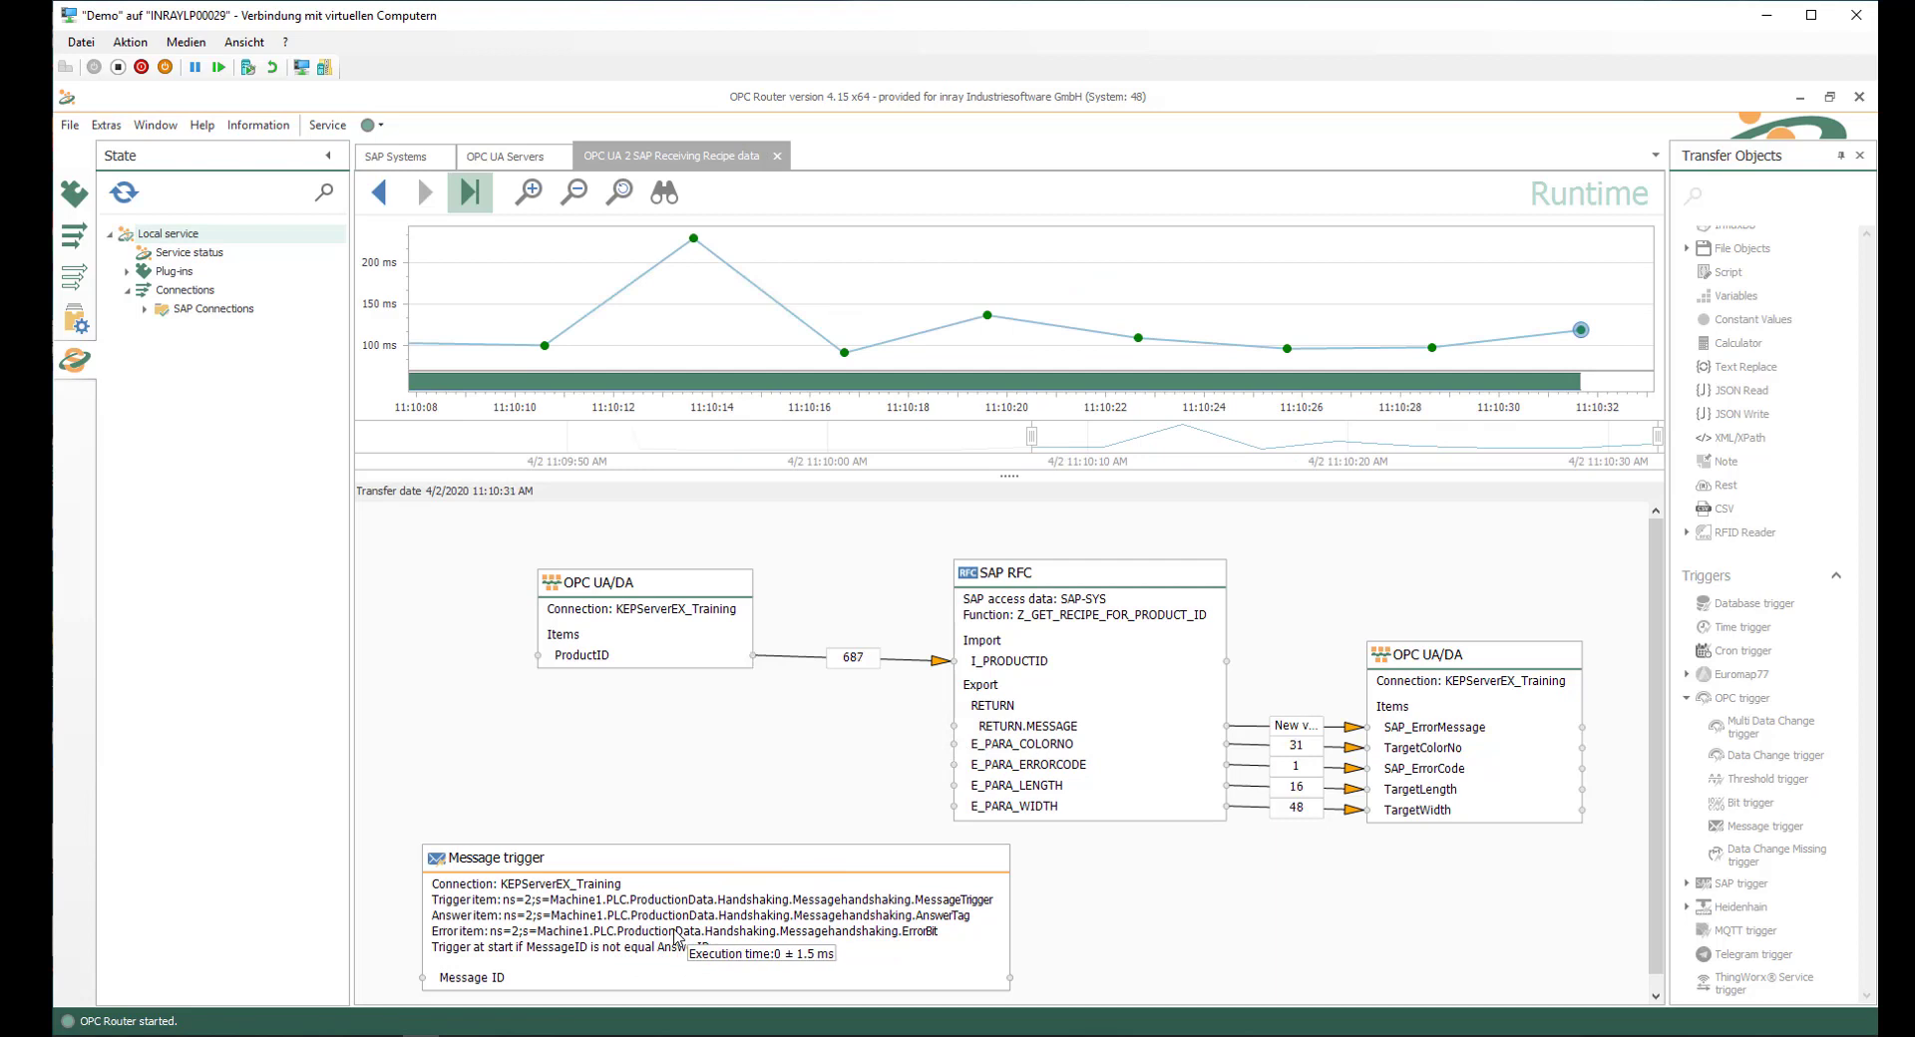
mouse_move(928, 943)
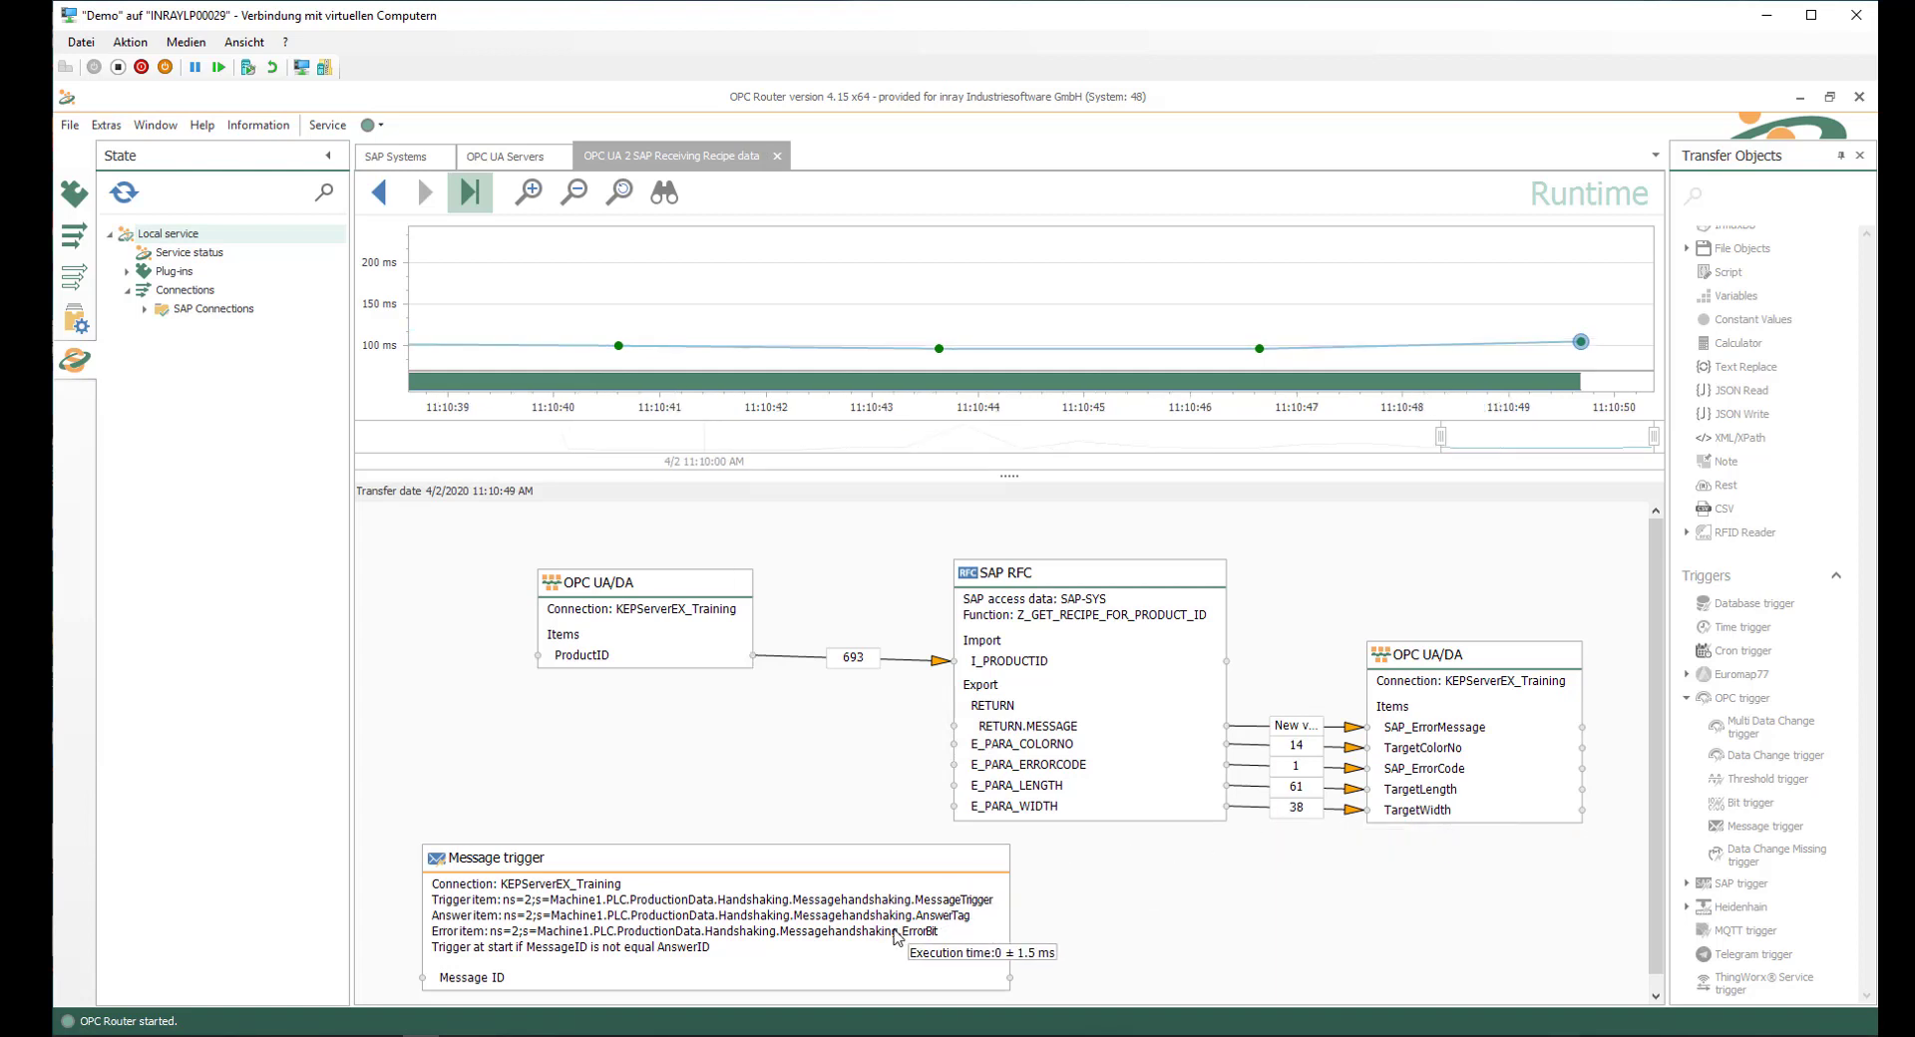
mouse_move(955, 941)
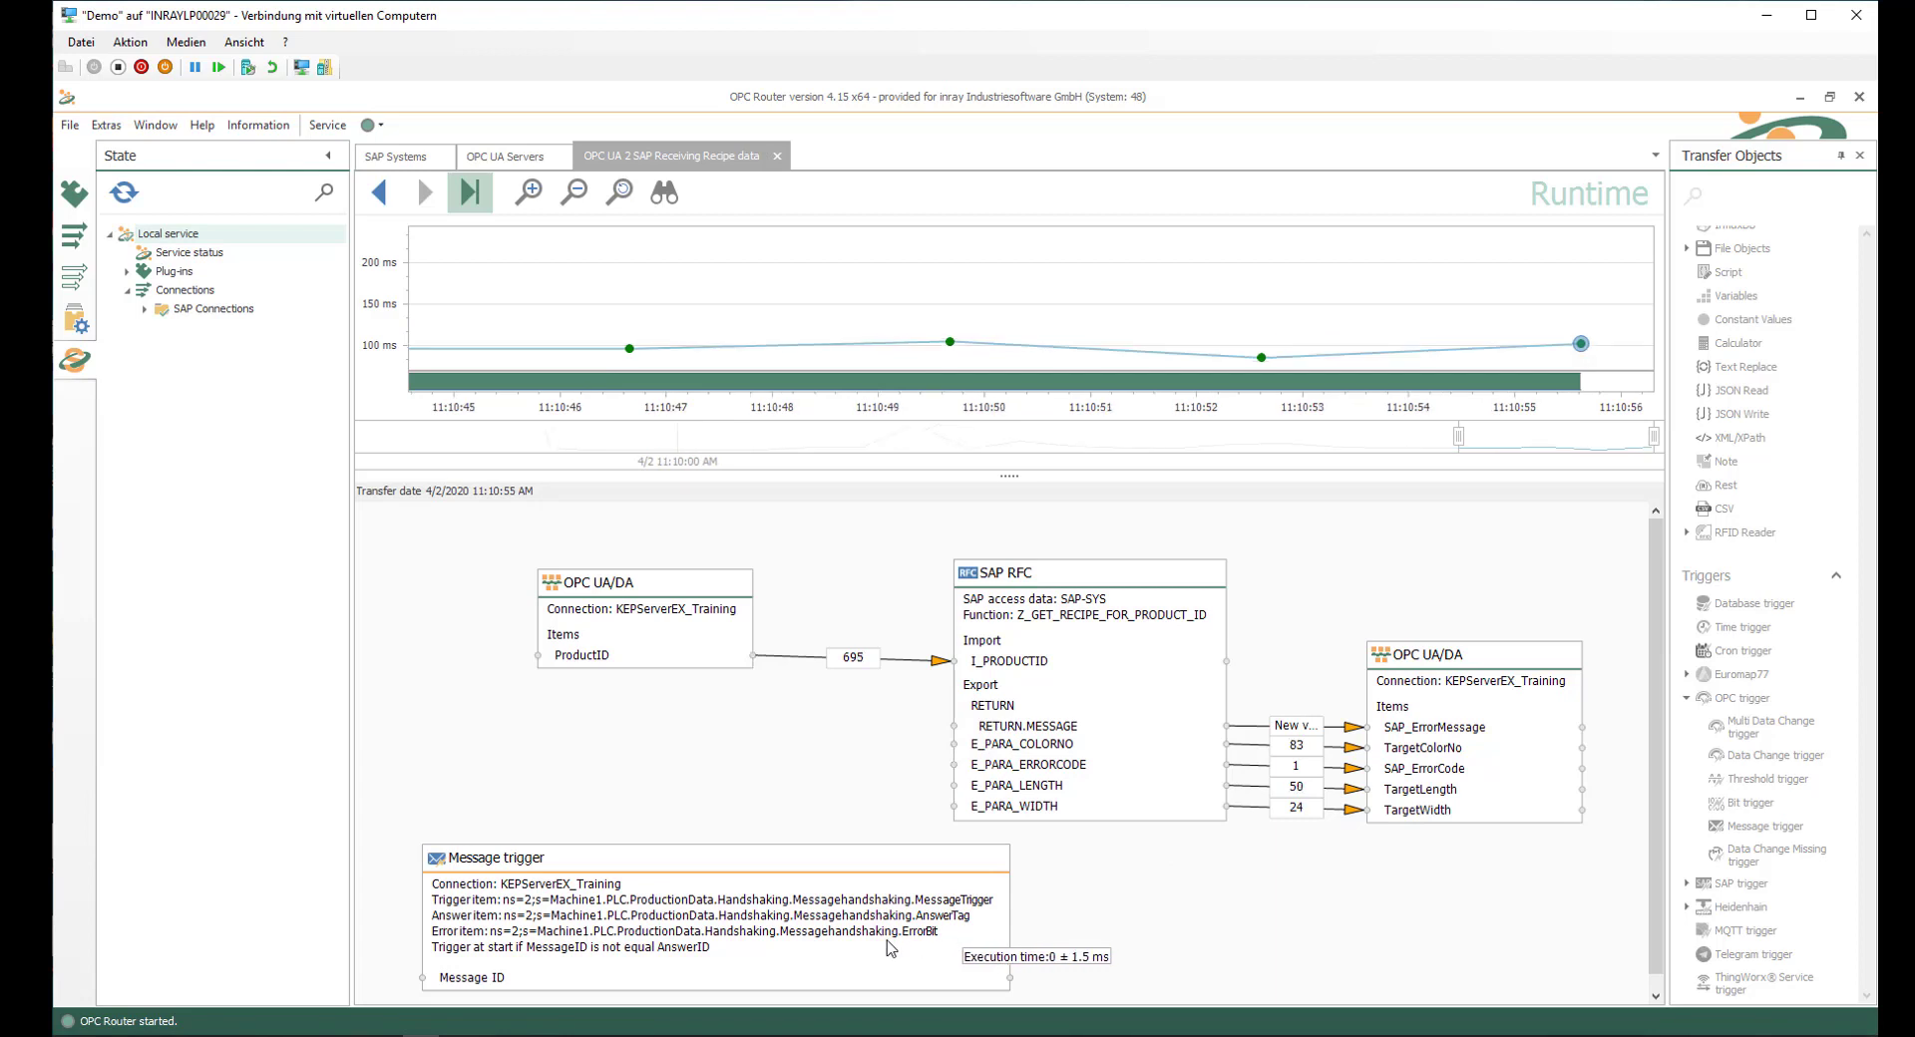
mouse_move(889, 948)
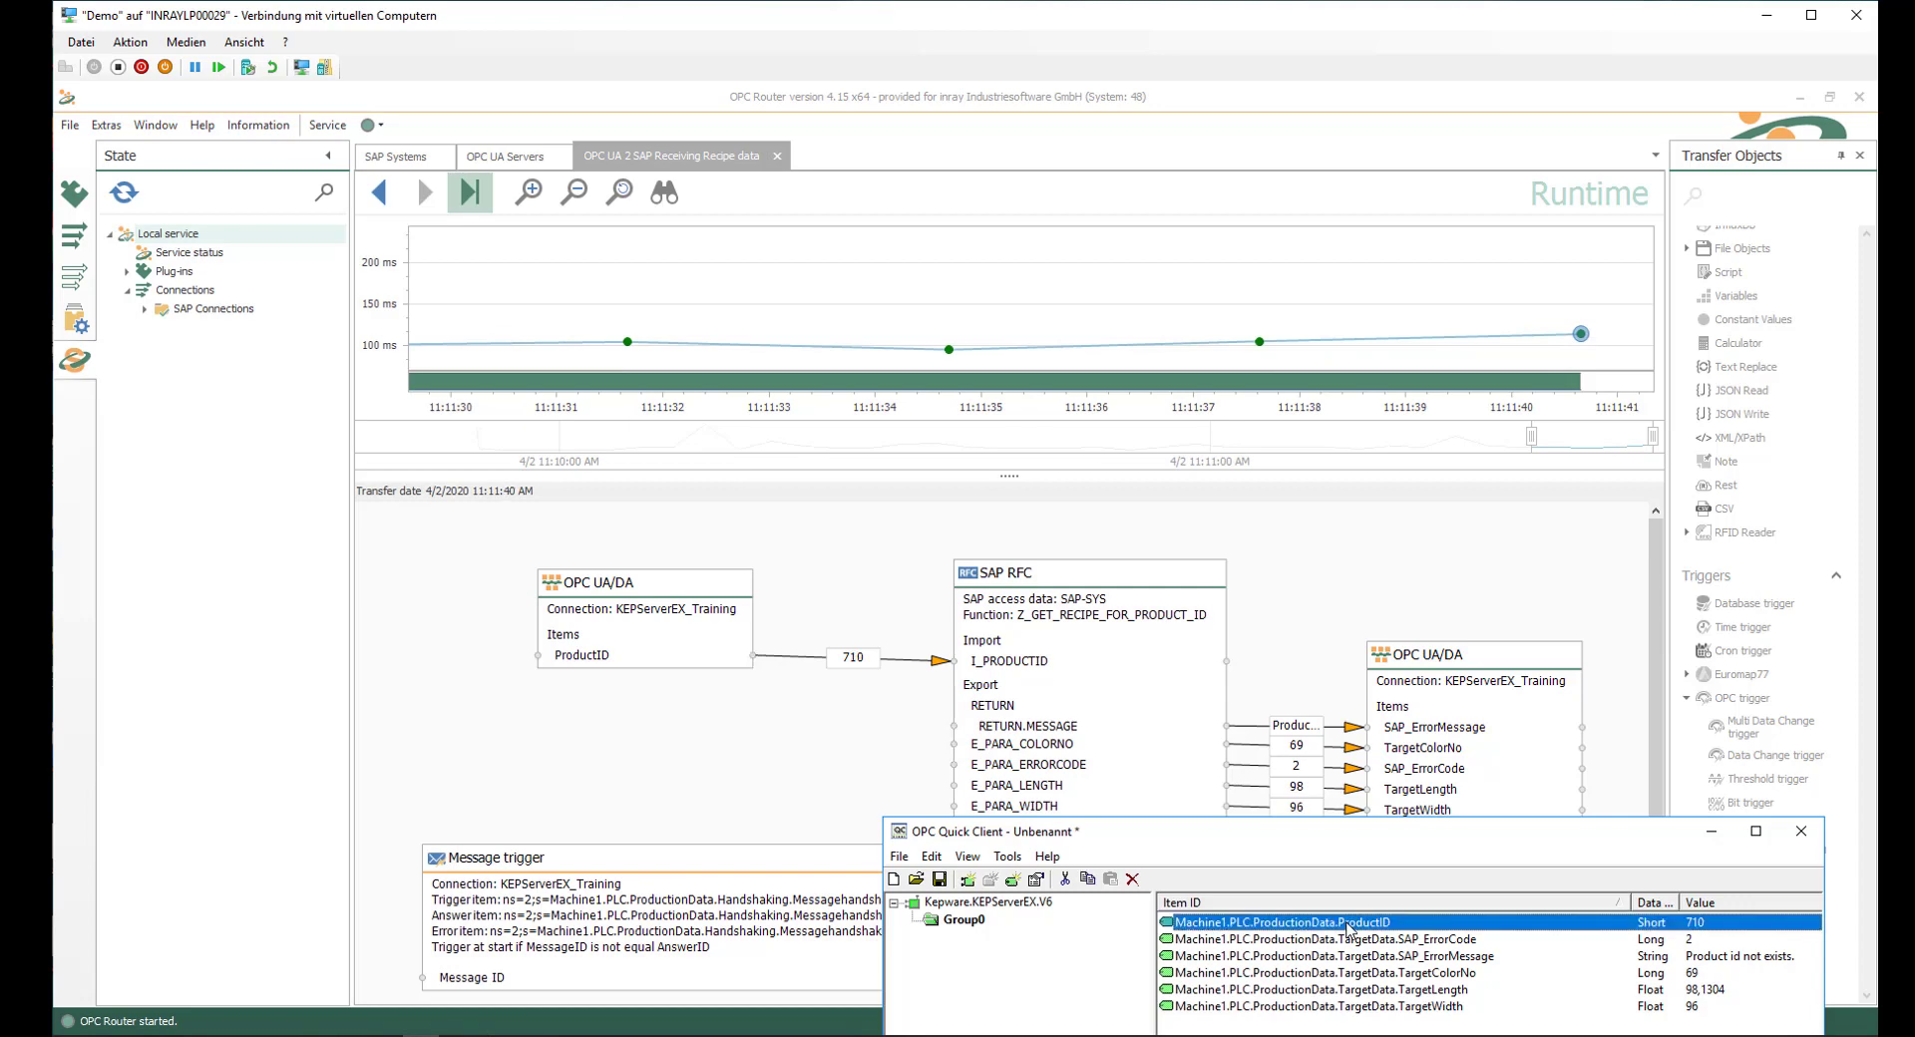
- Select the SAP_ErrorCode item to check its live value of 2
left_click(1312, 938)
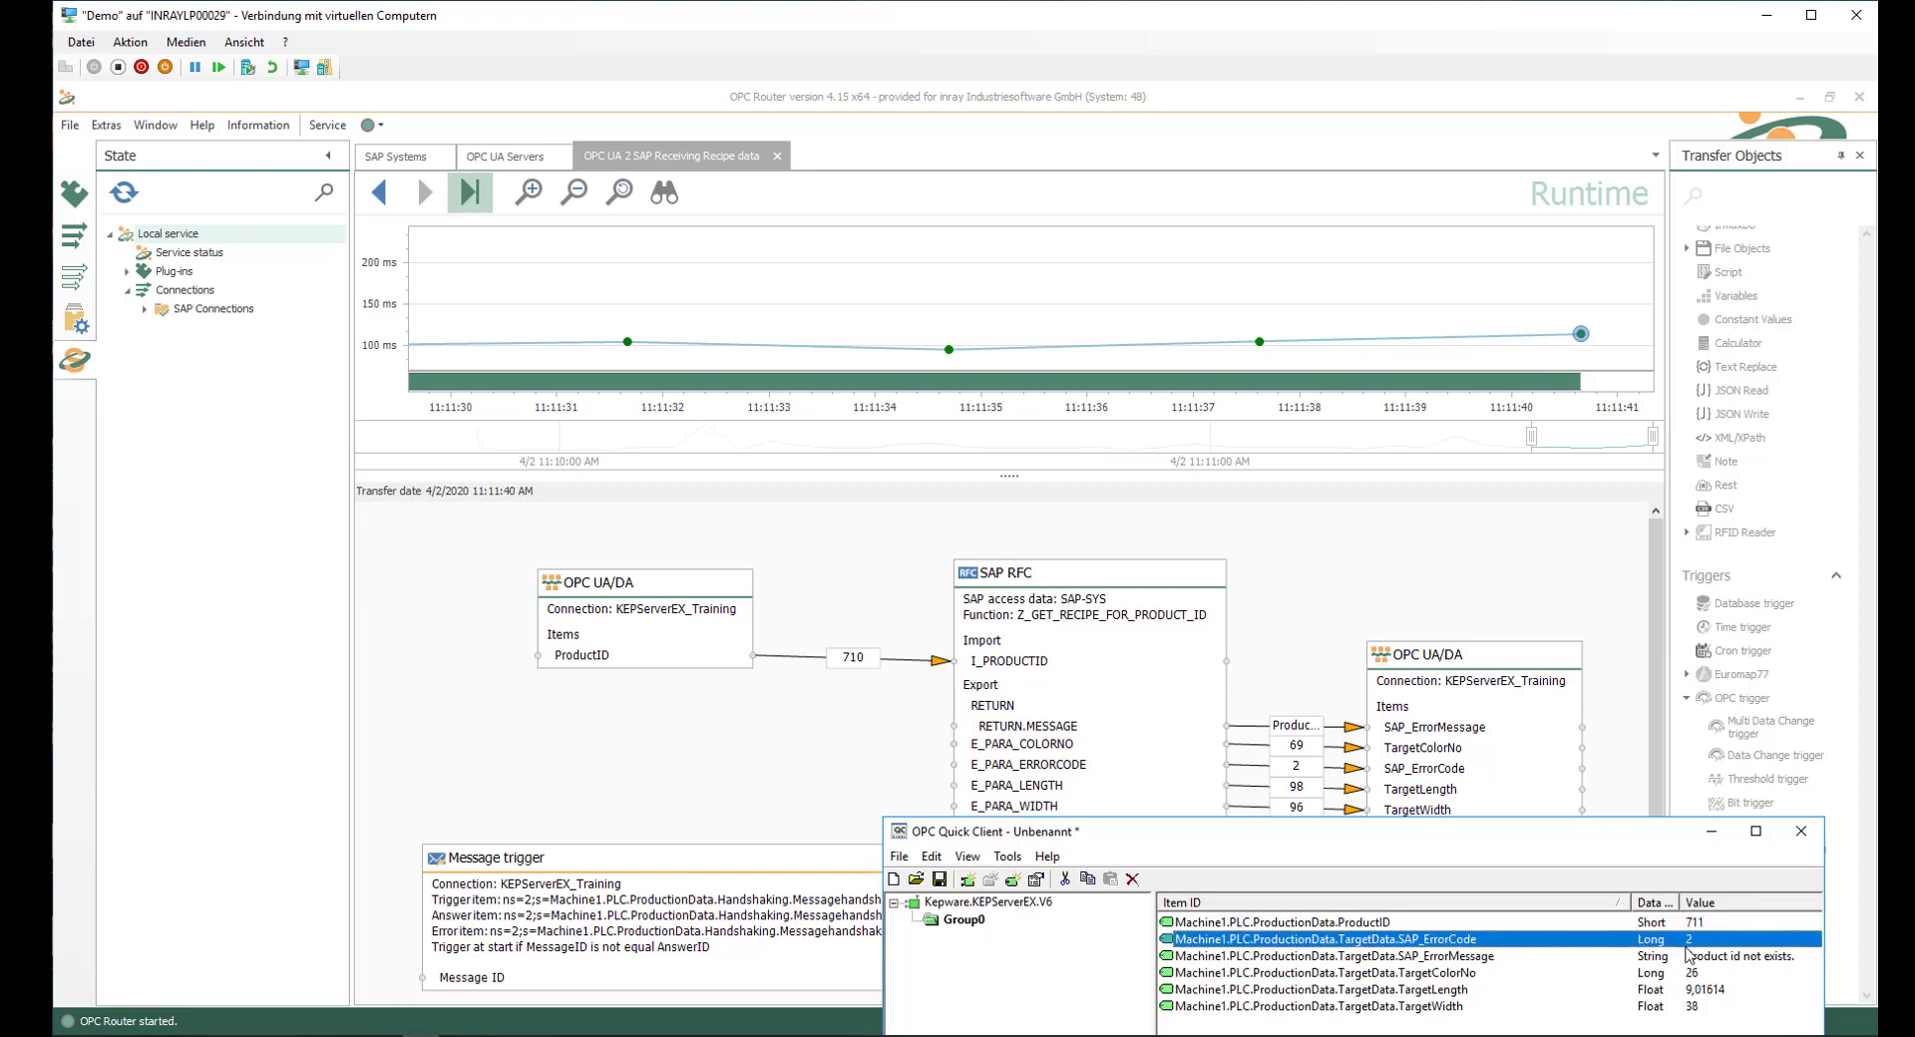